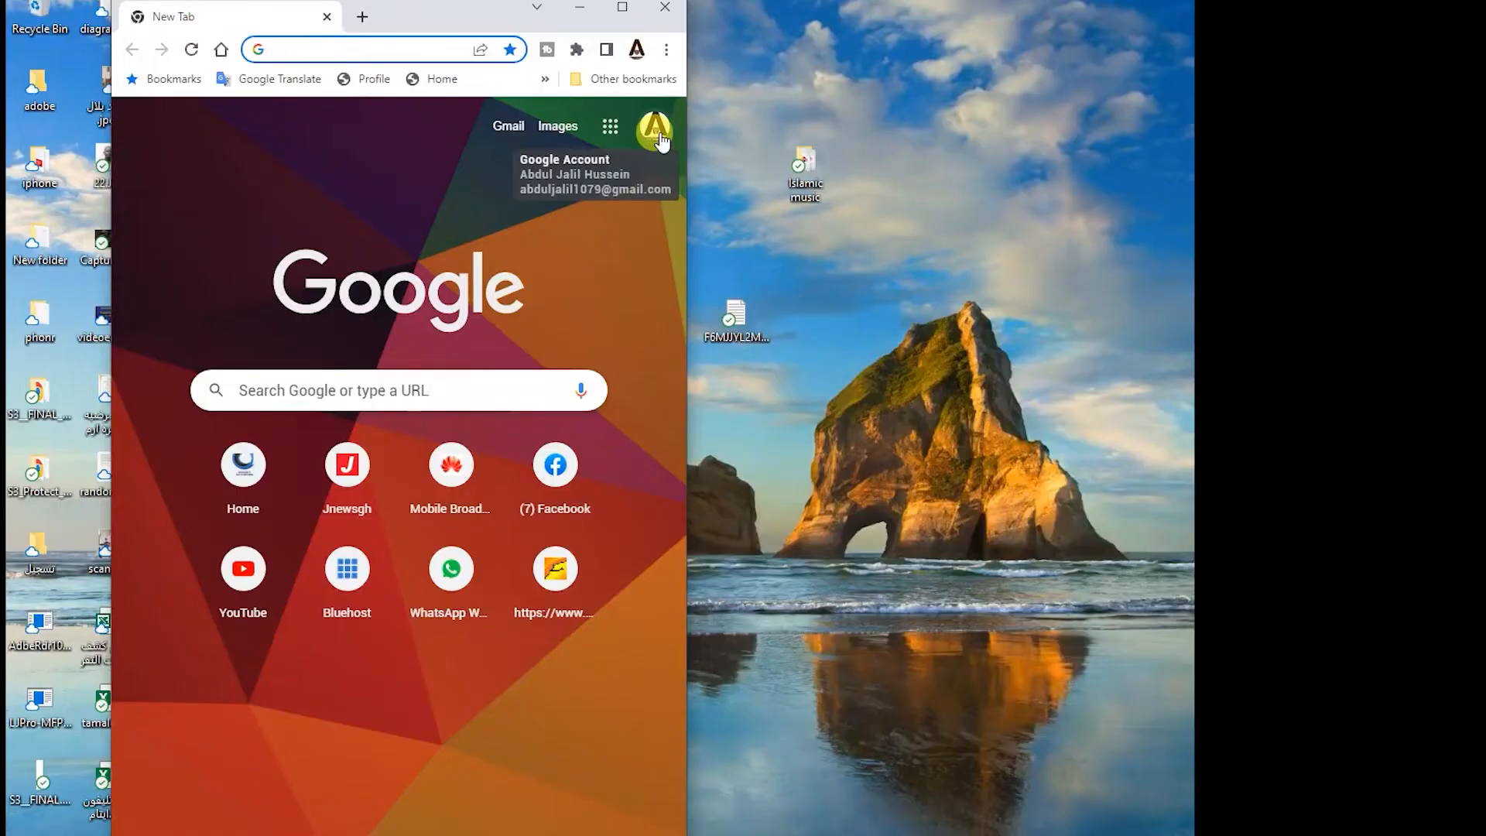
Step: Maximize the Chrome window showing the New Tab page
click(361, 49)
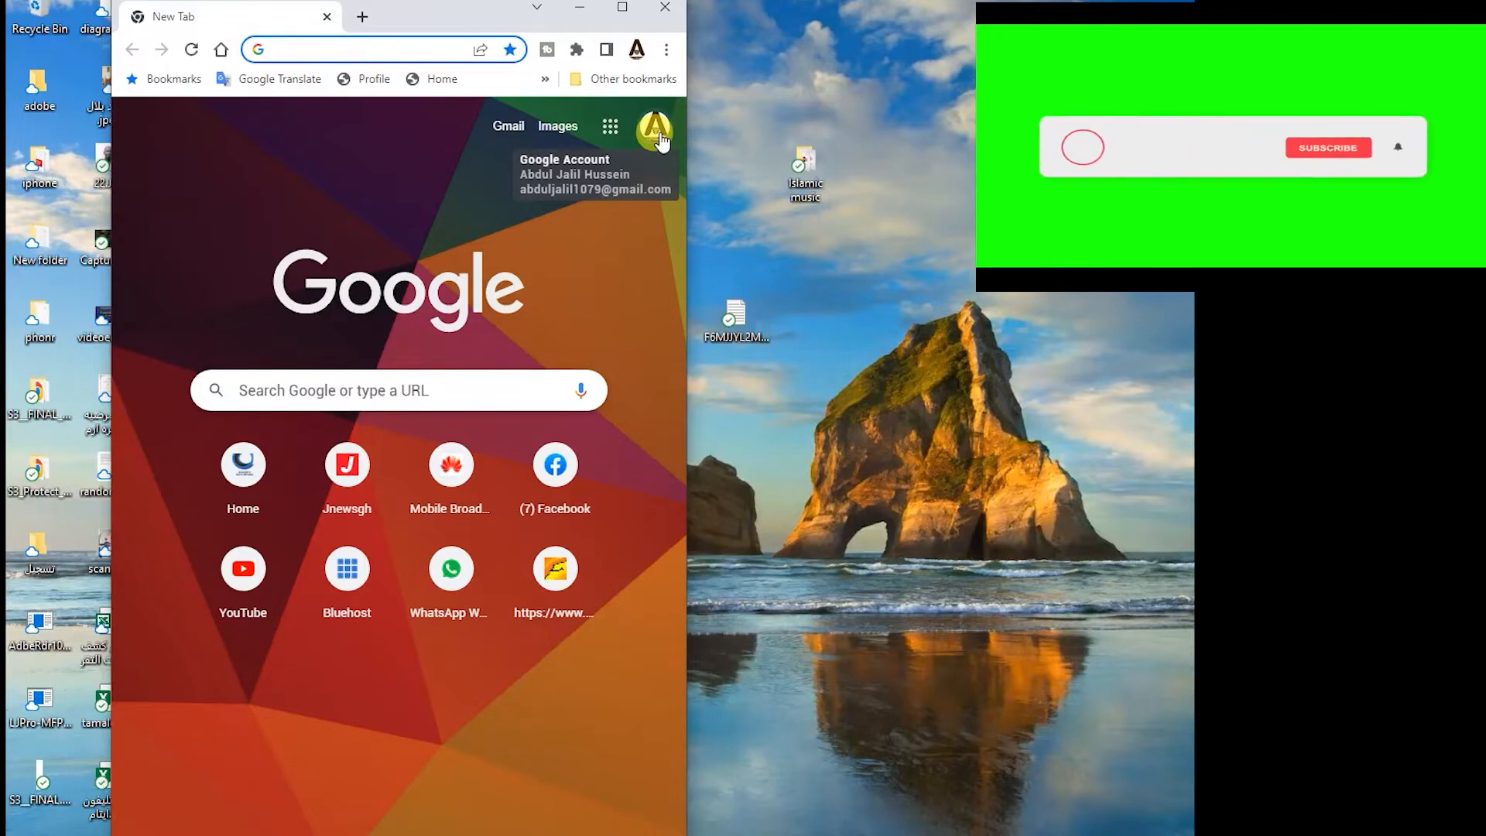
click(1327, 149)
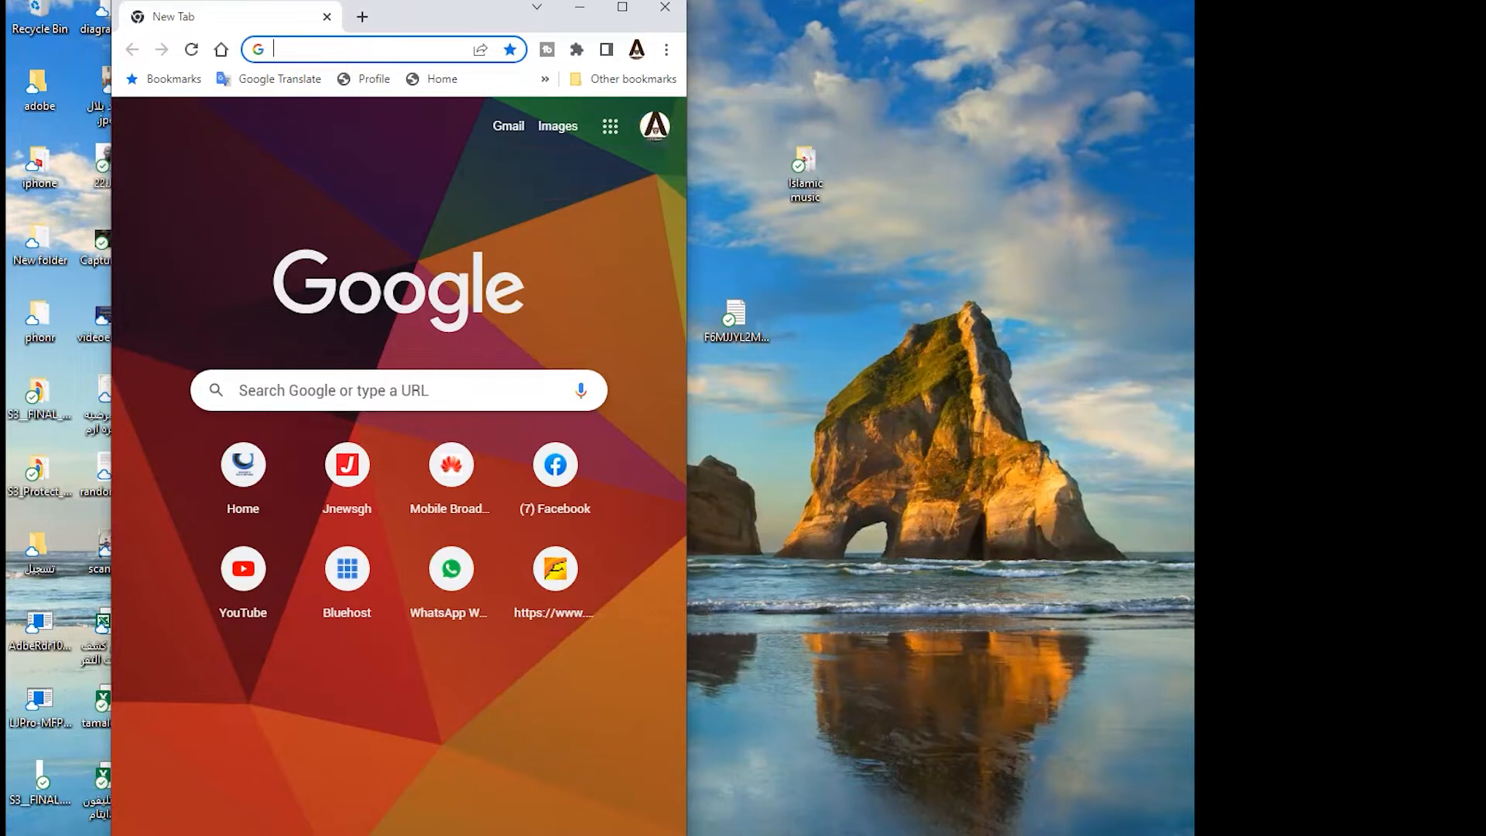
mouse_move(450, 634)
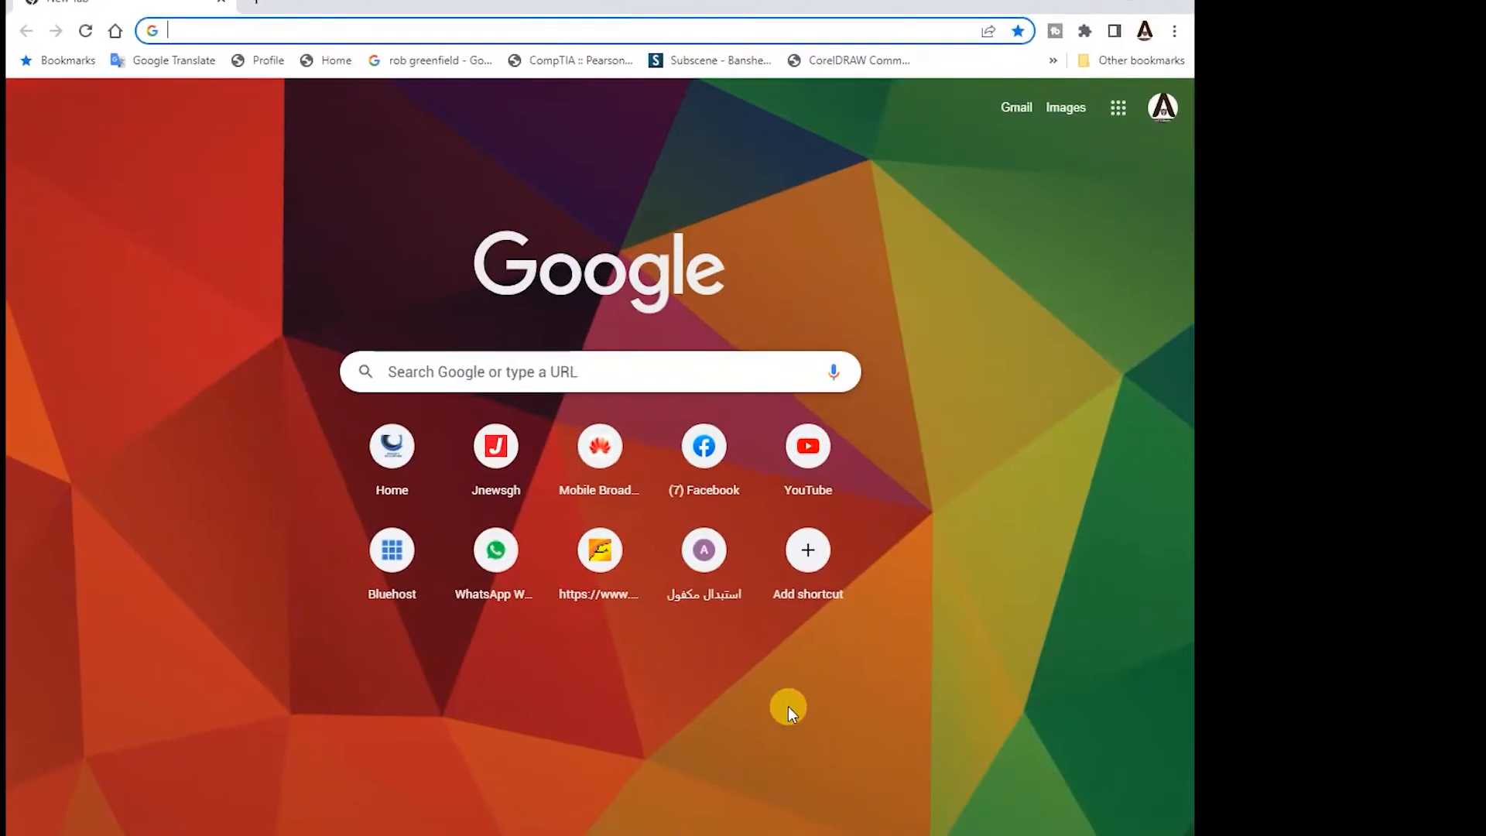
Step: Load the router's home page at 192.168.8.1 from the Mobile Broadband shortcut
click(598, 446)
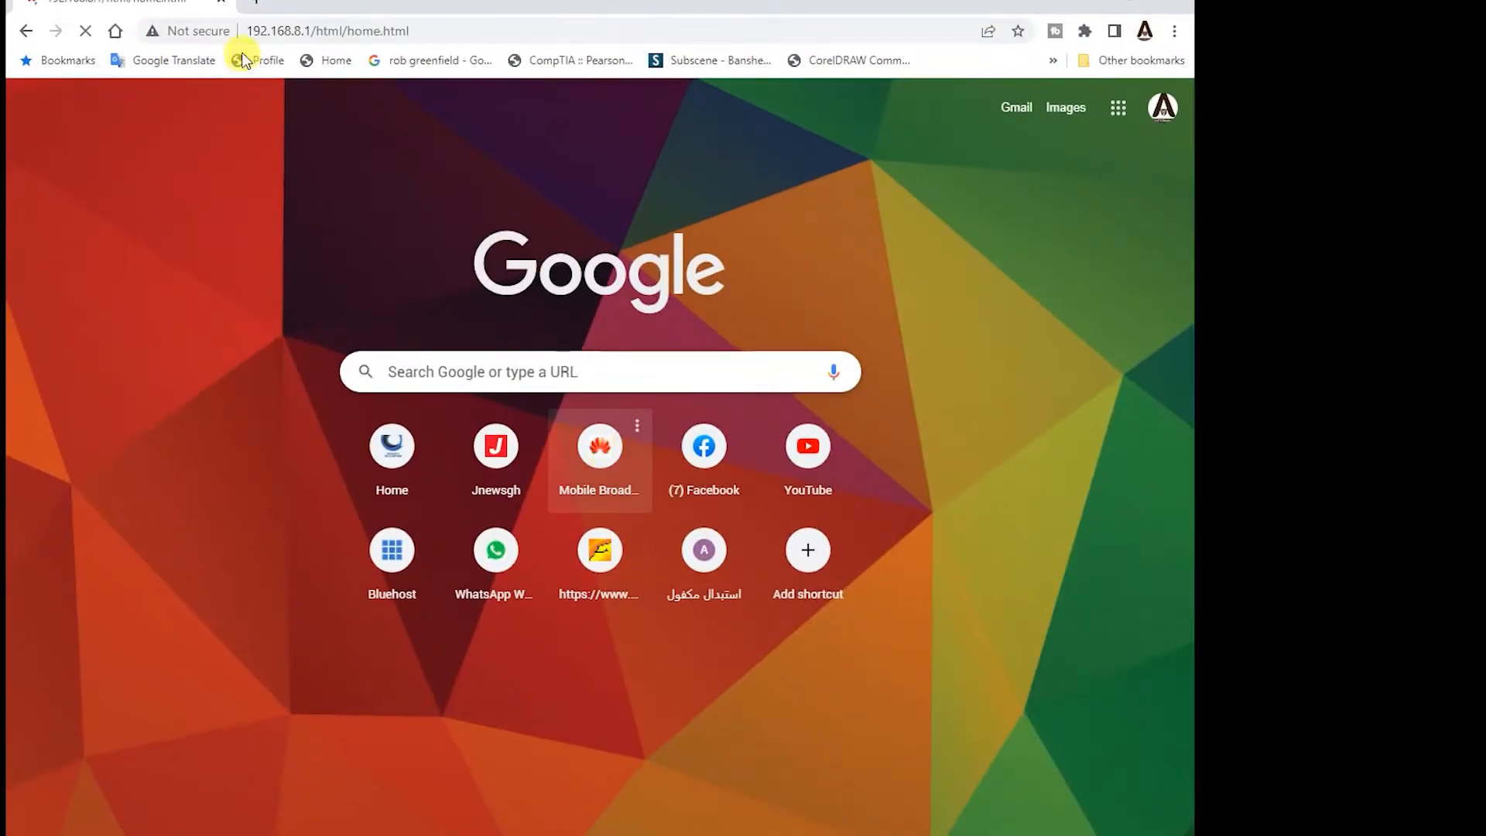
click(598, 446)
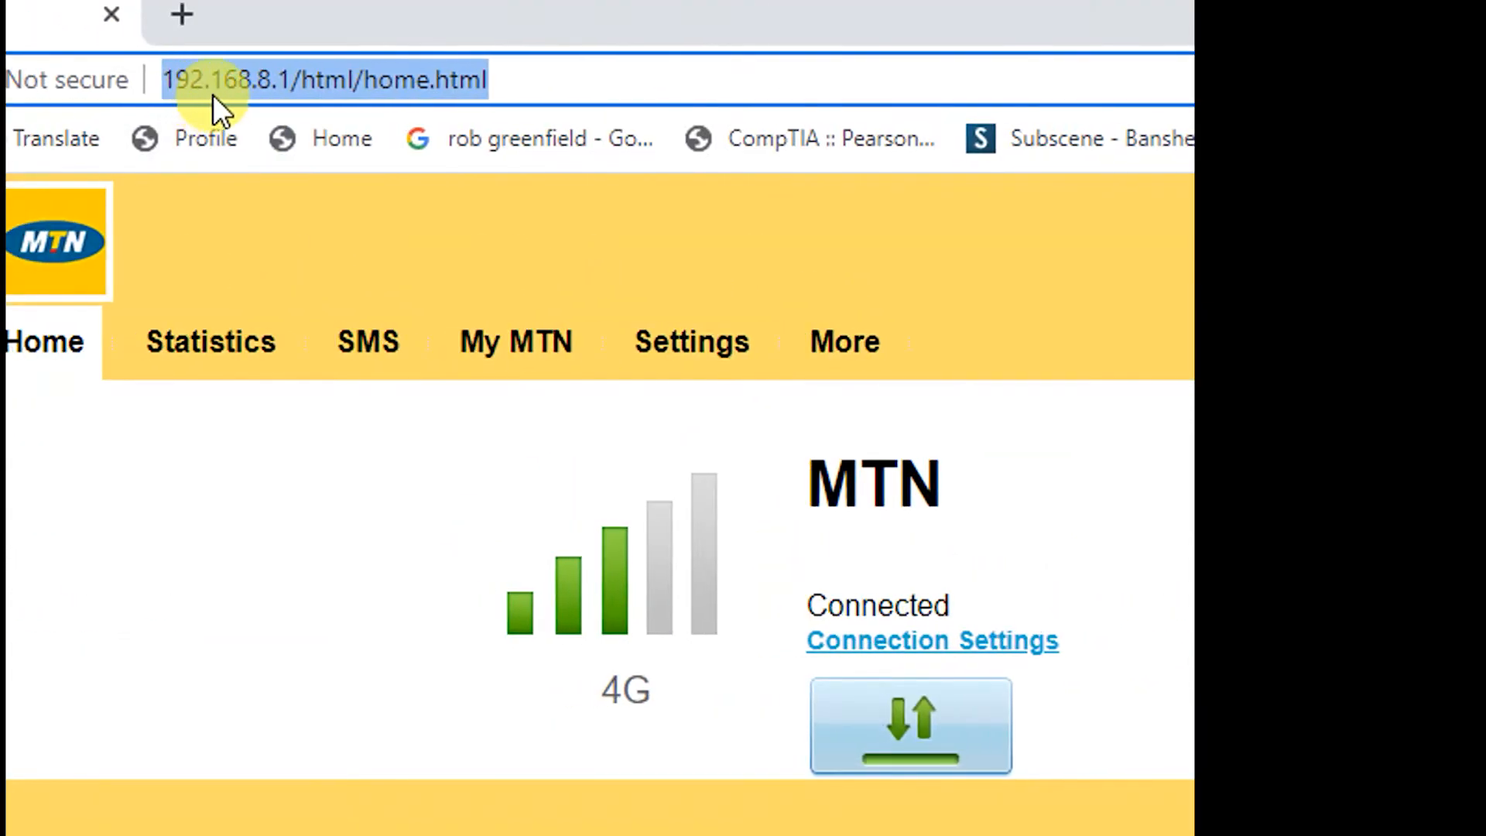
mouse_move(285, 103)
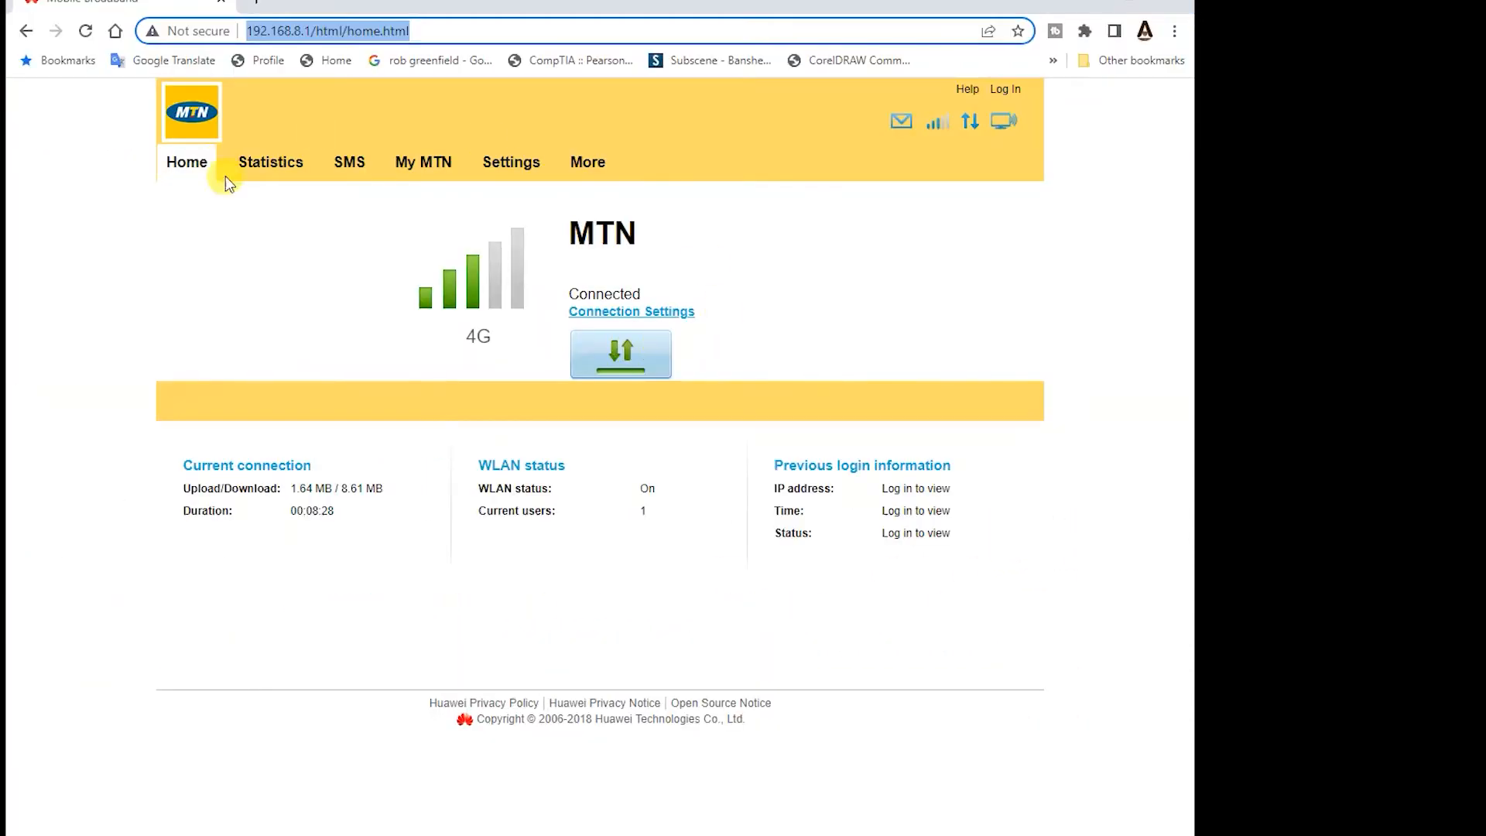
mouse_move(270, 168)
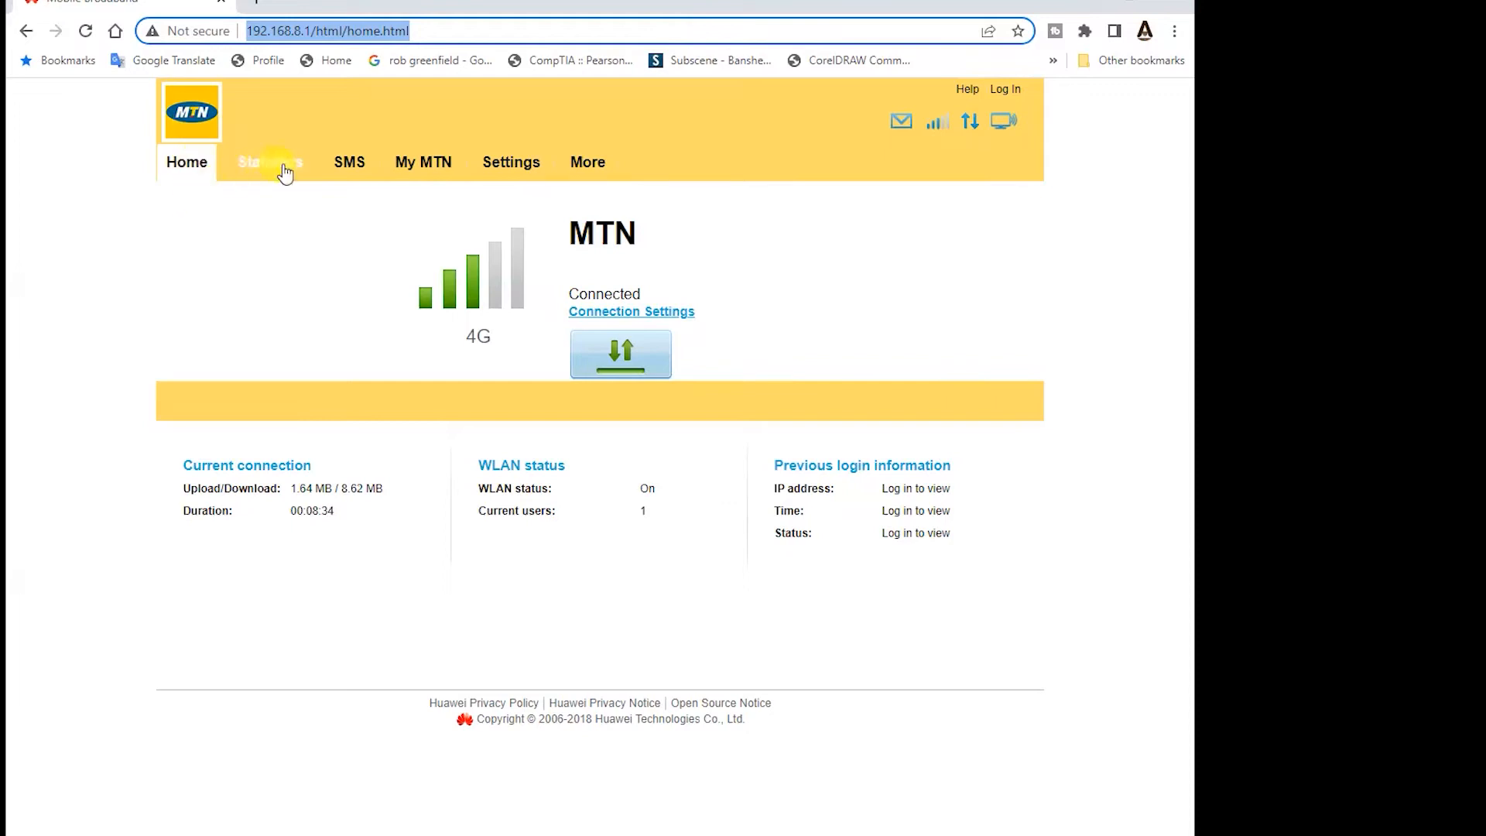
mouse_move(387, 172)
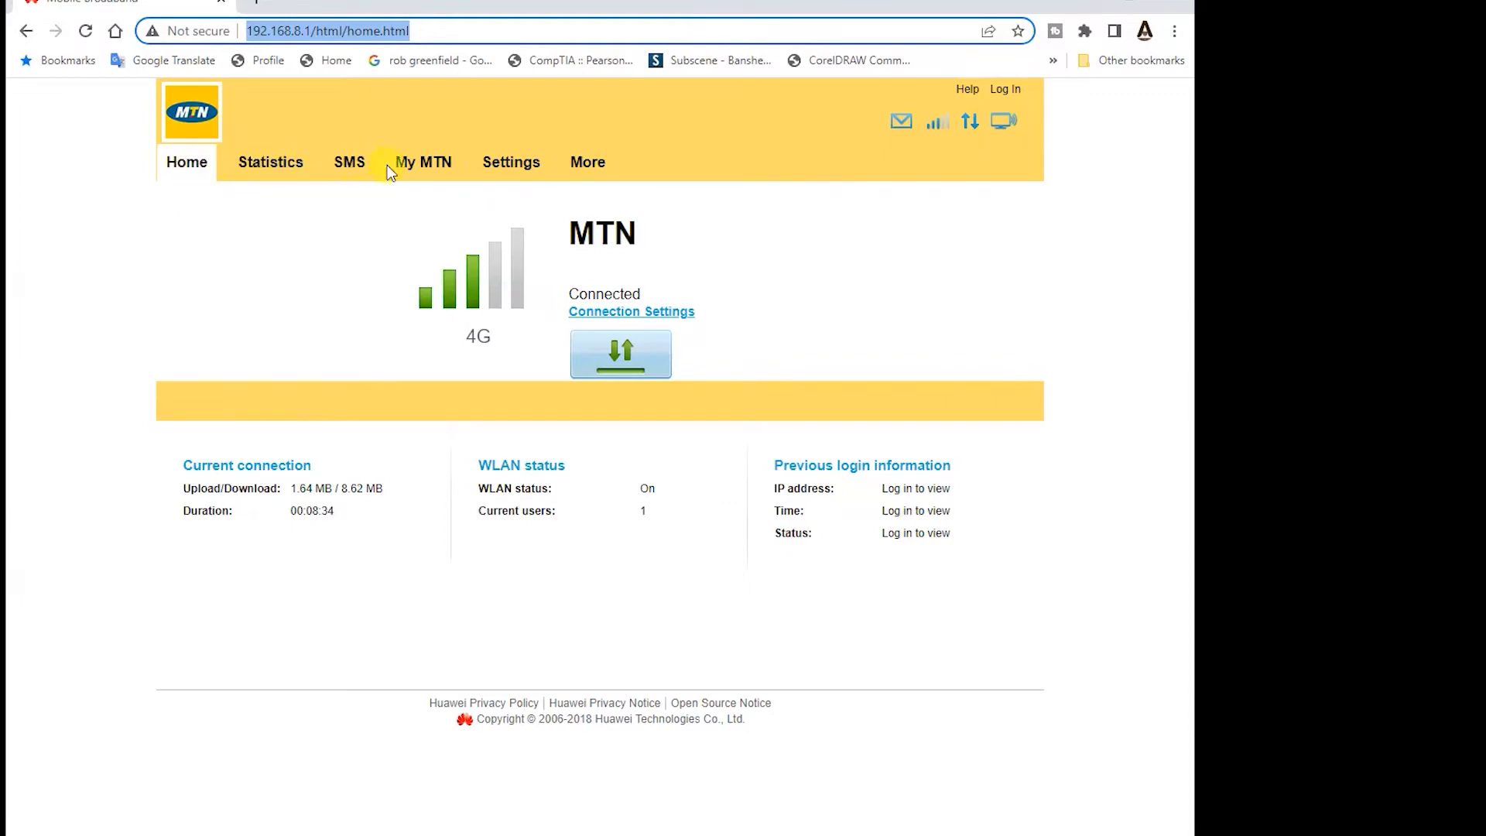
mouse_move(587, 162)
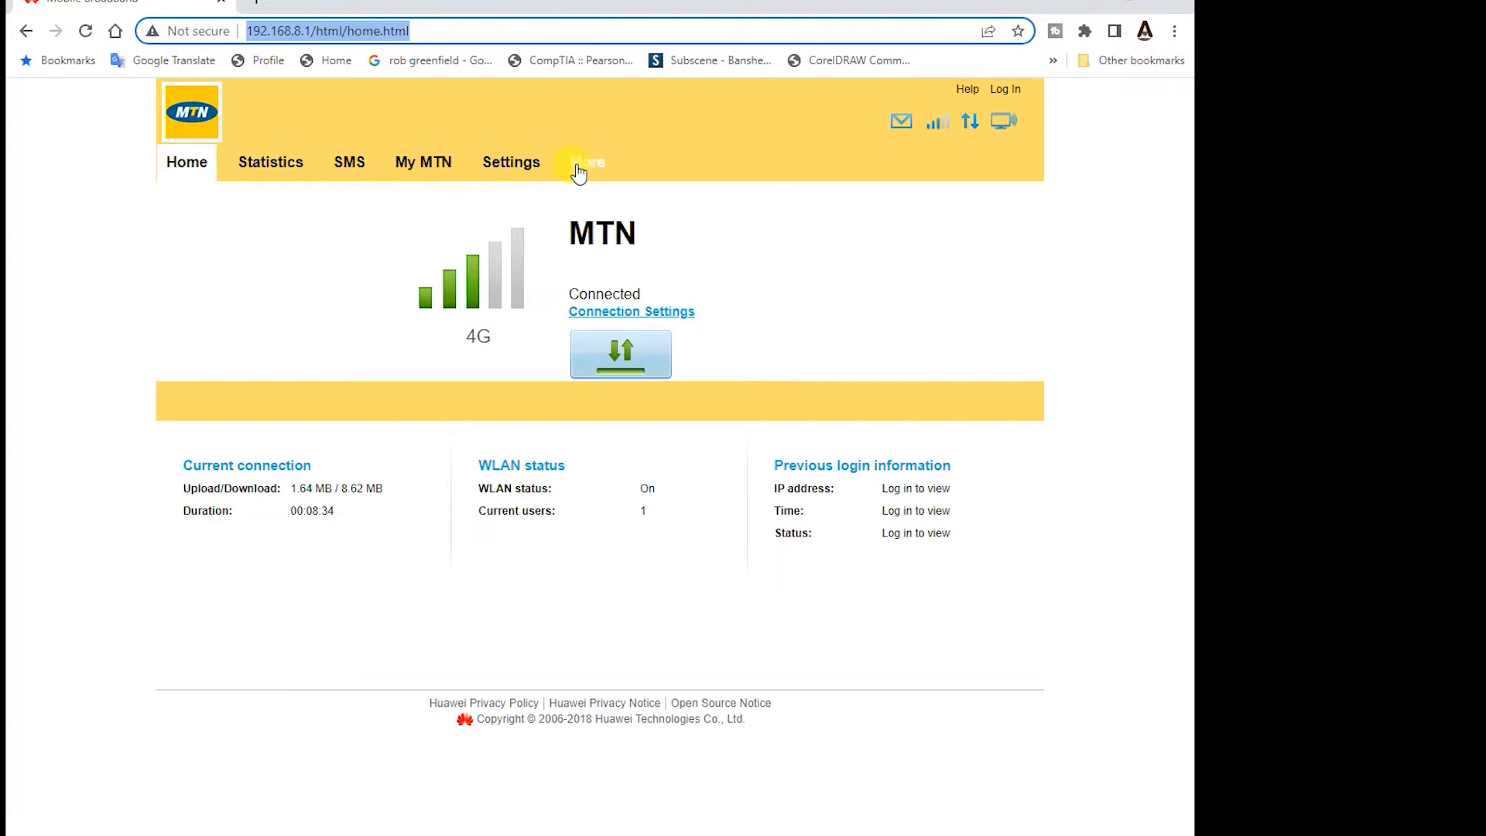
mouse_move(240, 172)
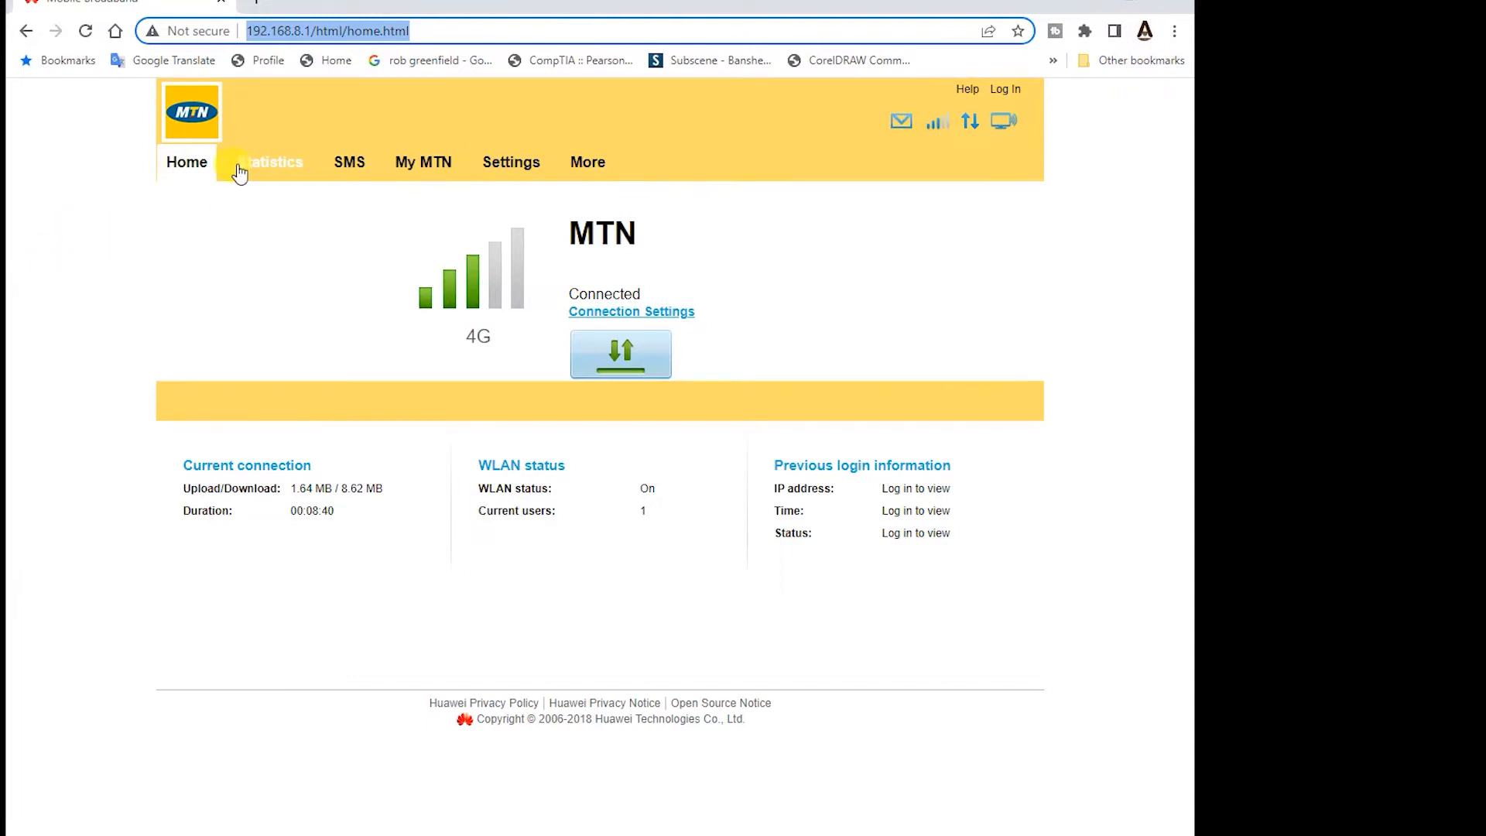
mouse_move(188, 175)
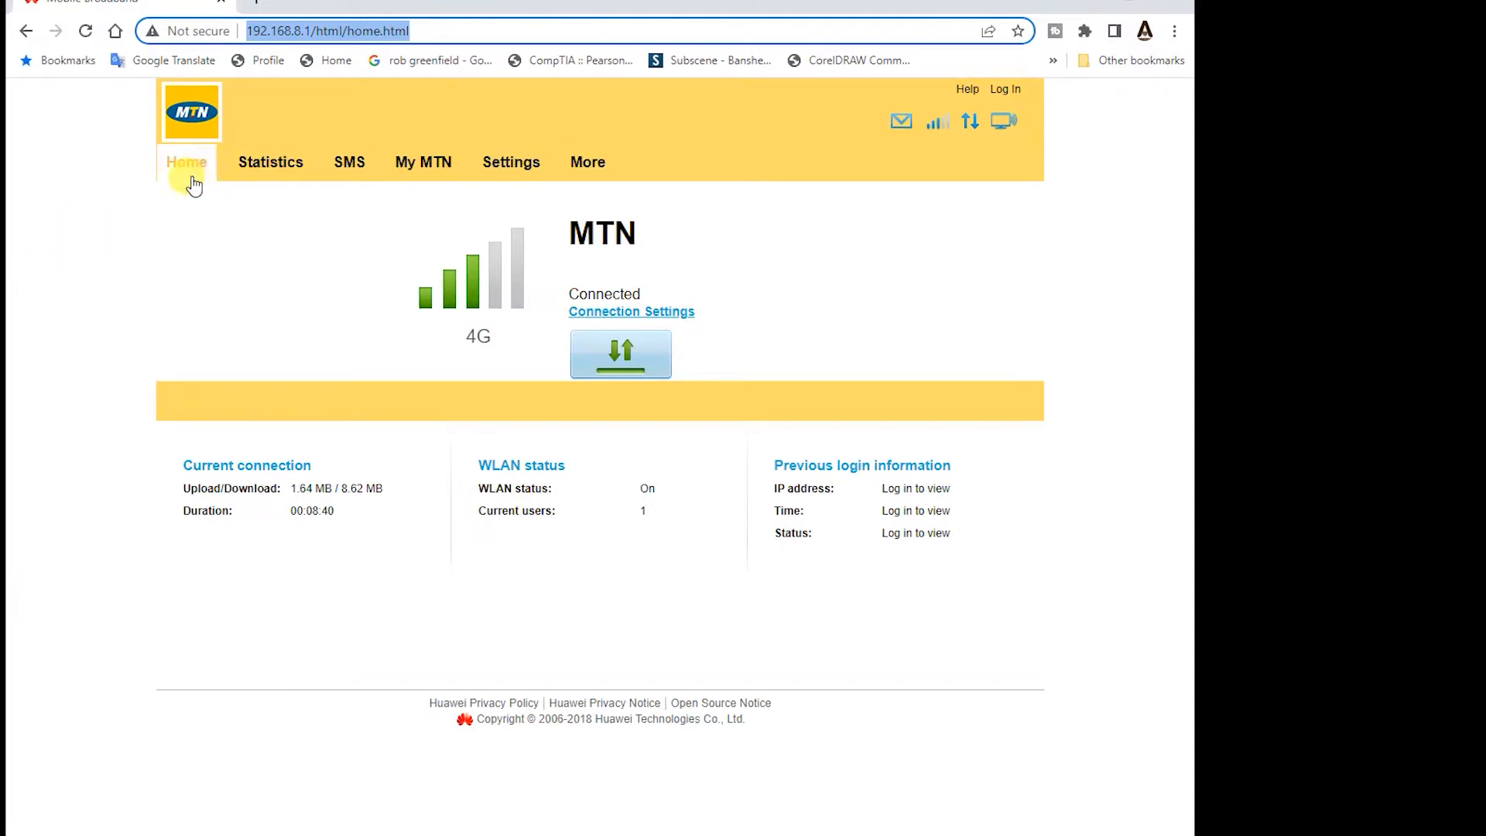
mouse_move(237, 185)
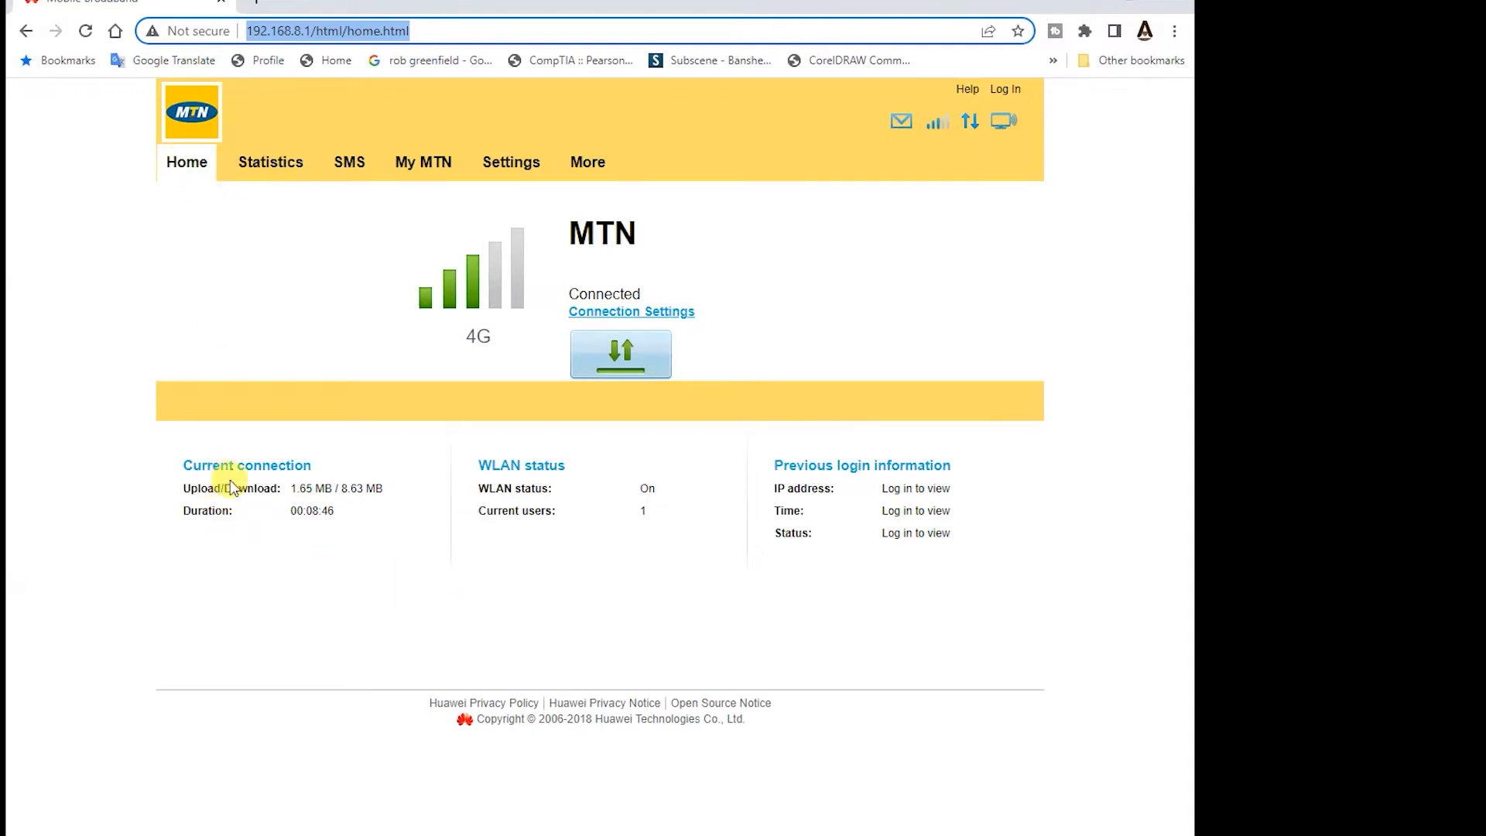
mouse_move(299, 507)
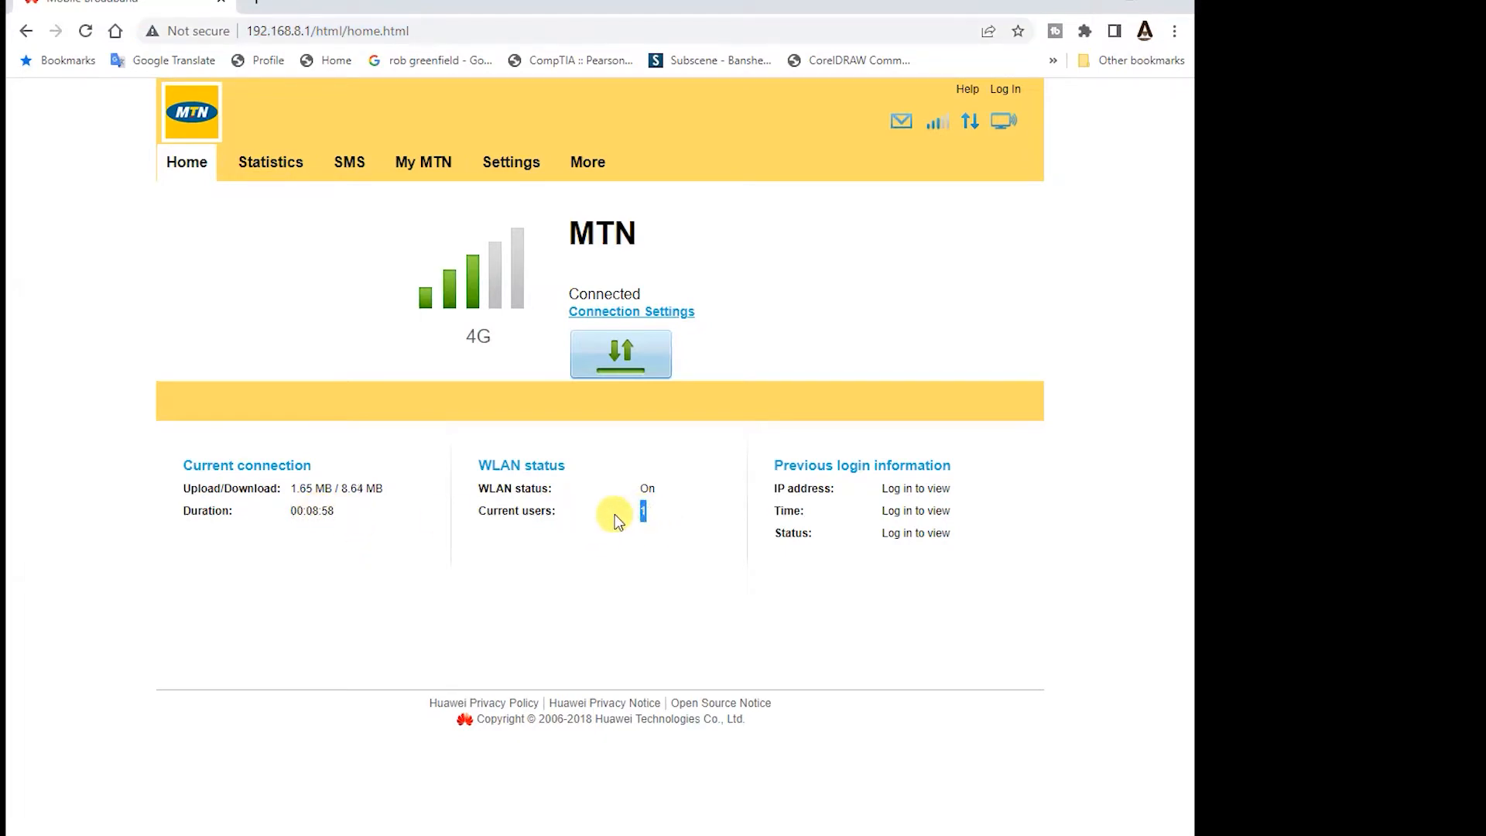
mouse_move(706, 519)
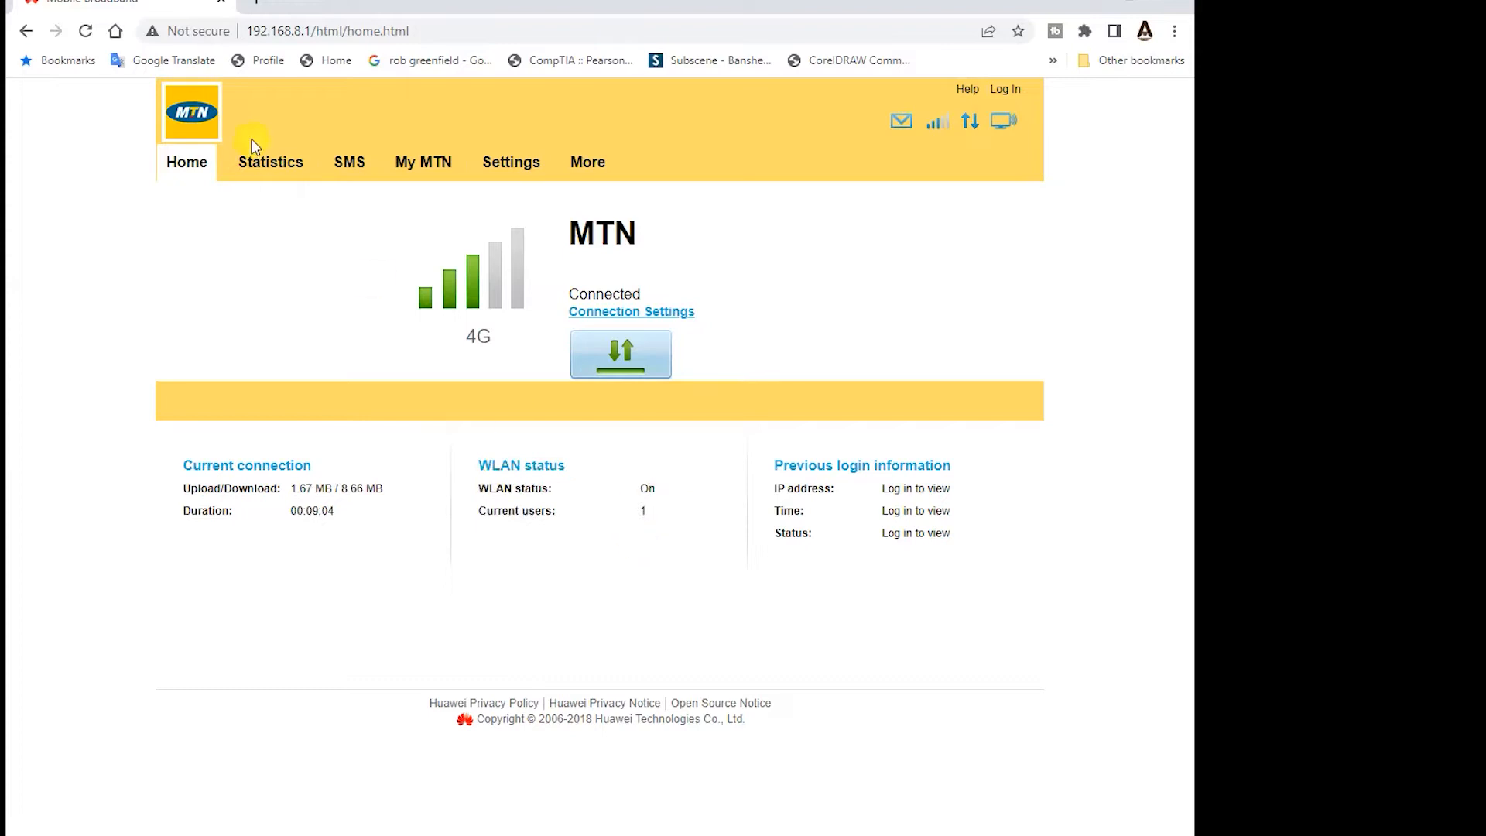
Step: Log in with the saved admin credentials and show the Statistics page with data volumes
click(1004, 88)
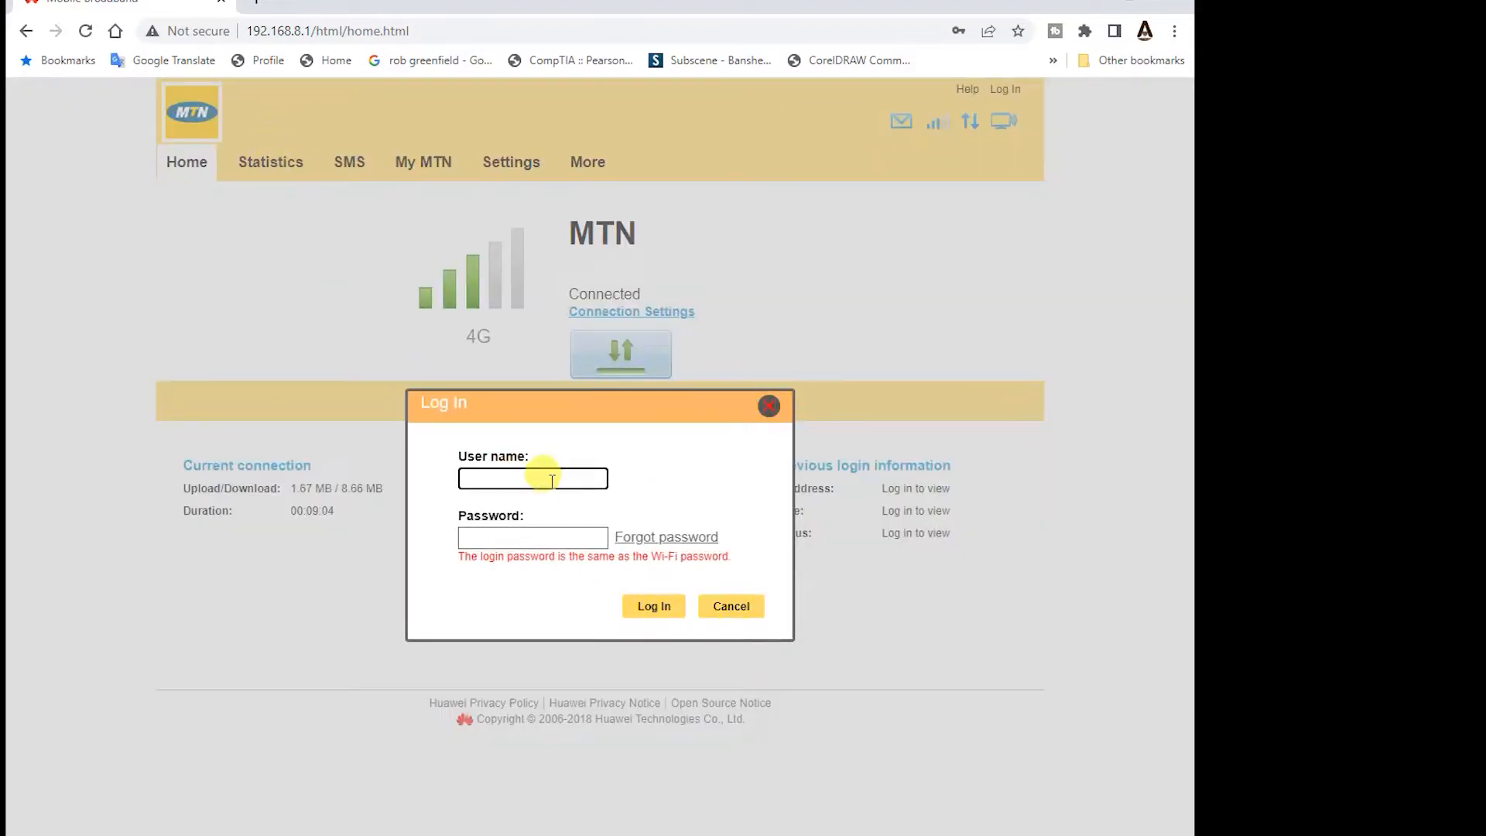
click(532, 479)
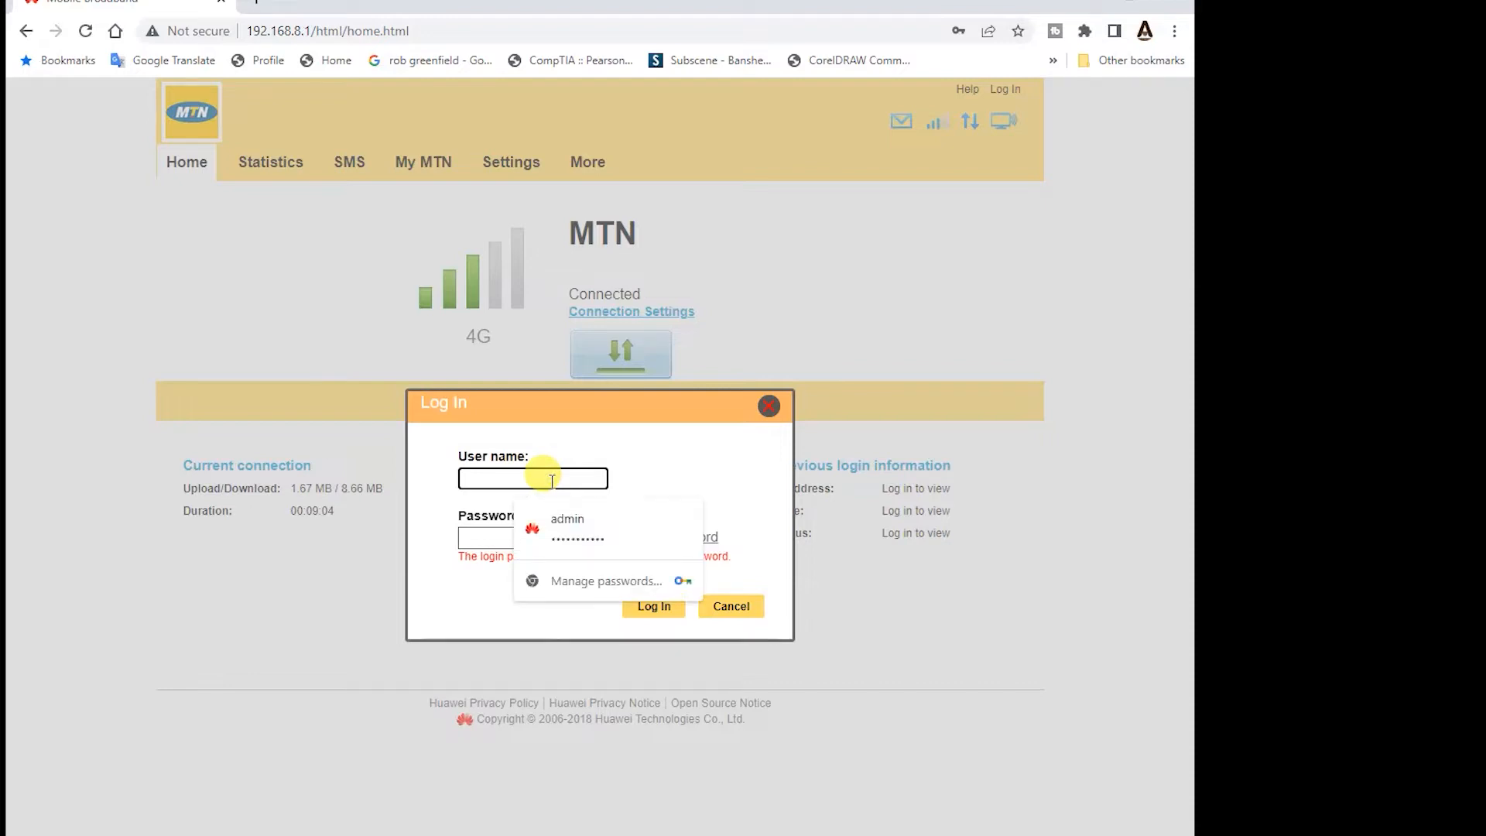
click(566, 527)
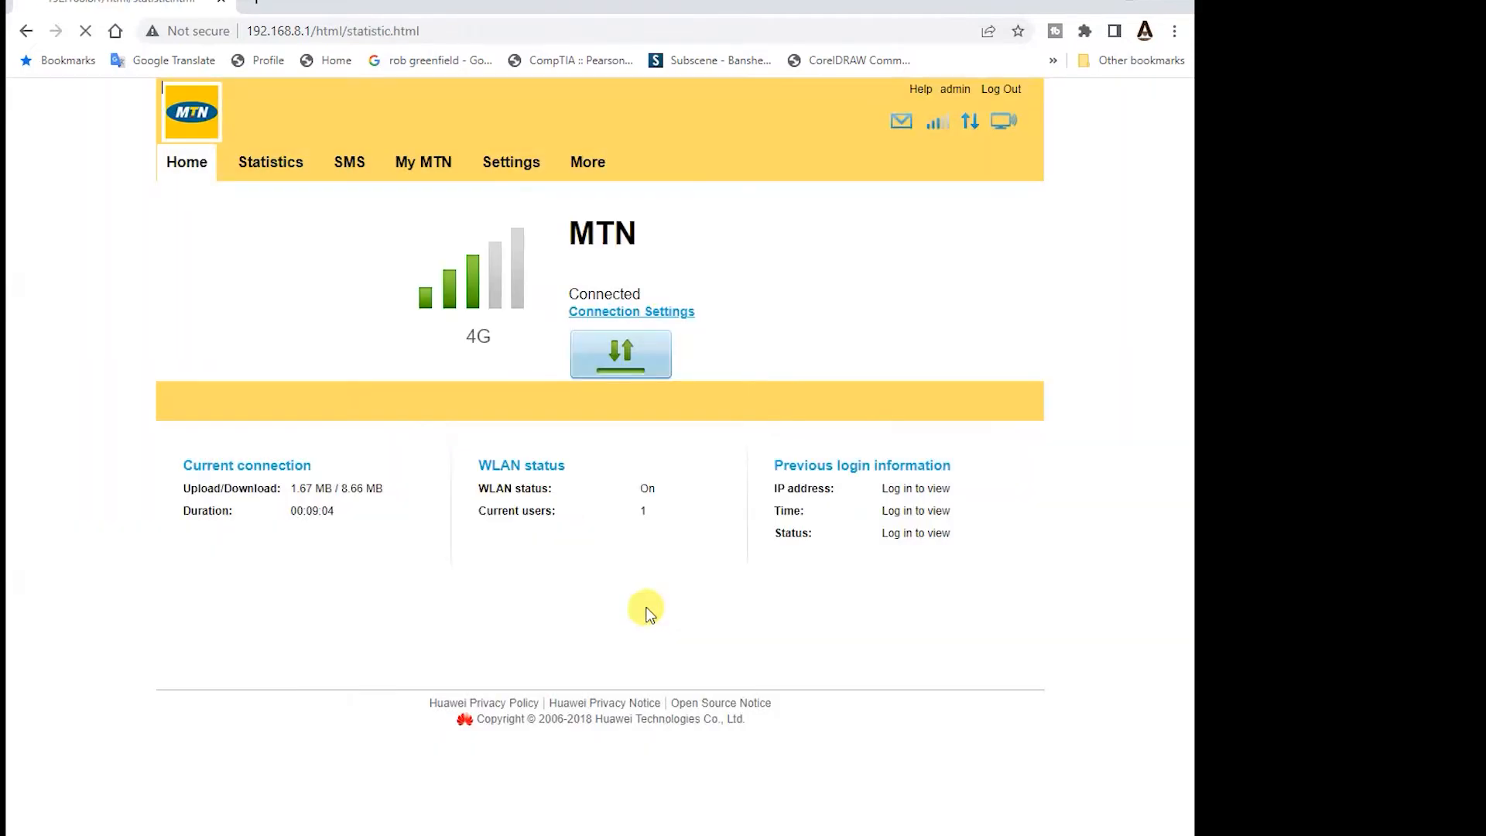
mouse_move(640, 609)
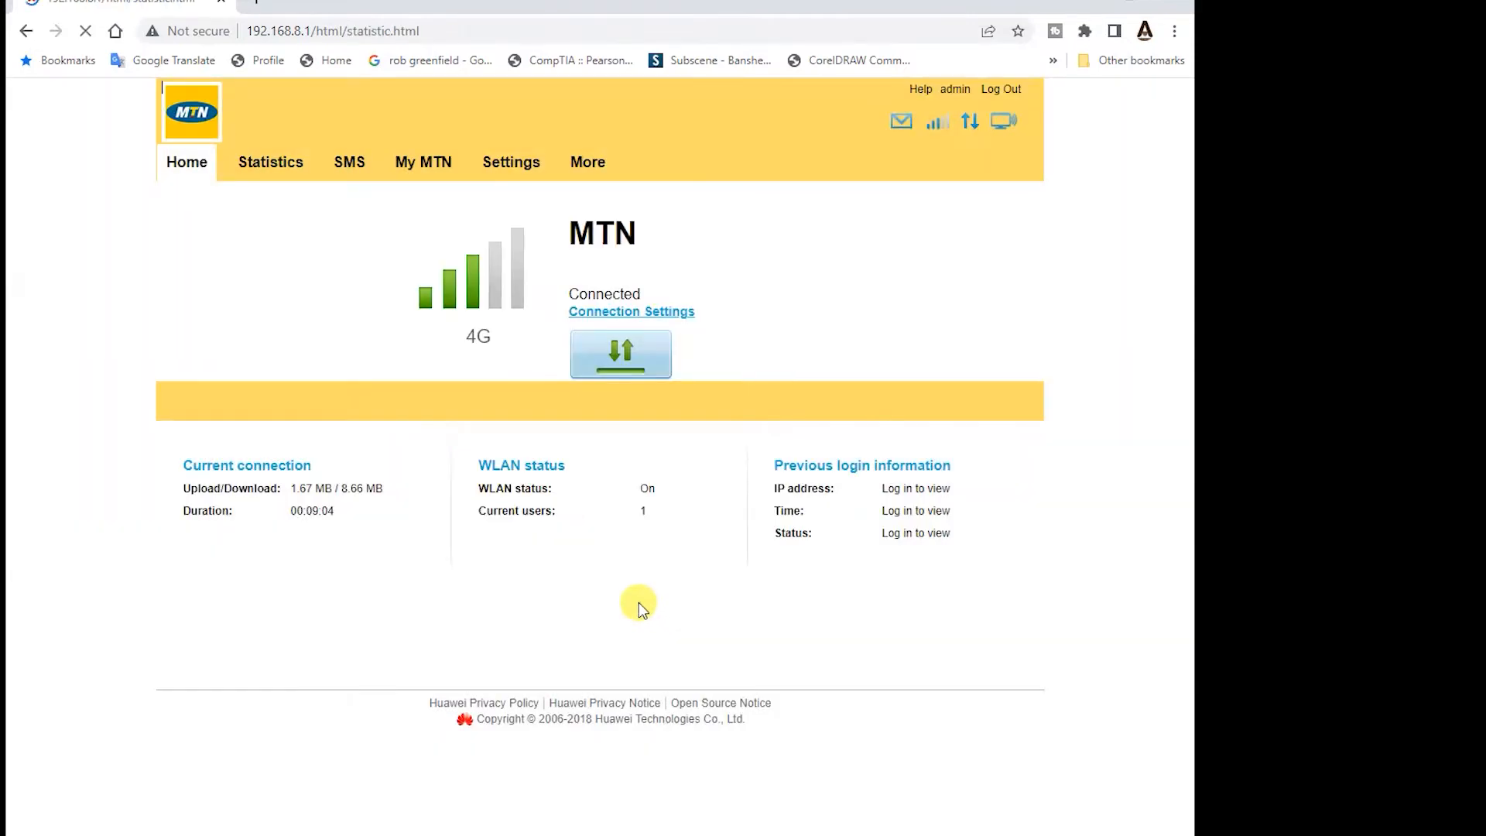
click(269, 162)
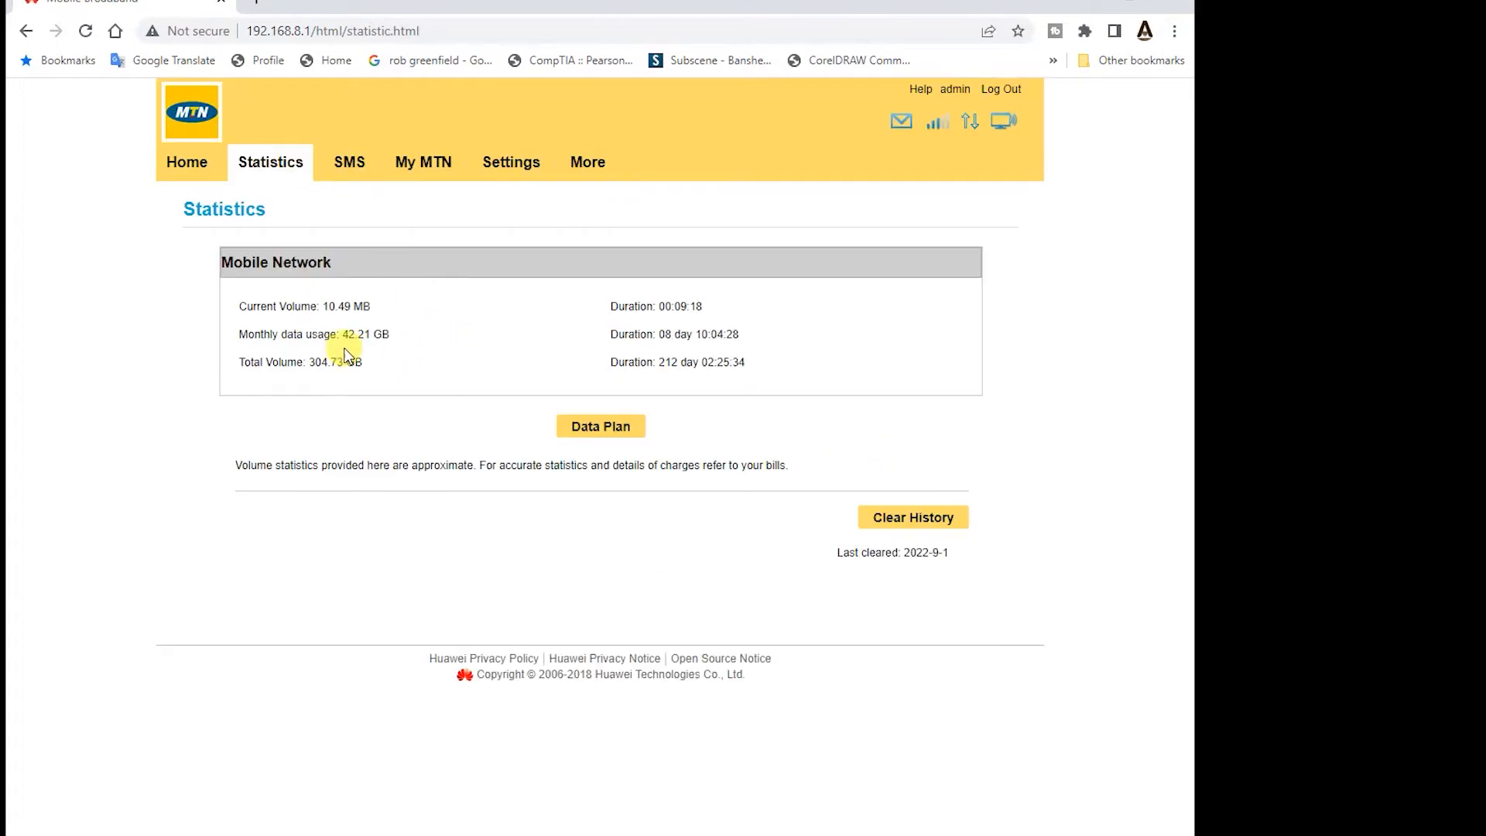
mouse_move(368, 388)
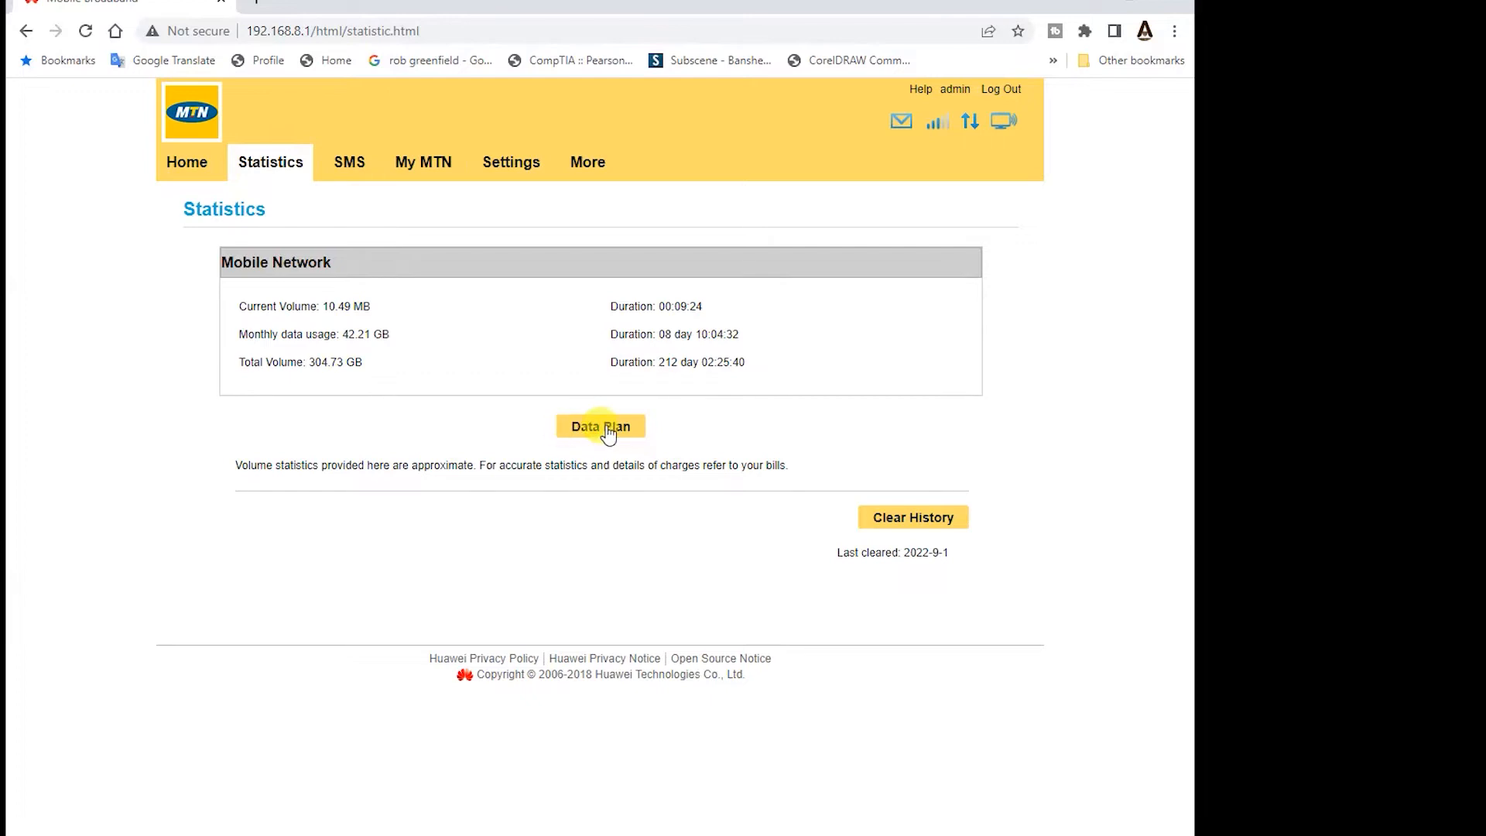
Step: Set the data plan to start on day 10 with a 10 GB monthly allowance and 90% threshold
click(600, 428)
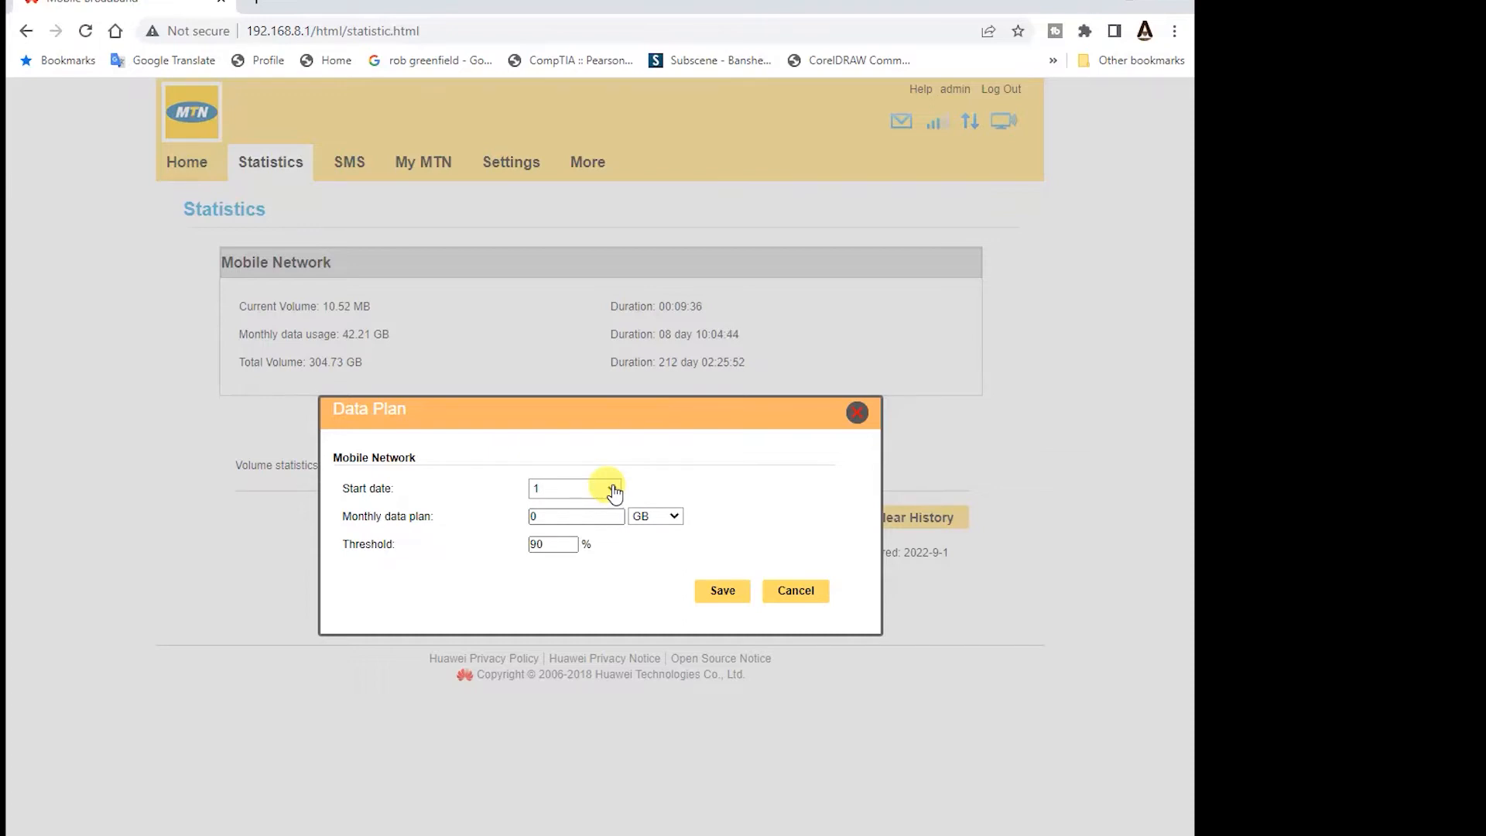
click(573, 488)
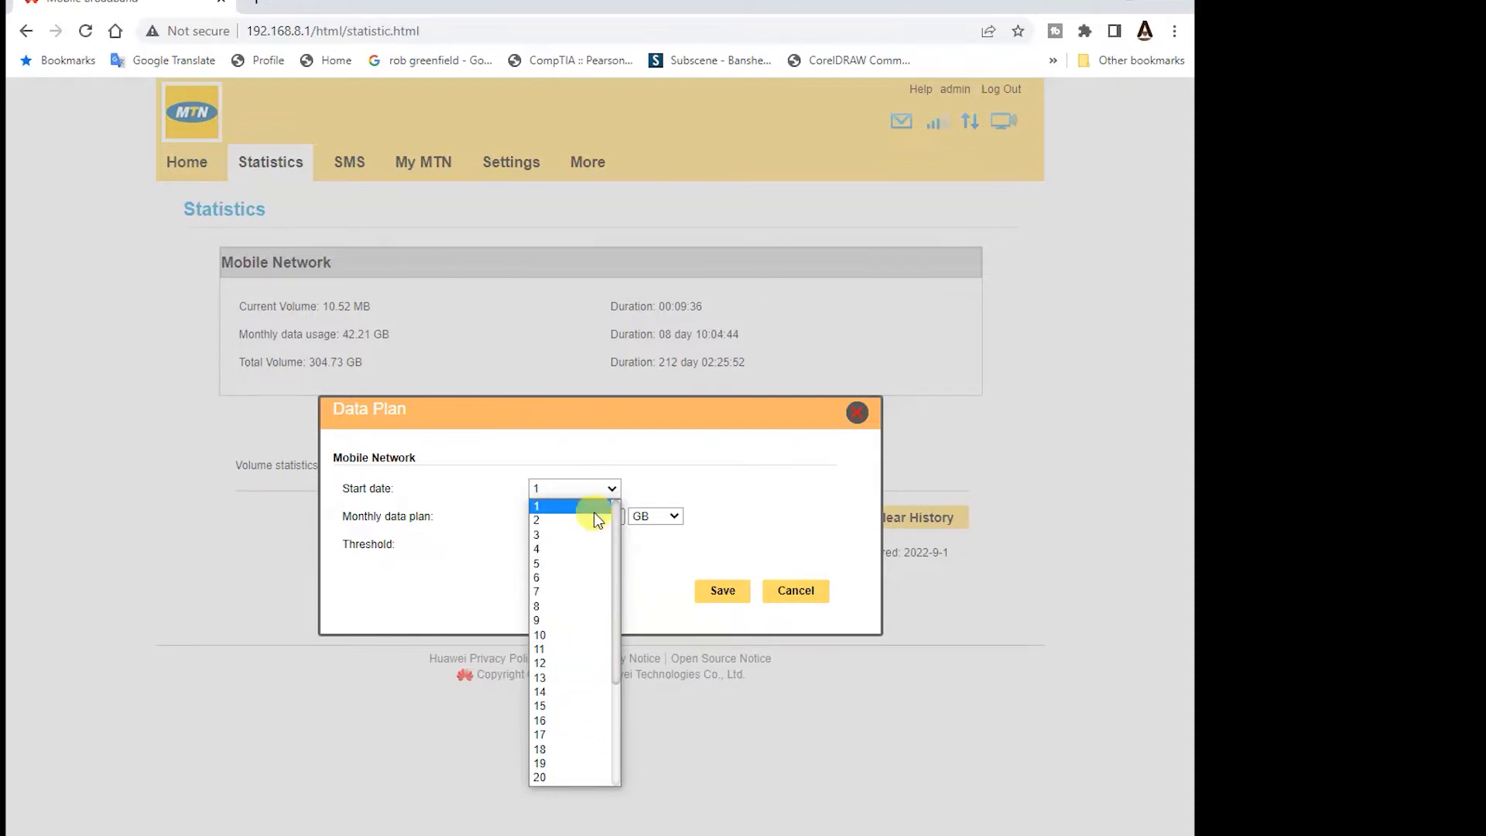
click(539, 635)
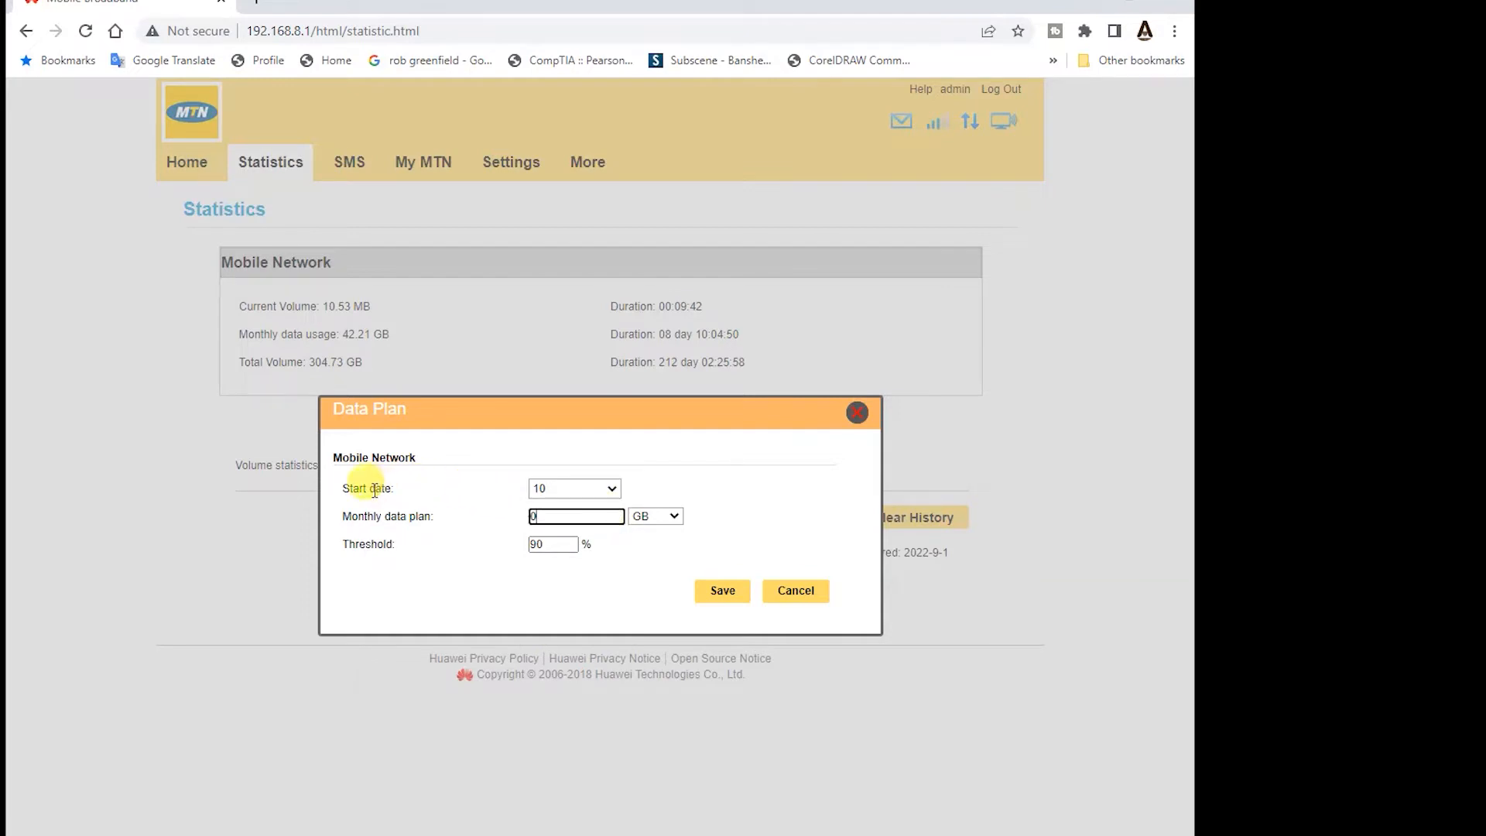
click(573, 488)
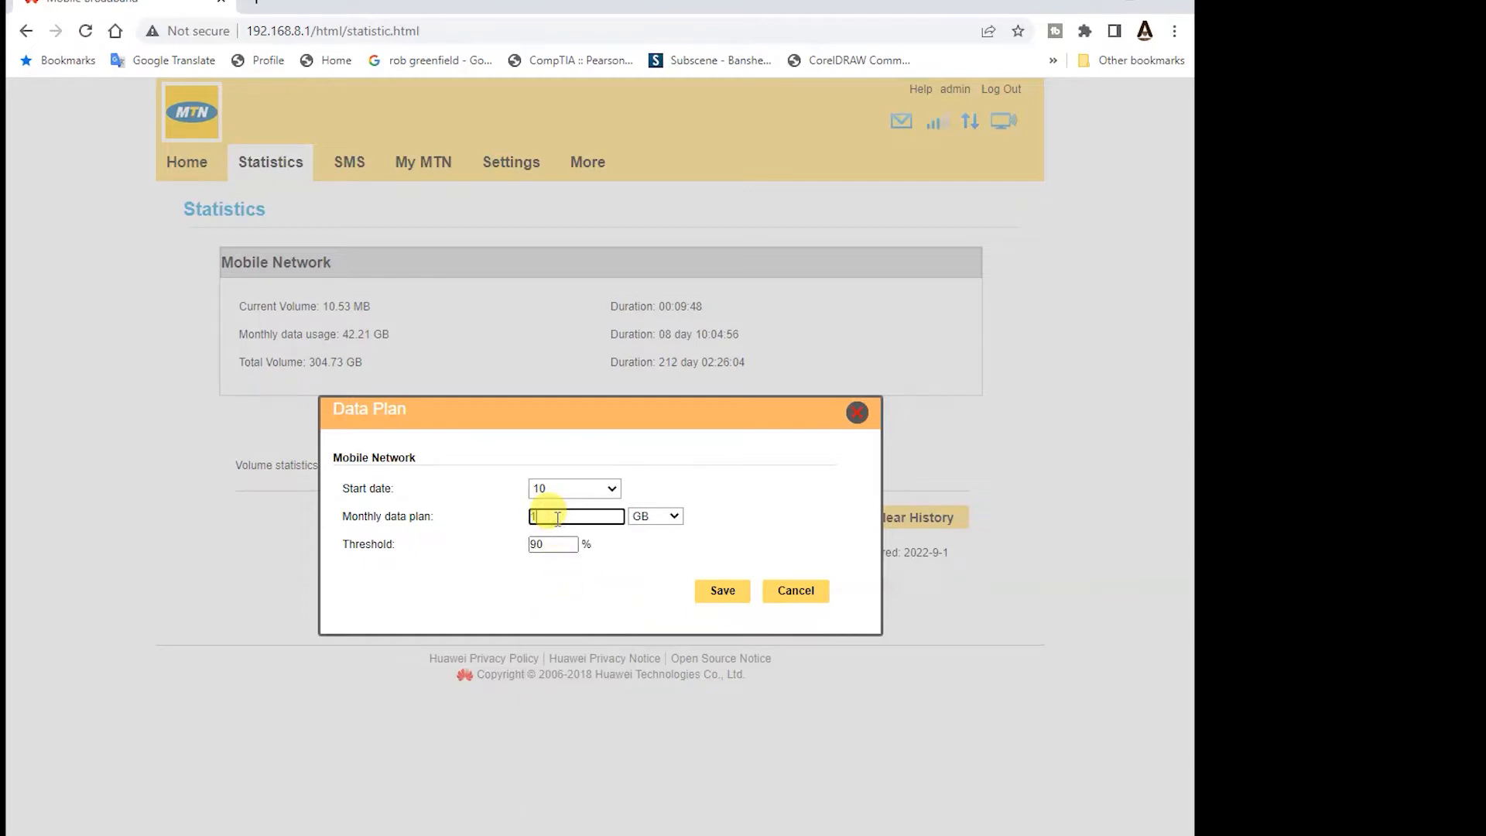
text(0)
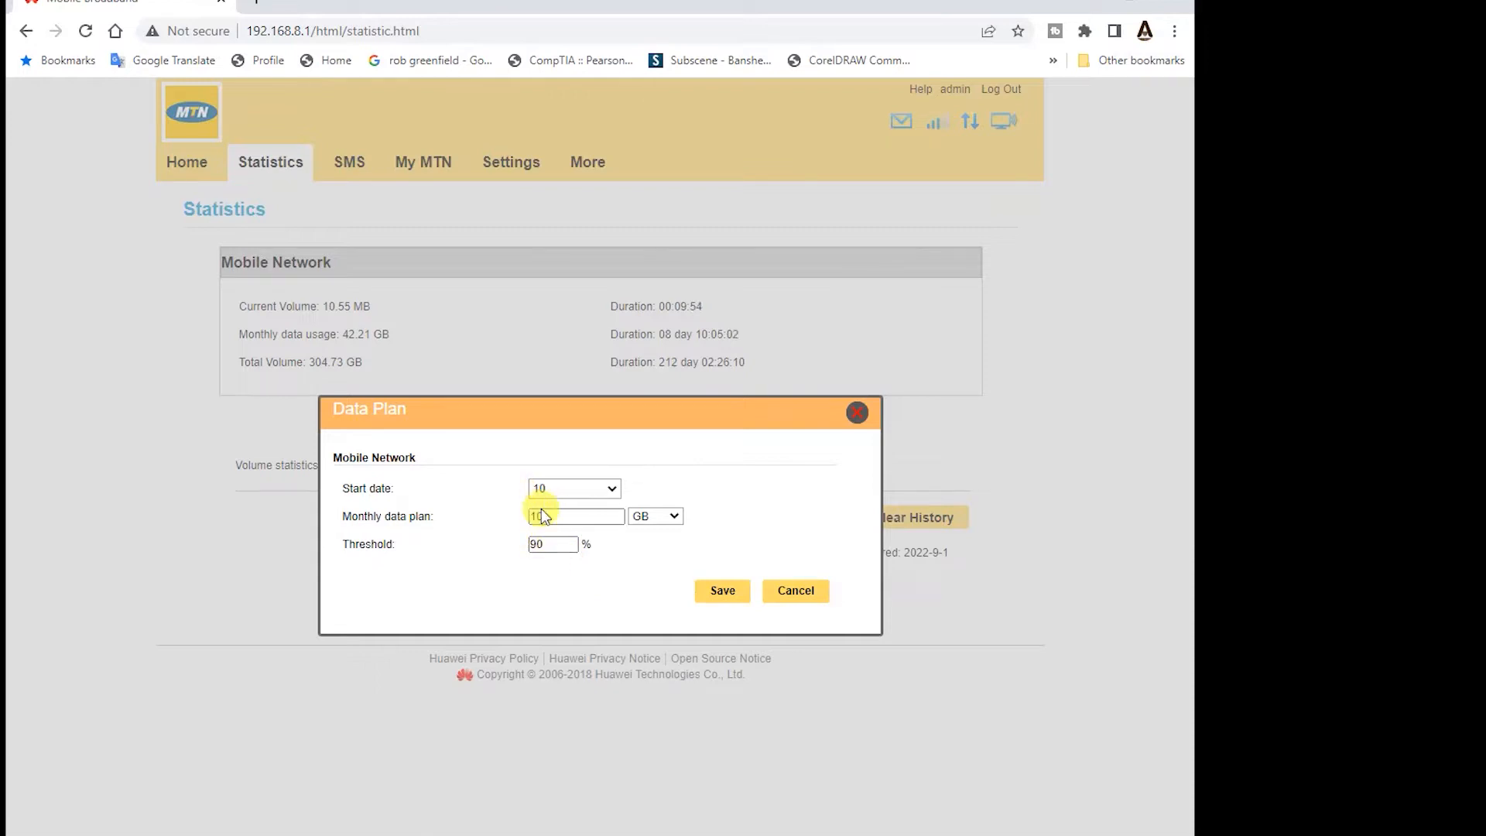
click(573, 488)
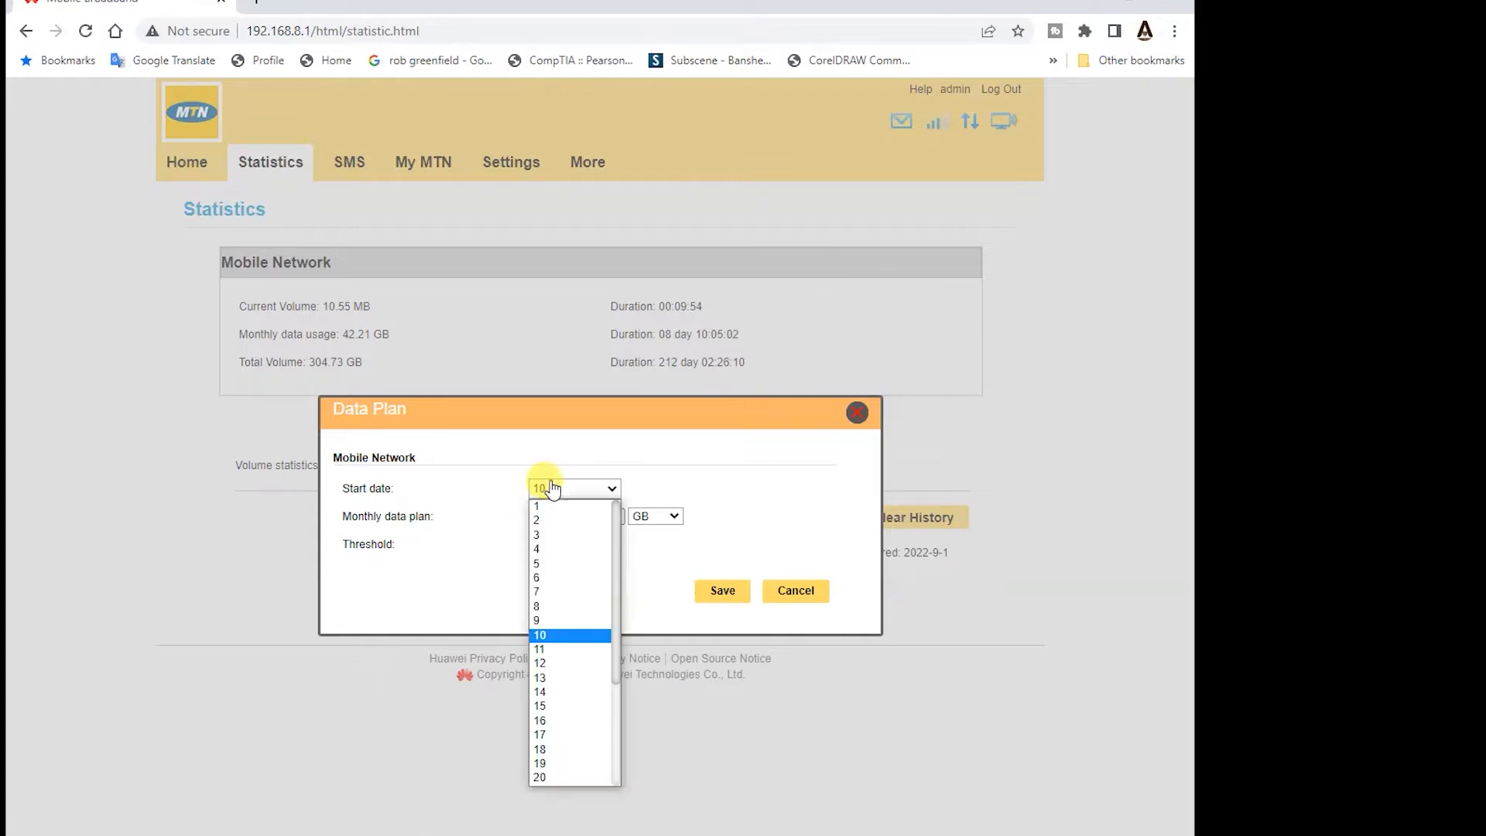
click(539, 635)
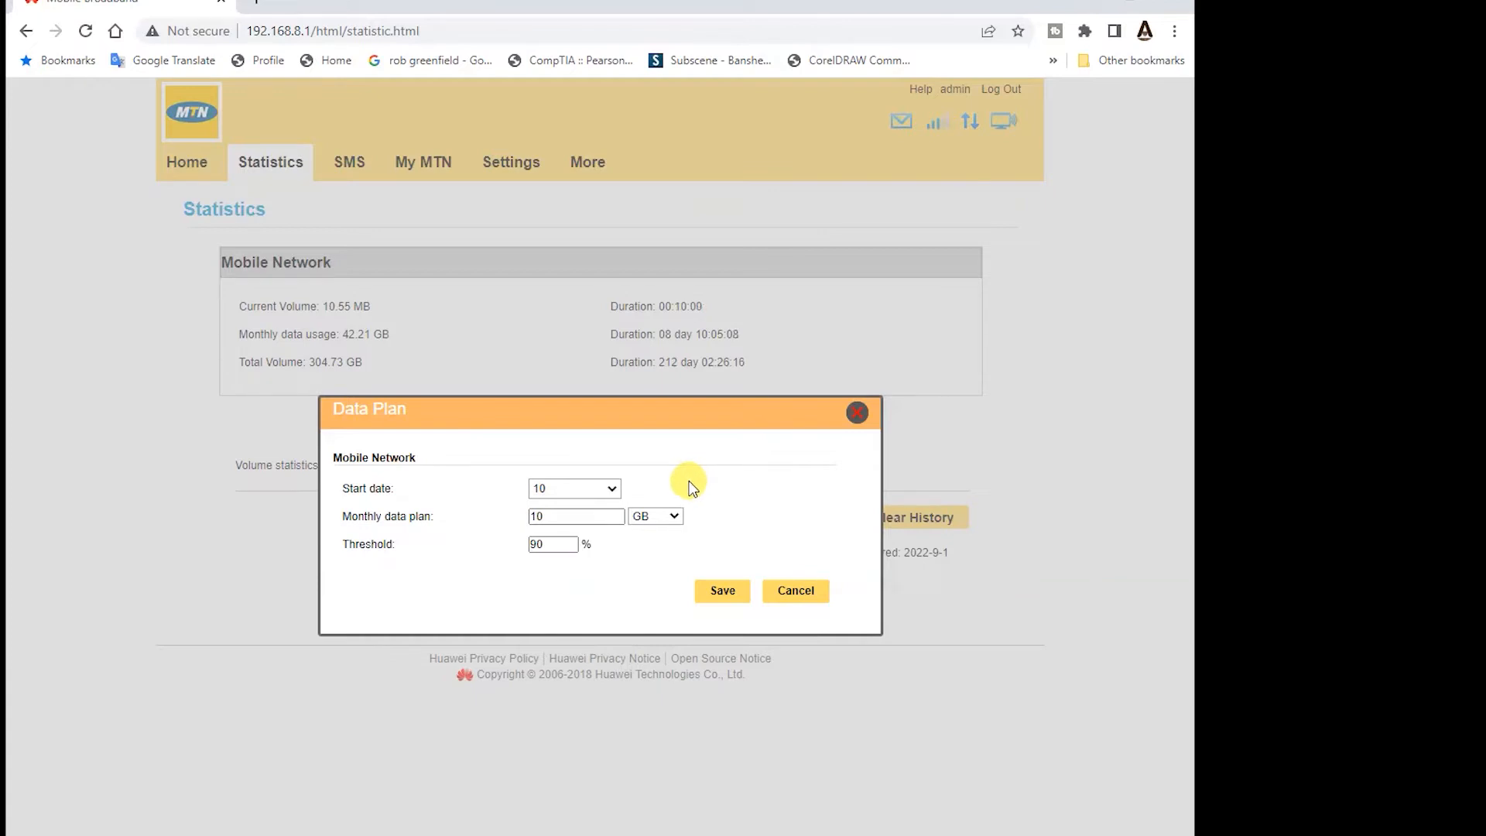
mouse_move(791, 635)
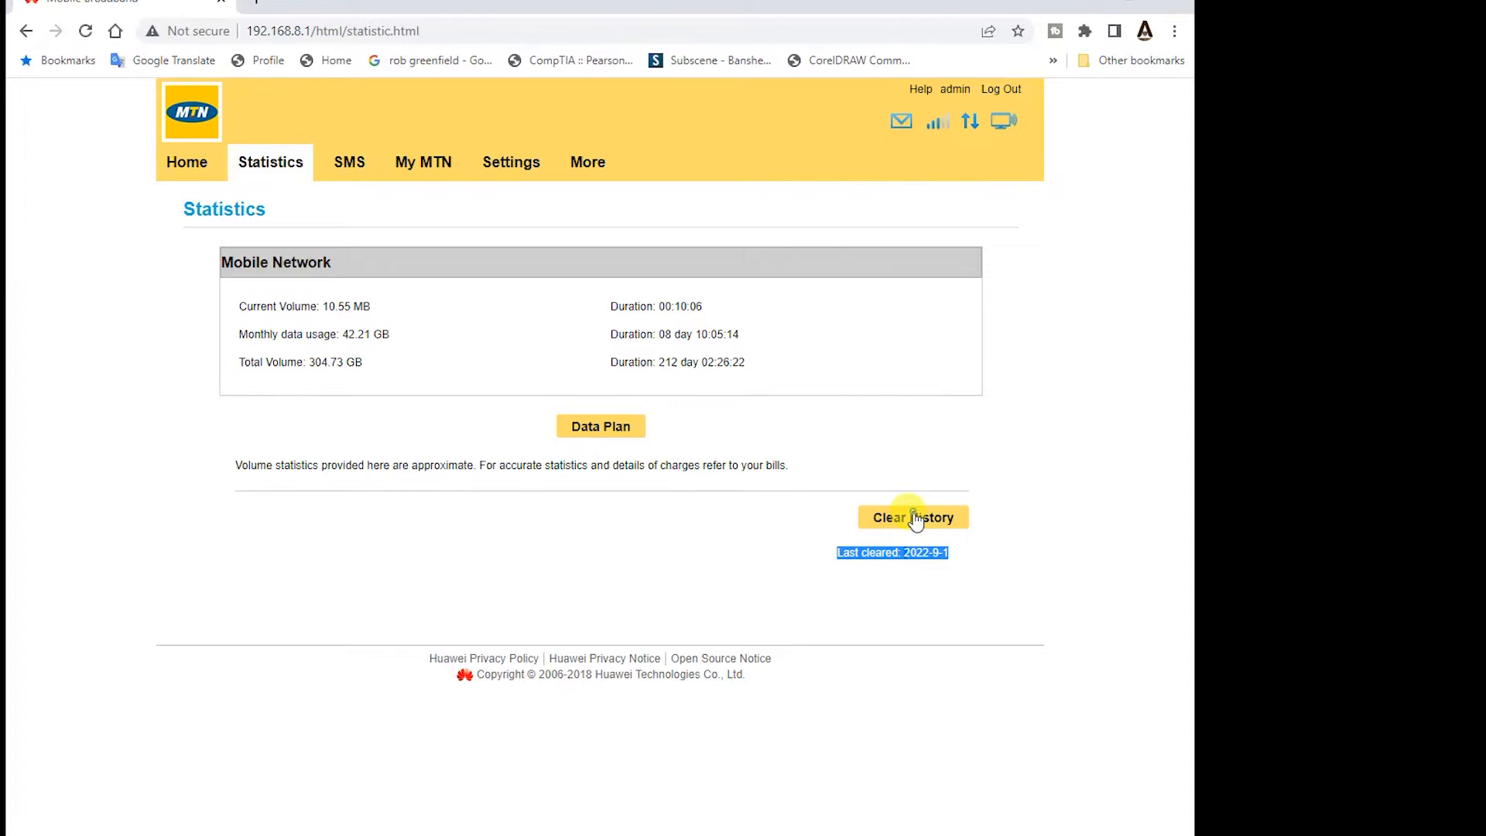
Step: Clear the recorded data usage history, resetting the volumes to 684 B
click(912, 517)
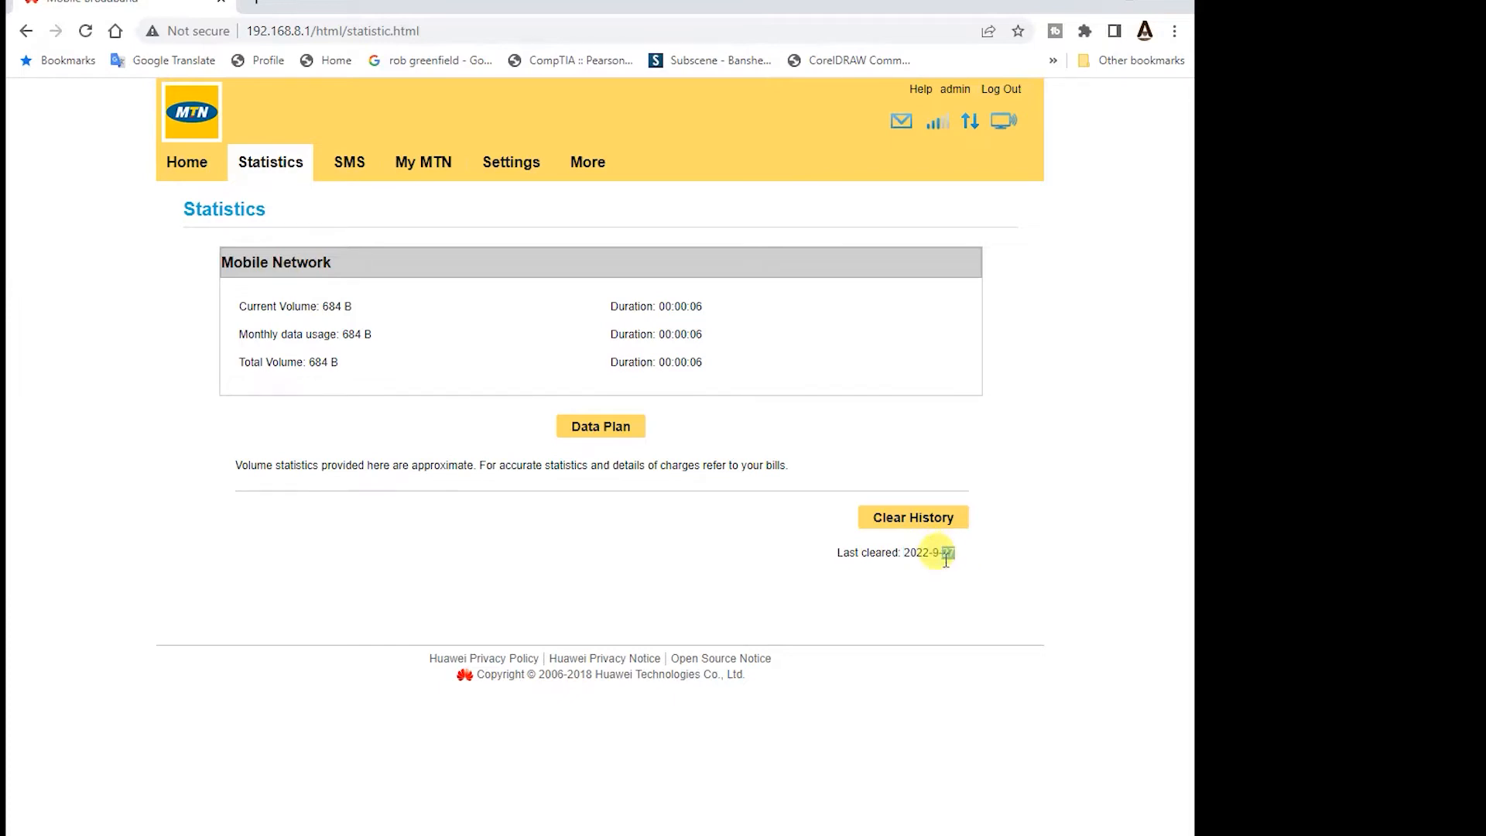
mouse_move(669, 576)
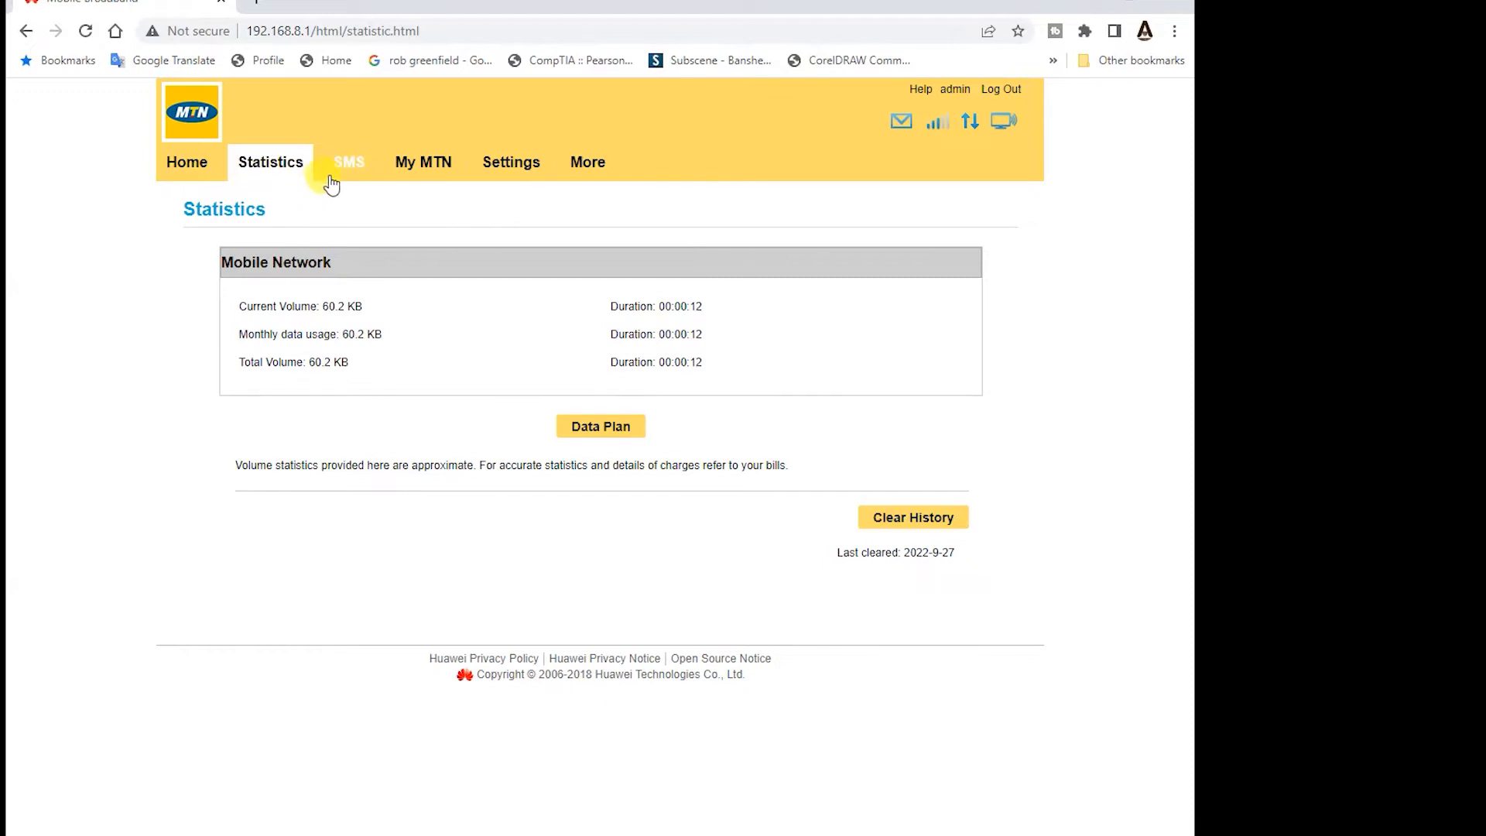
Step: Browse the SMS inbox and read the newest MTNFBB subscription message, then head to My MTN
click(349, 161)
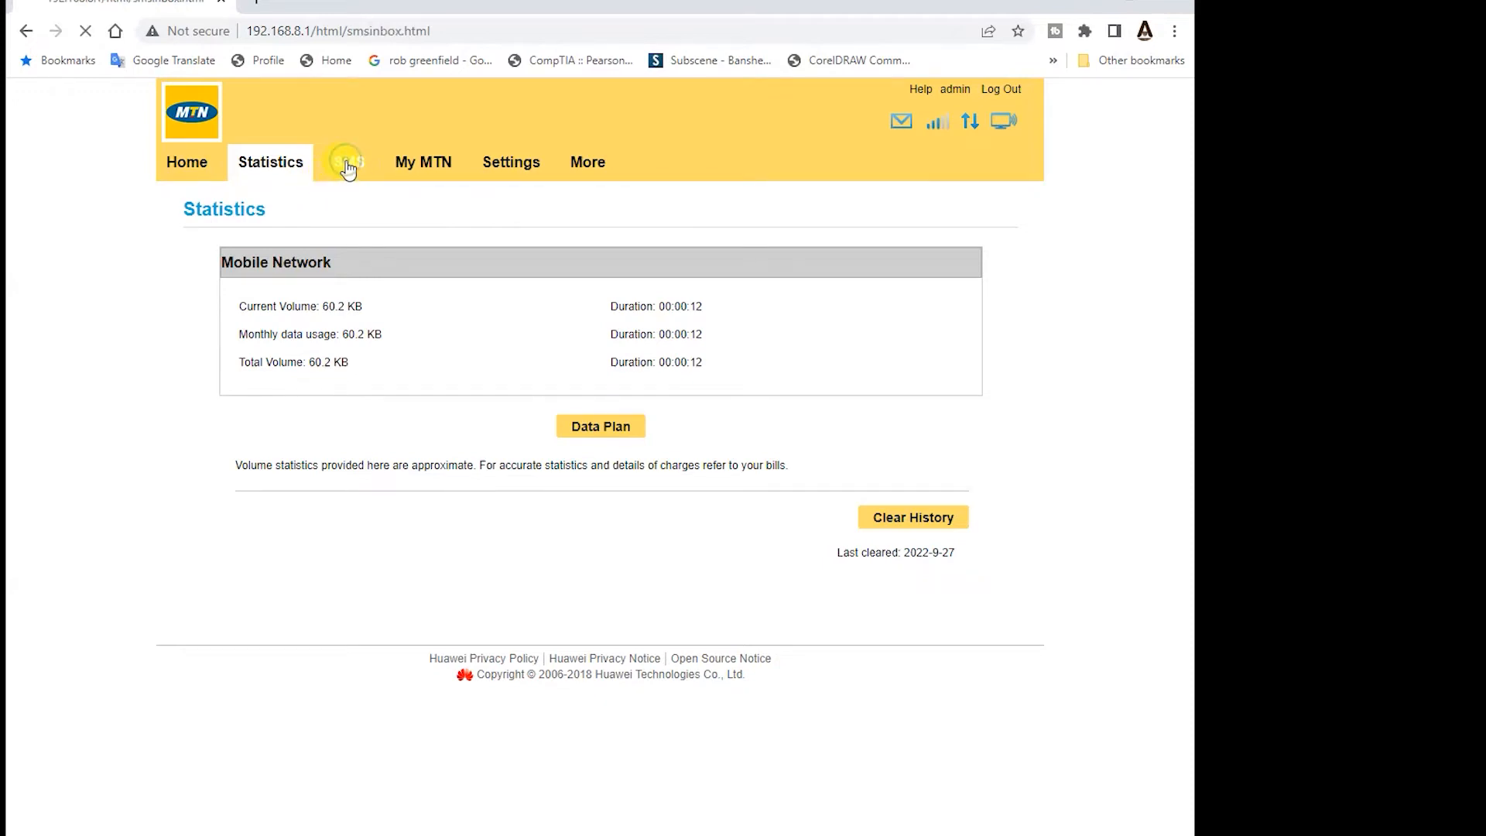
click(348, 161)
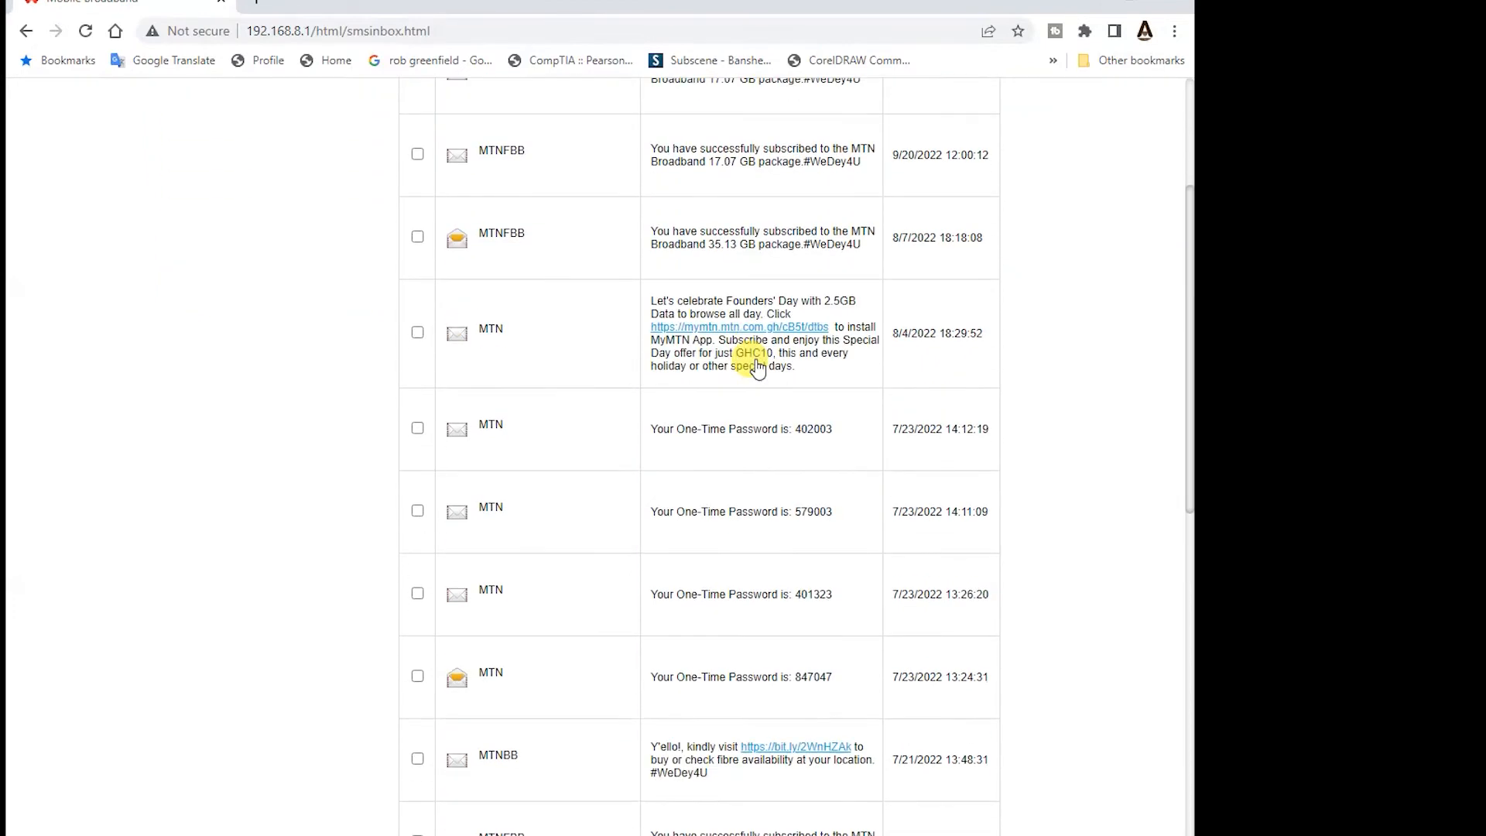
scroll(up, 3)
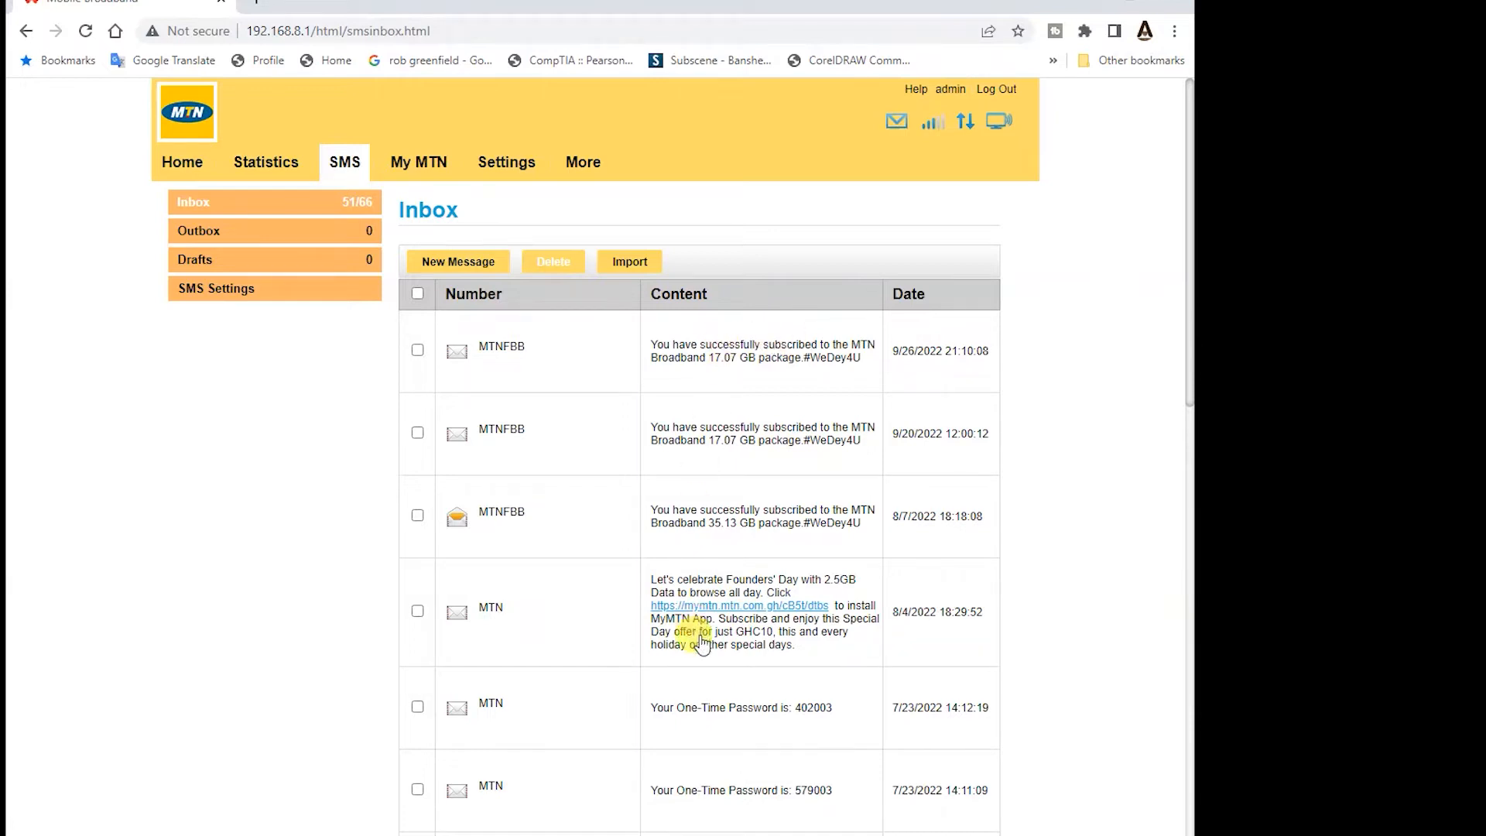
mouse_move(820, 380)
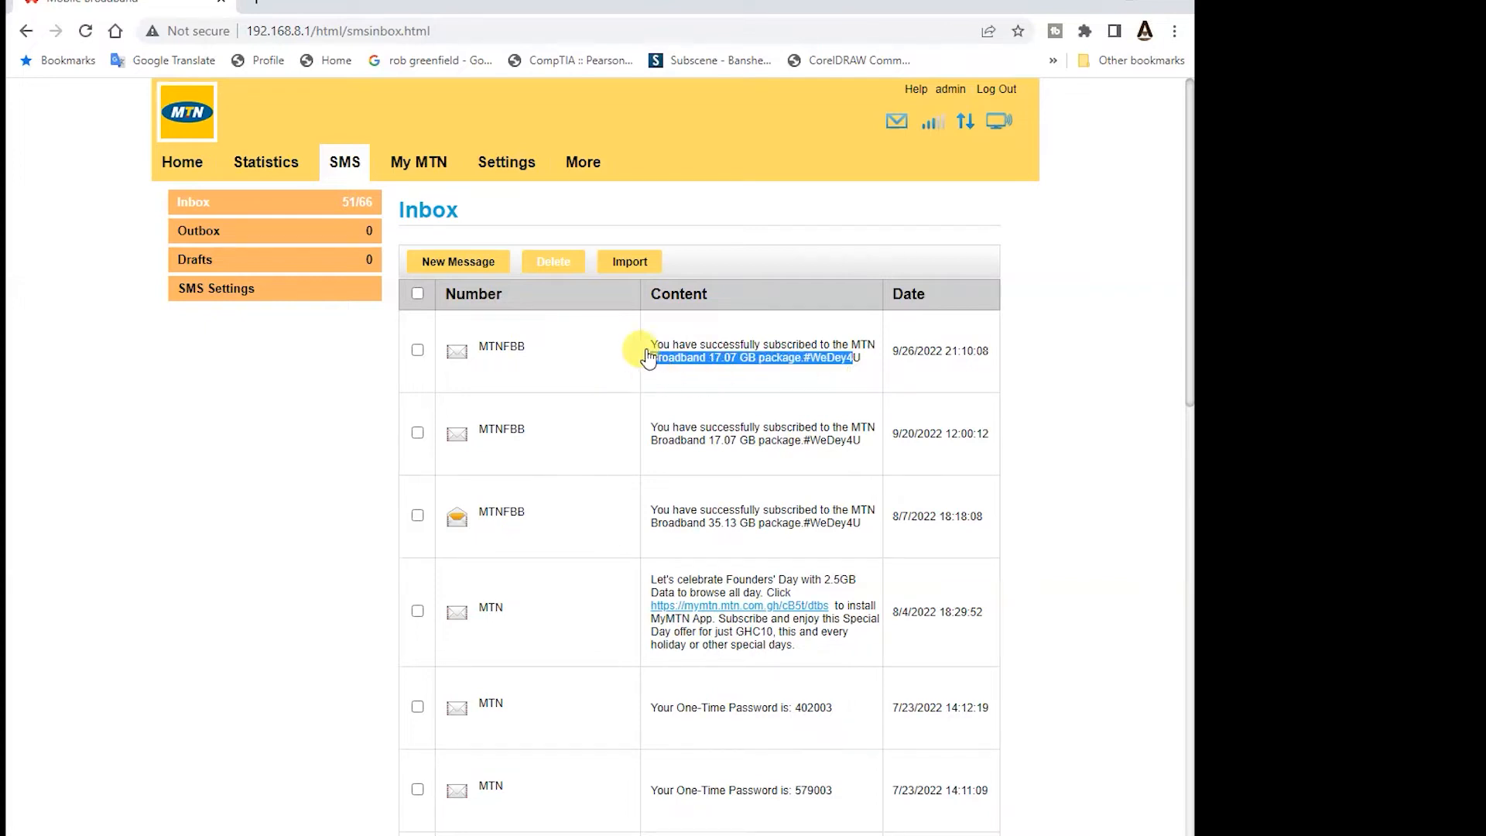
click(762, 351)
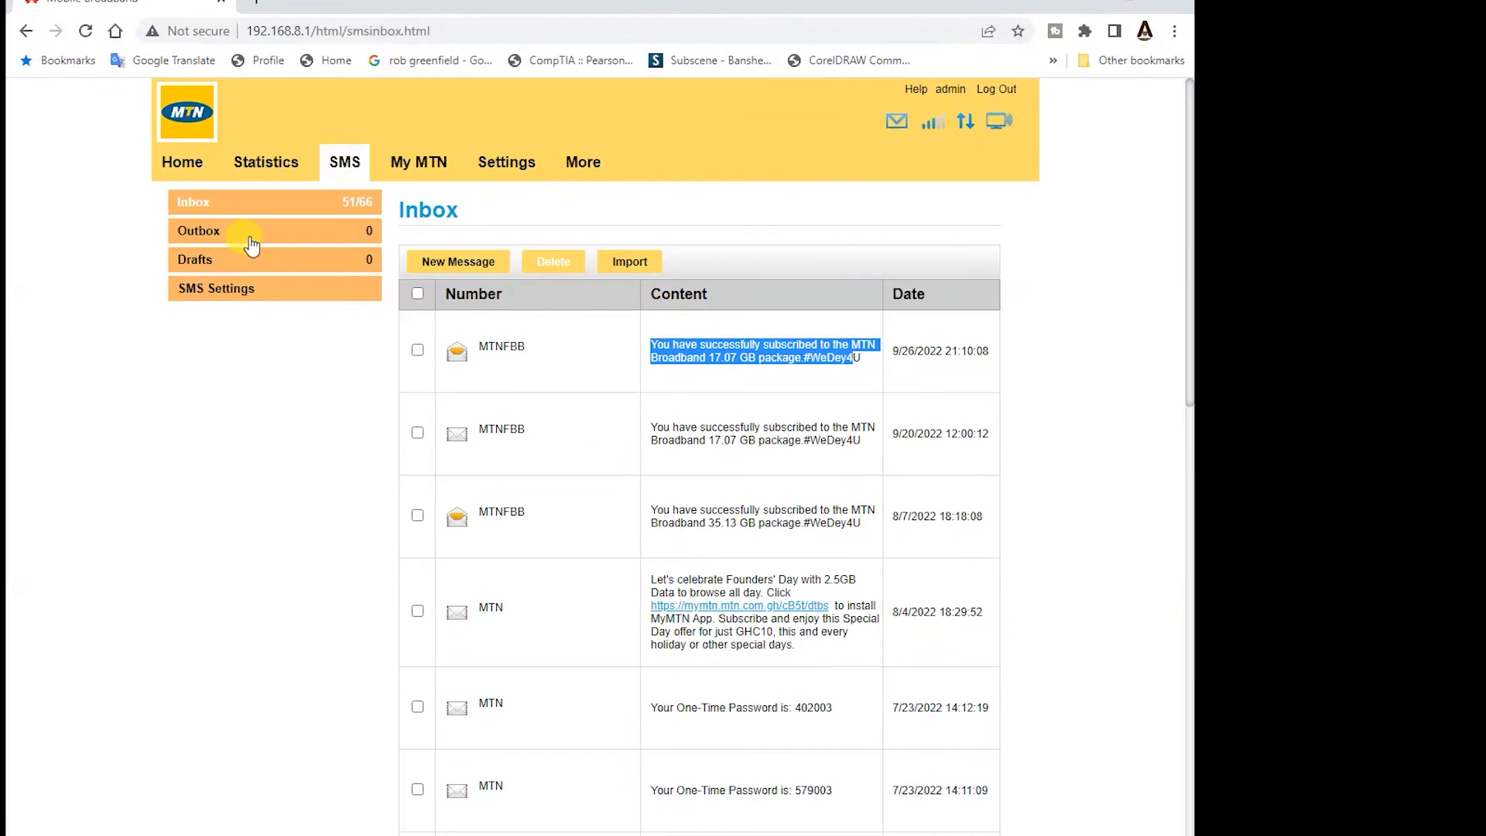
mouse_move(297, 242)
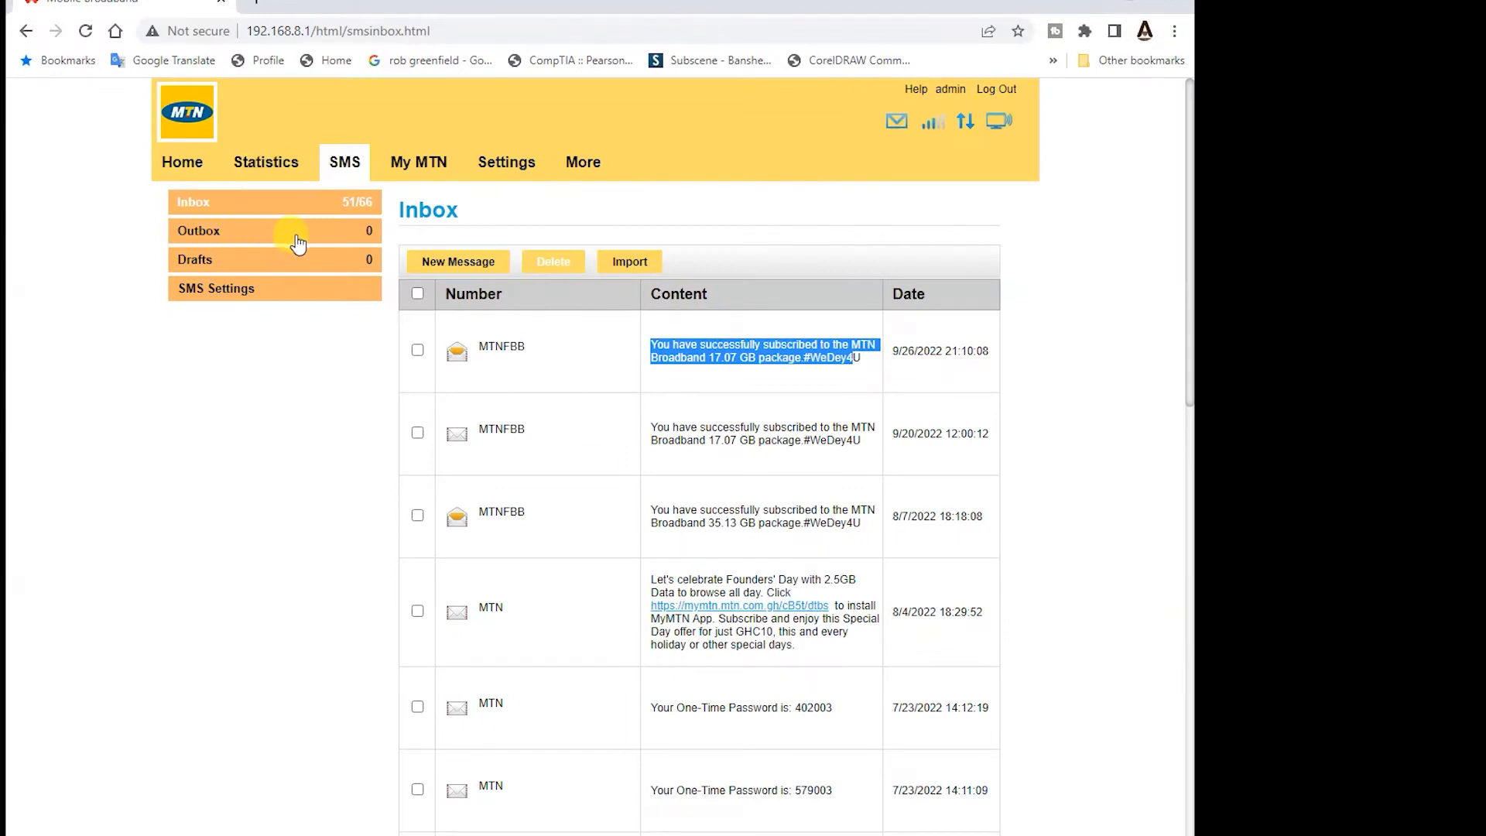
mouse_move(237, 296)
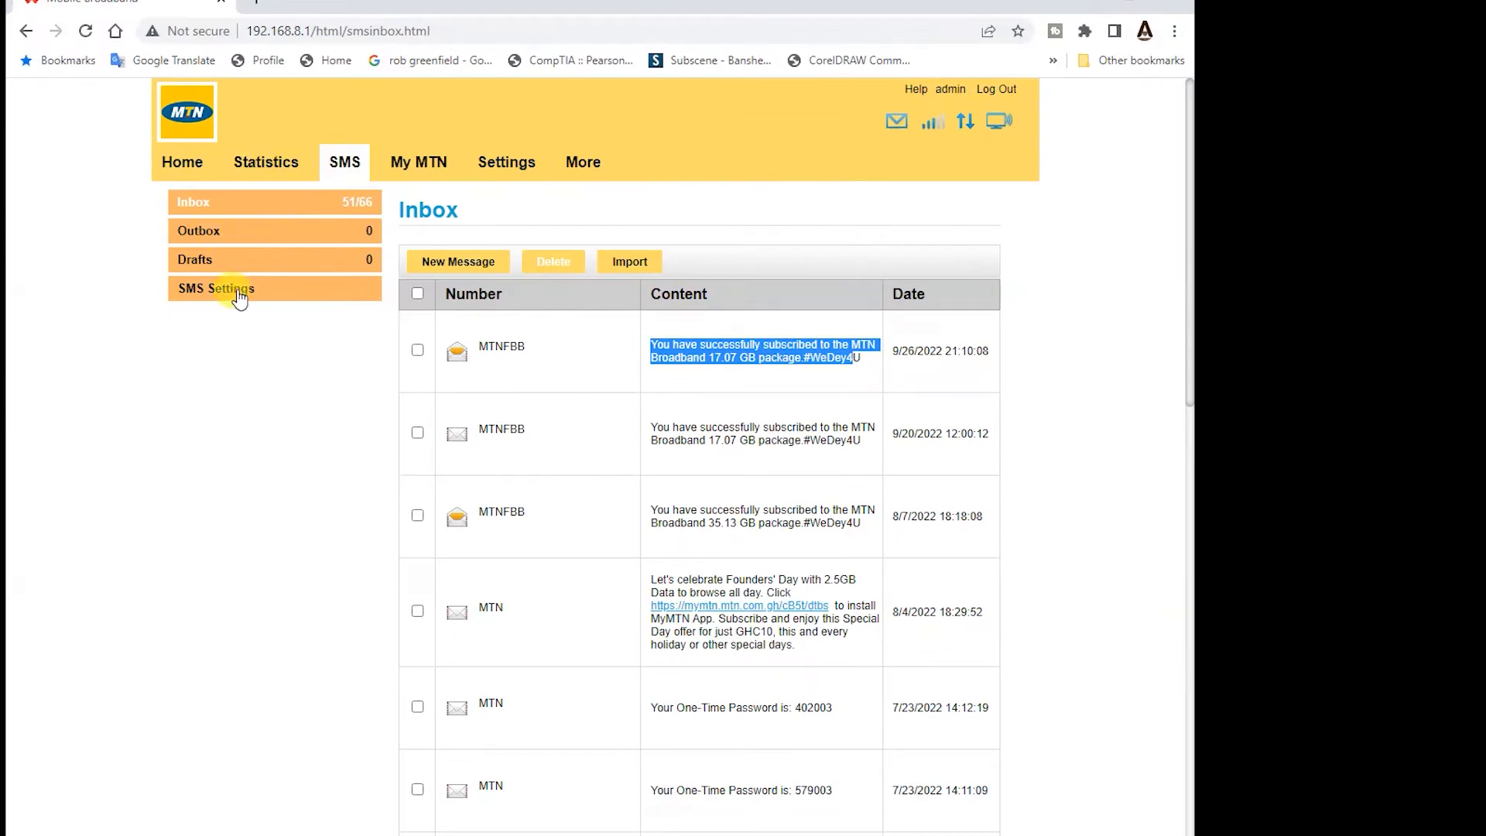
mouse_move(793, 483)
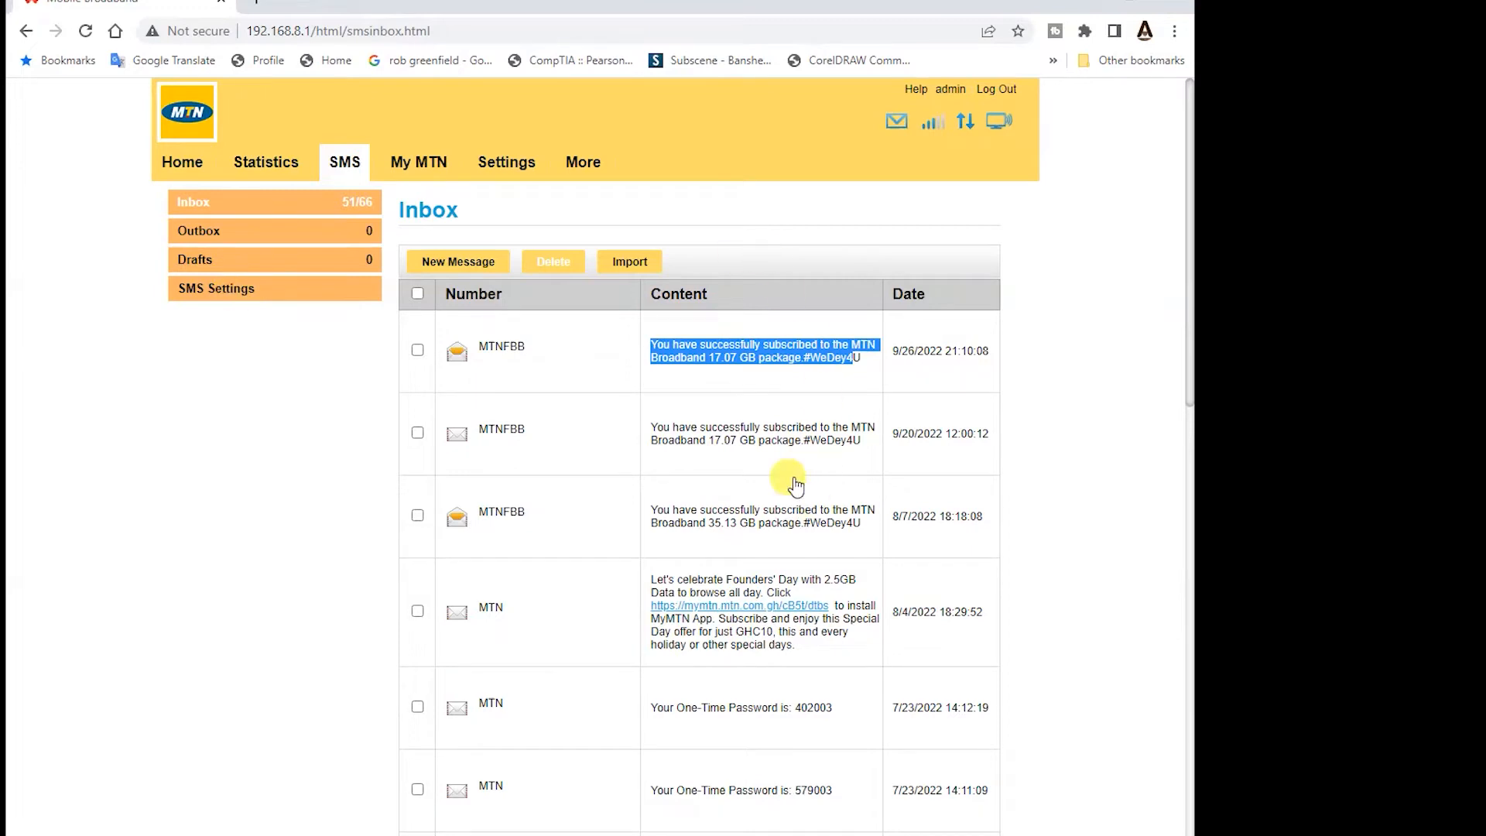
click(418, 161)
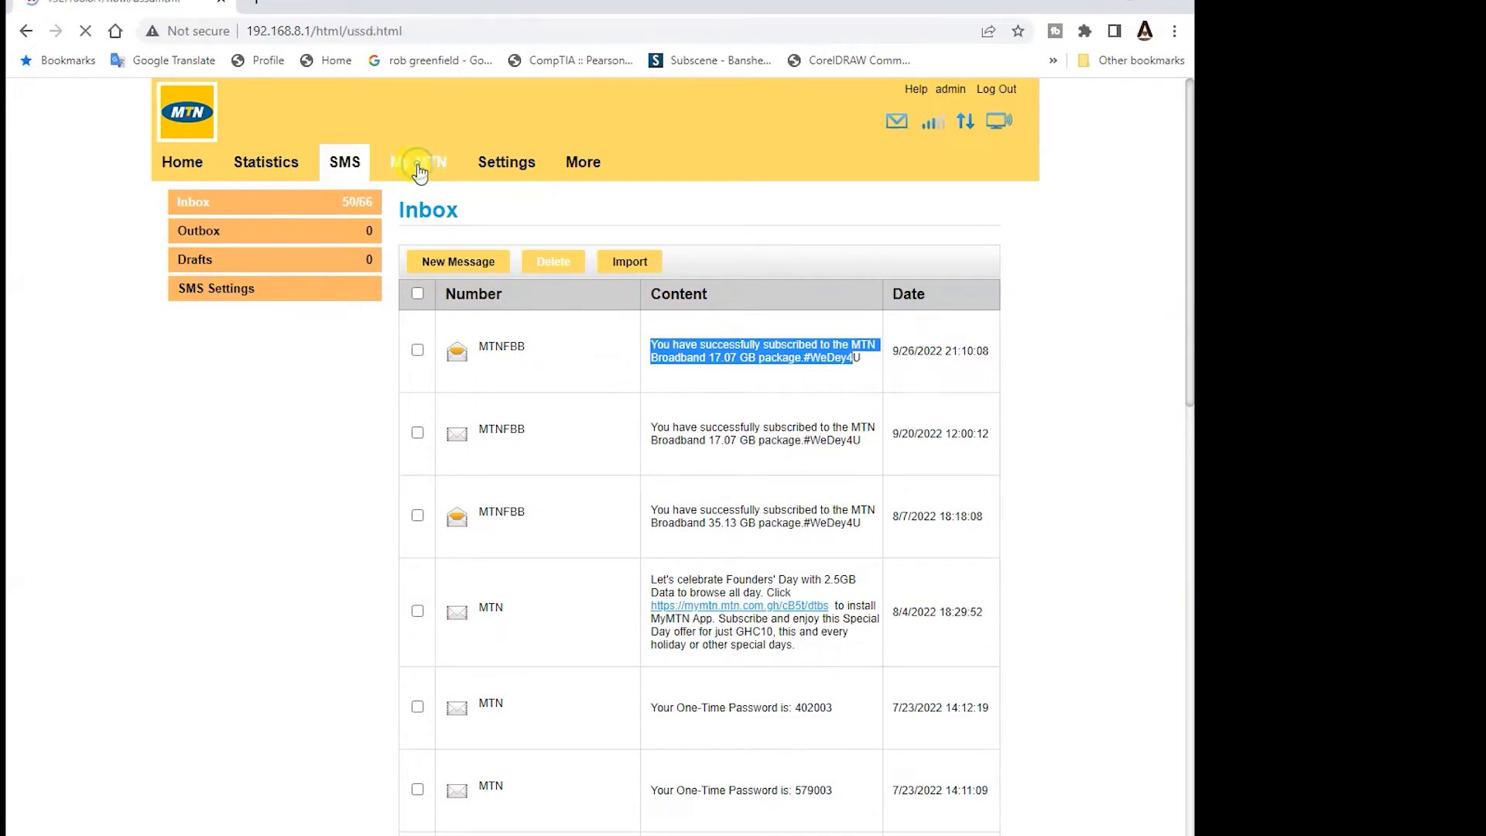
Step: Send a USSD balance request from My MTN > Check Balance and dismiss the waiting notice
click(421, 163)
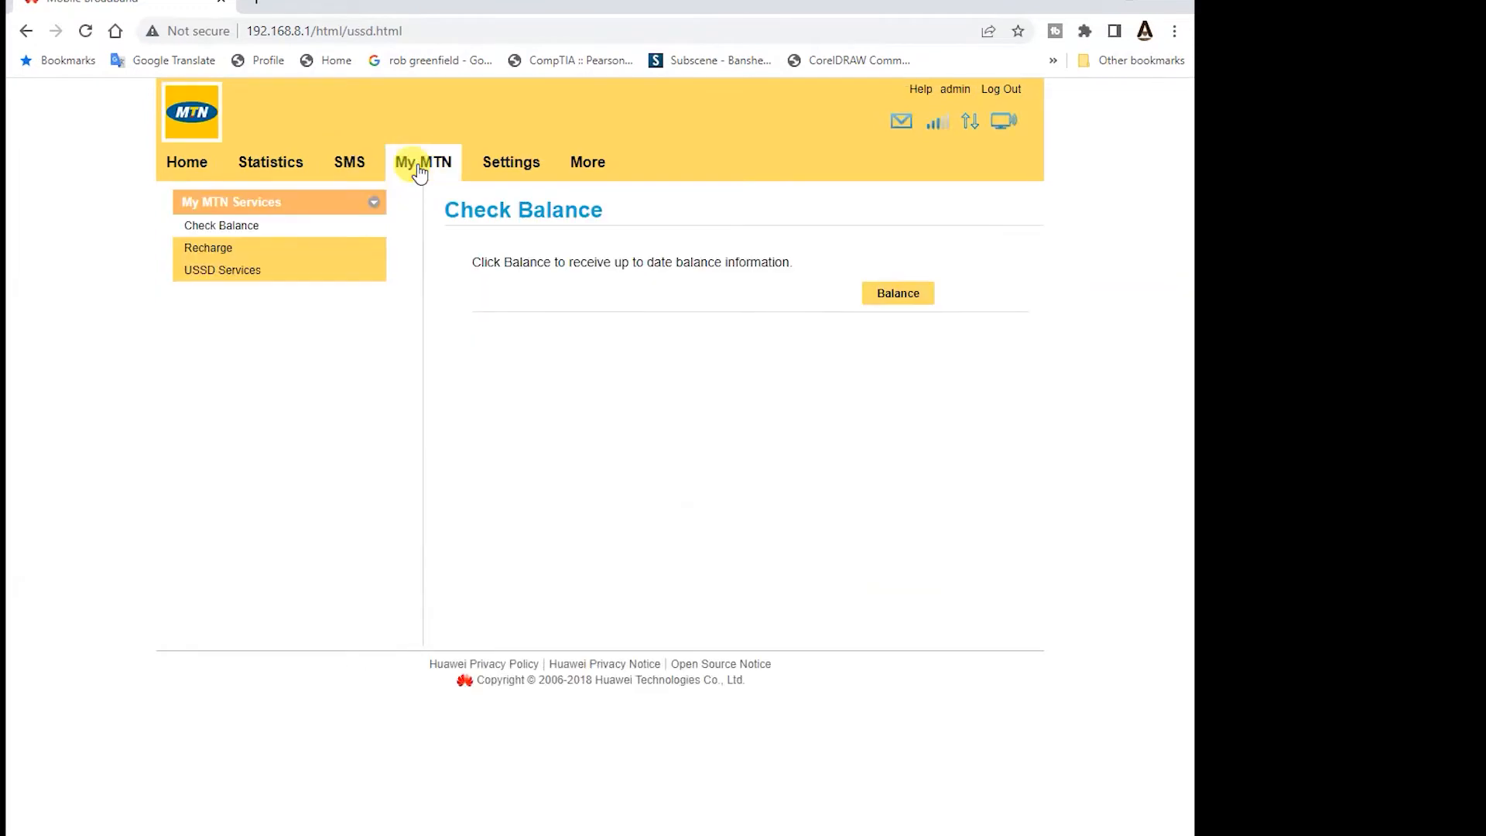
mouse_move(205, 258)
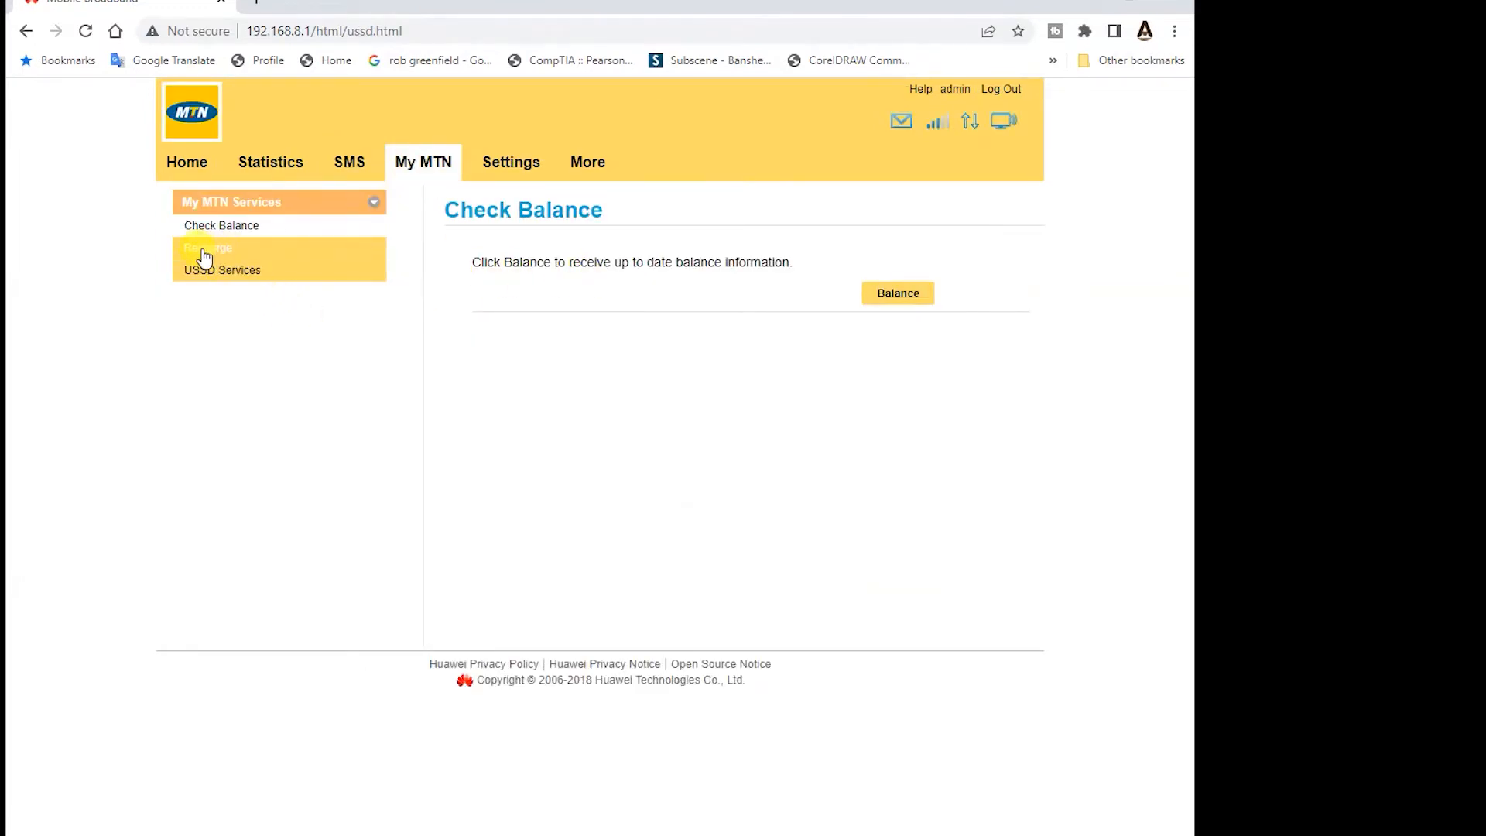
mouse_move(204, 232)
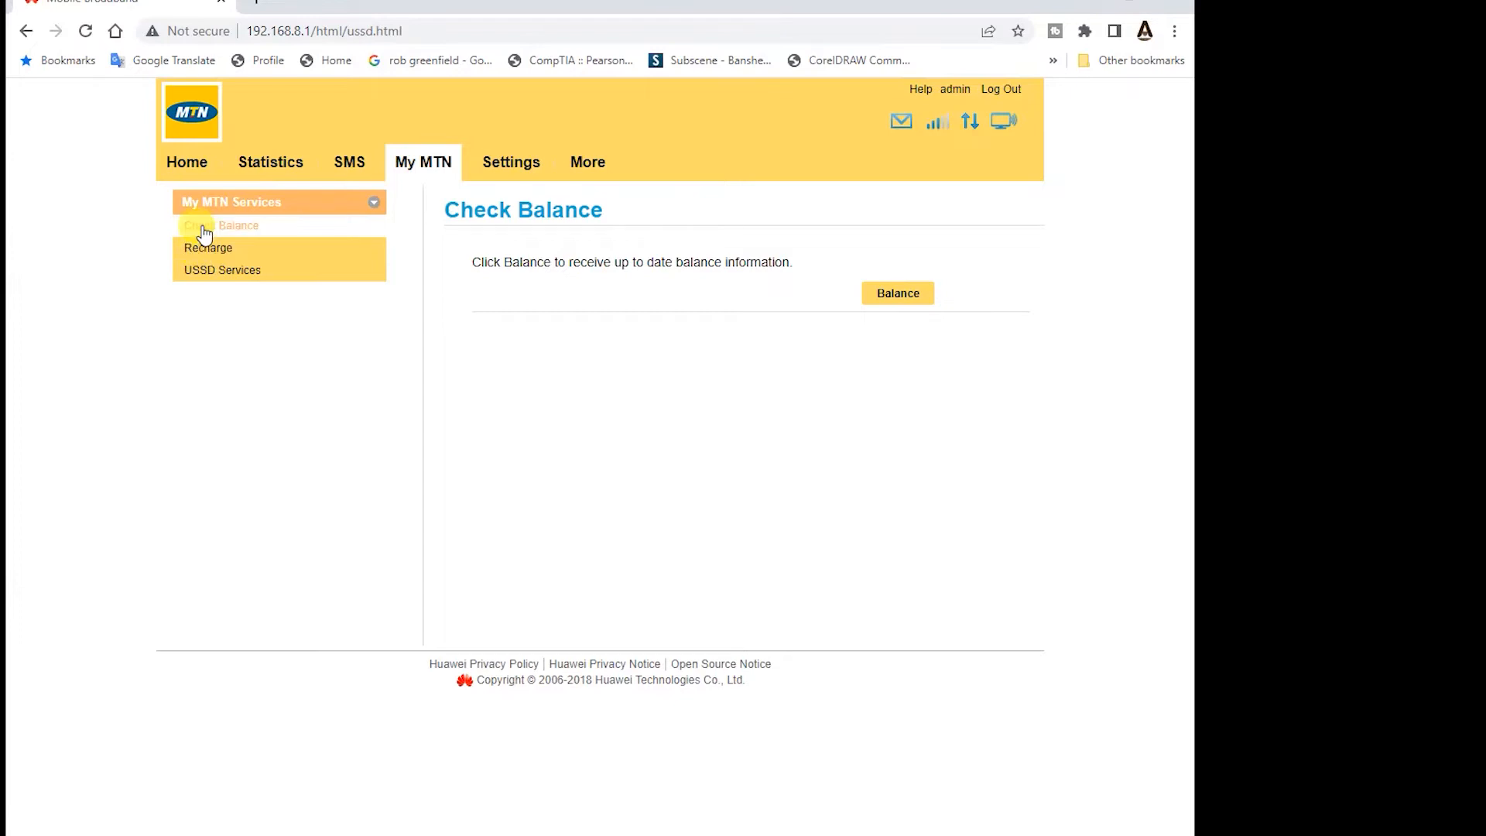
mouse_move(885, 297)
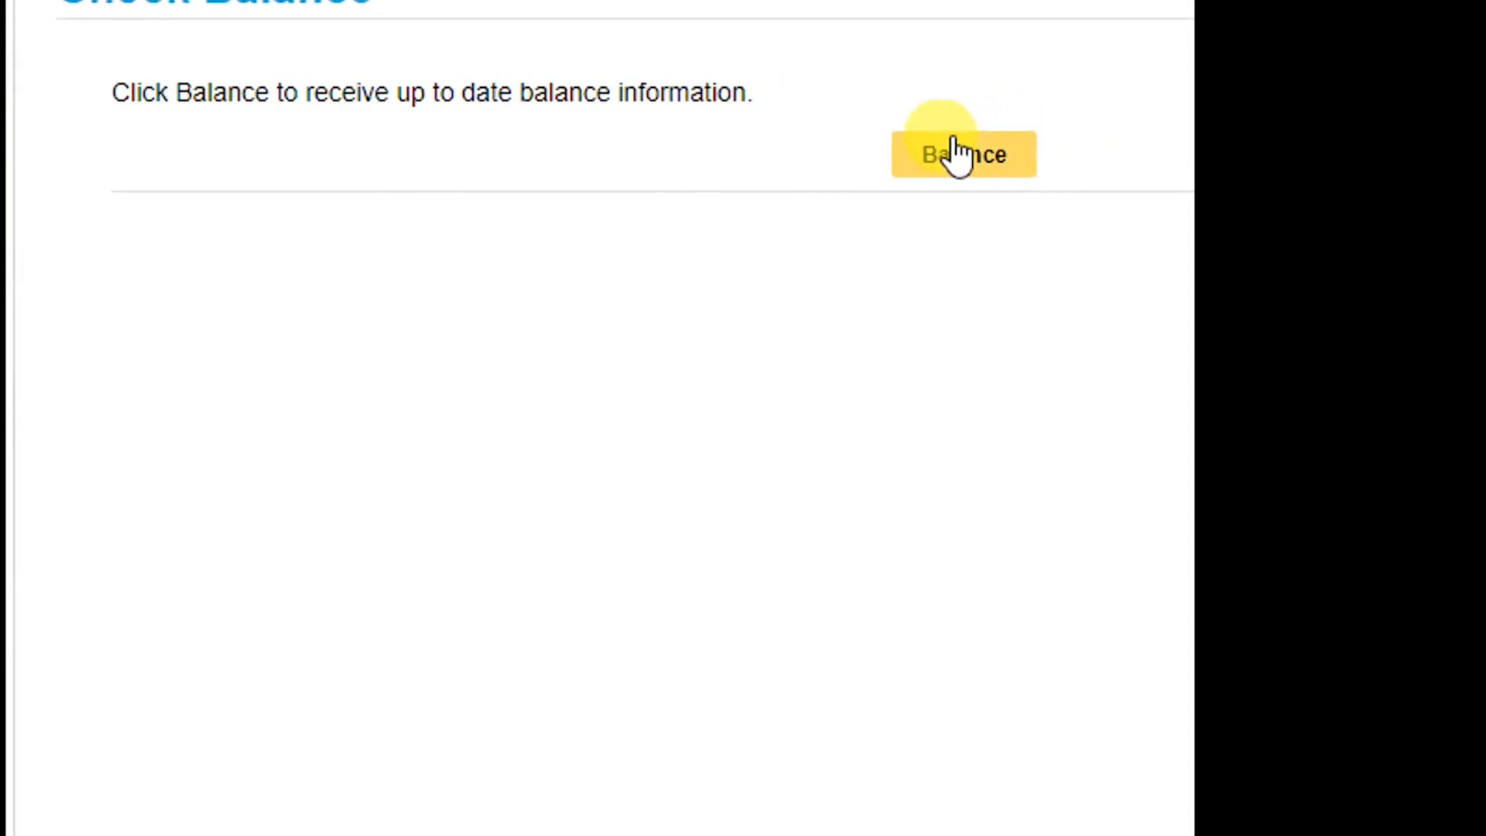
click(961, 154)
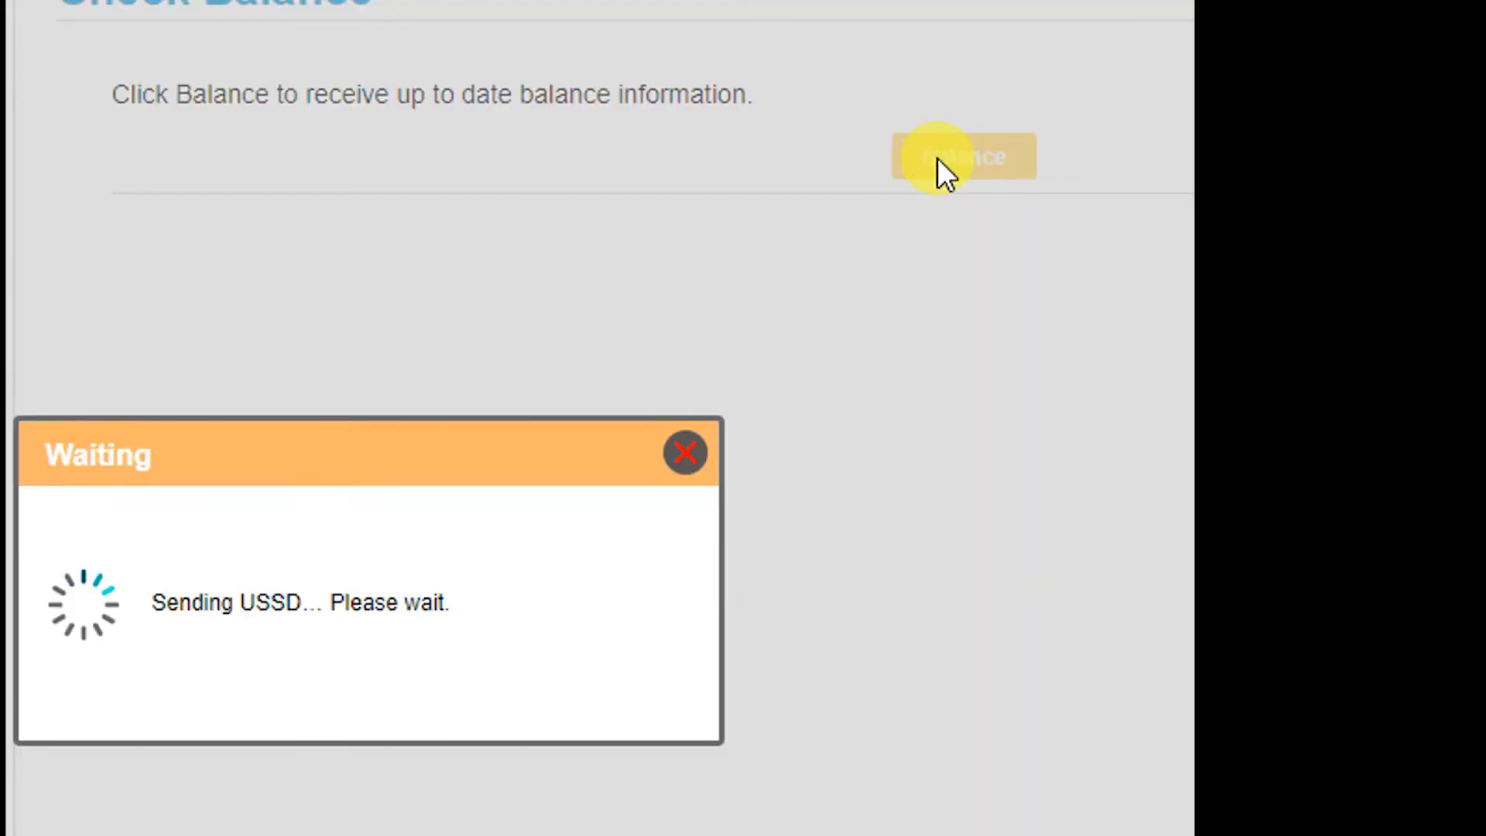
mouse_move(789, 175)
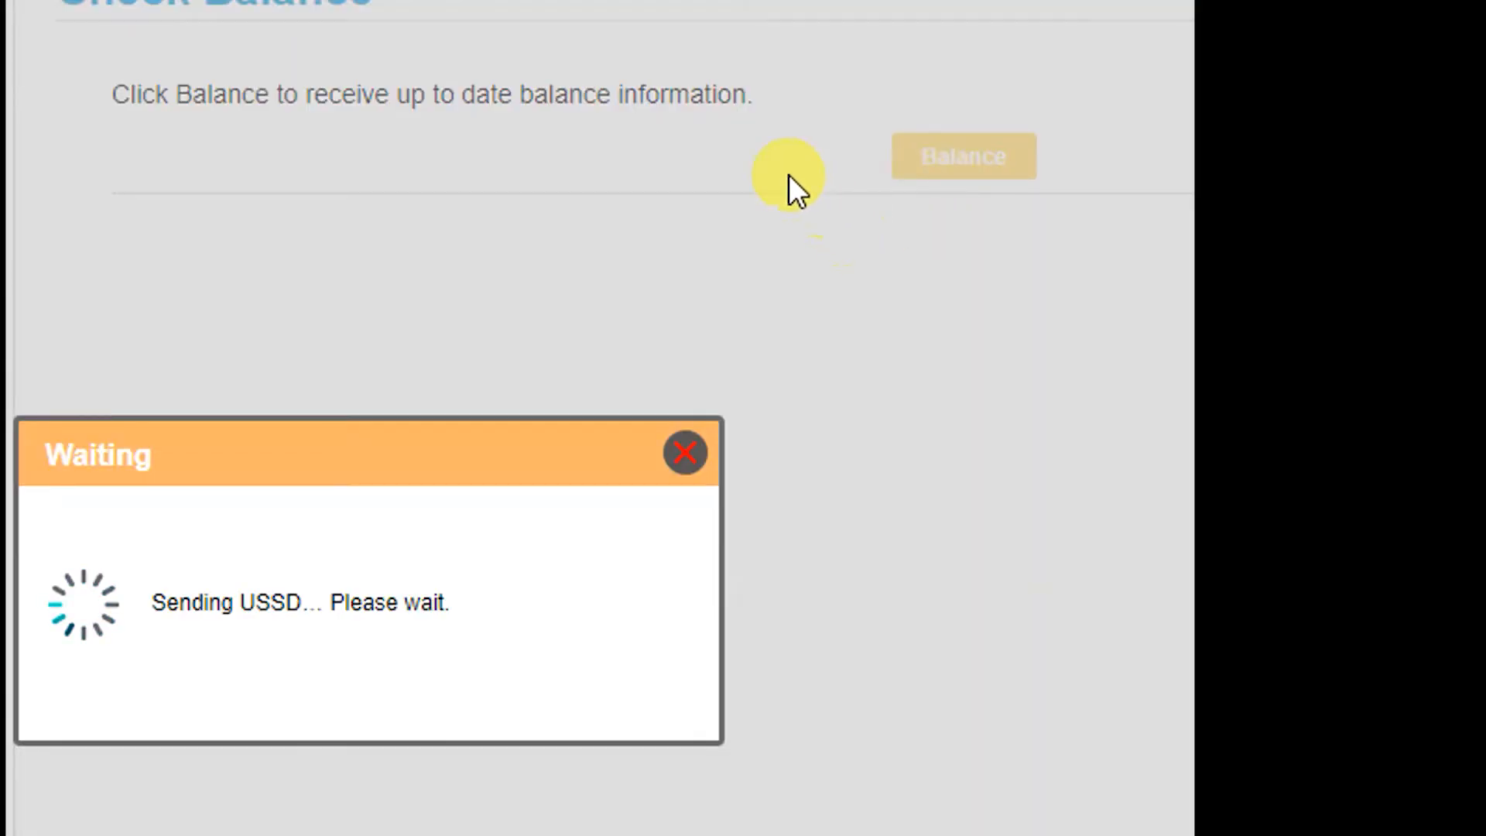
mouse_move(659, 142)
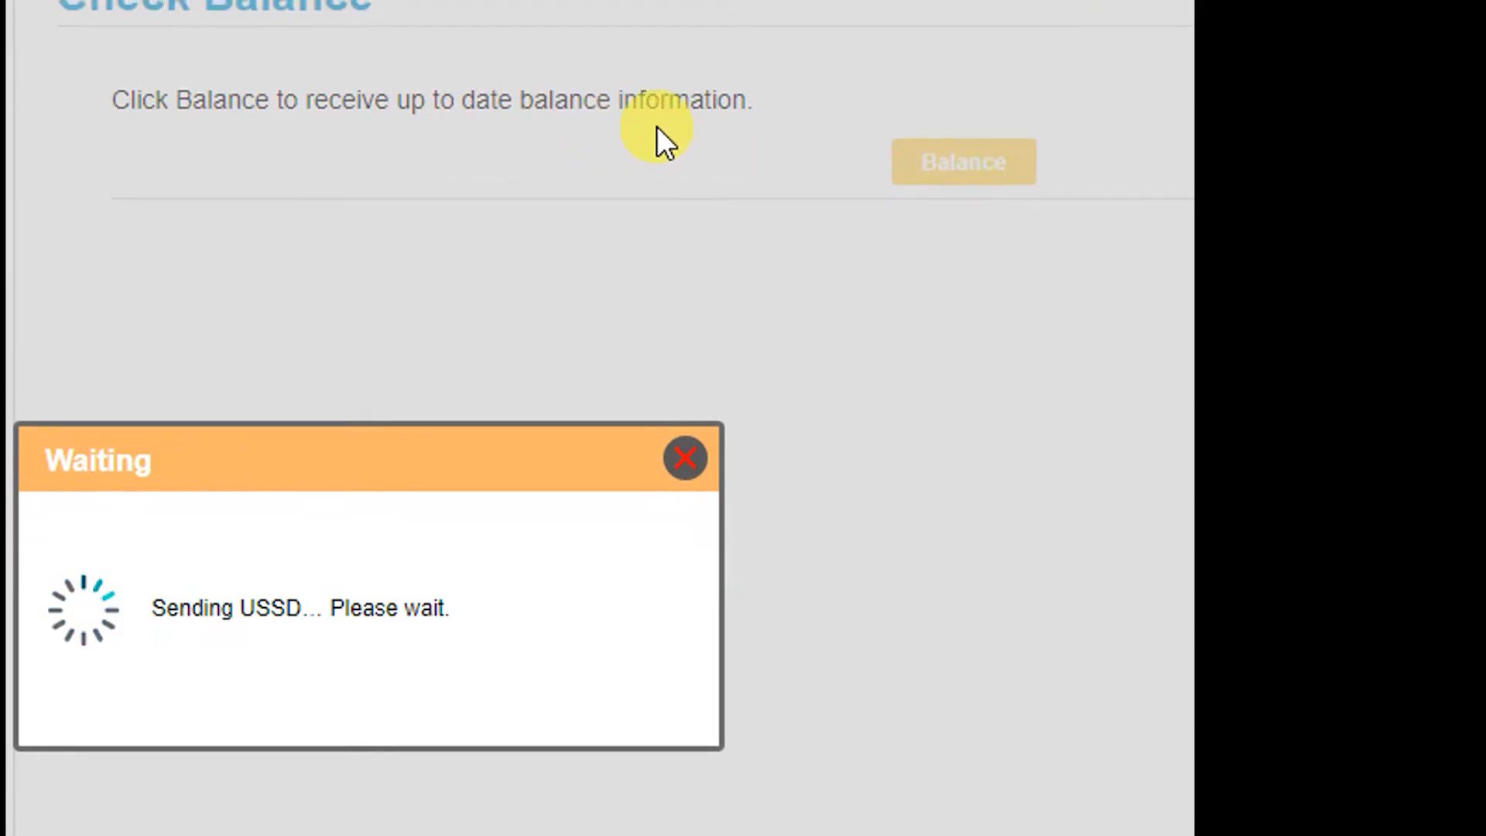
scroll(up, 3)
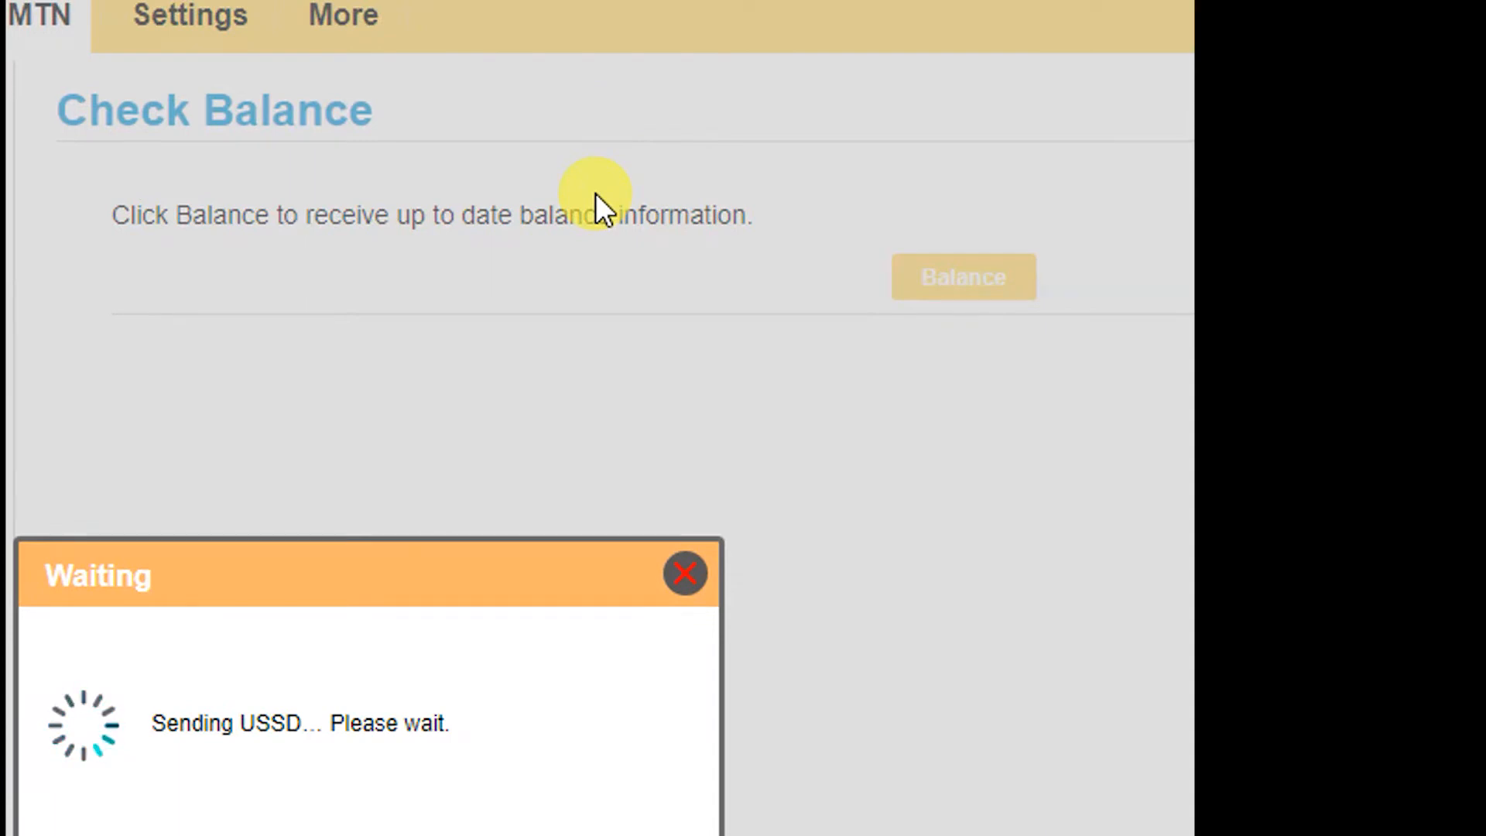
mouse_move(409, 595)
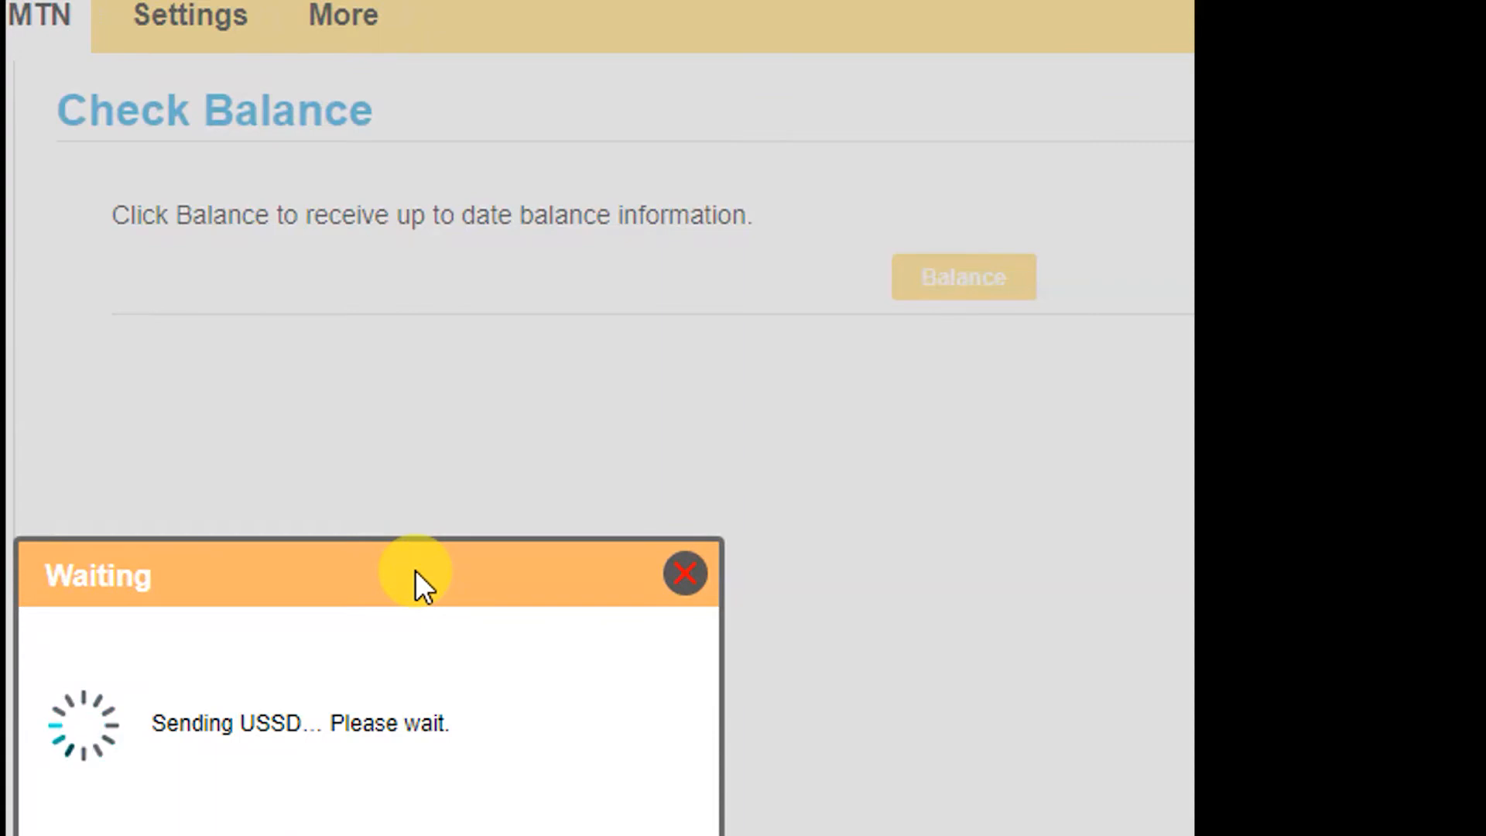
click(684, 573)
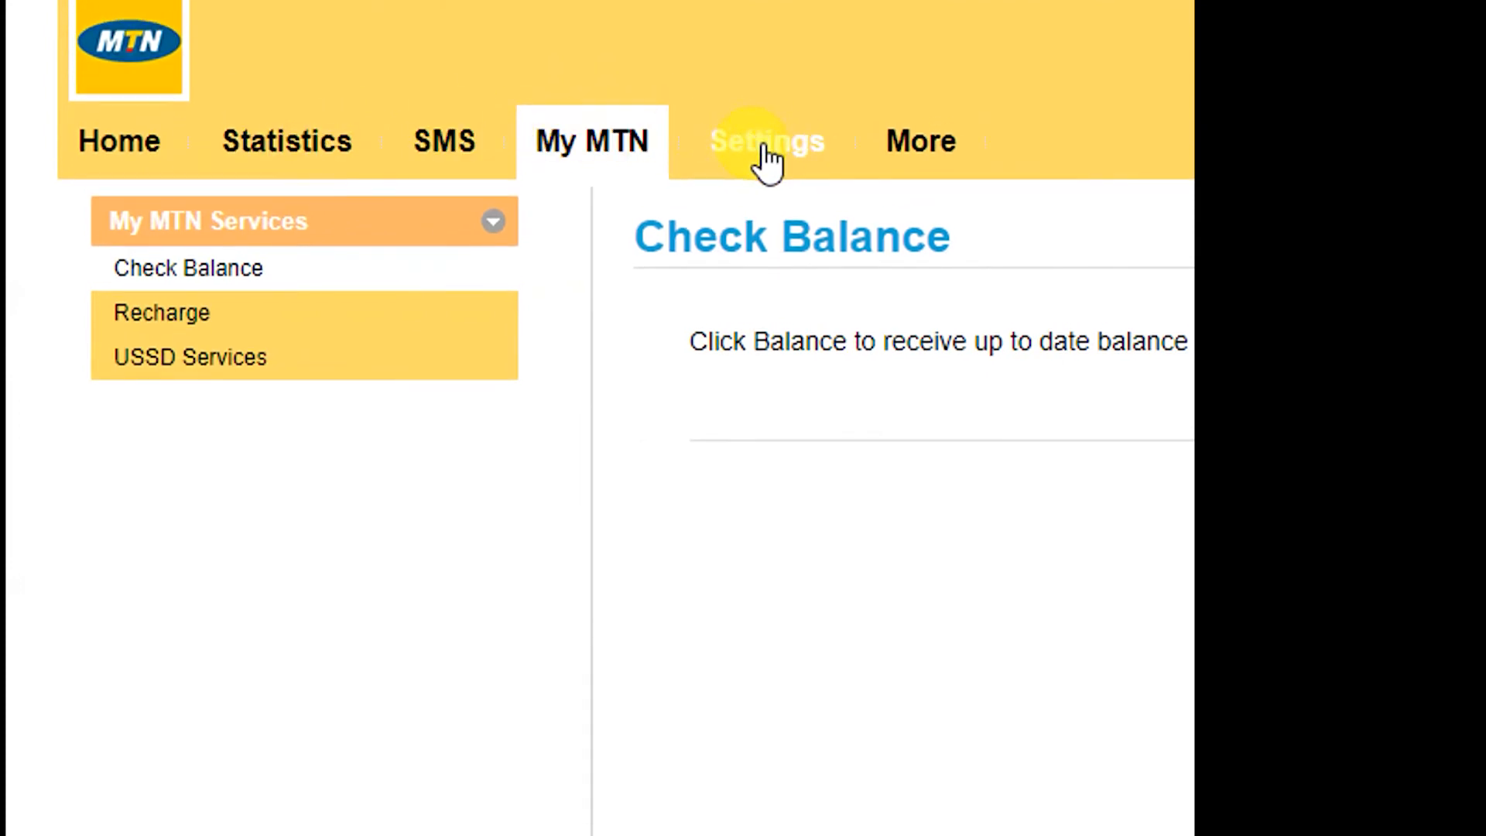
Step: Show the router Settings Quick Setup, then the Firewall page under Security
click(767, 141)
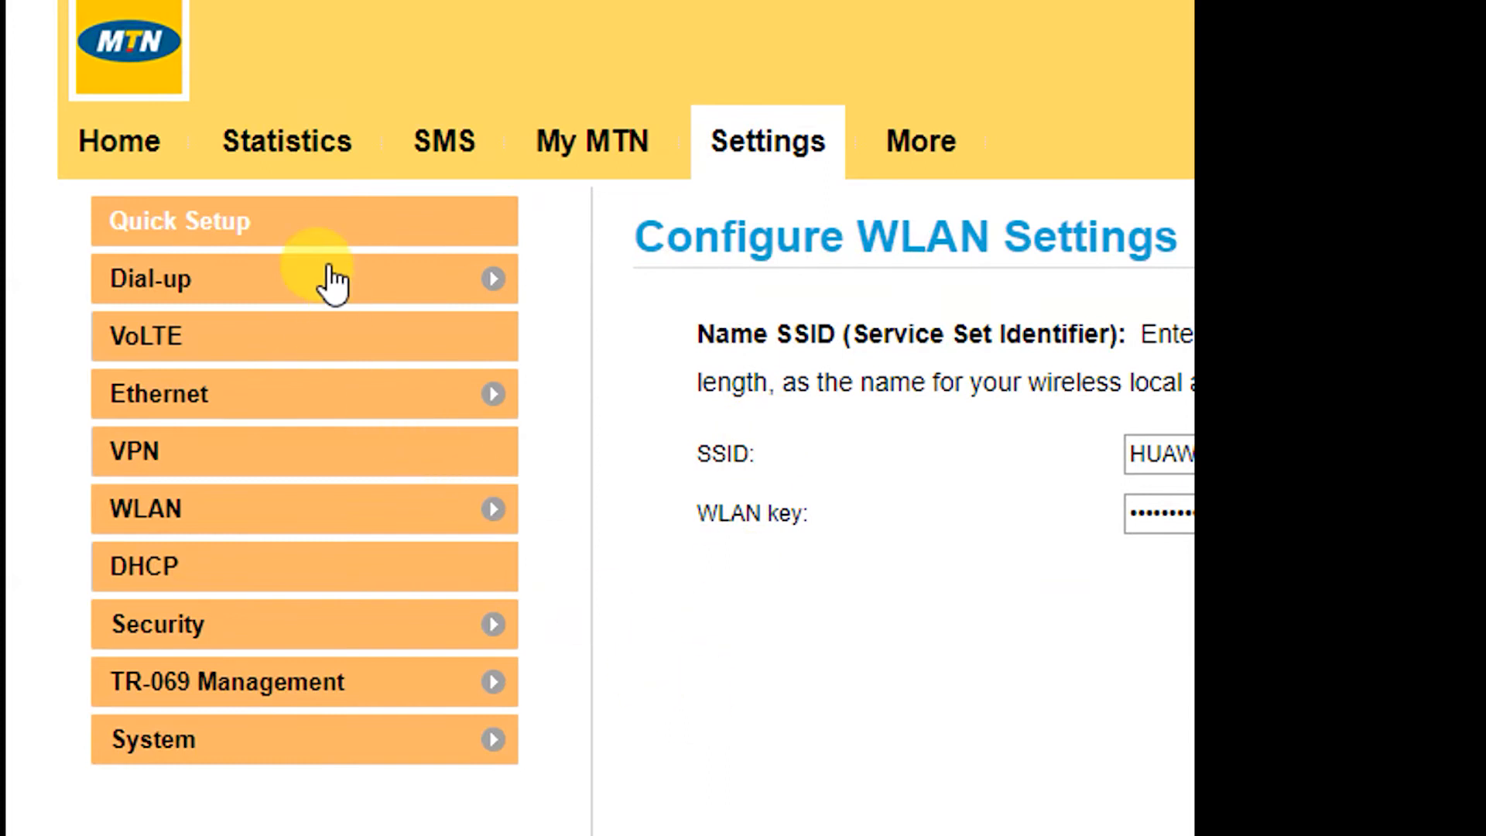
mouse_move(189, 567)
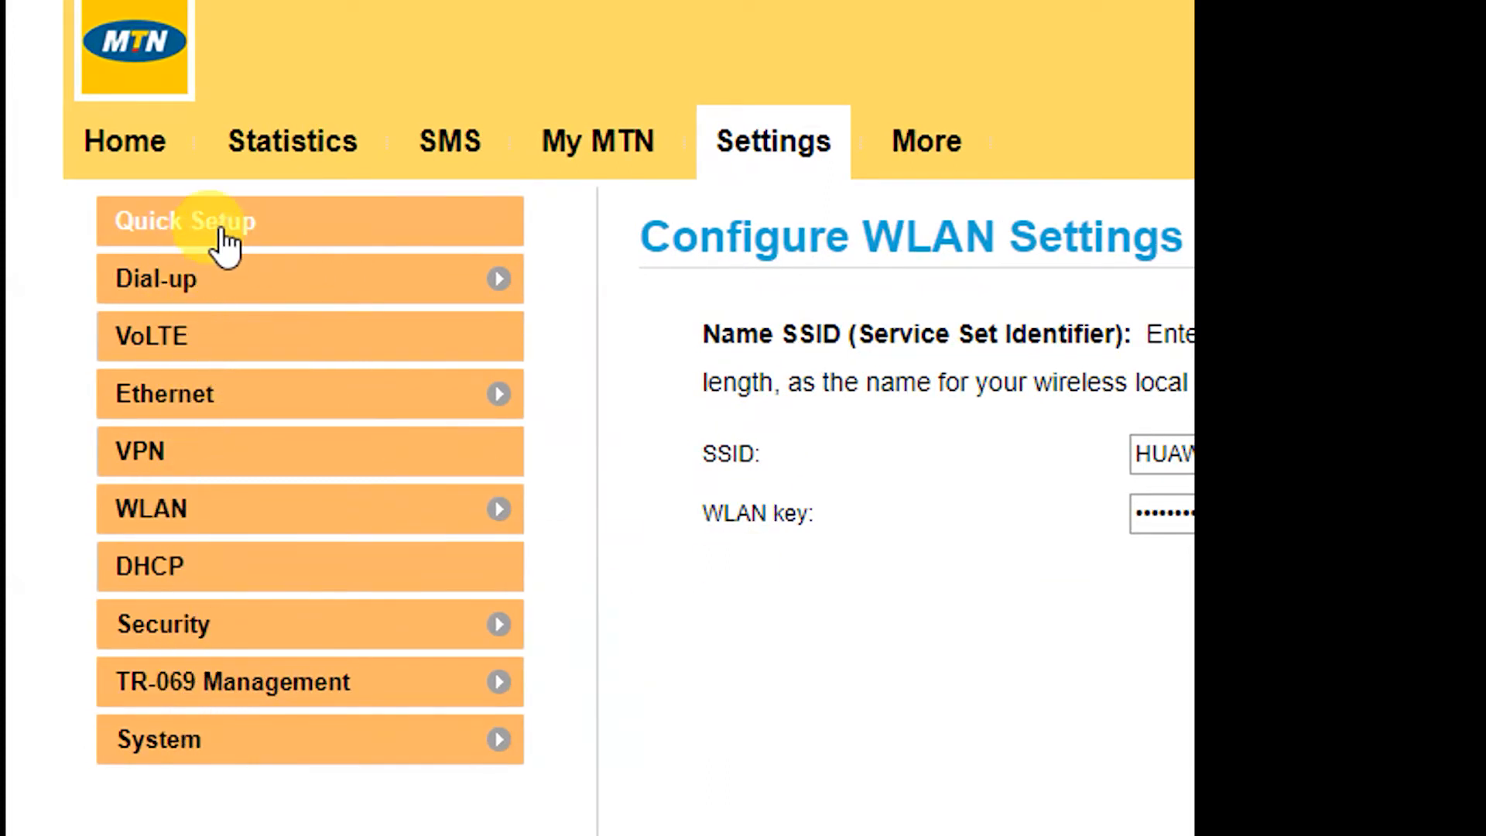
mouse_move(220, 222)
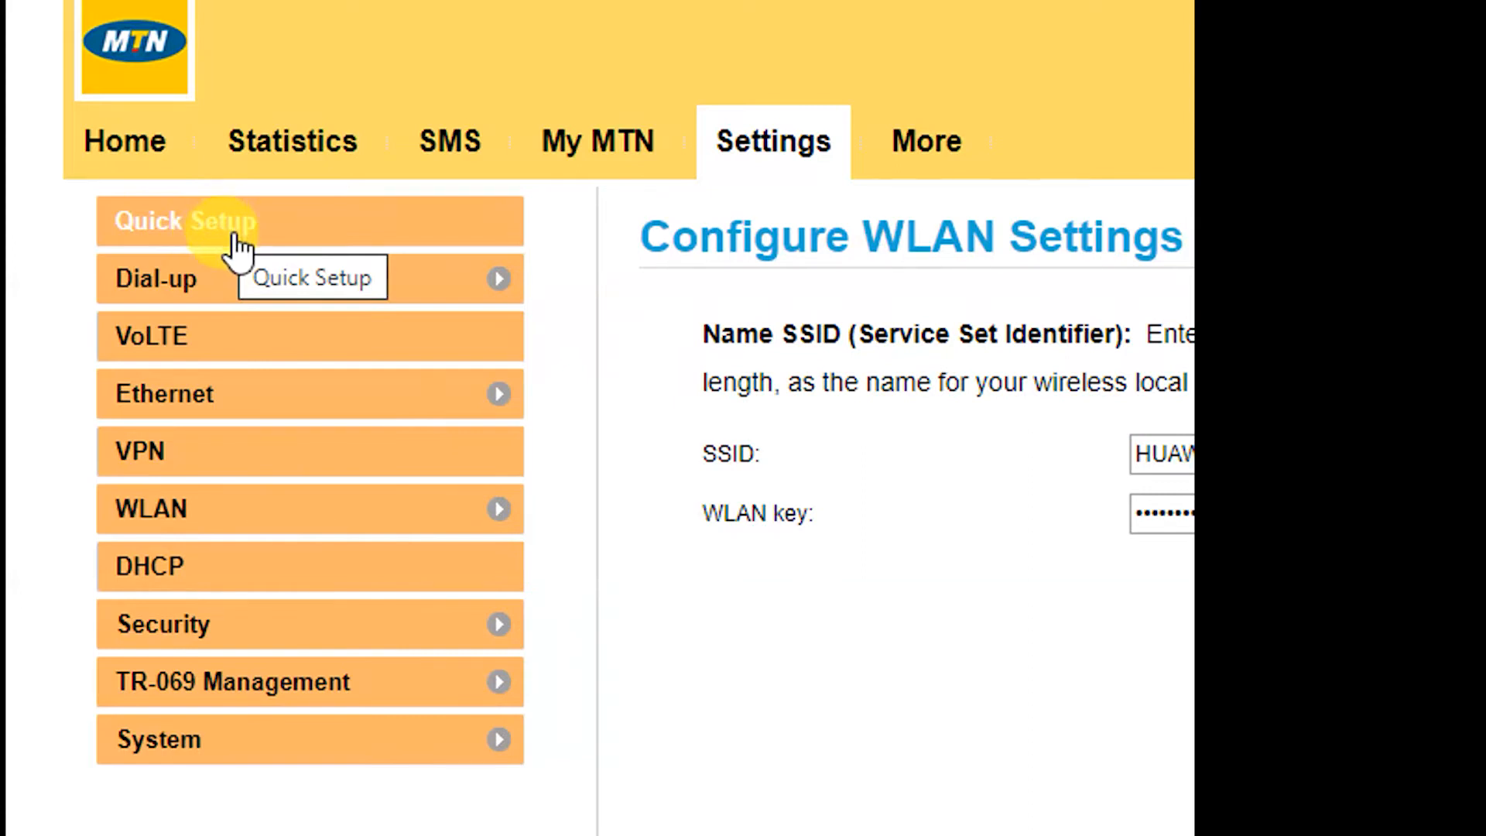
mouse_move(236, 270)
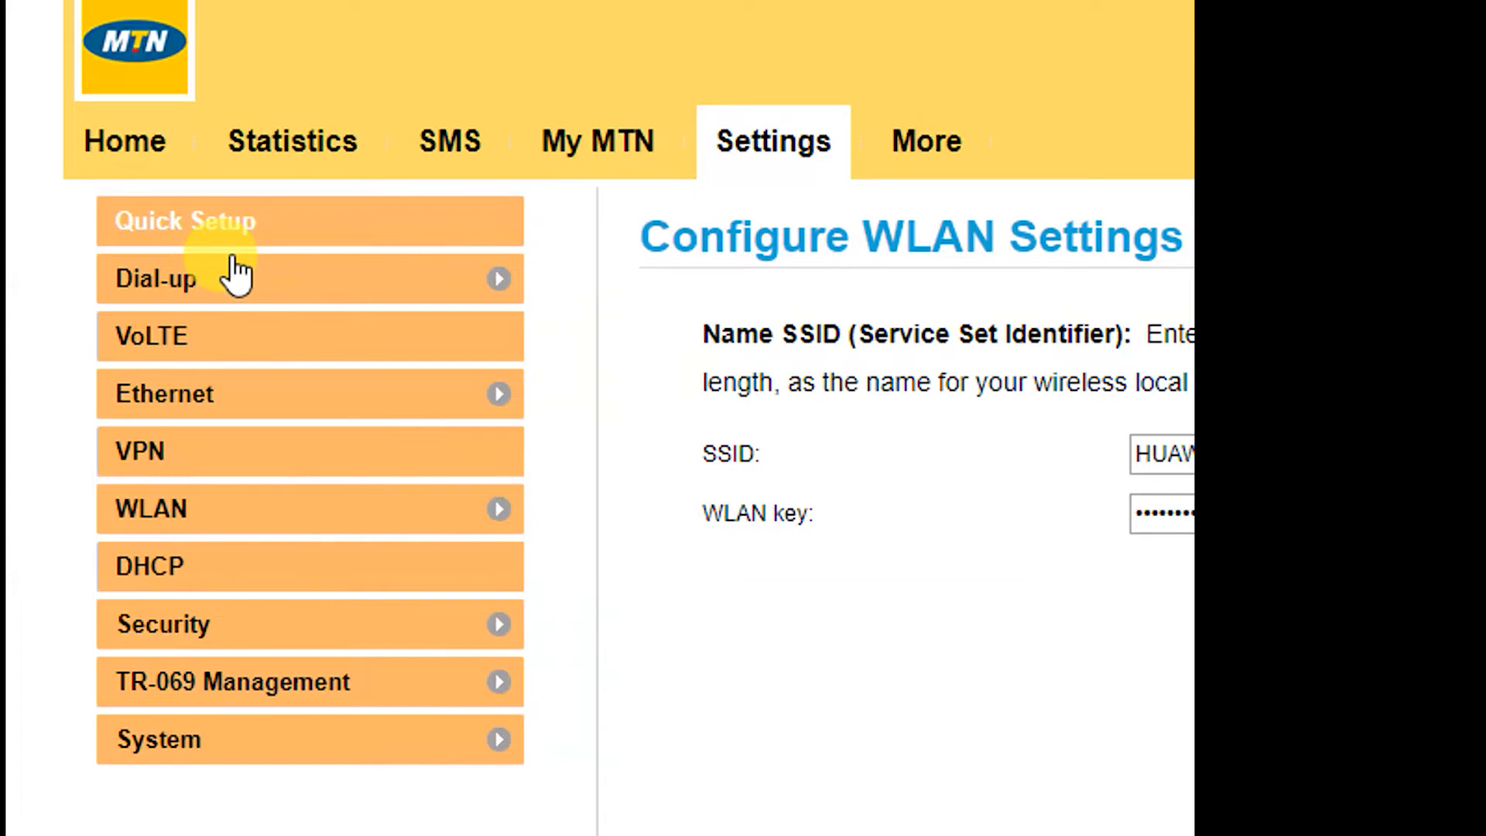
mouse_move(235, 630)
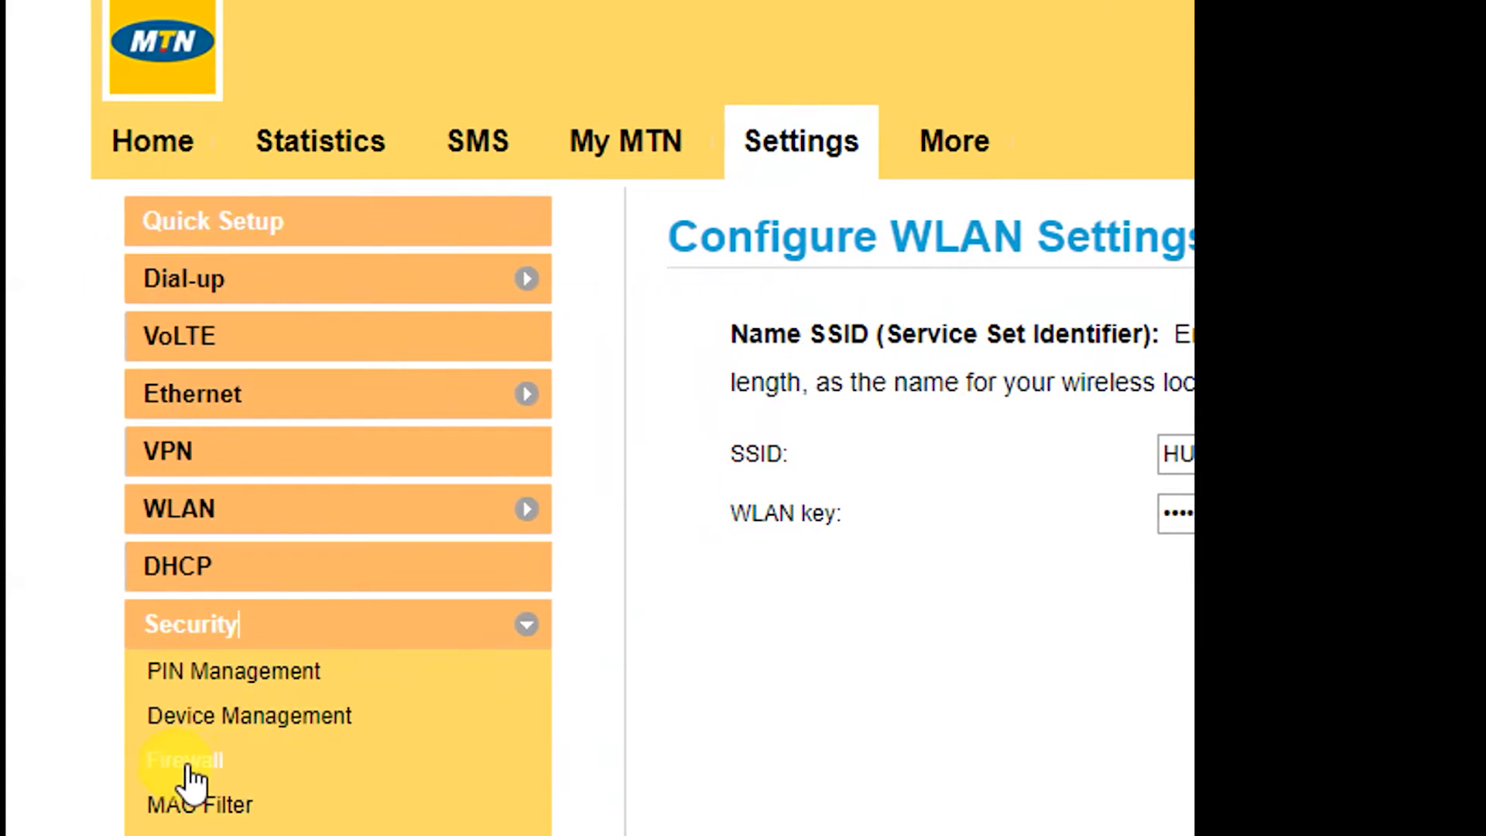
mouse_move(195, 759)
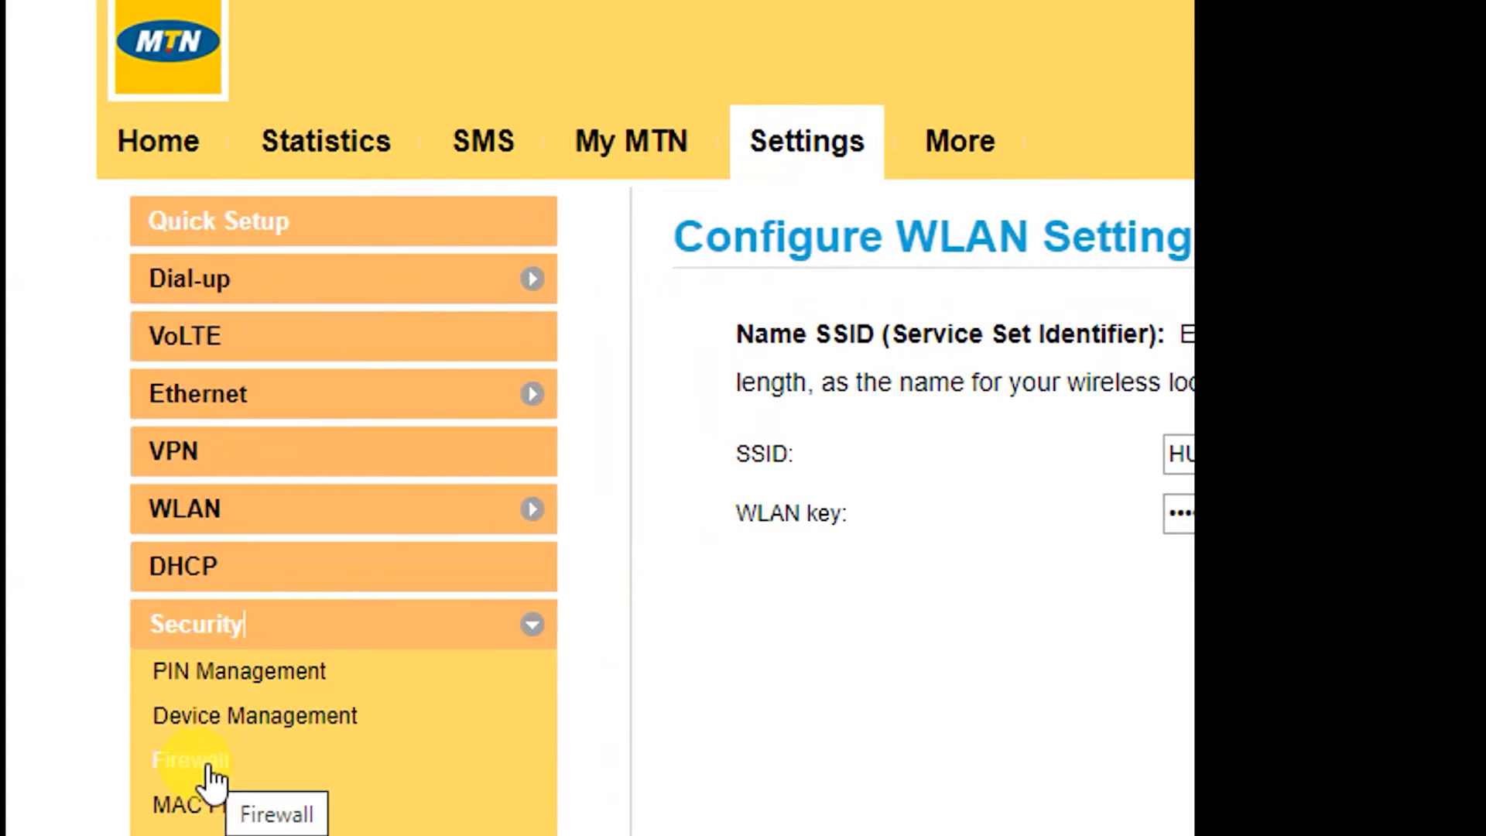
click(189, 759)
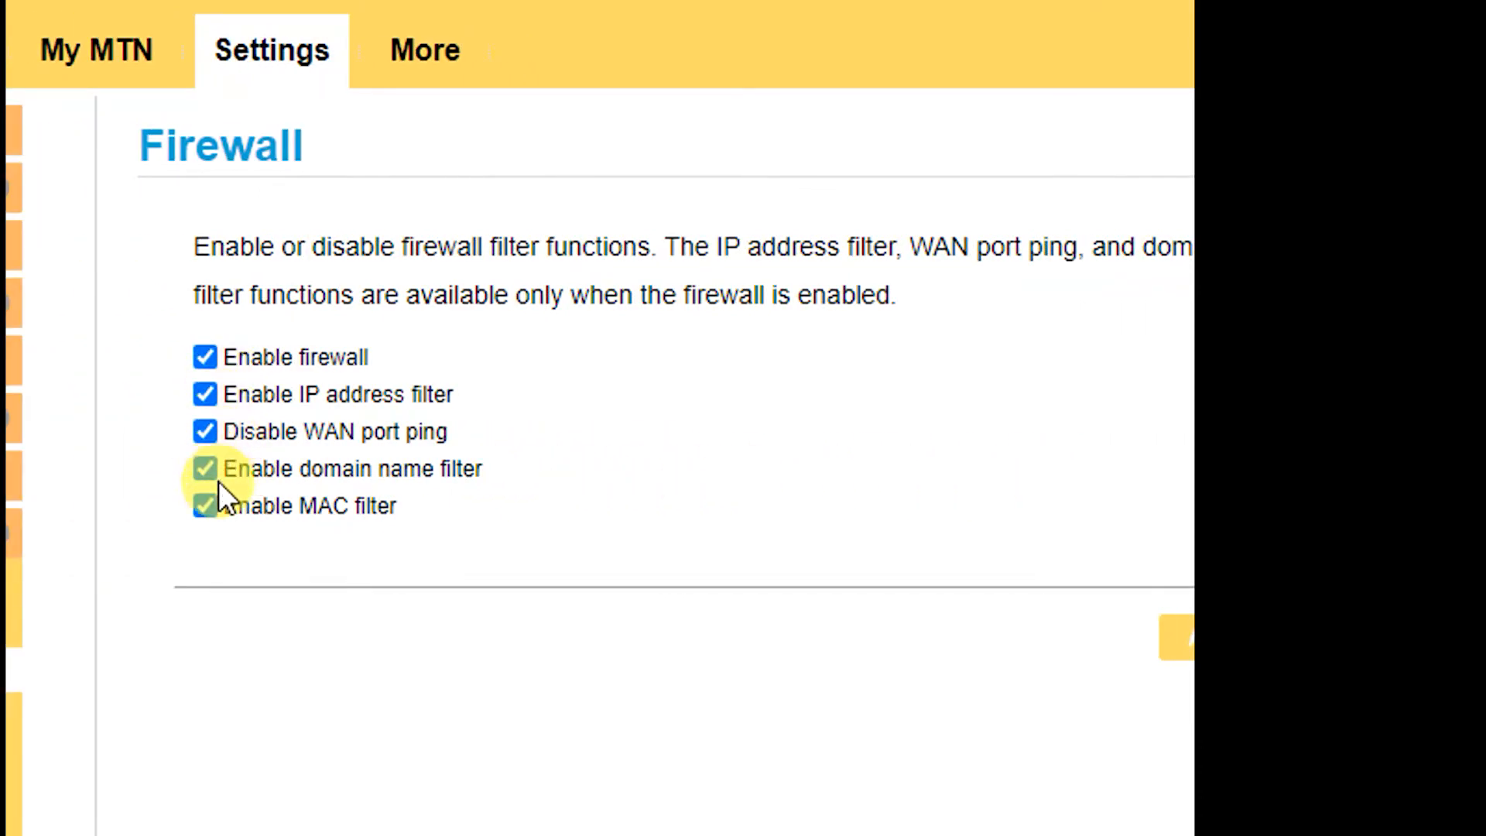
mouse_move(233, 497)
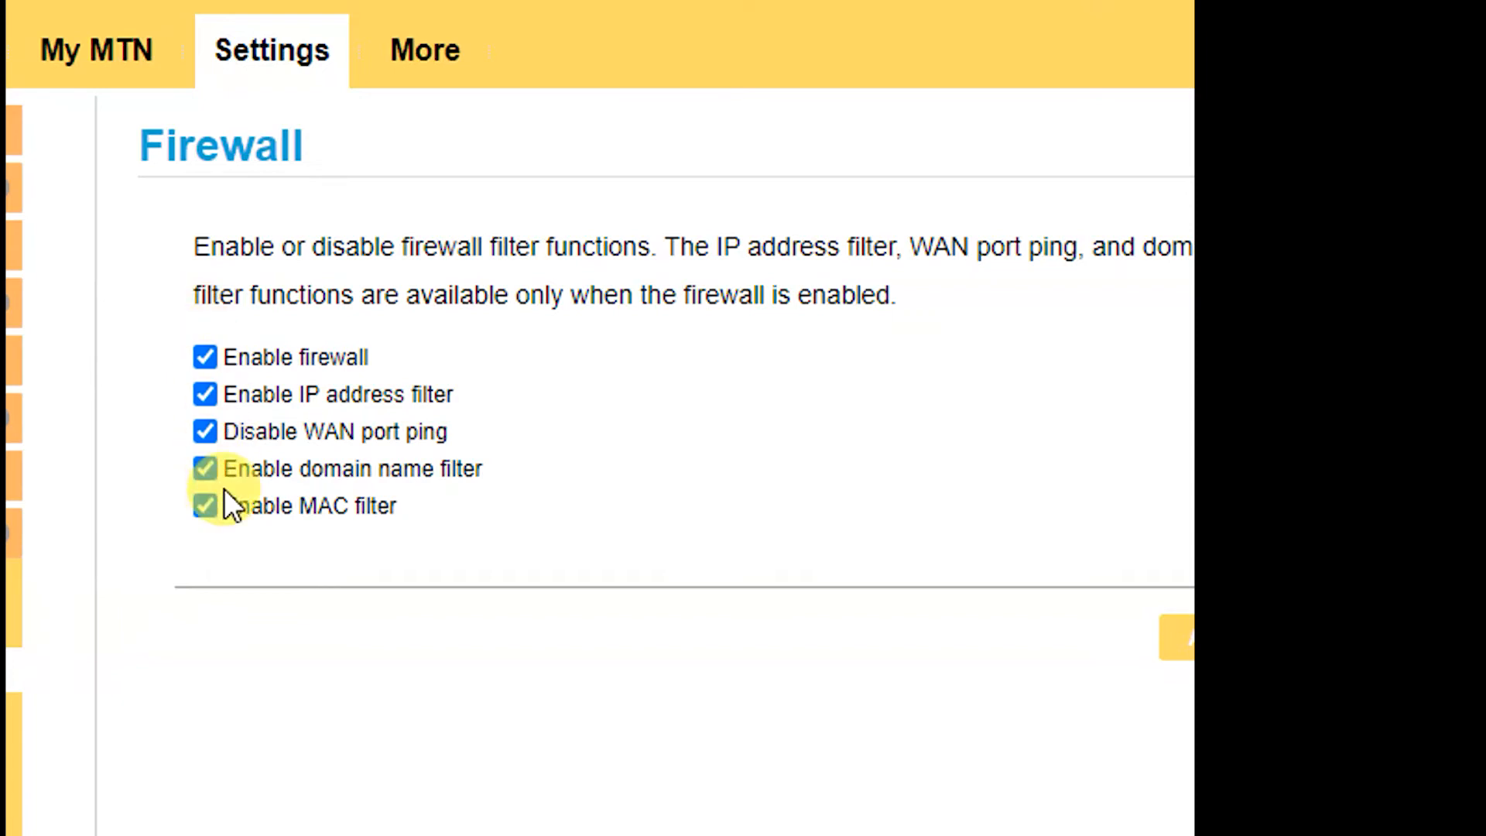
mouse_move(245, 263)
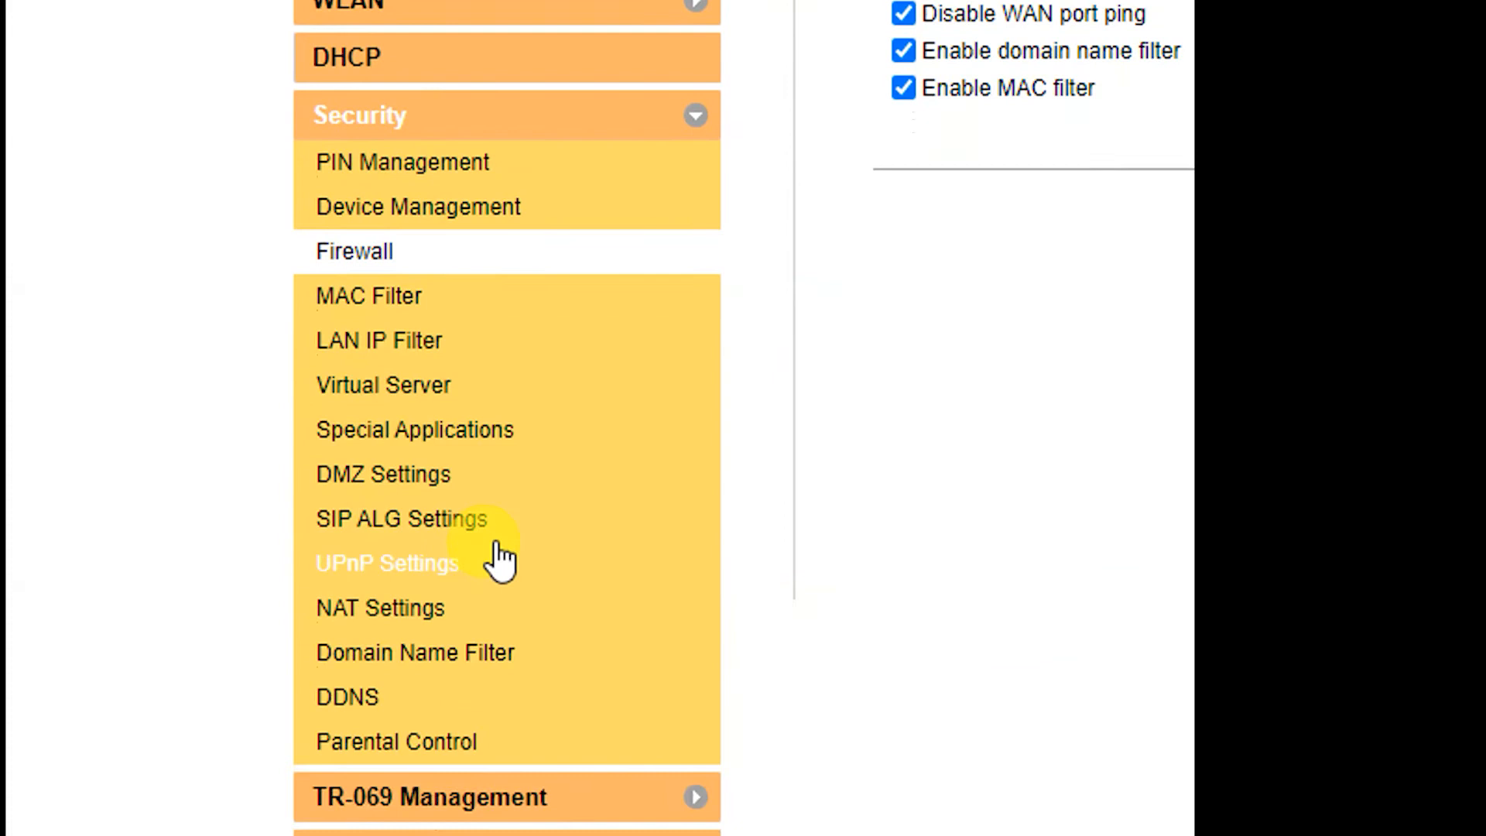
mouse_move(527, 659)
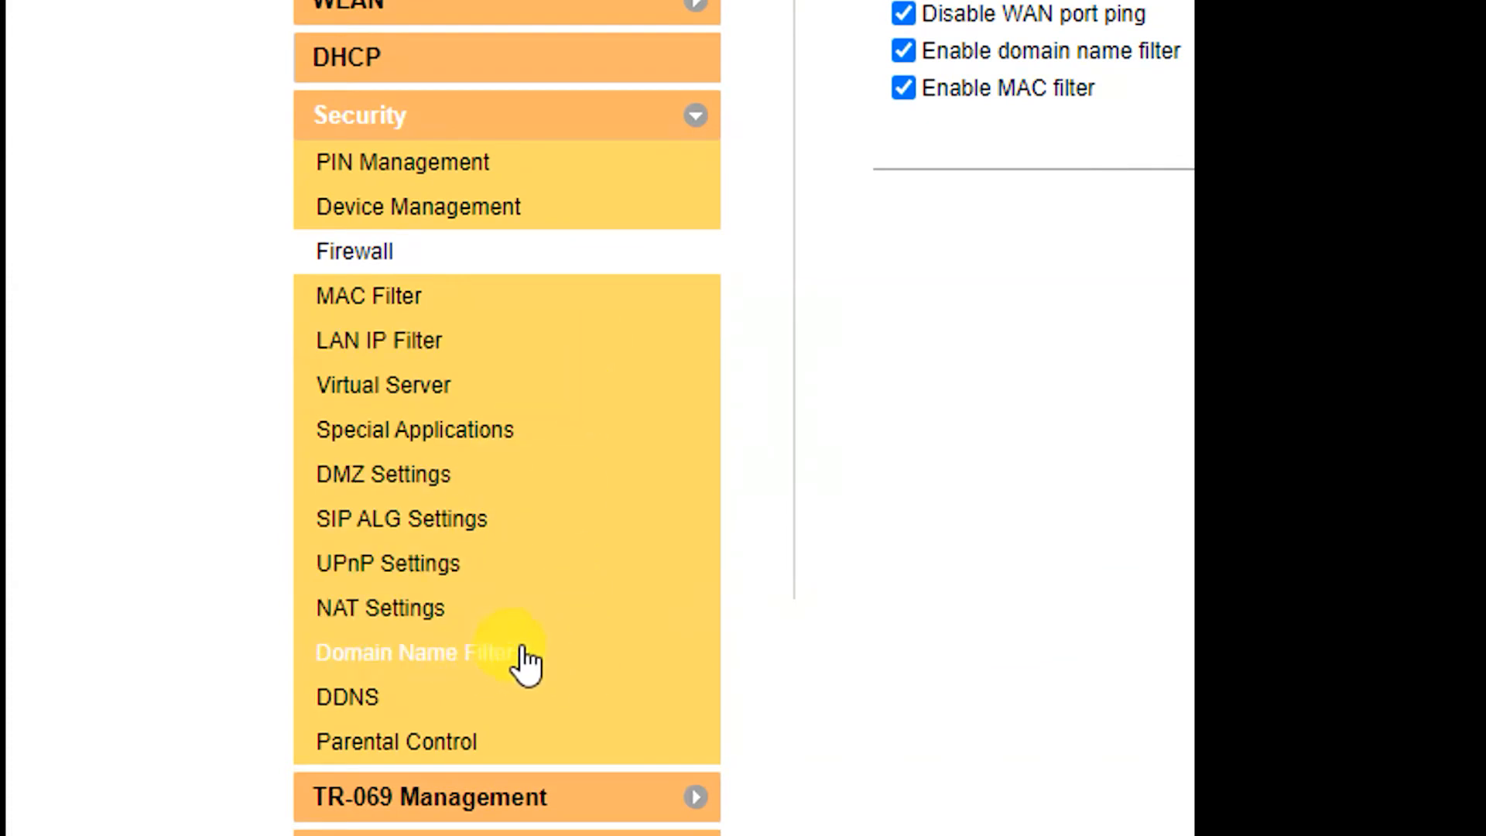
mouse_move(491, 681)
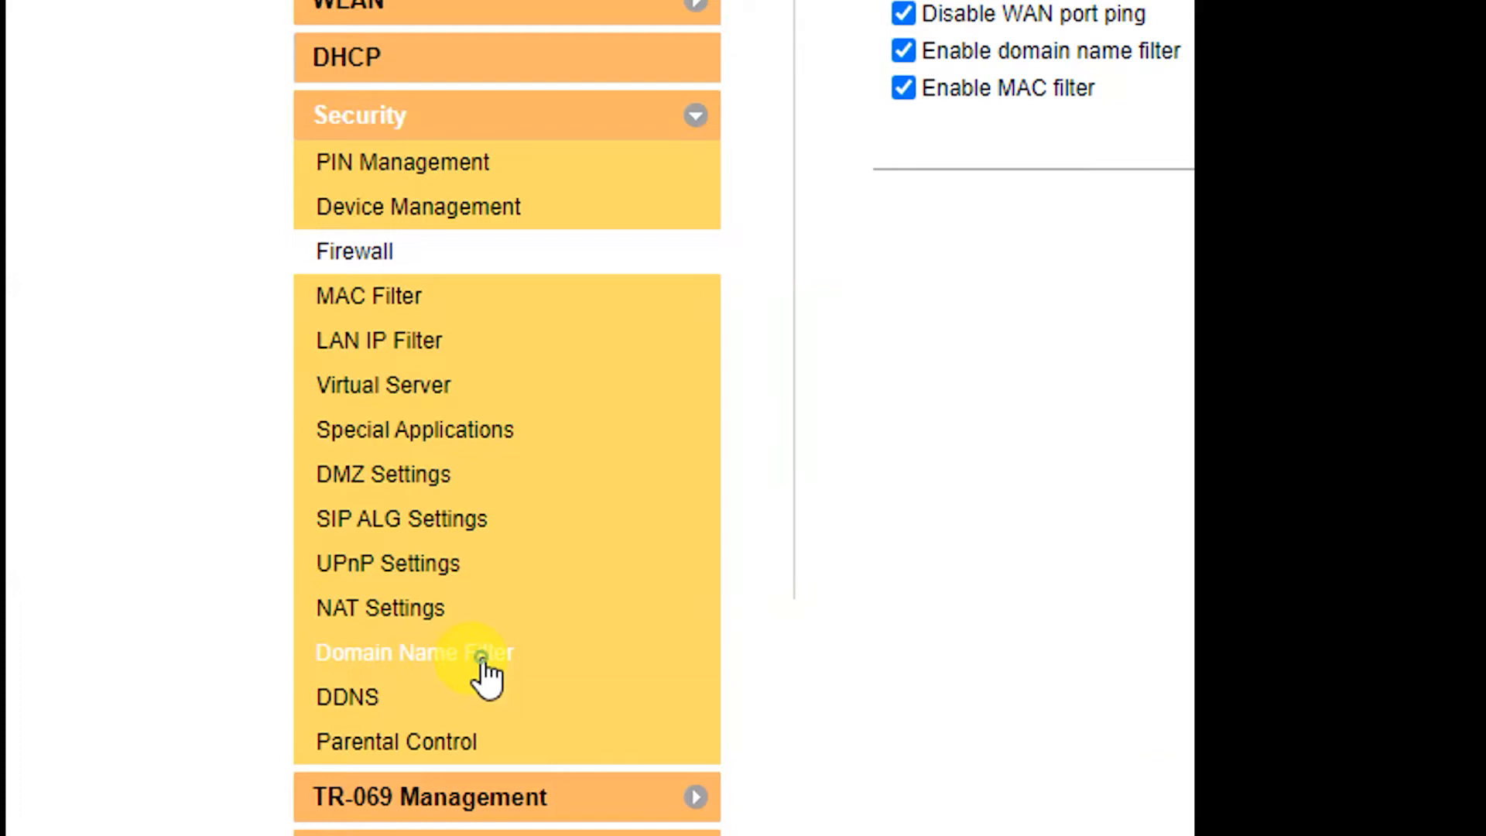
Step: Show the Domain Name Filter page in blacklist mode with its empty filter list
click(412, 652)
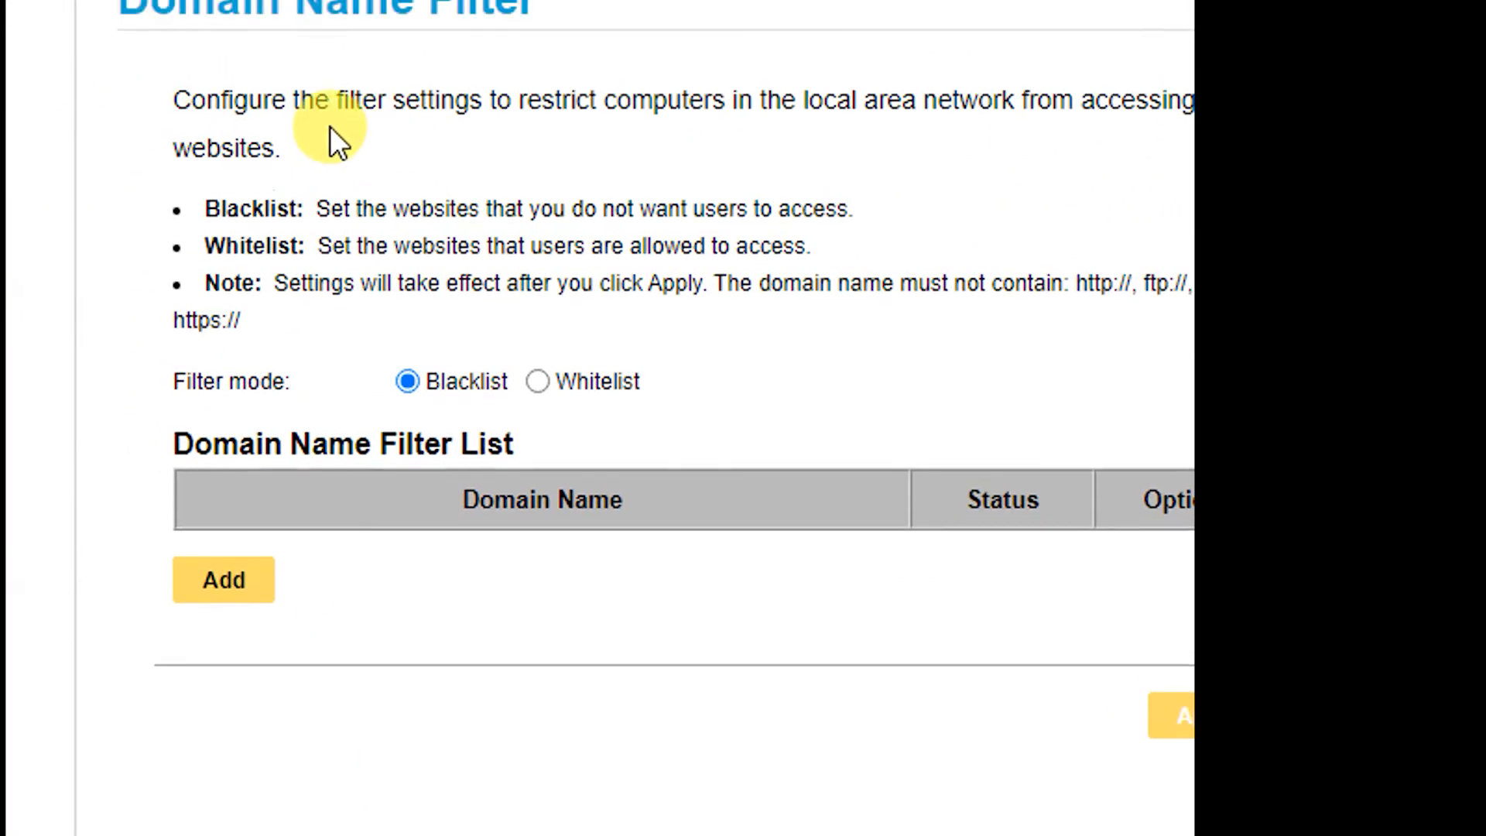
scroll(up, 3)
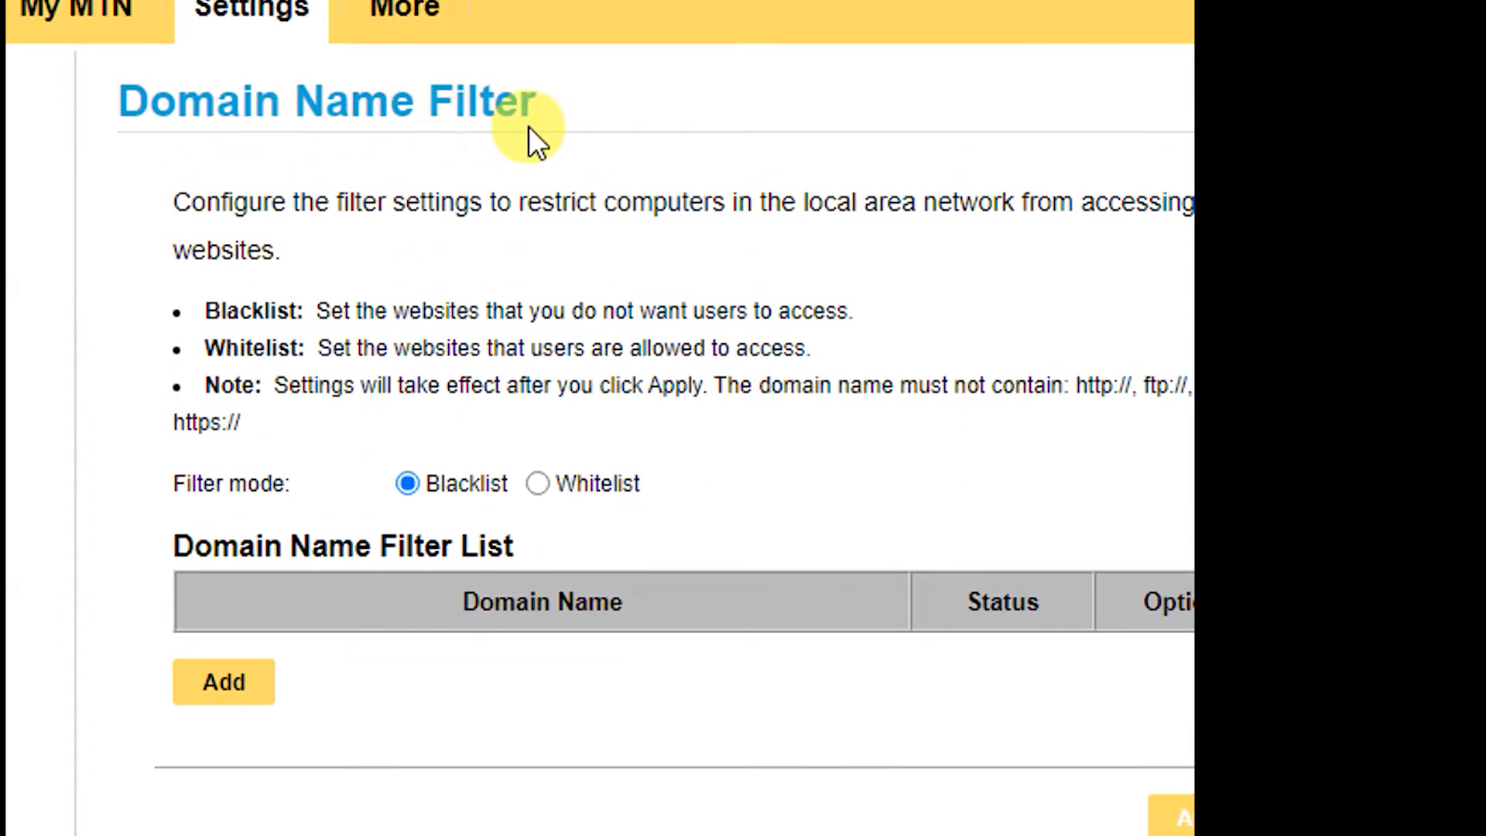
mouse_move(460, 246)
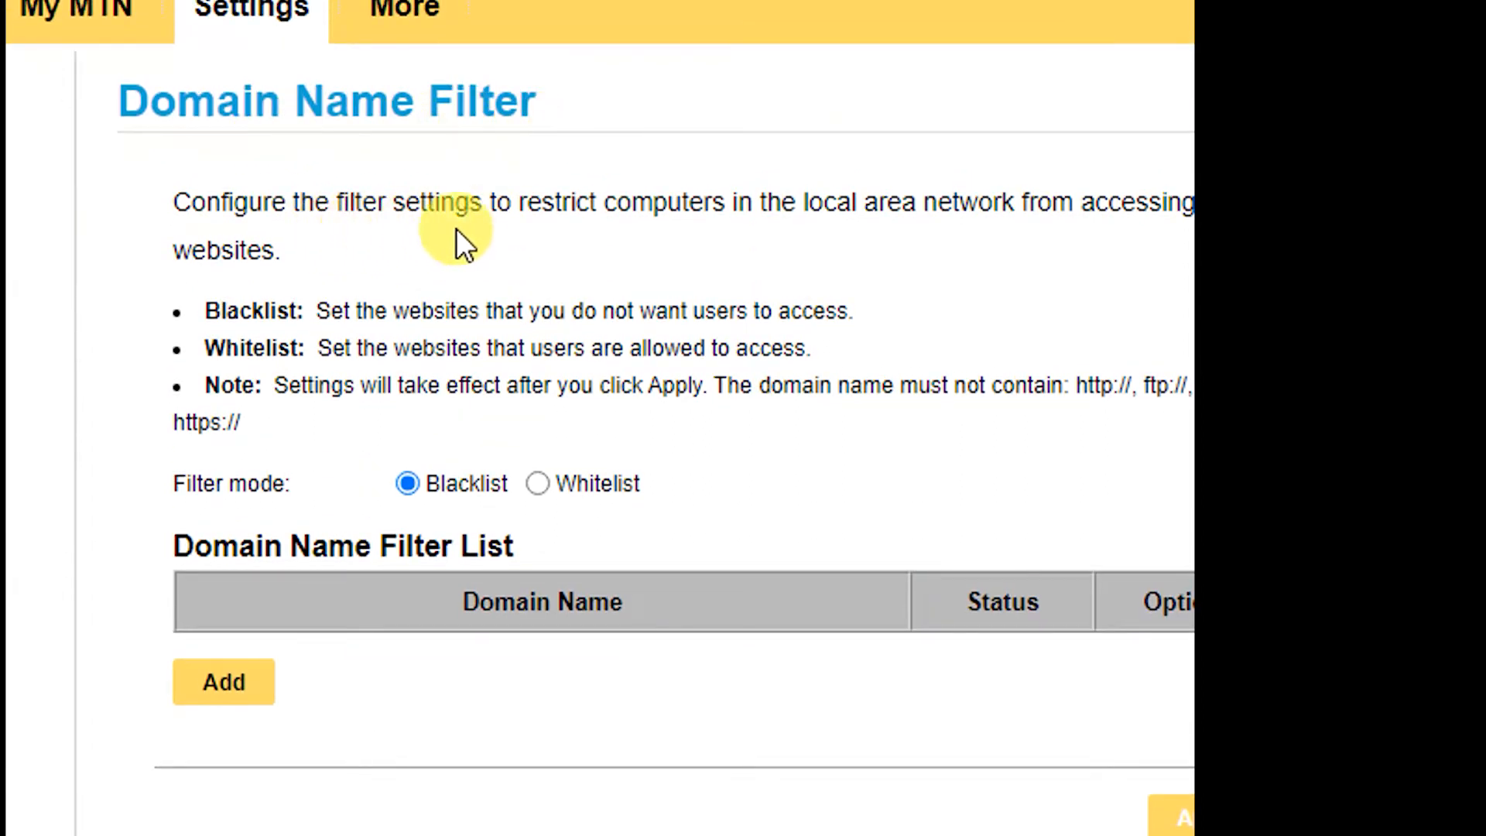
mouse_move(688, 236)
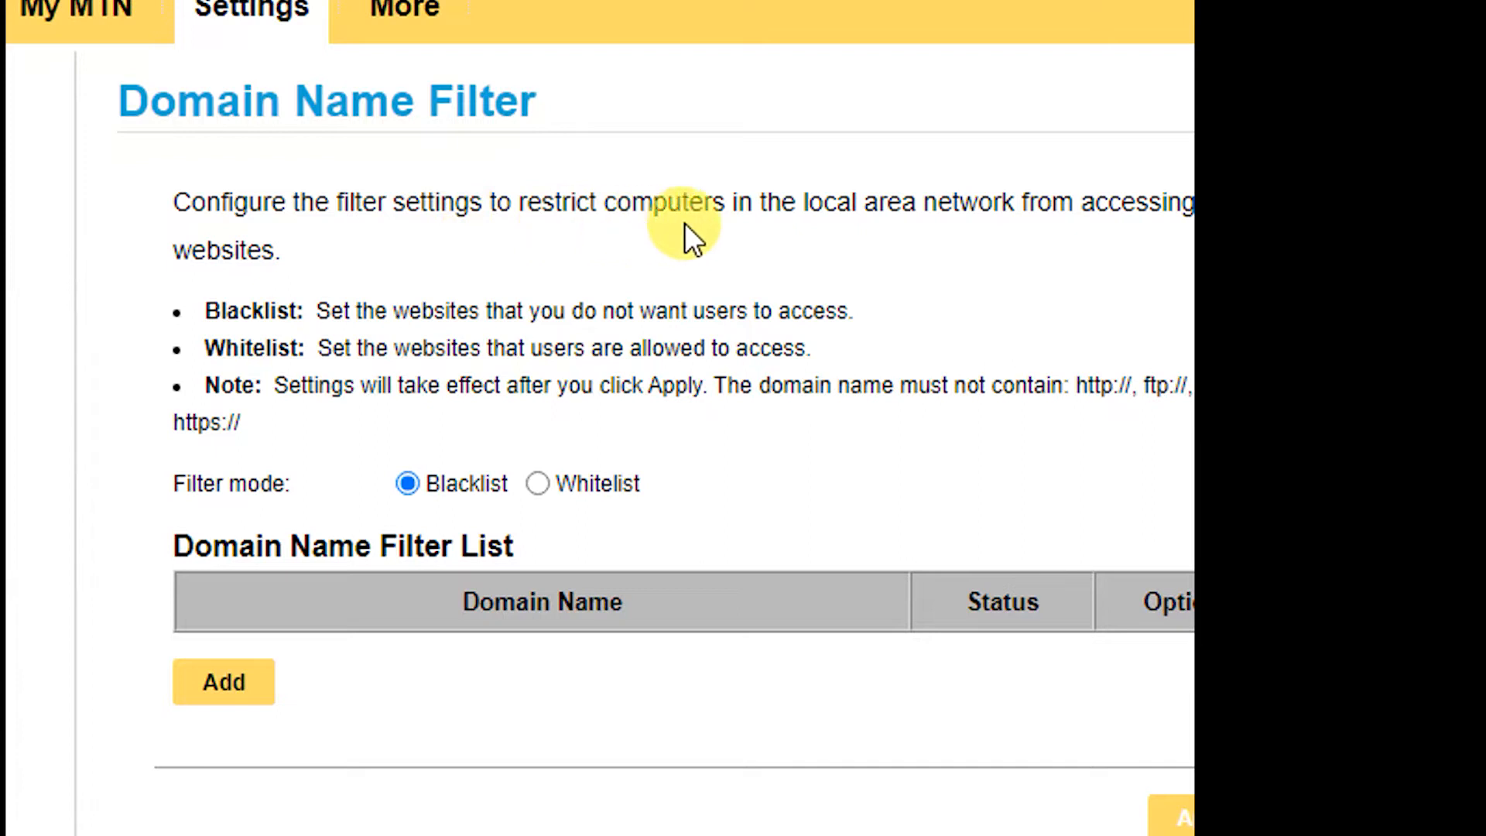
mouse_move(1000, 251)
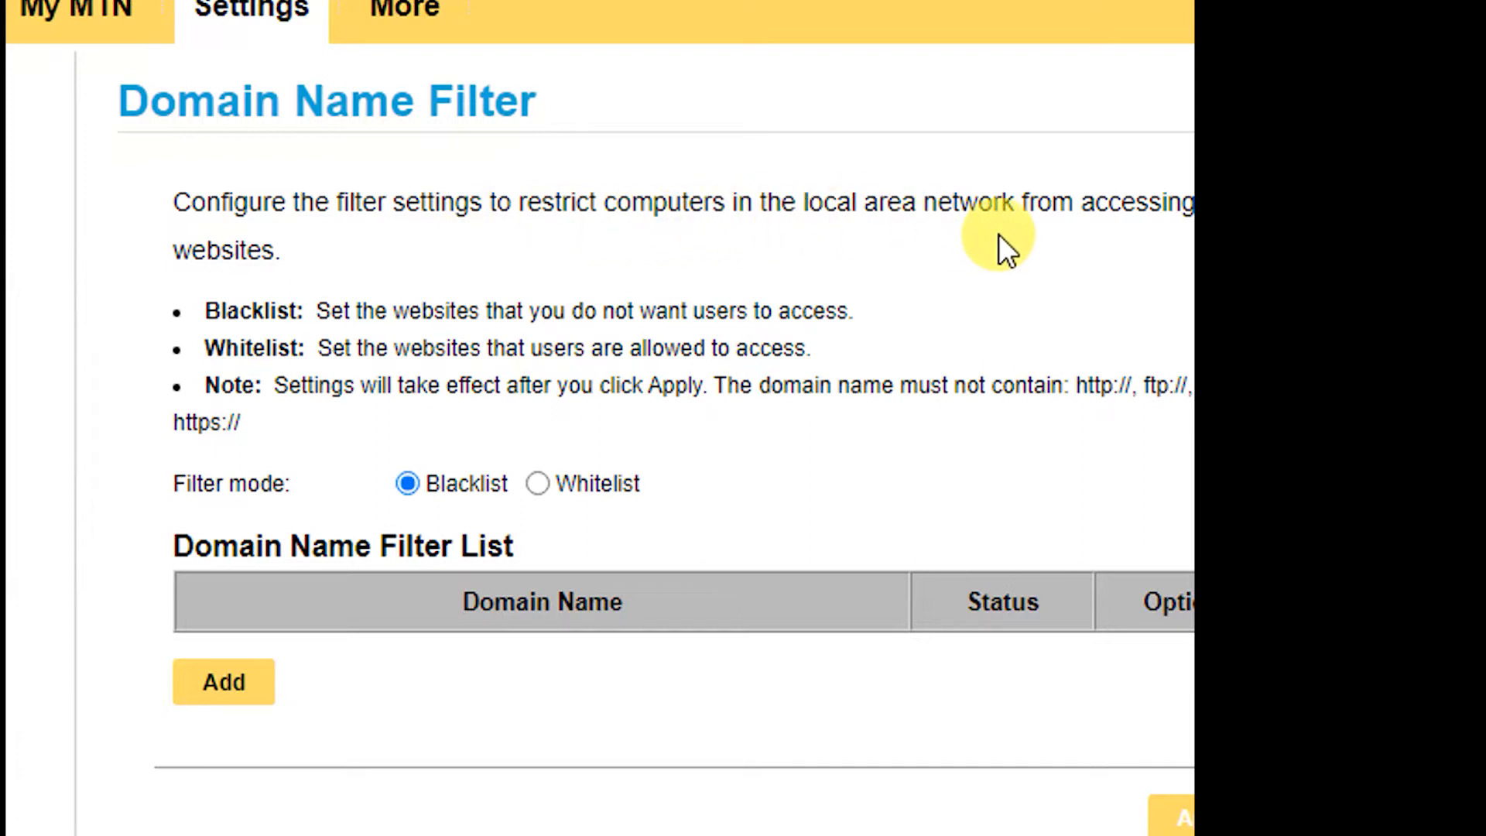
scroll(right, 3)
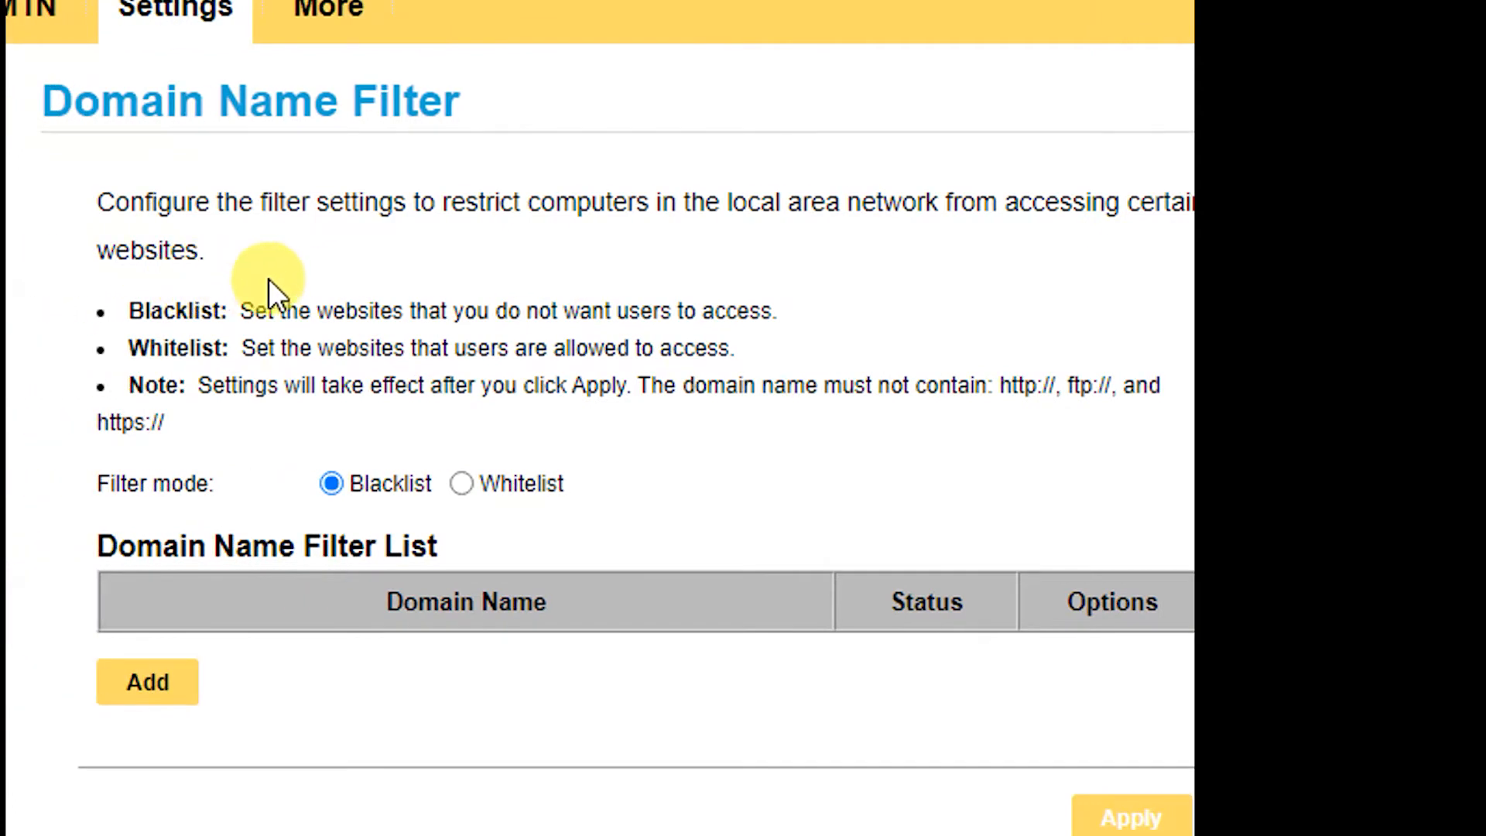
mouse_move(432, 290)
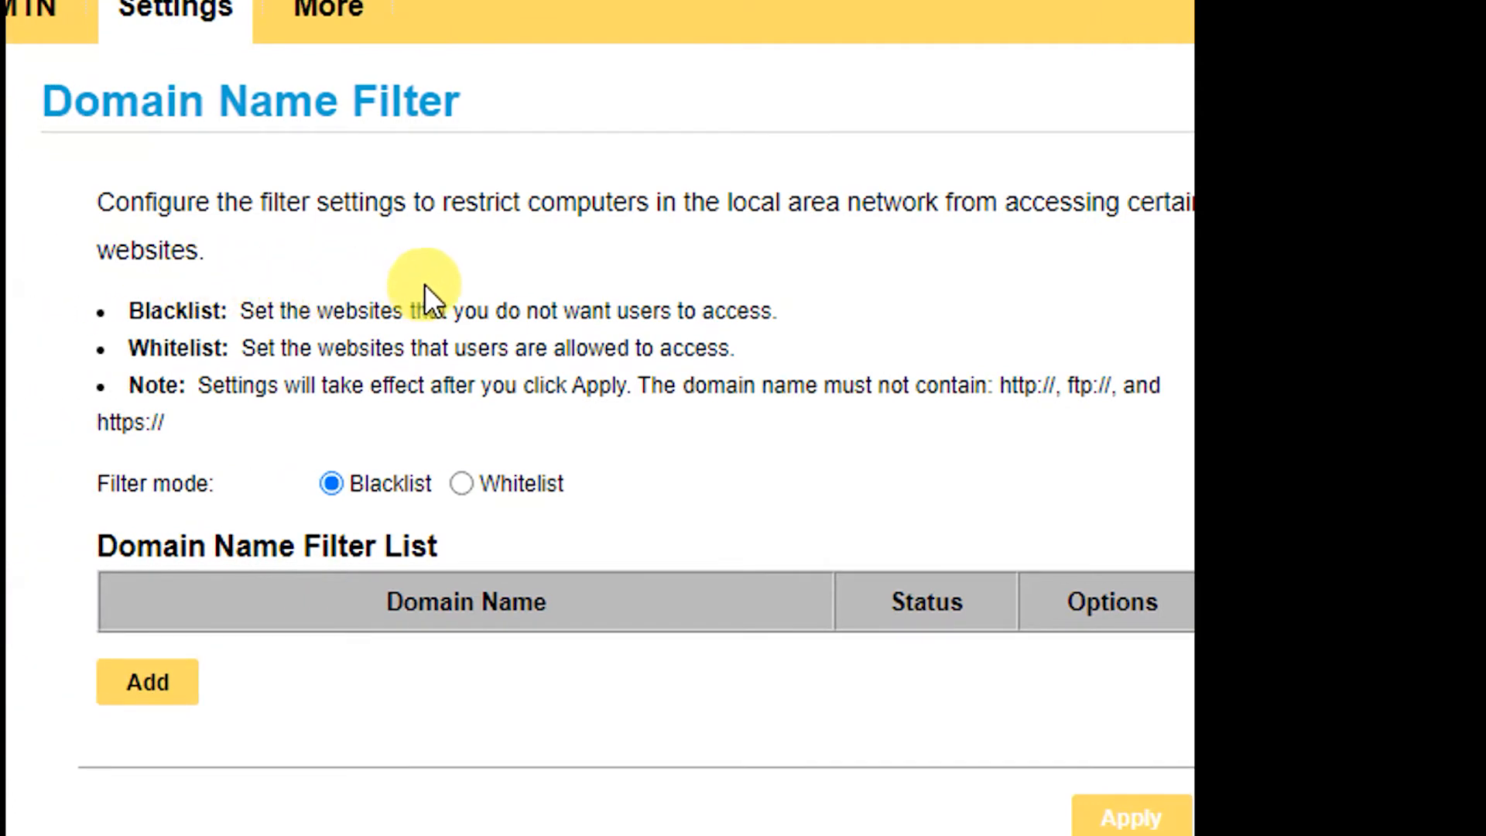
mouse_move(611, 280)
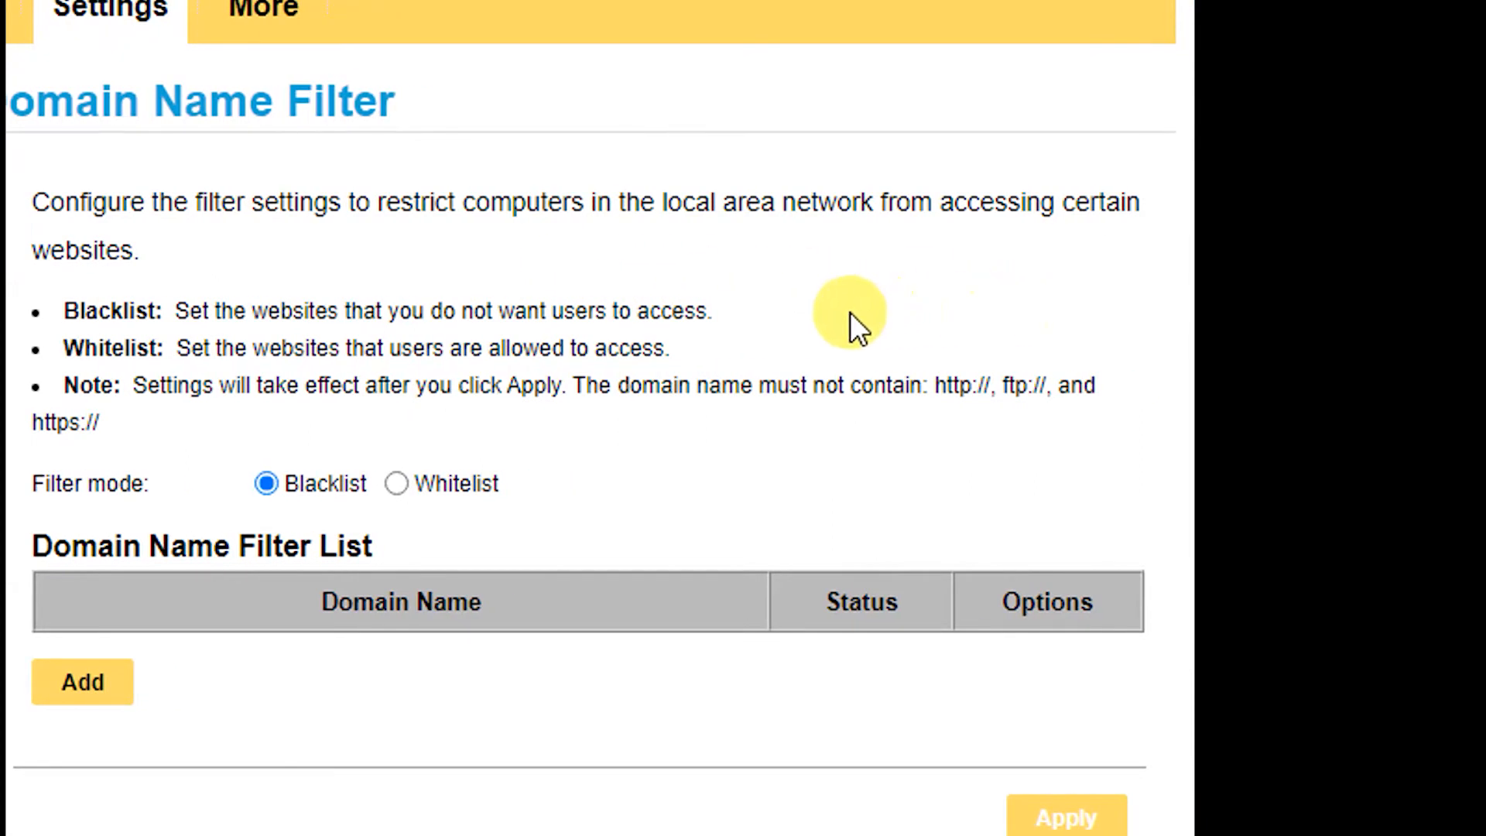
mouse_move(544, 339)
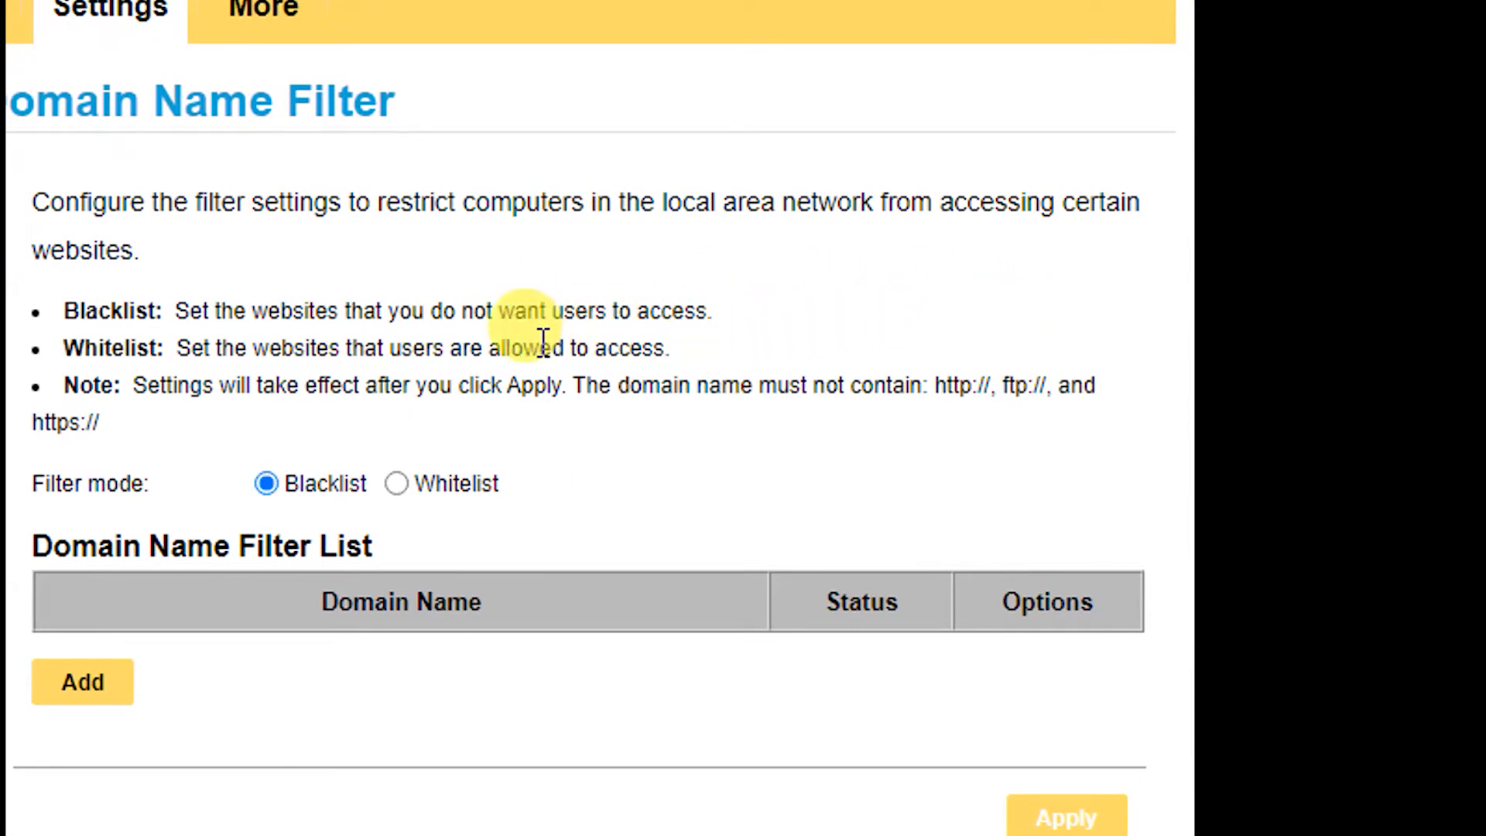
mouse_move(323, 357)
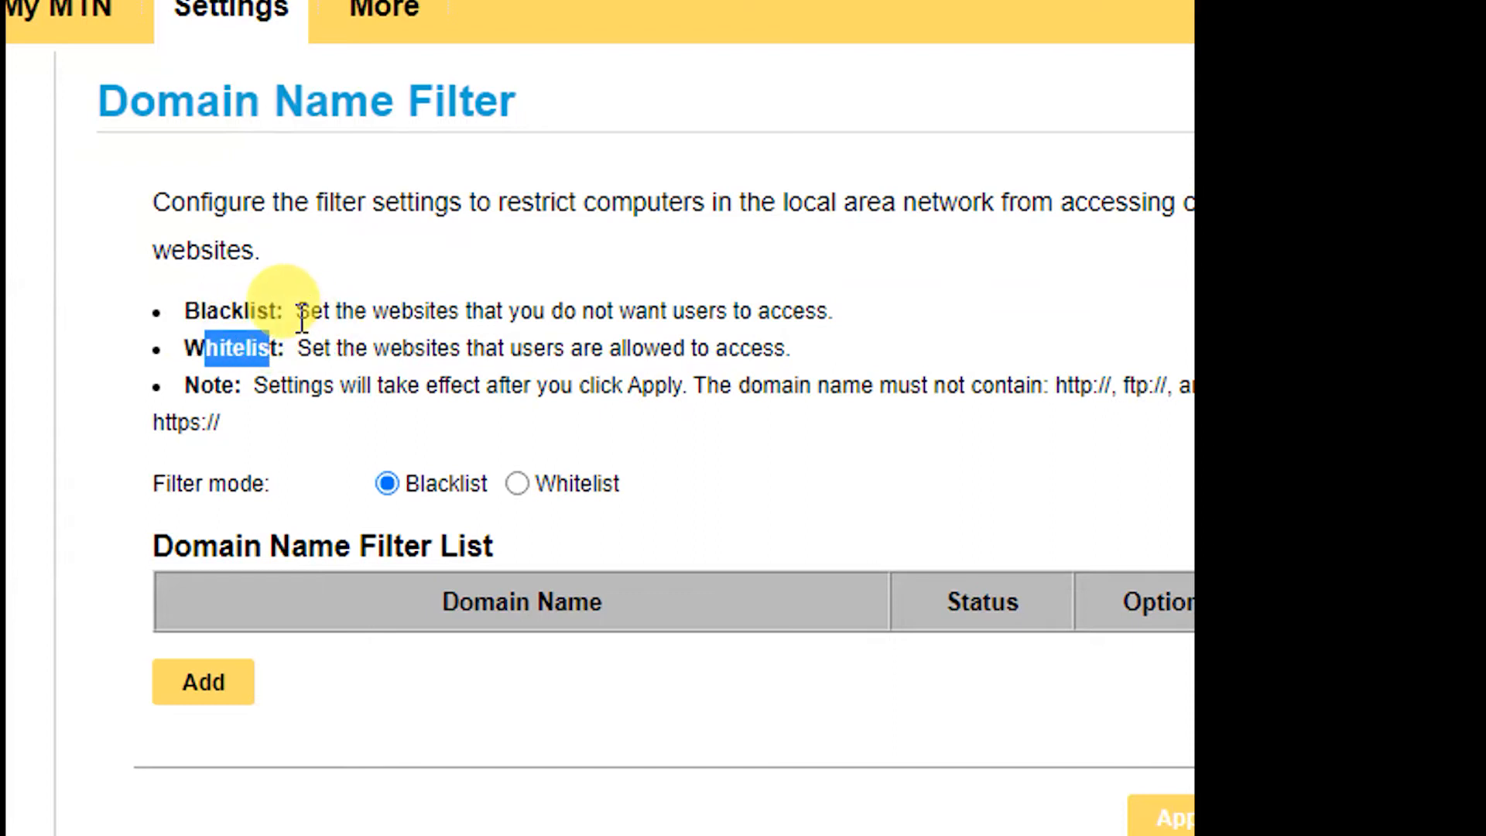
mouse_move(455, 322)
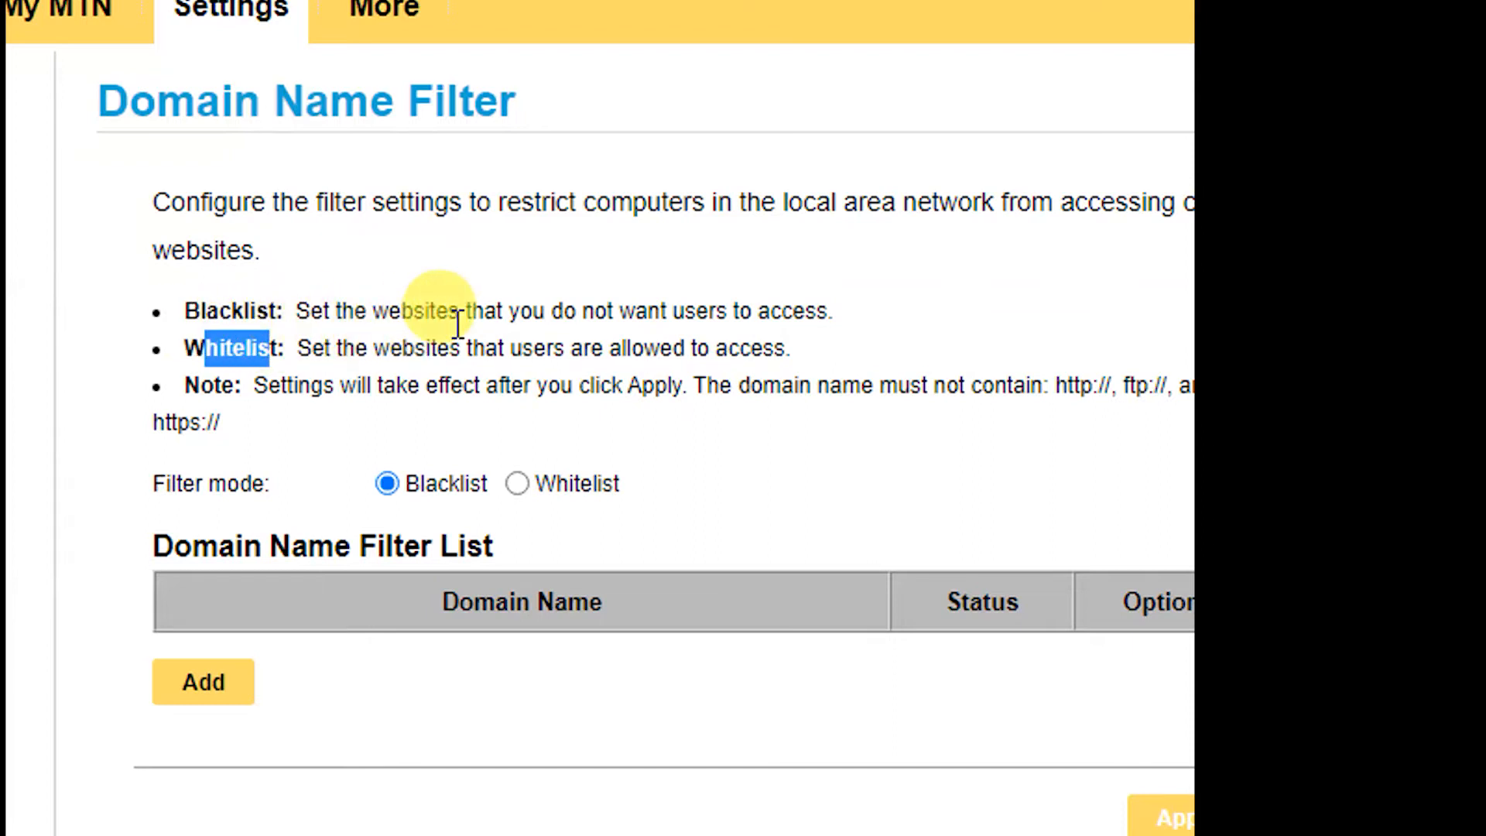
mouse_move(633, 318)
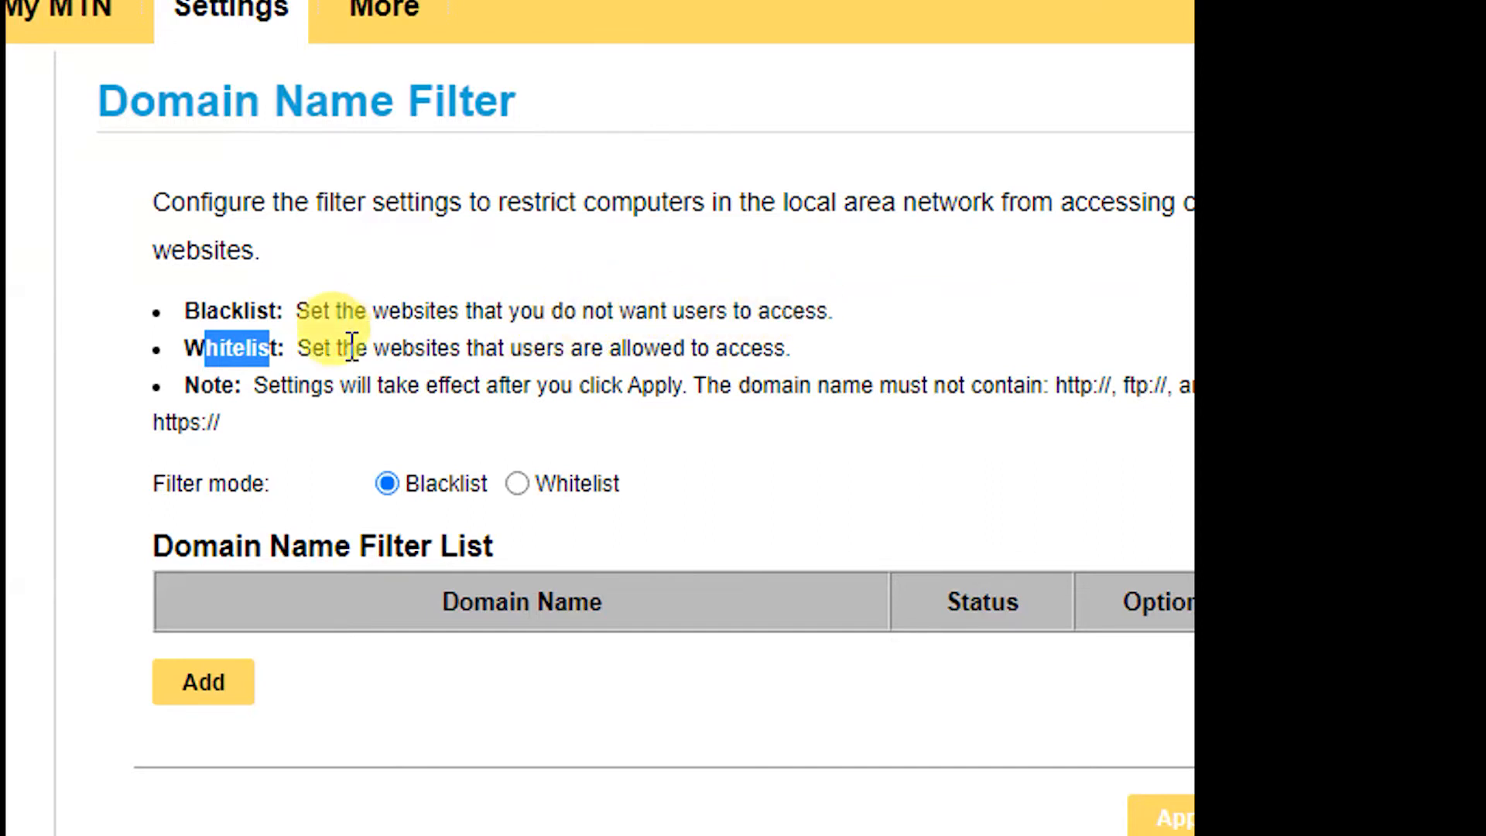
mouse_move(802, 702)
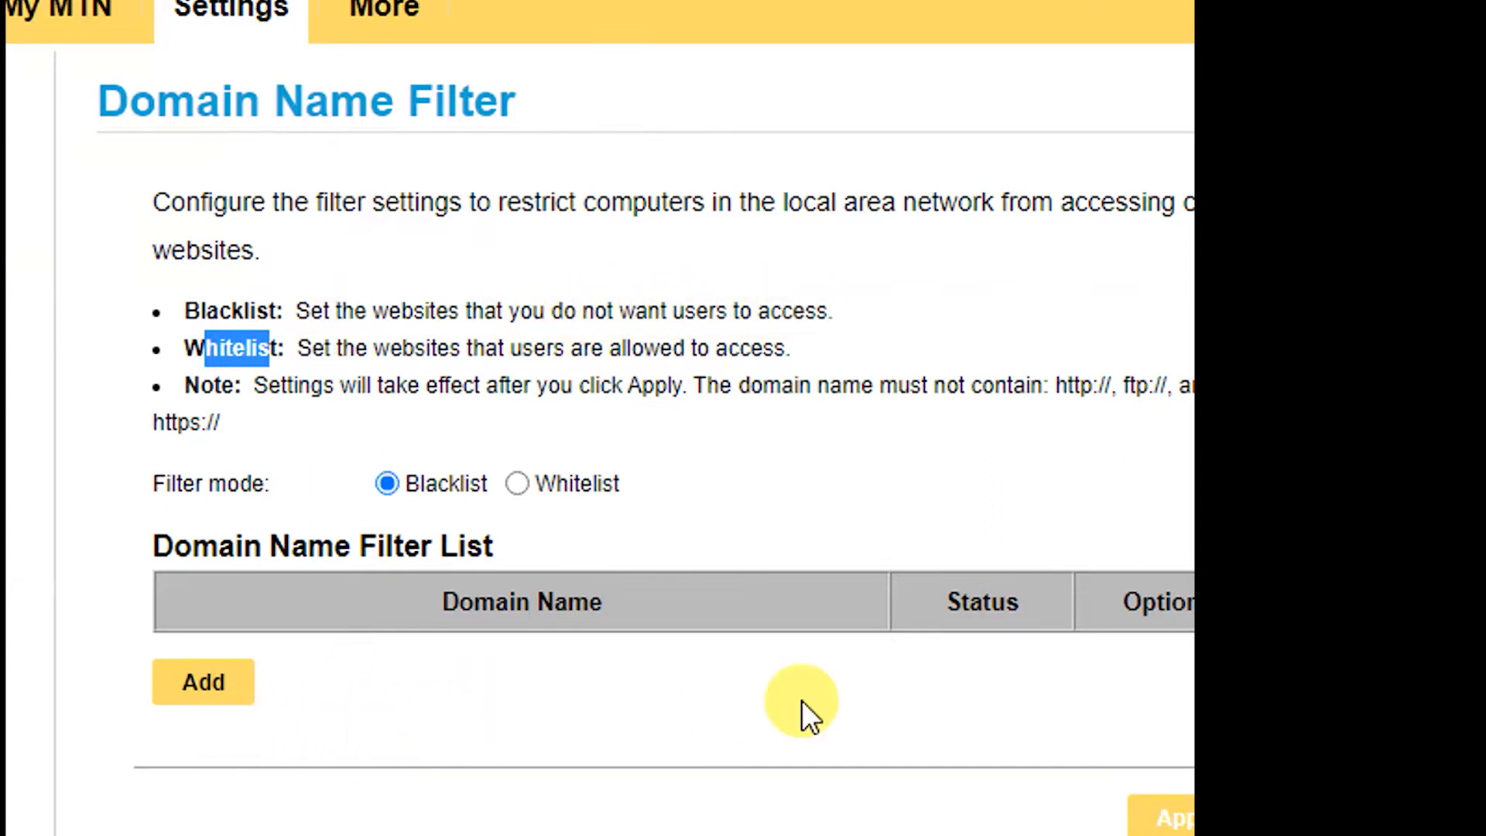
mouse_move(785, 723)
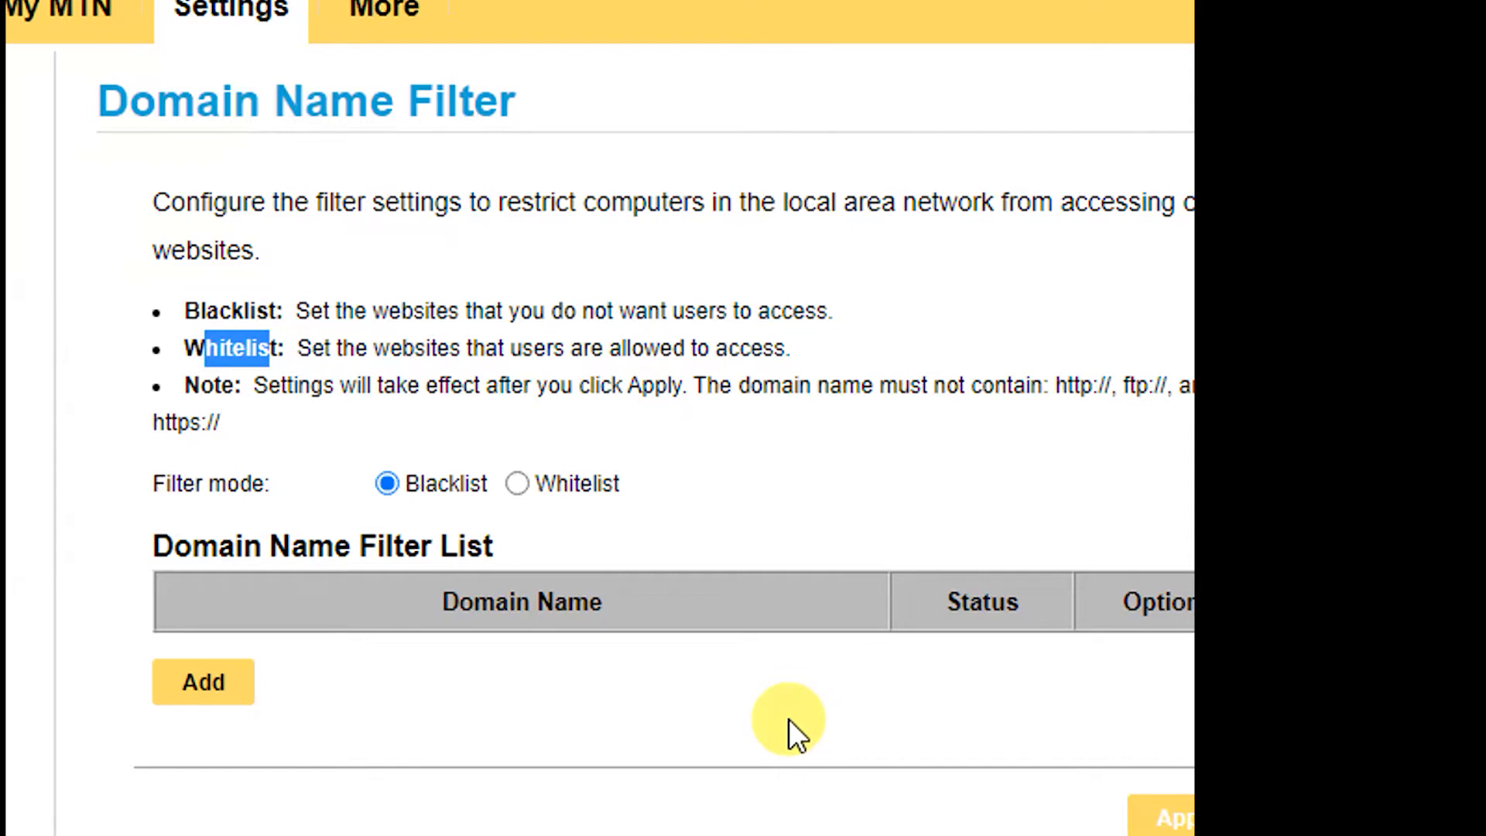
mouse_move(779, 725)
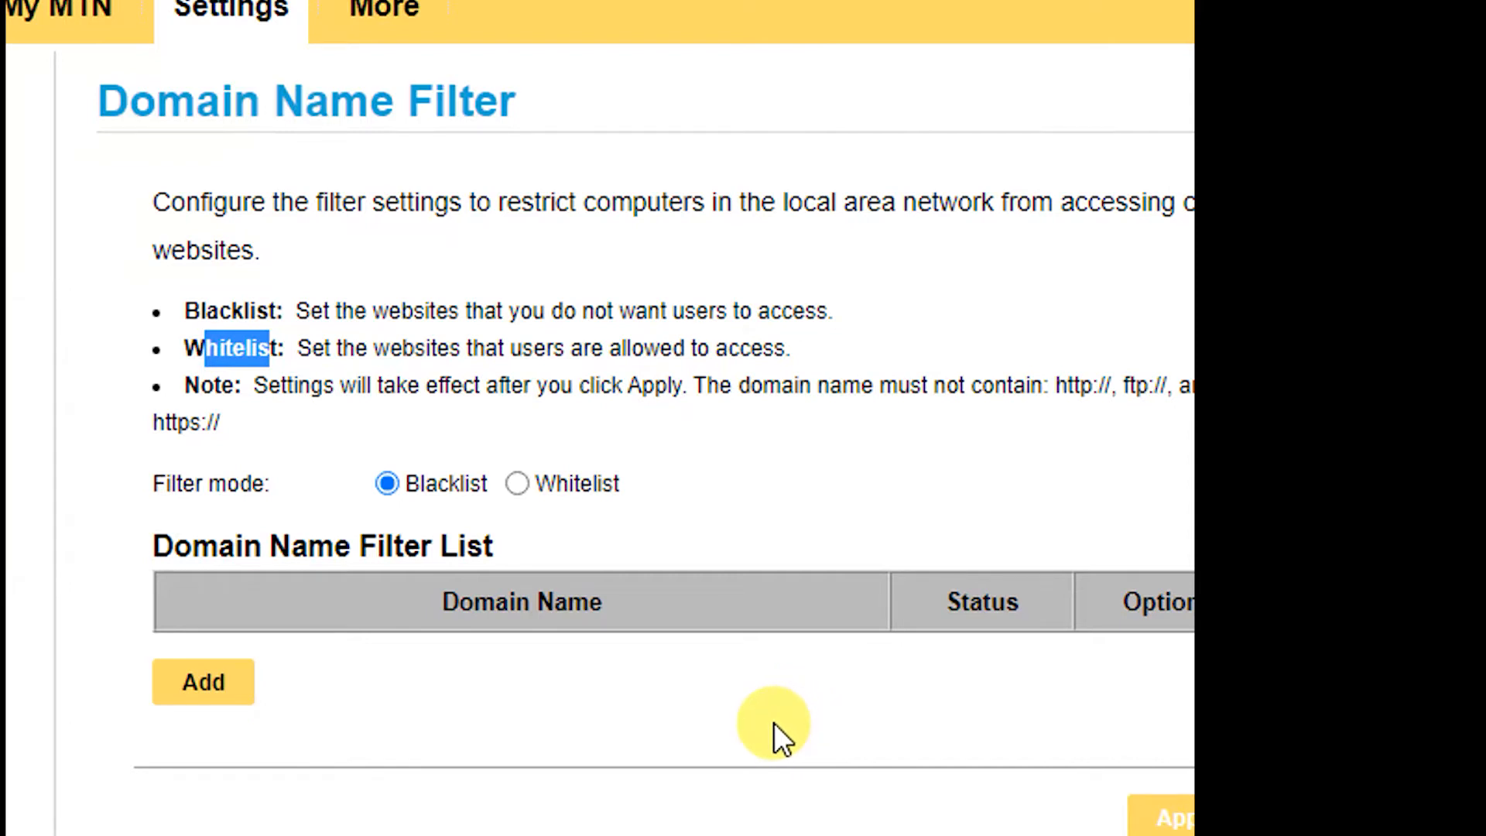
mouse_move(772, 725)
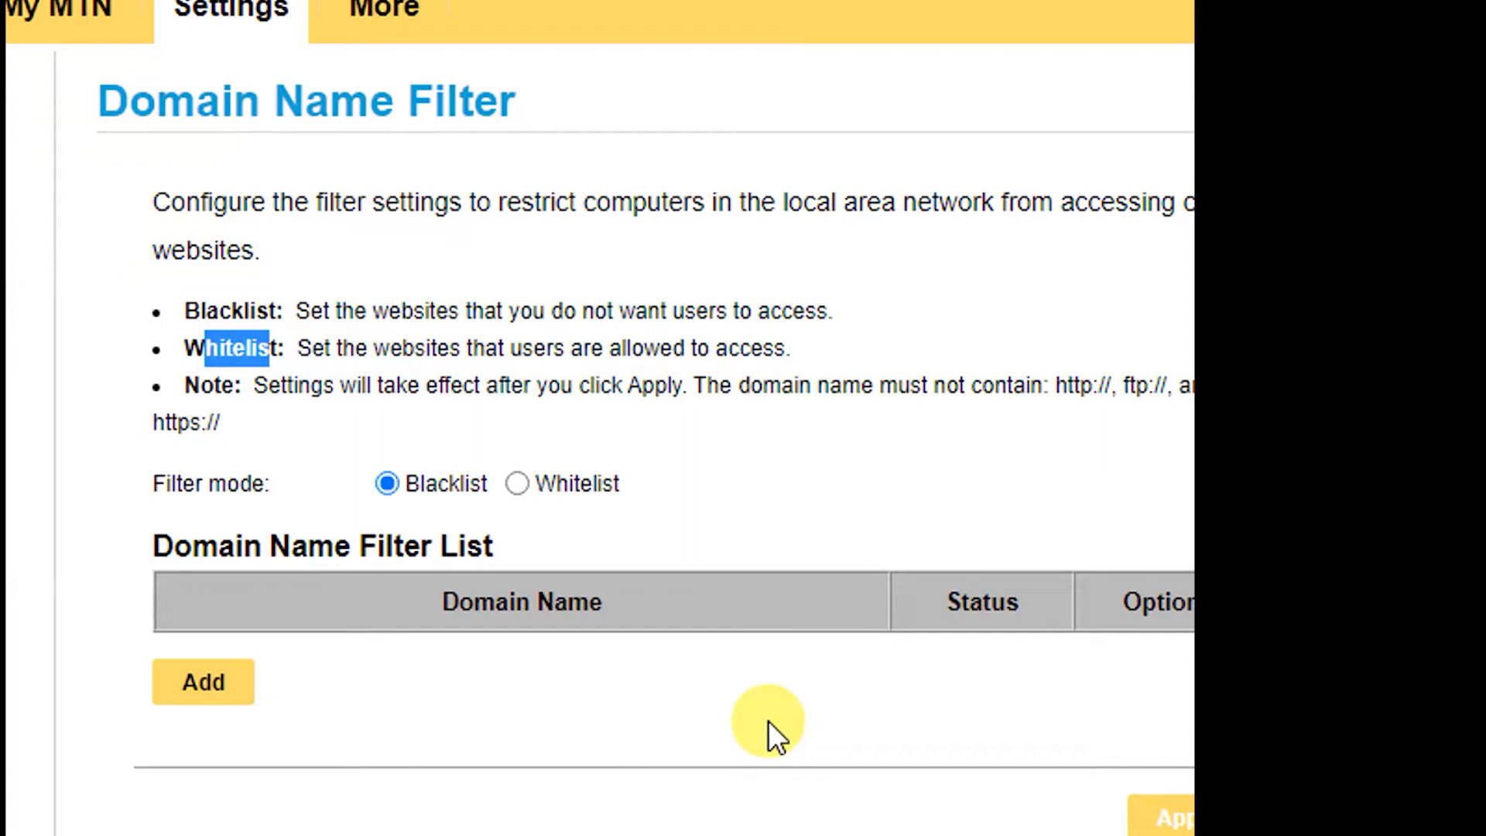
scroll(up, 3)
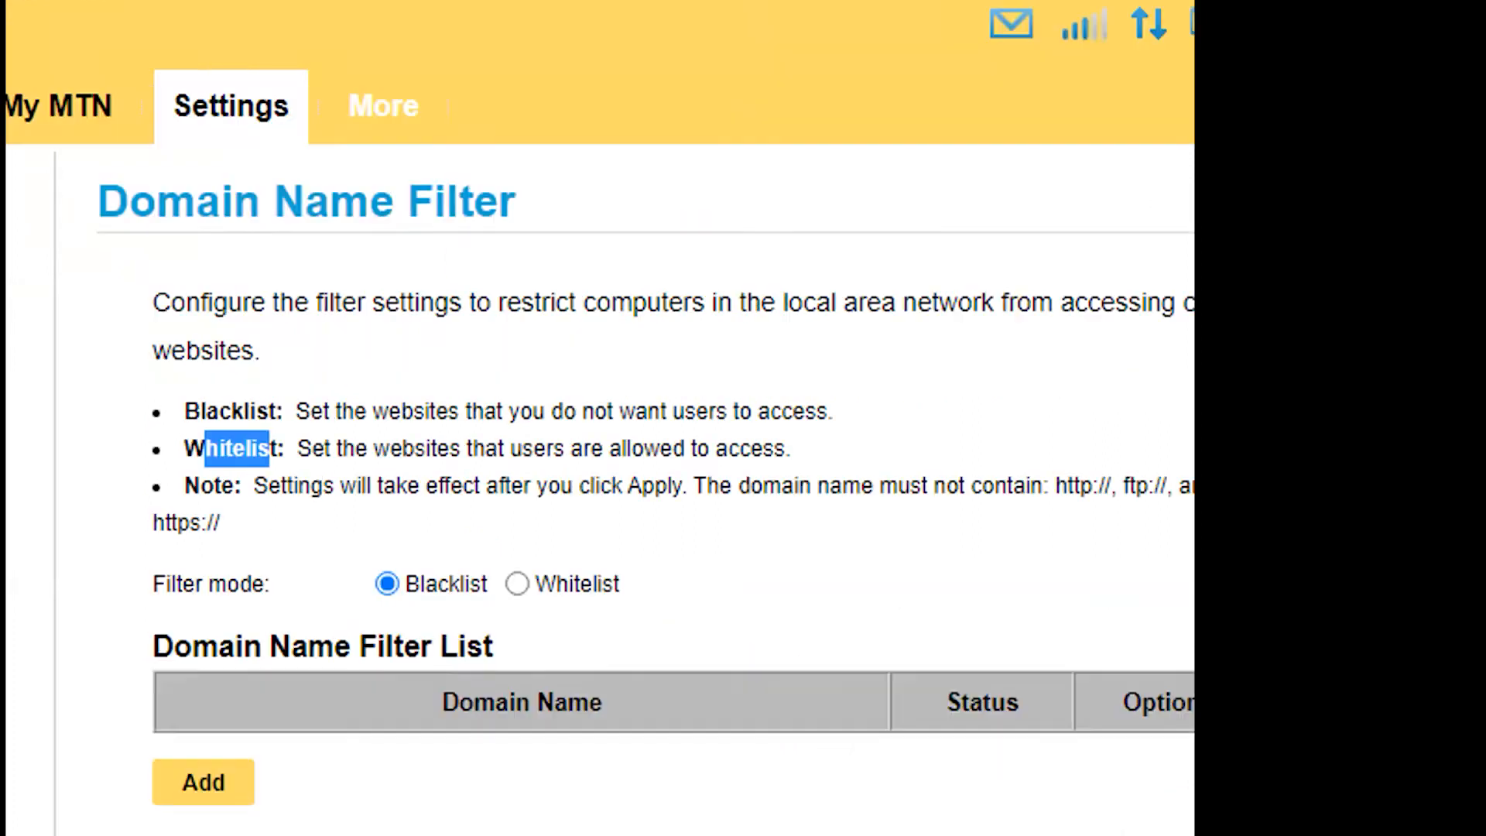
scroll(down, 3)
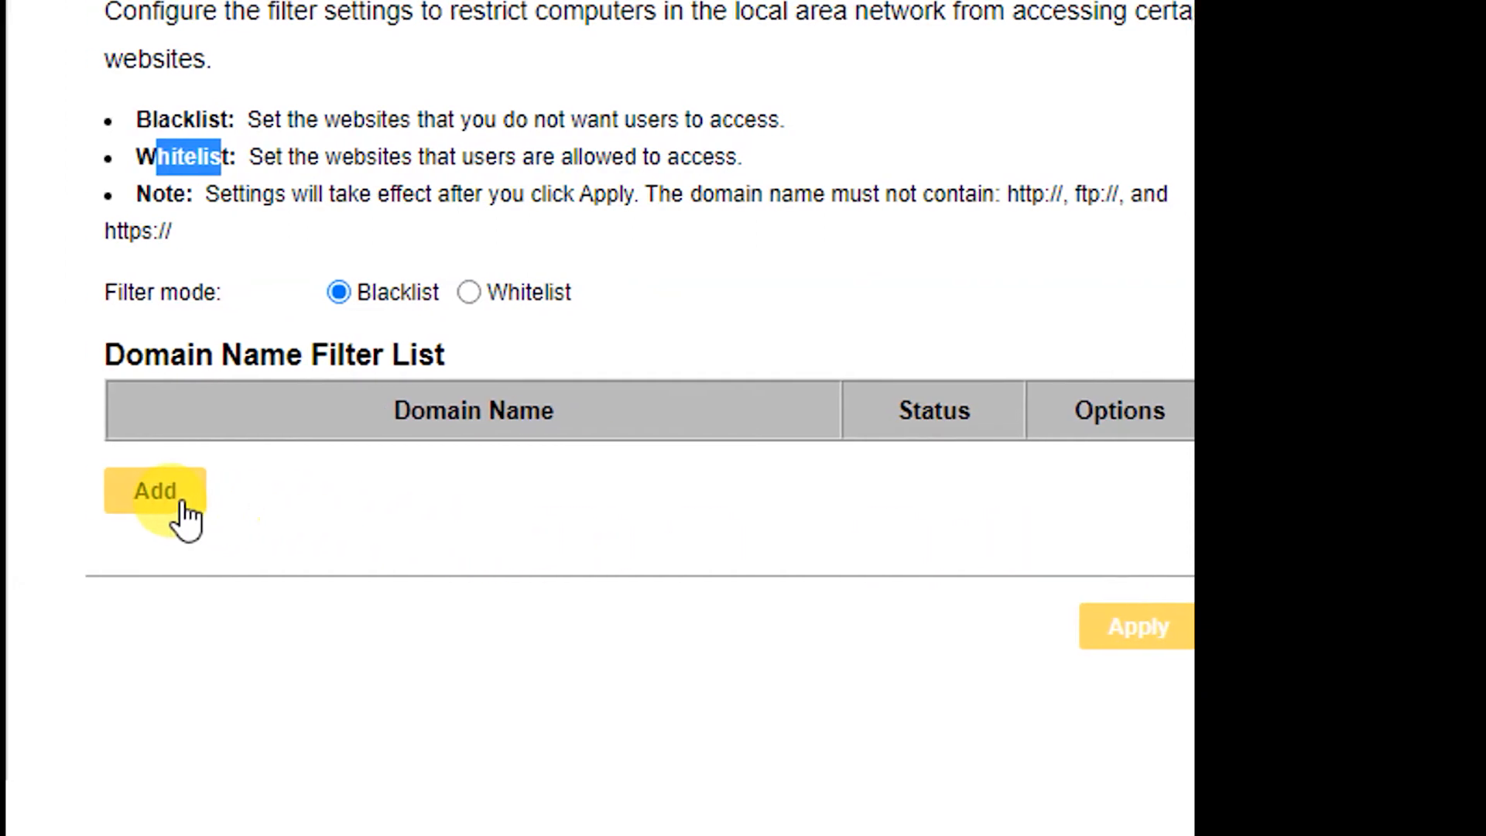
click(153, 491)
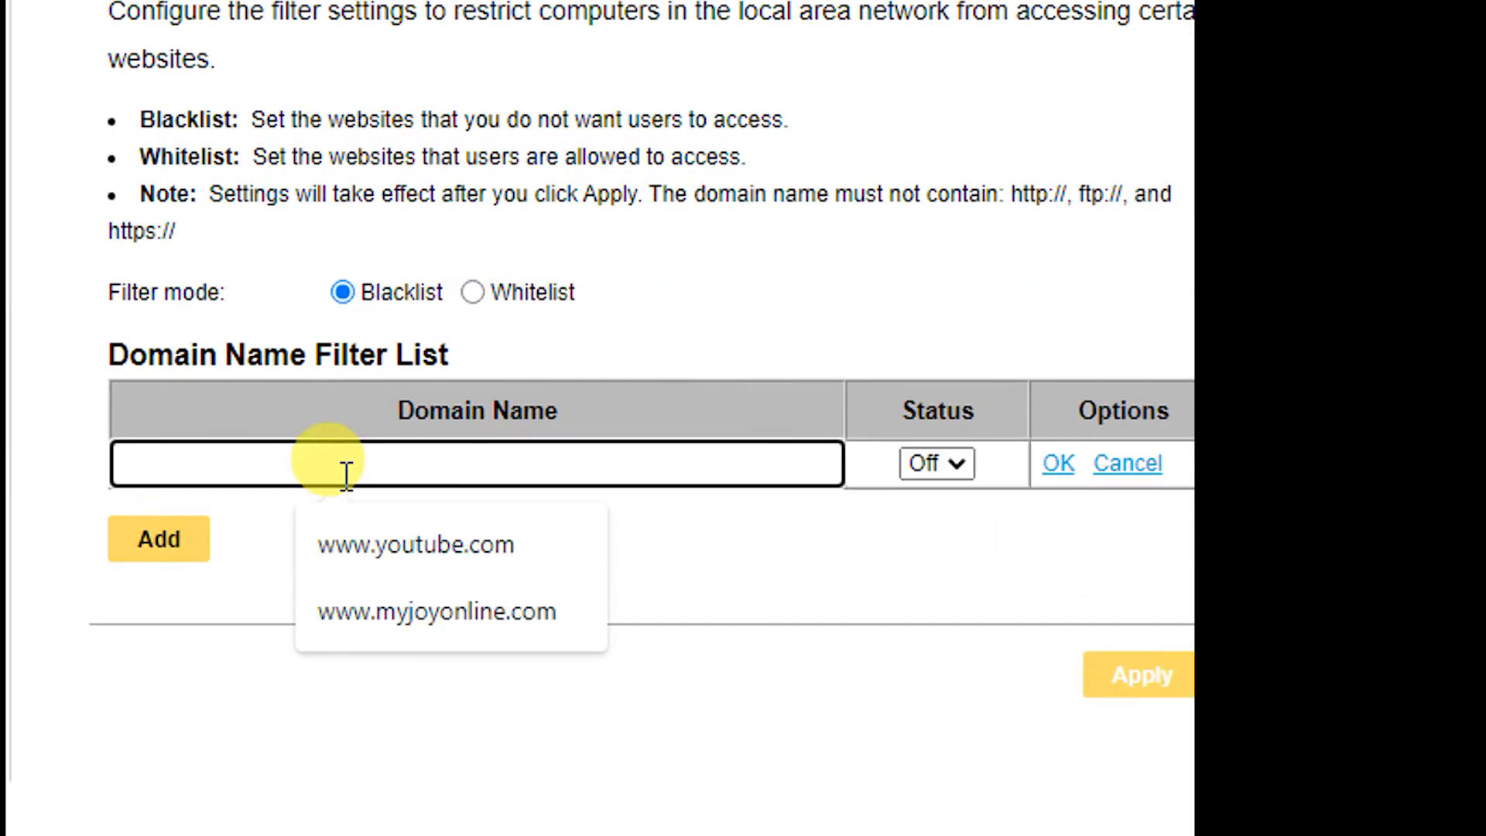
click(436, 612)
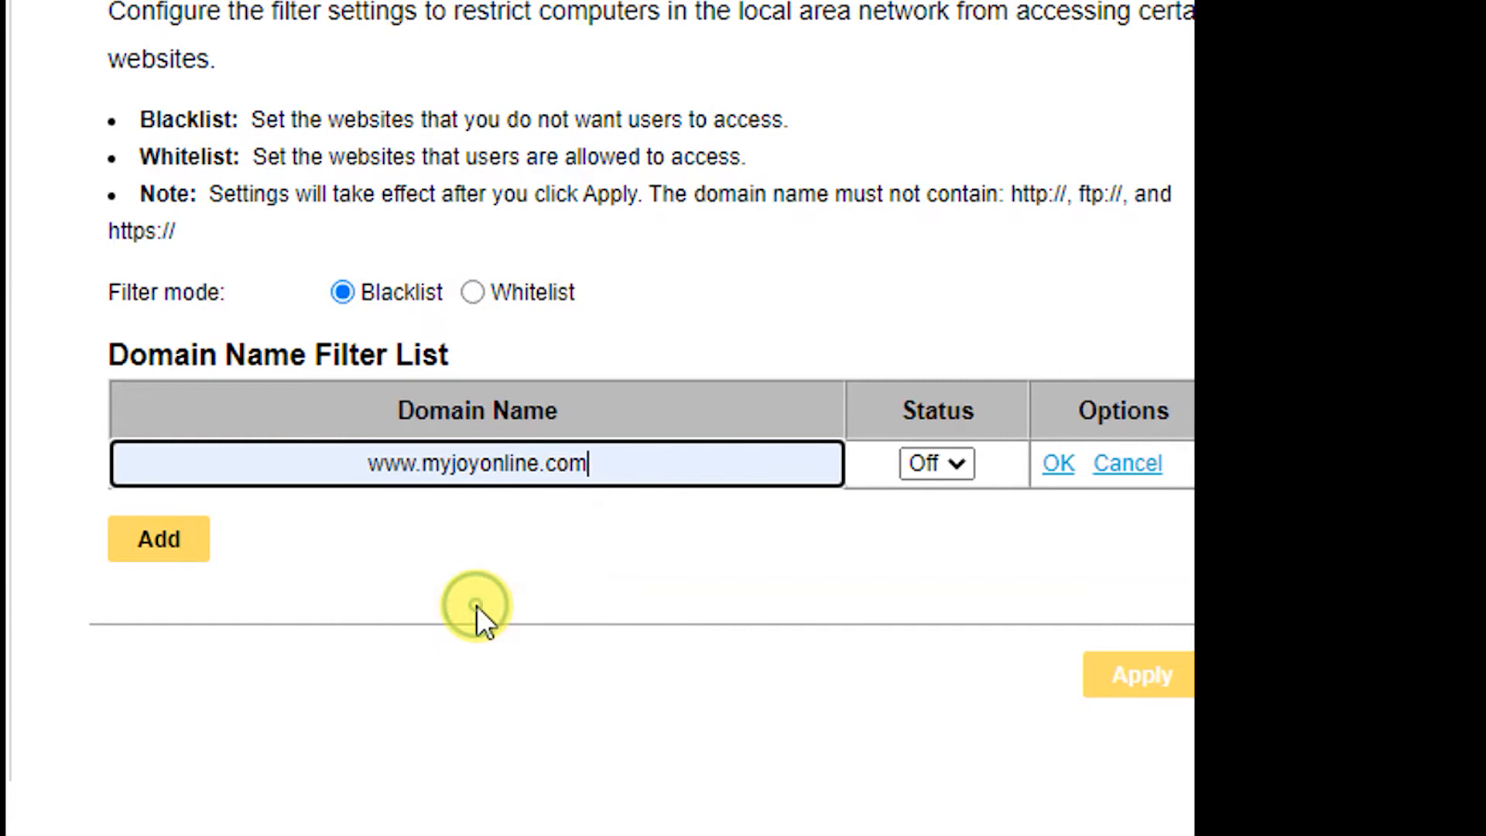
mouse_move(649, 545)
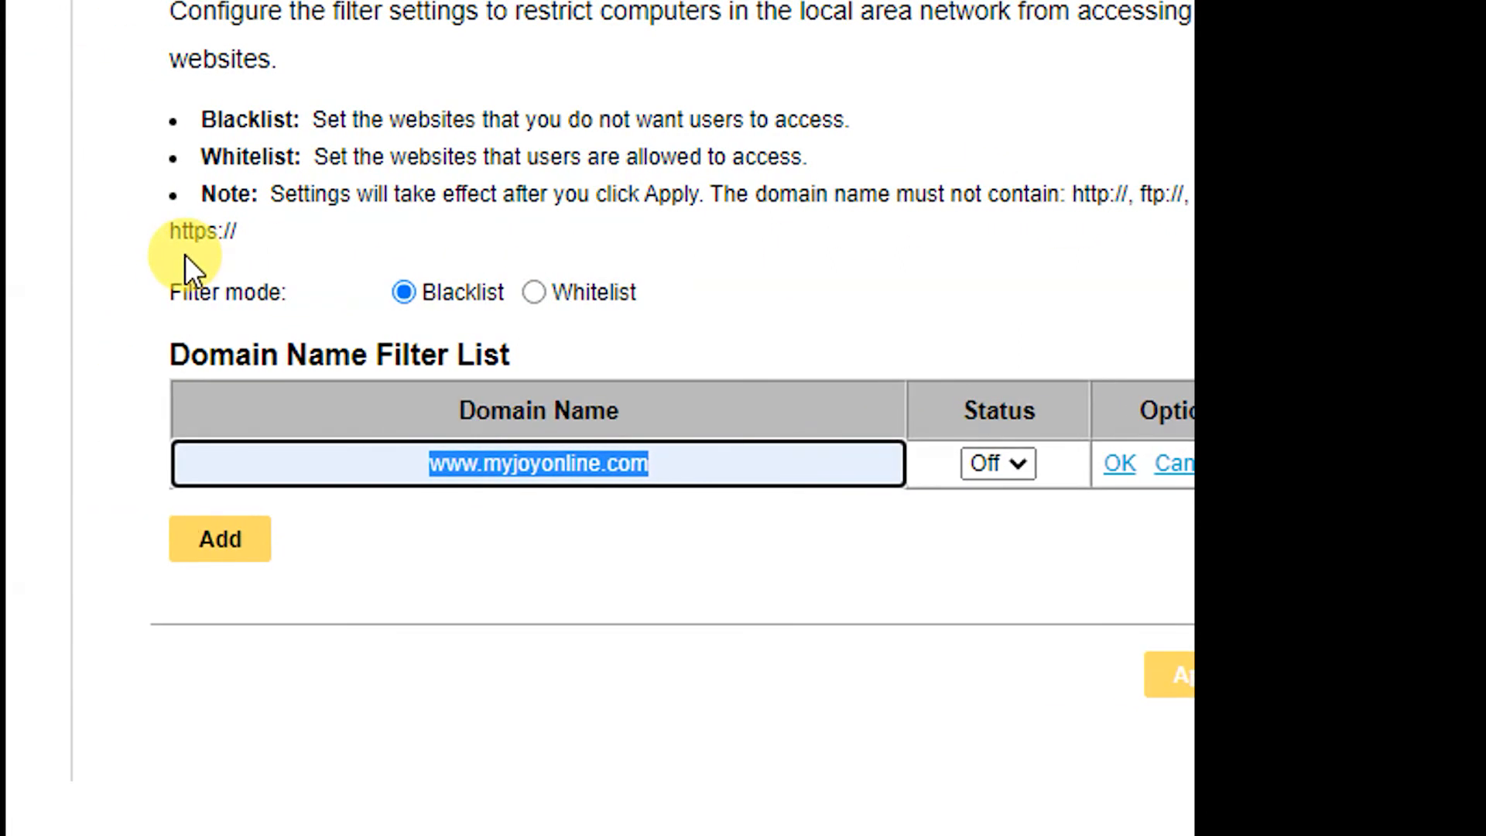
mouse_move(260, 242)
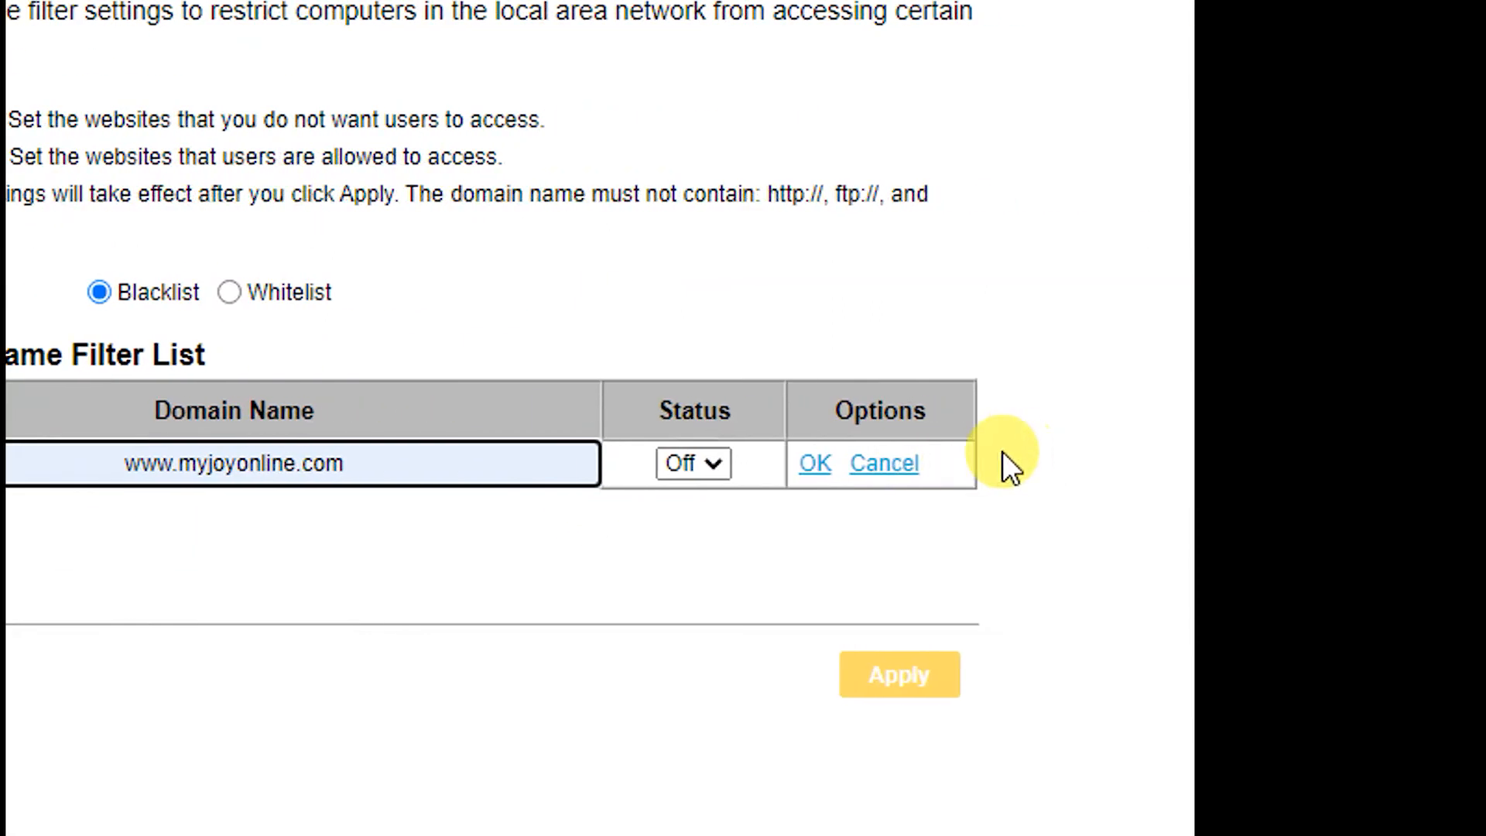
click(813, 463)
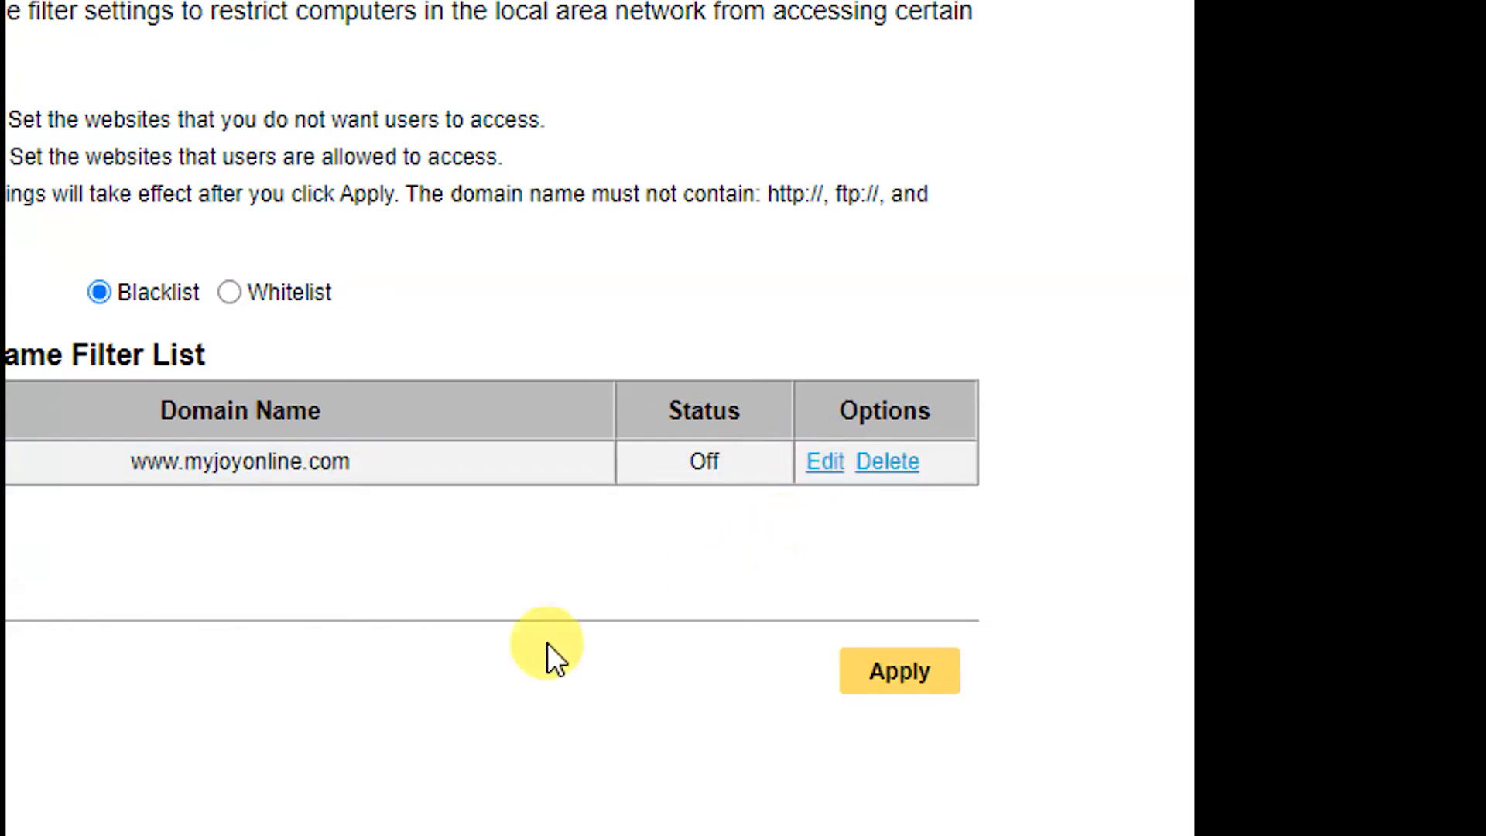
click(898, 671)
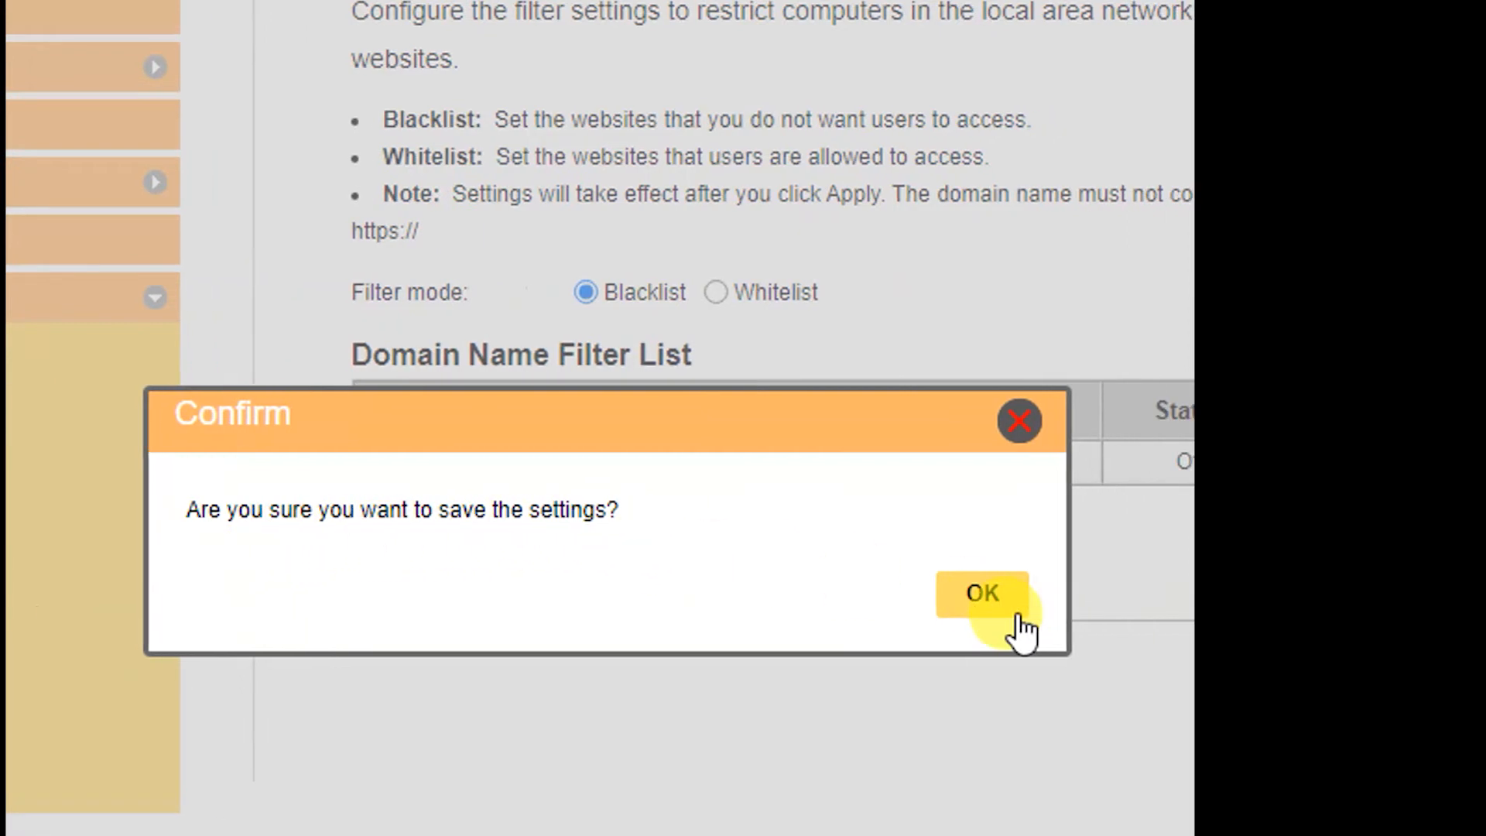
click(982, 593)
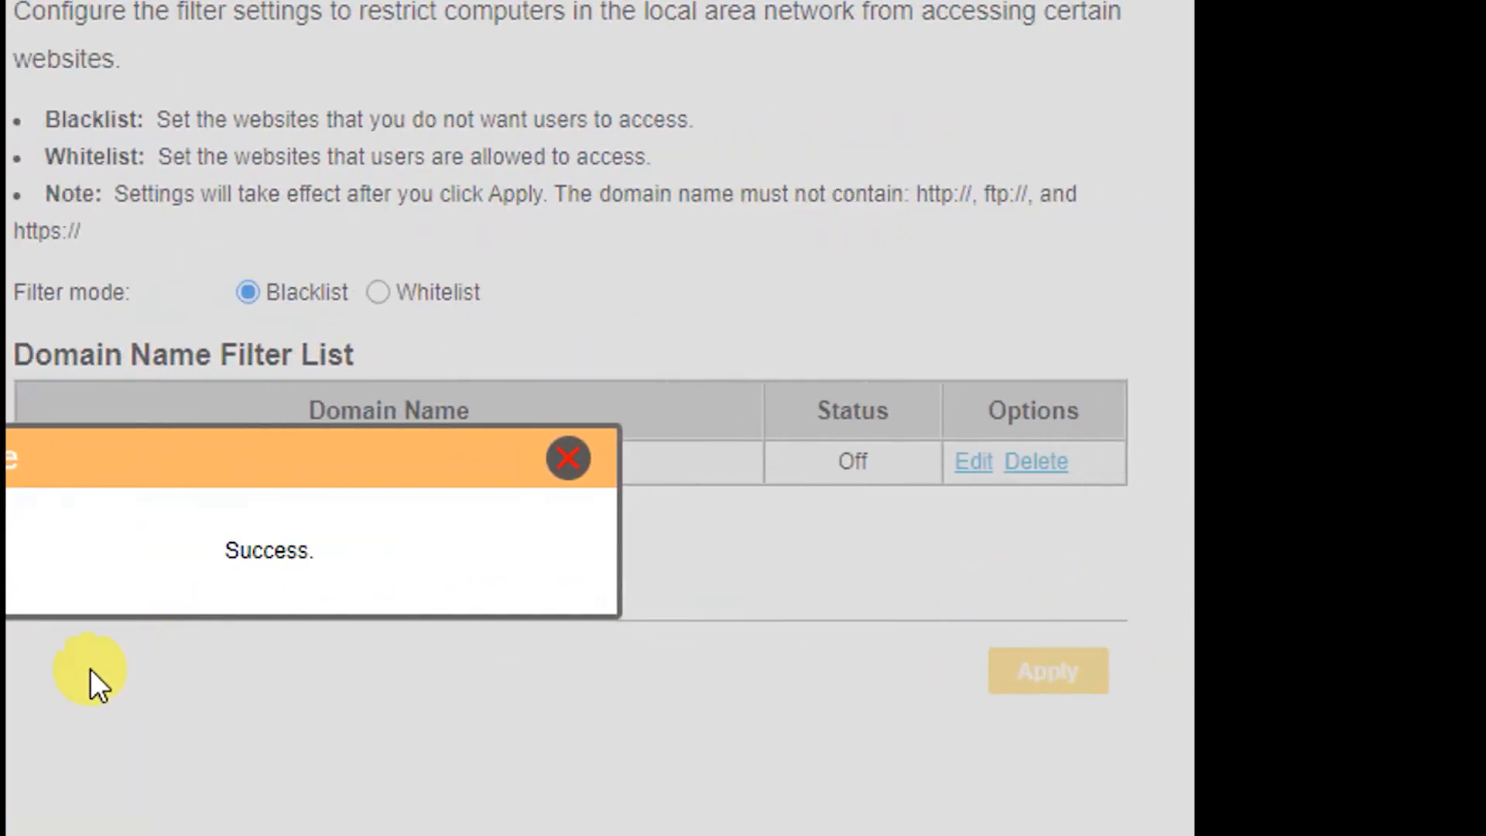
click(568, 459)
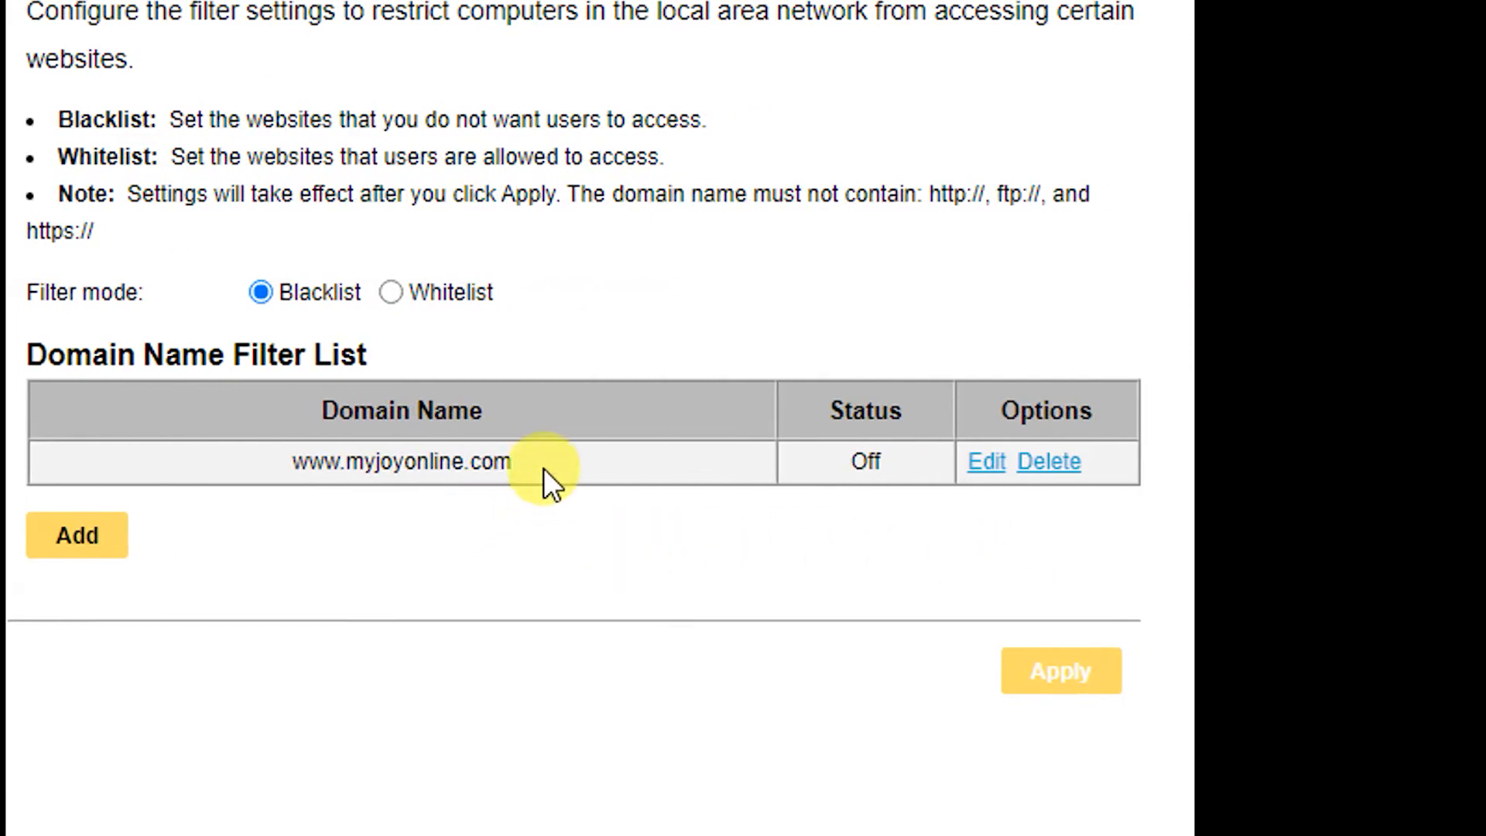
mouse_move(290, 474)
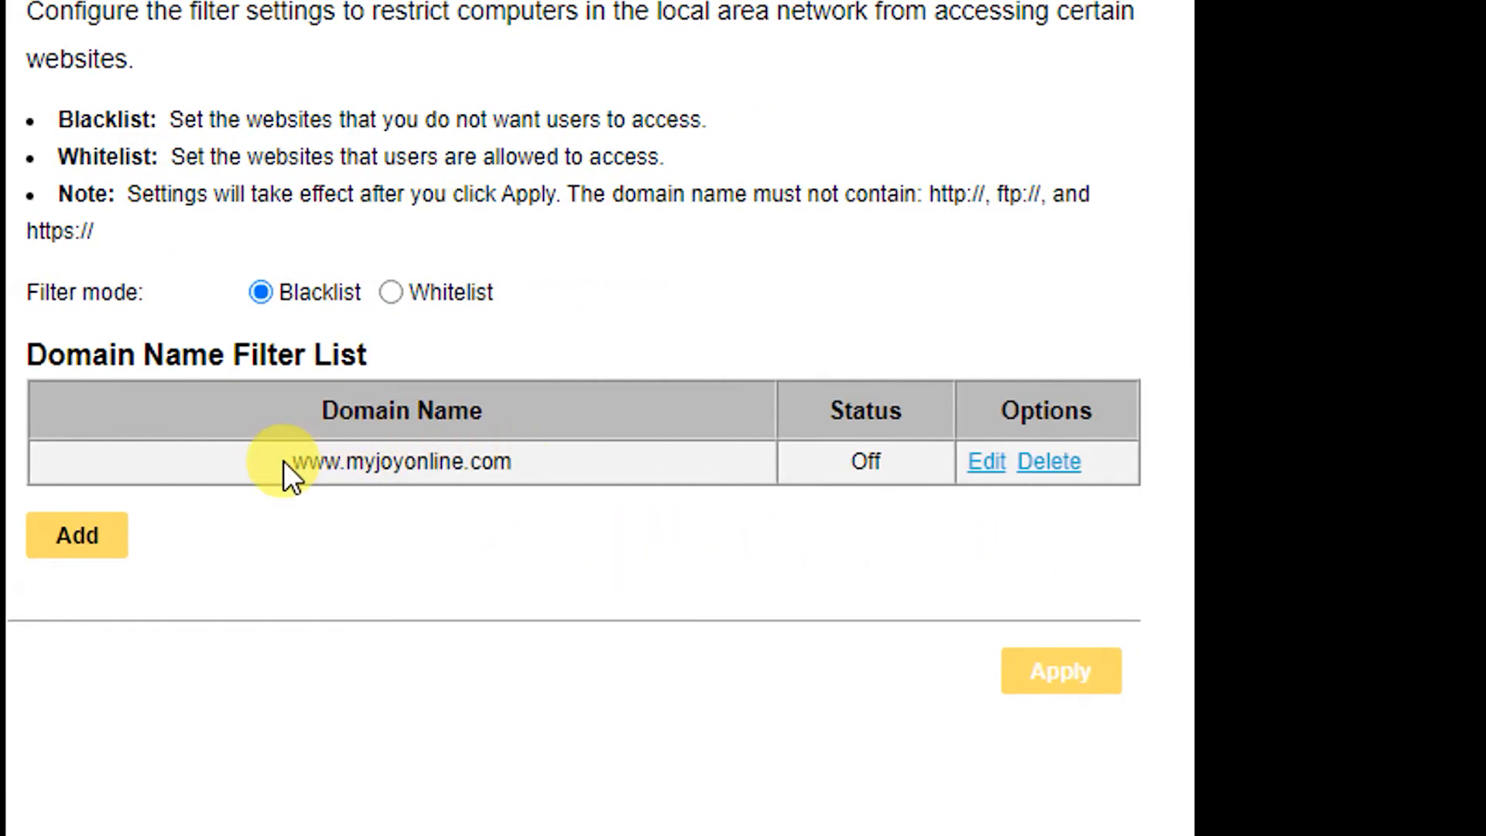
double_click(403, 462)
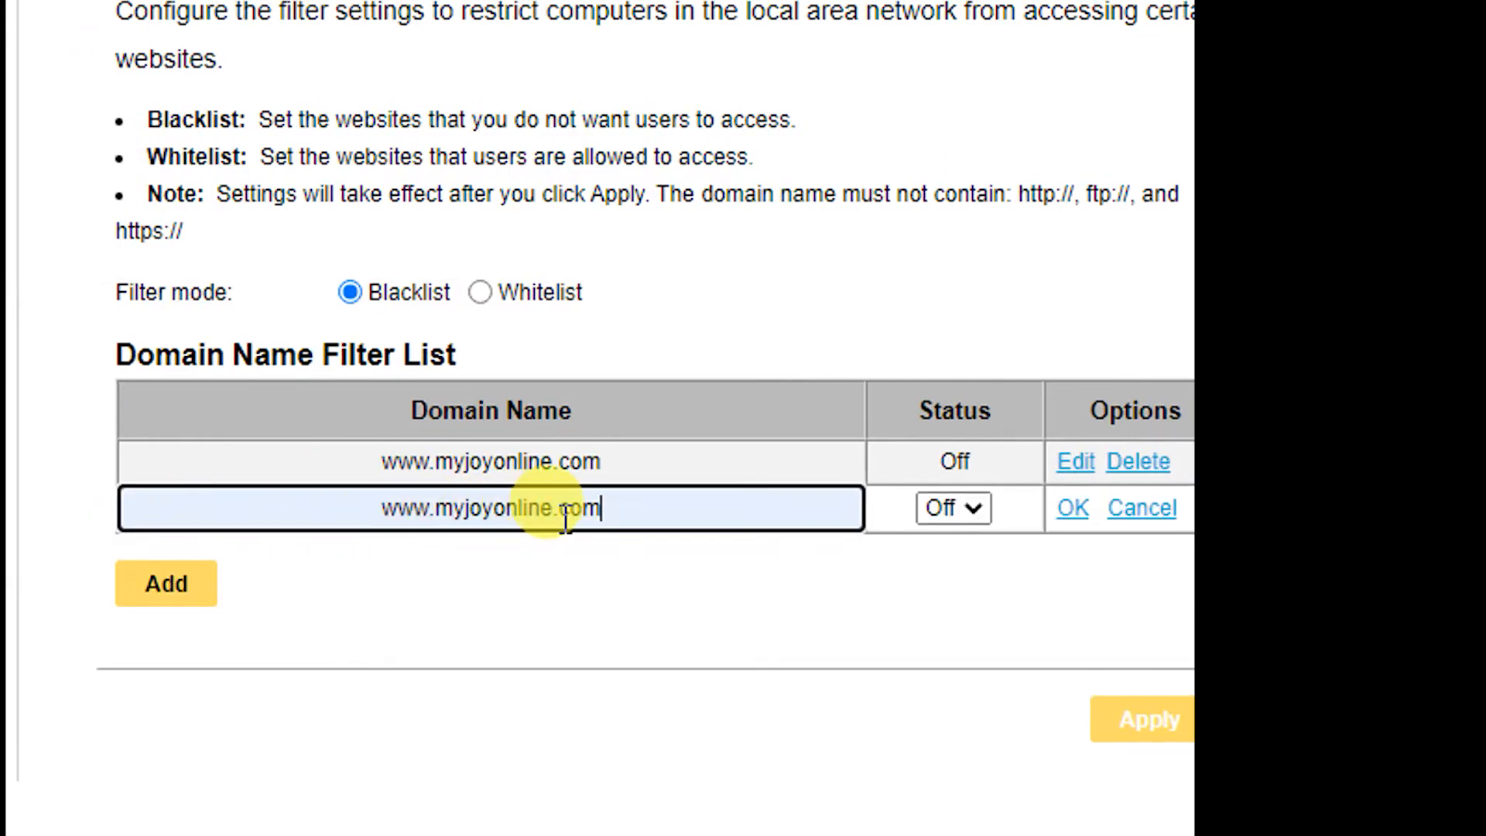
double_click(492, 509)
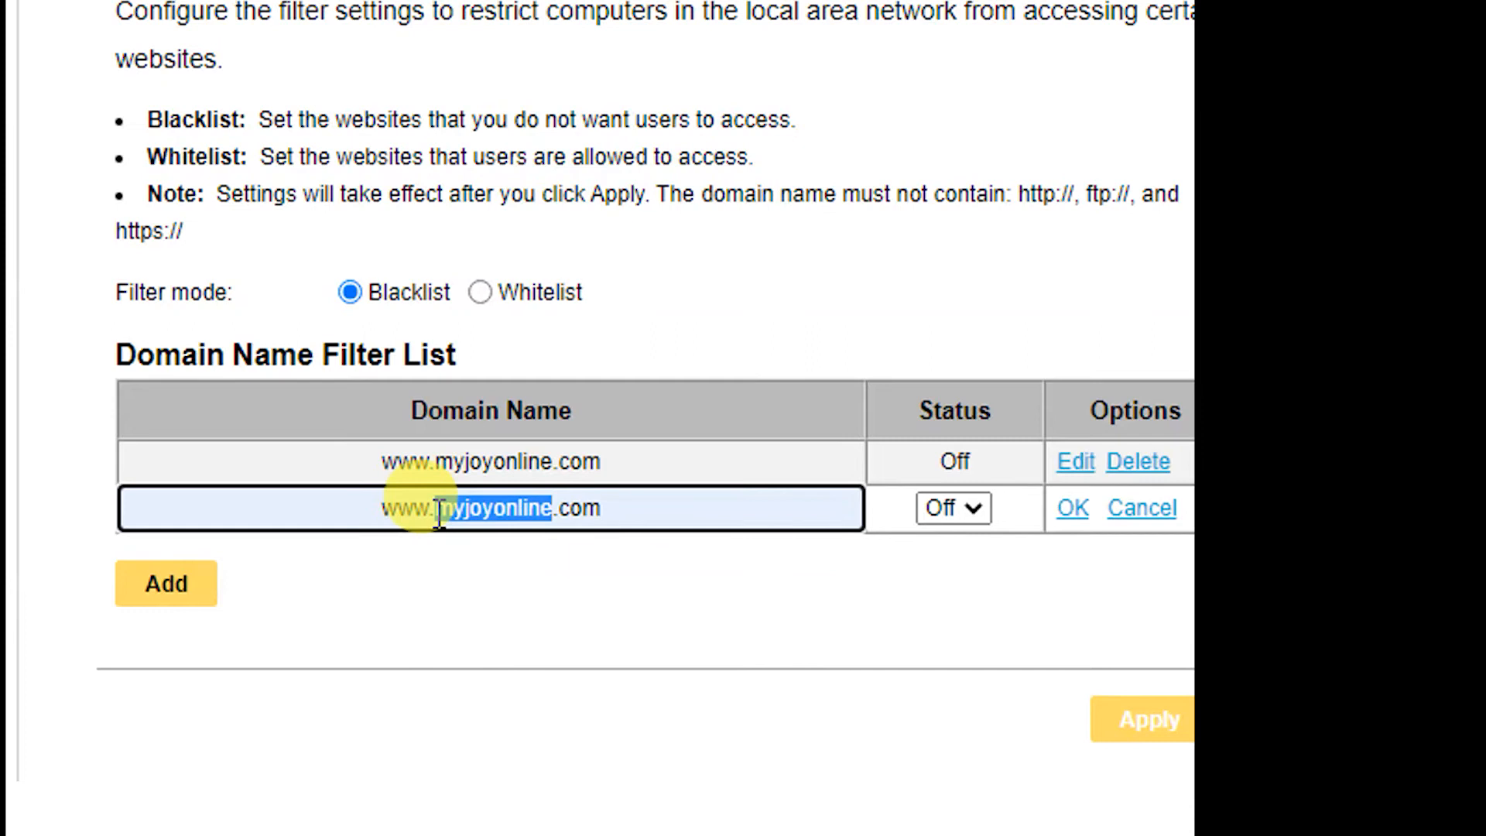
text(www.facebook.com)
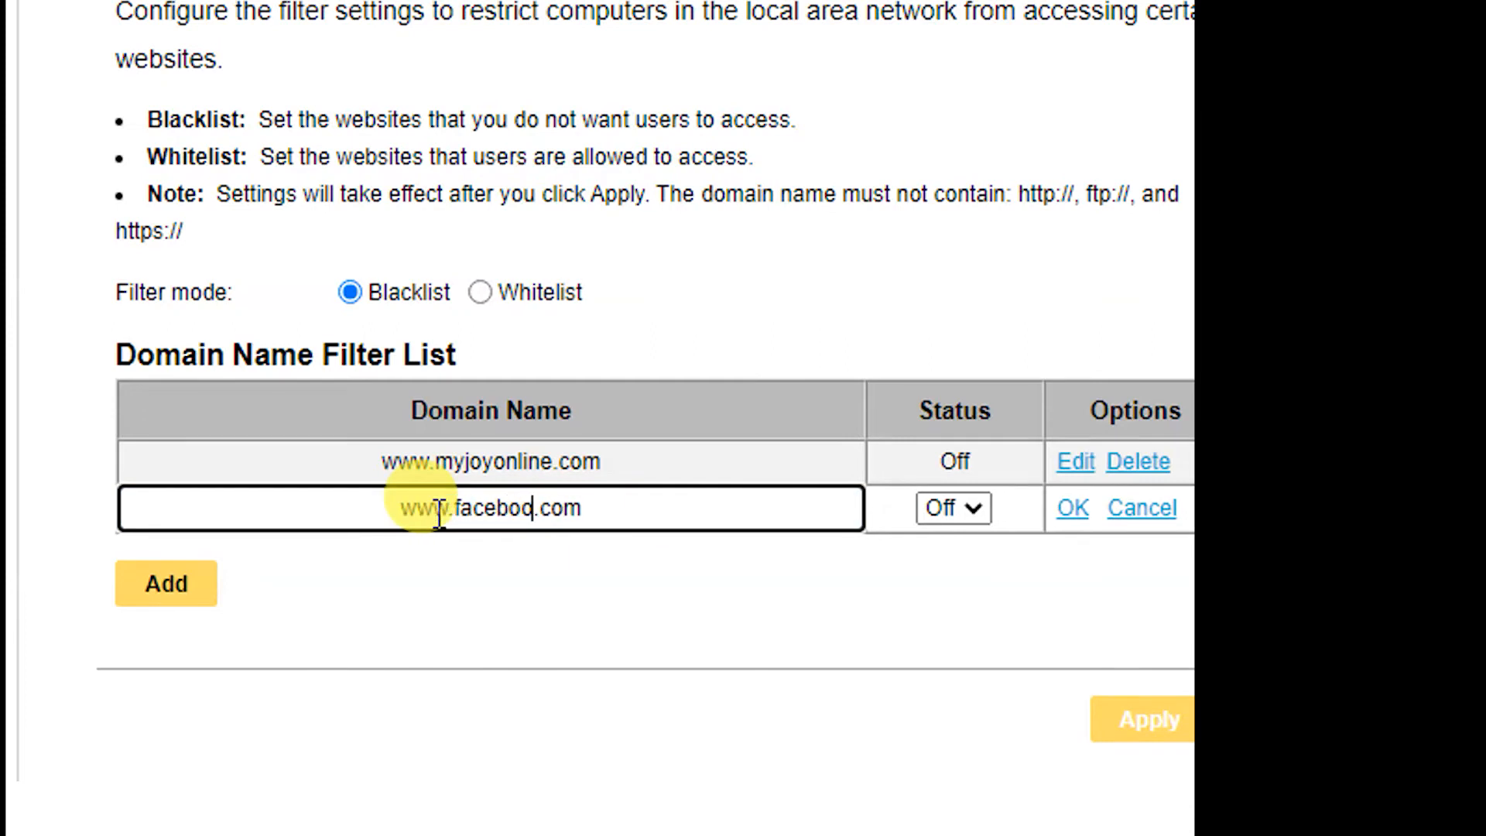
text(k)
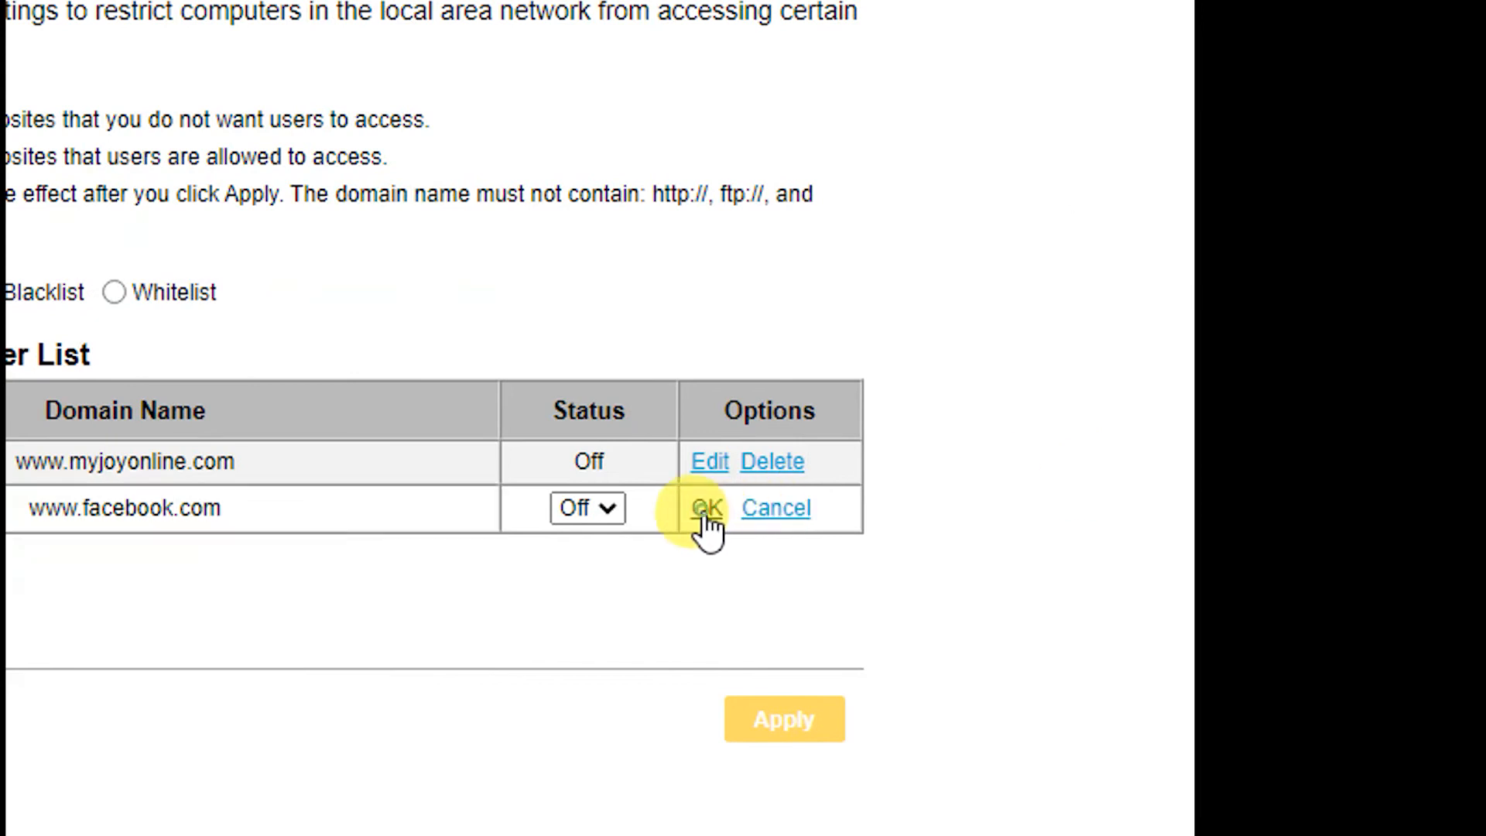
click(706, 508)
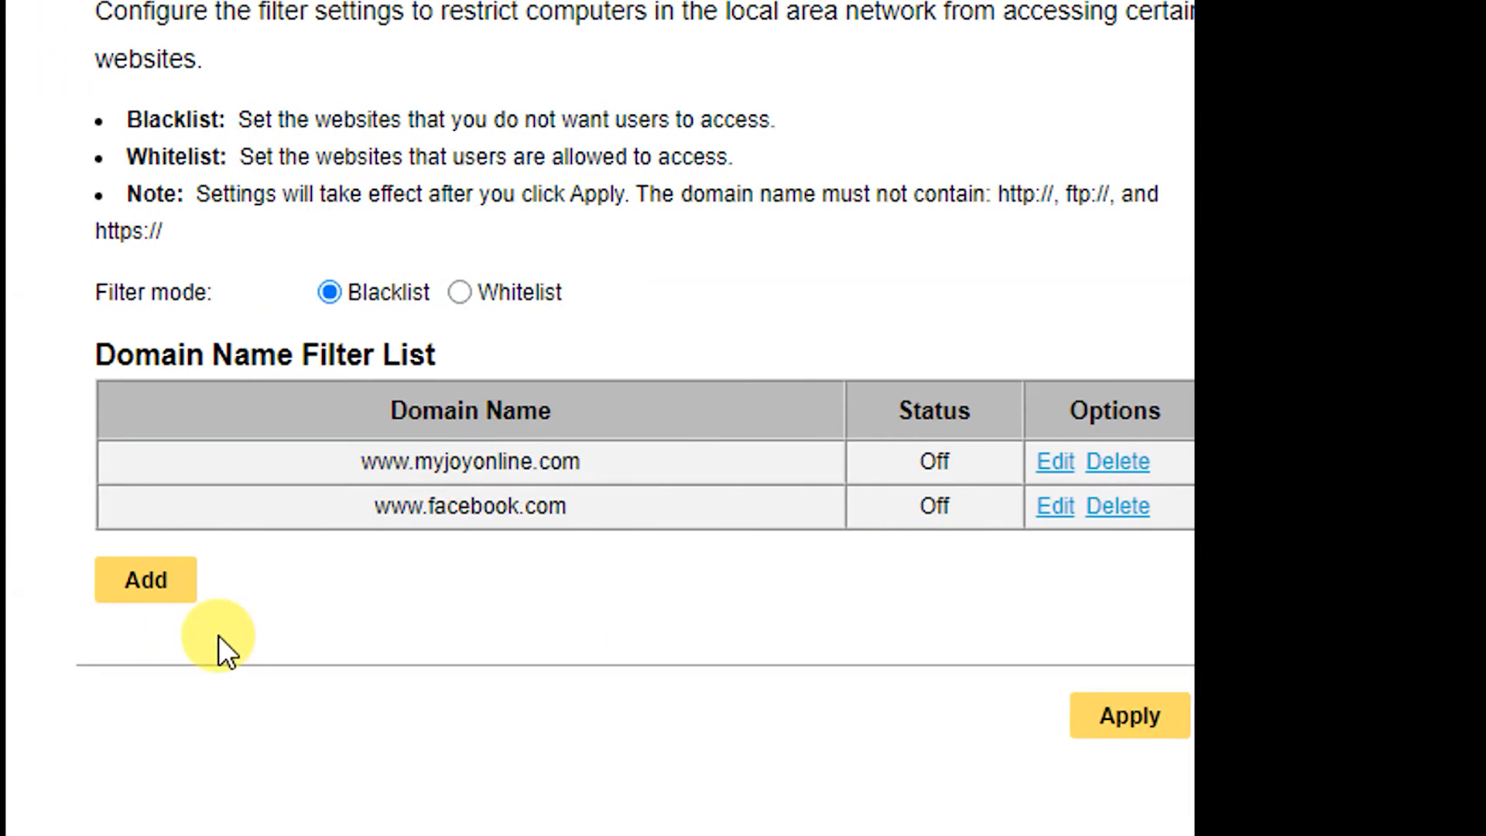
mouse_move(428, 573)
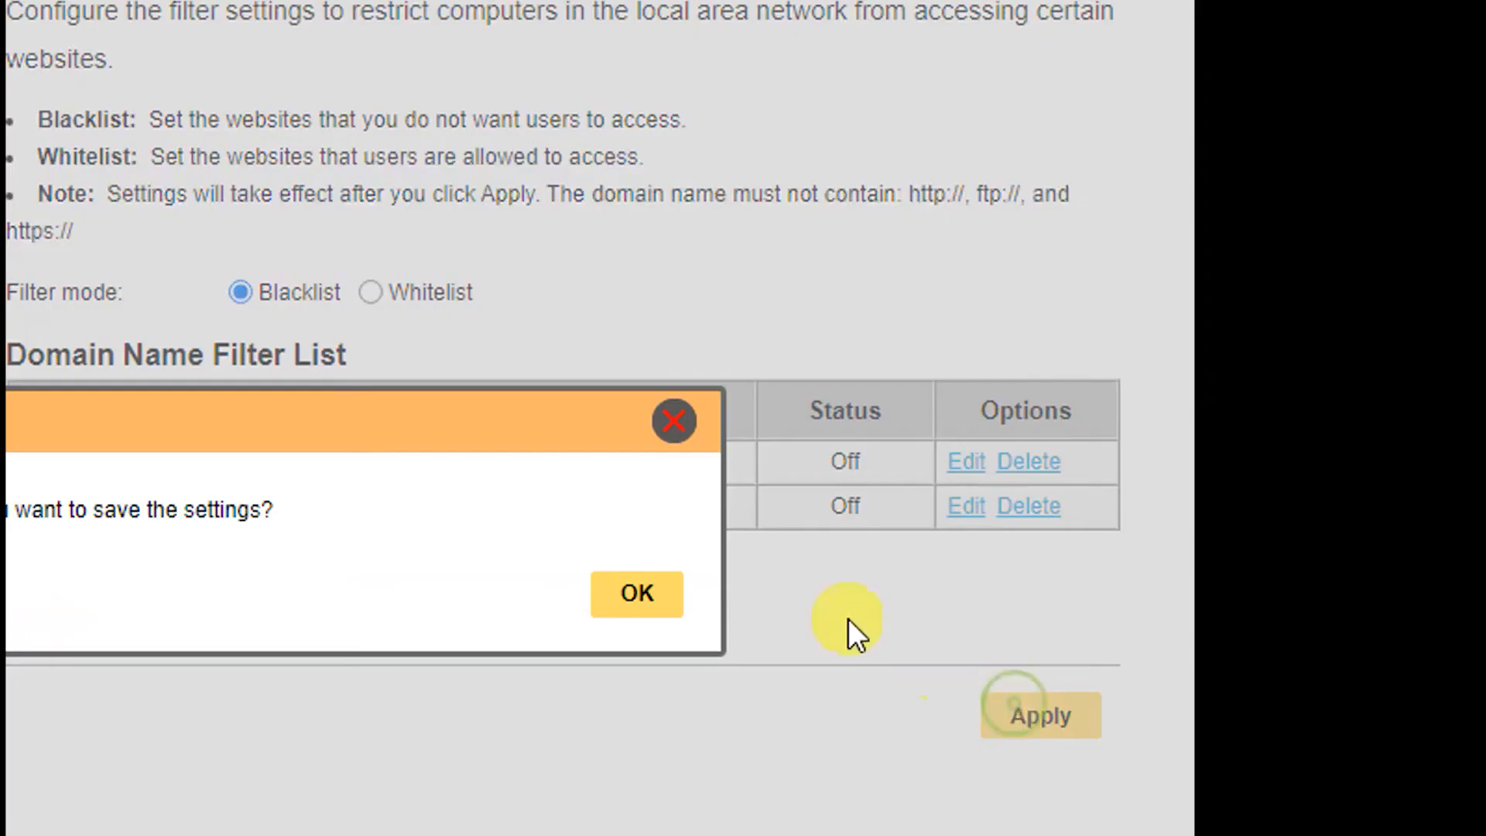
Step: Apply the updated domain filter list and confirm saving the settings
click(636, 593)
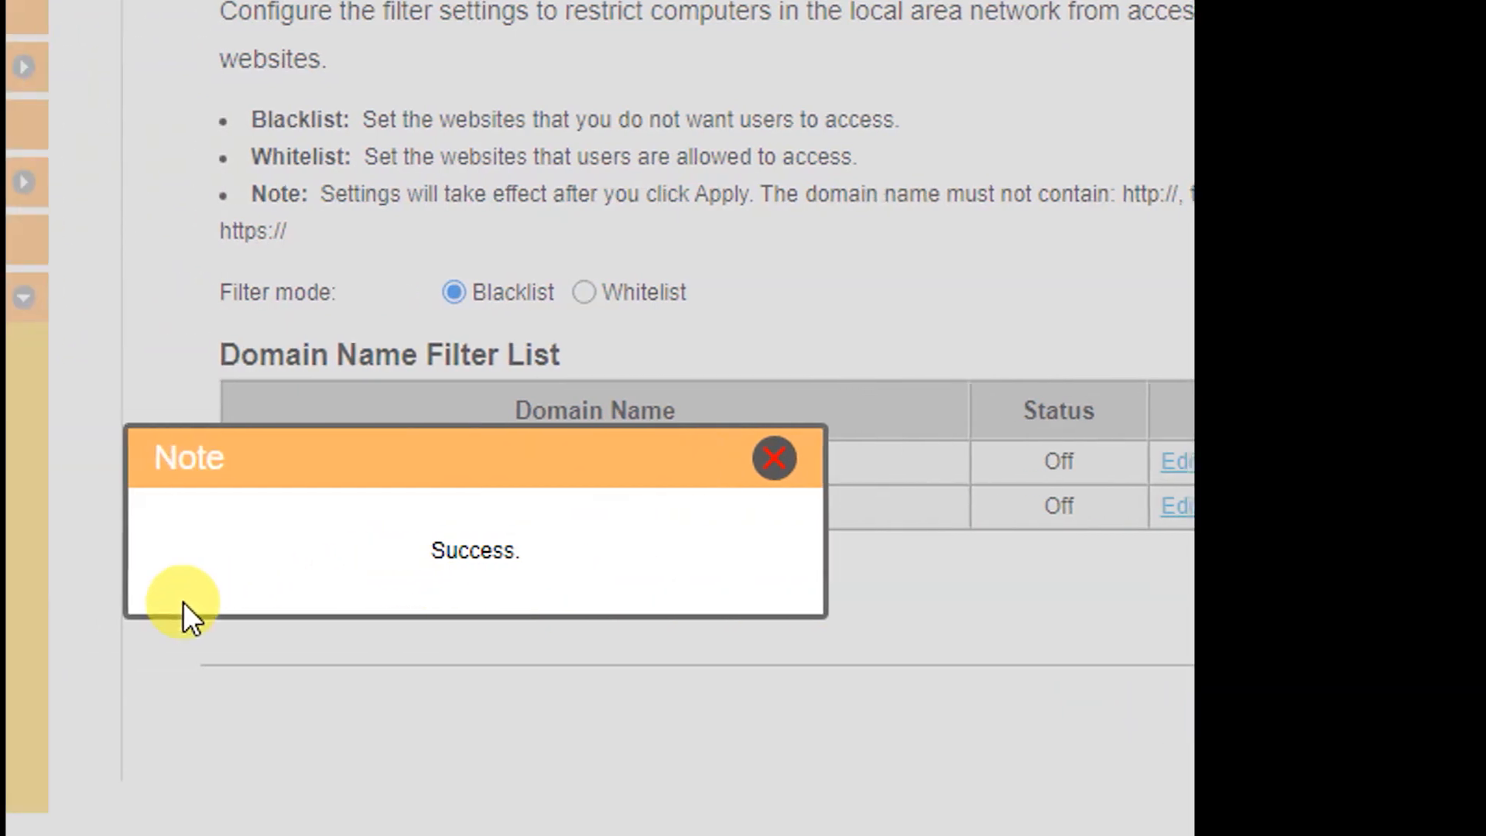
click(774, 459)
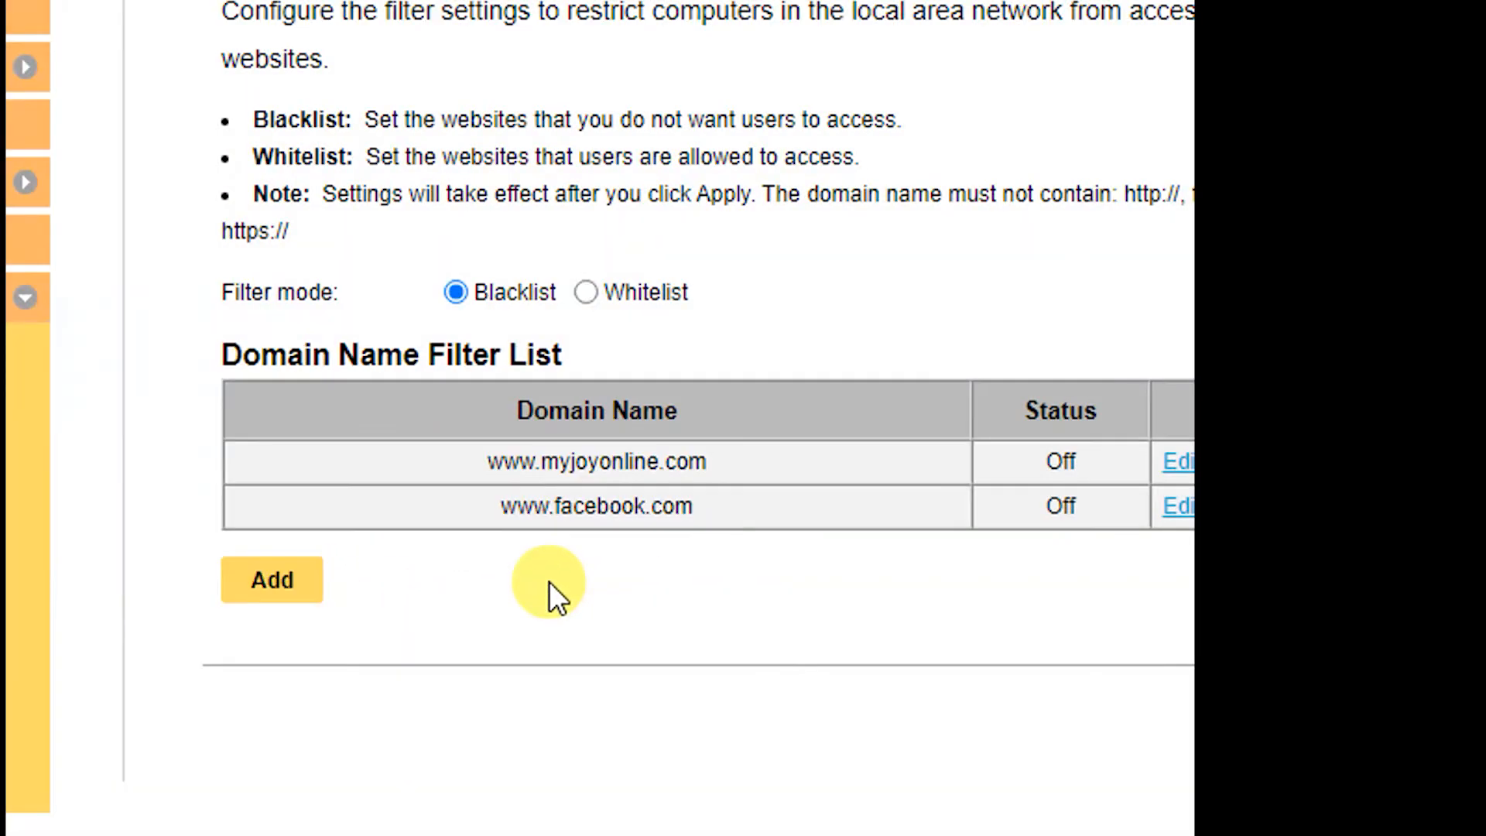
scroll(right, 3)
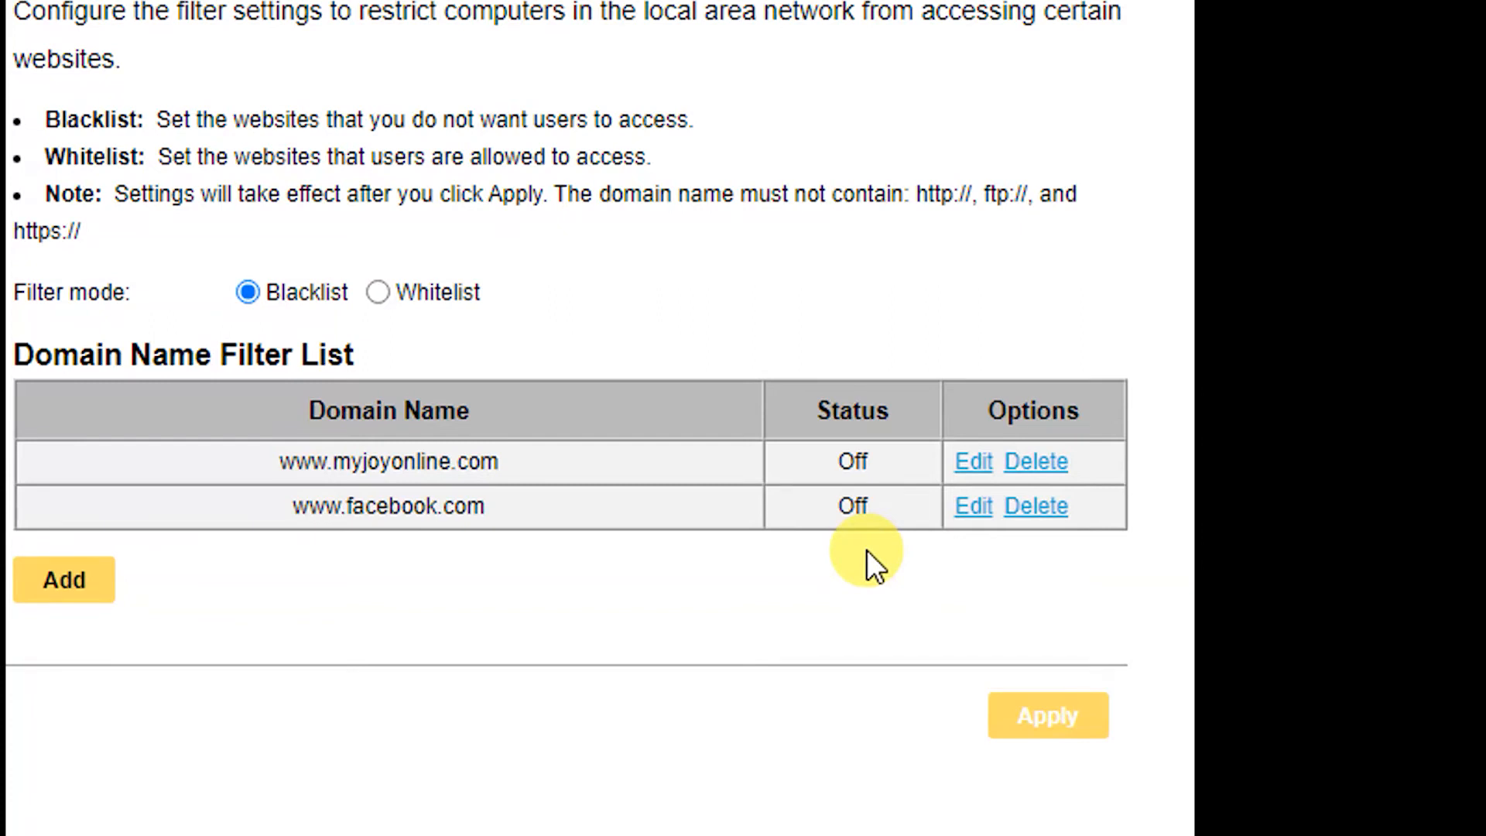
mouse_move(613, 274)
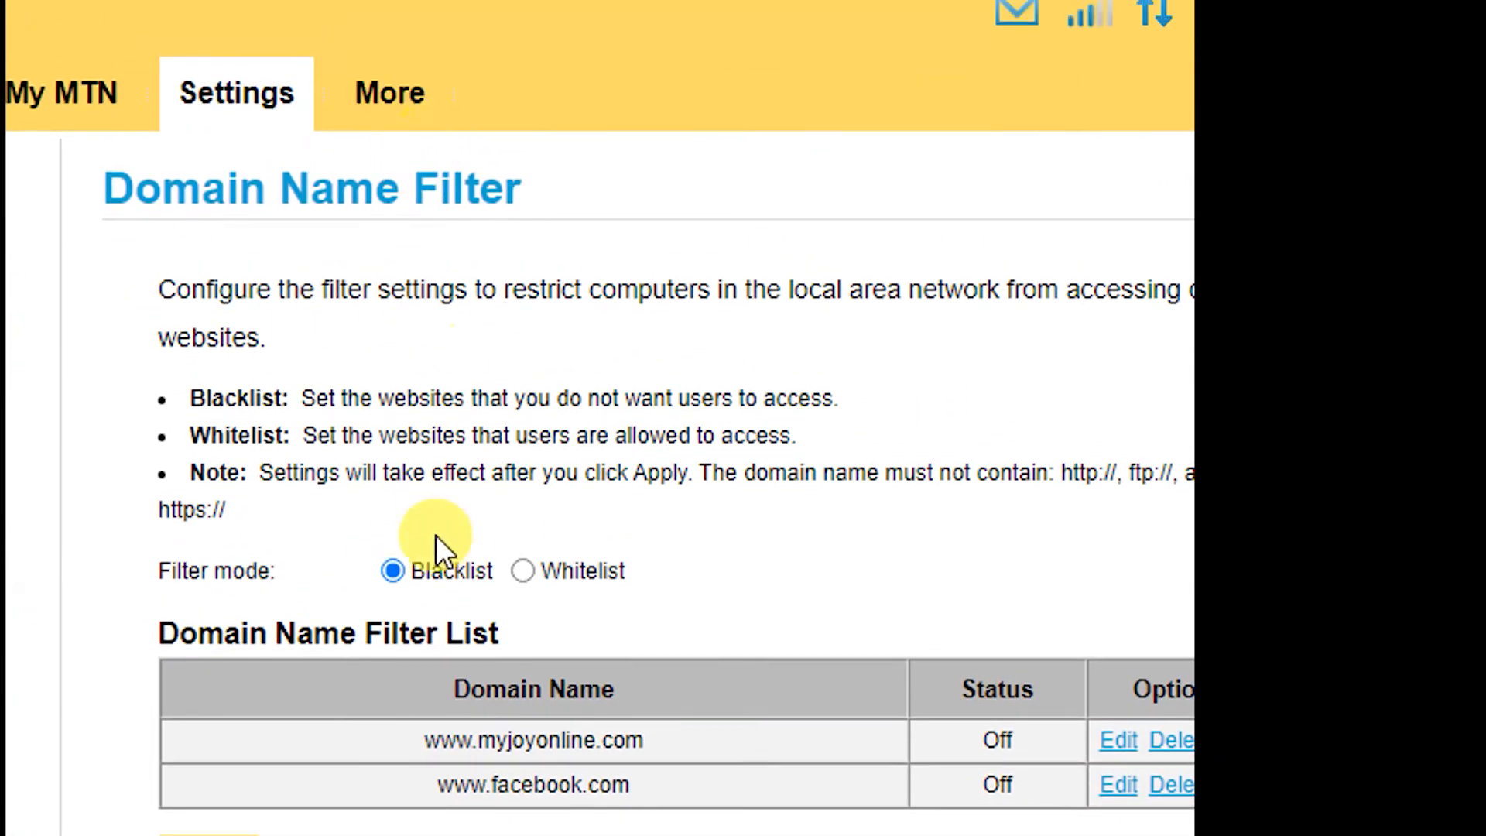
mouse_move(251, 446)
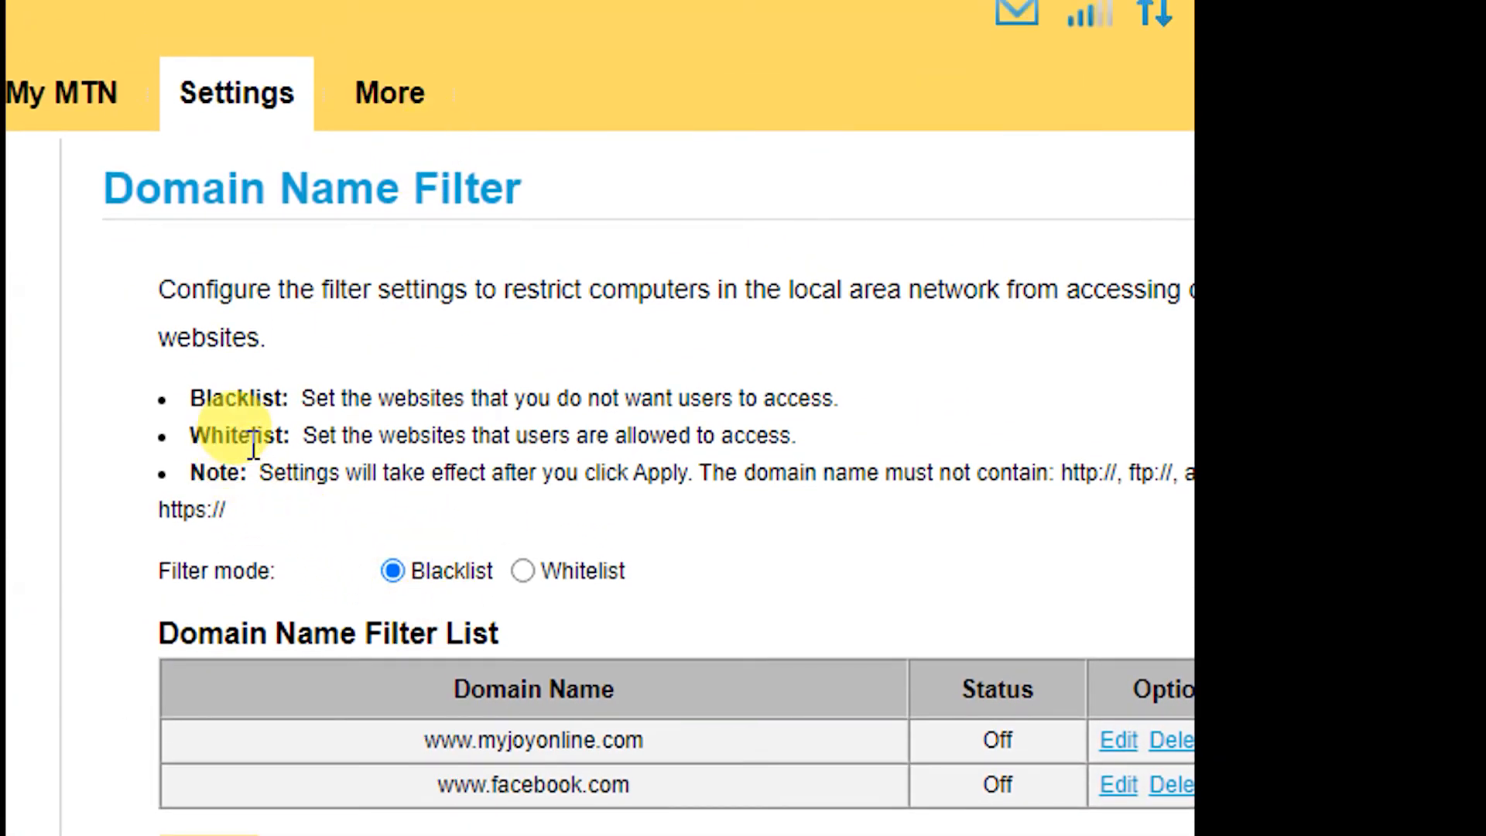
mouse_move(471, 463)
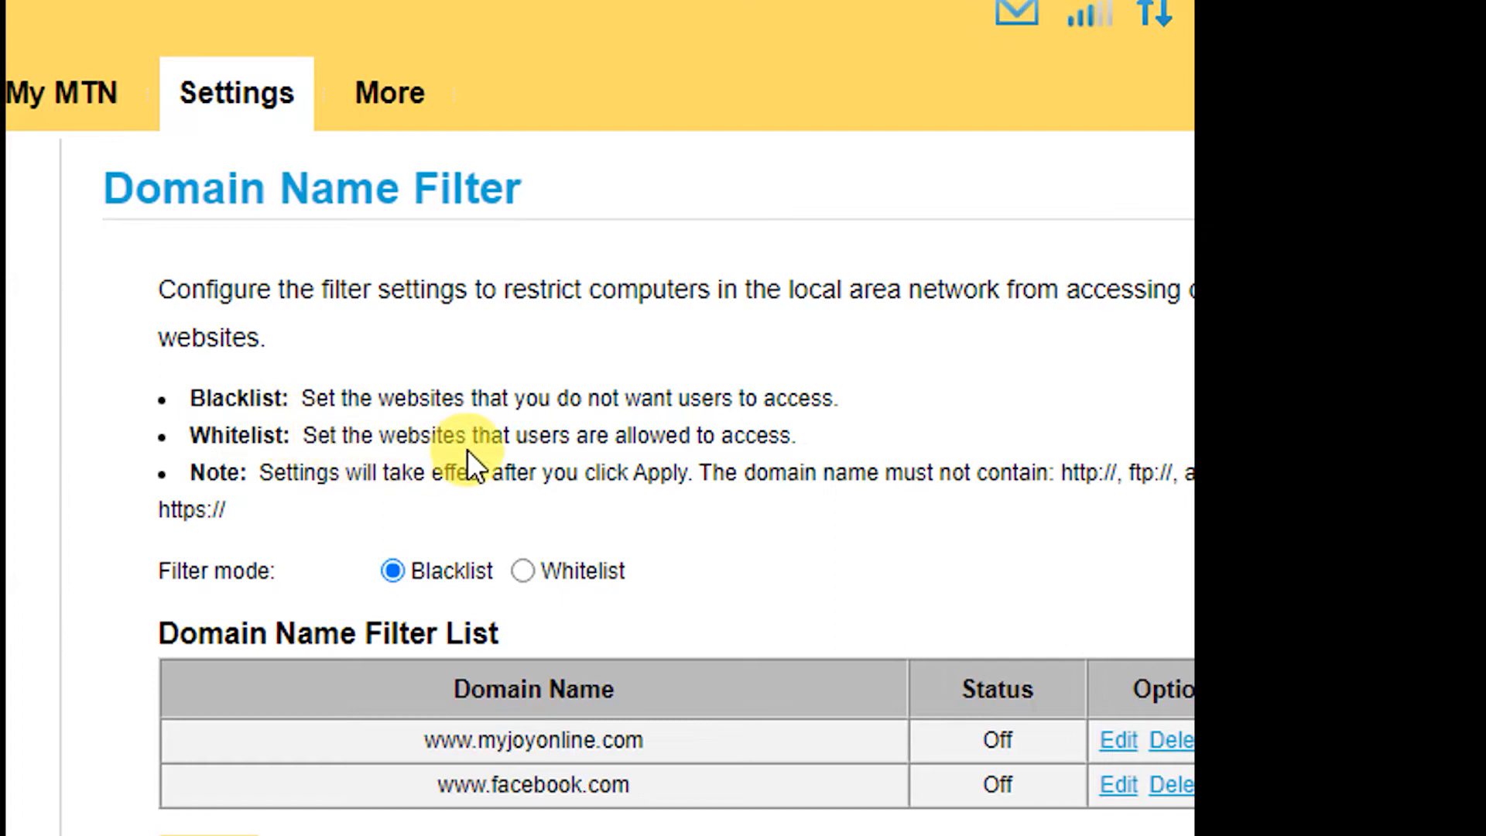
mouse_move(674, 465)
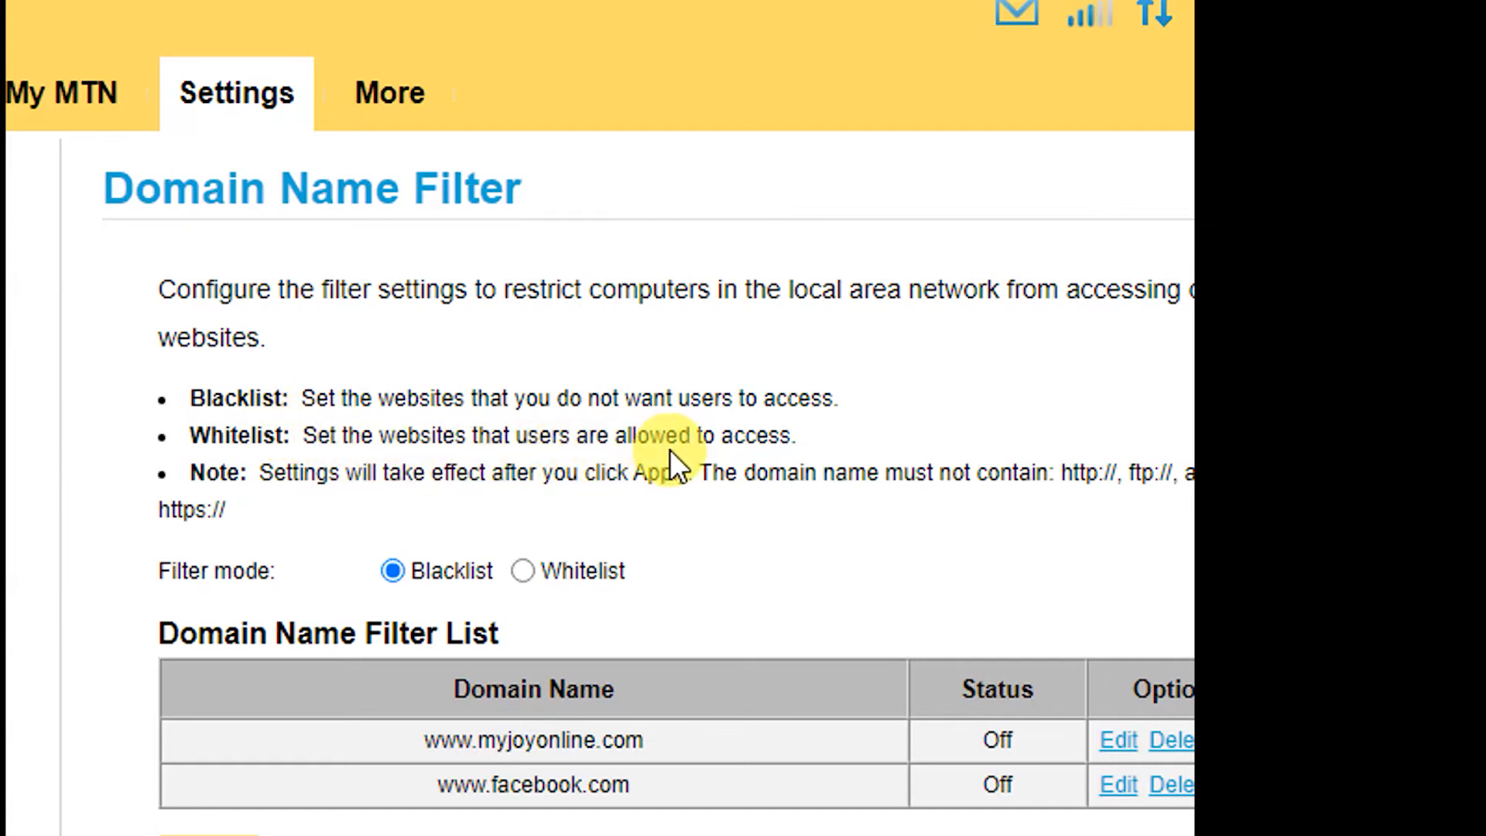
mouse_move(588, 474)
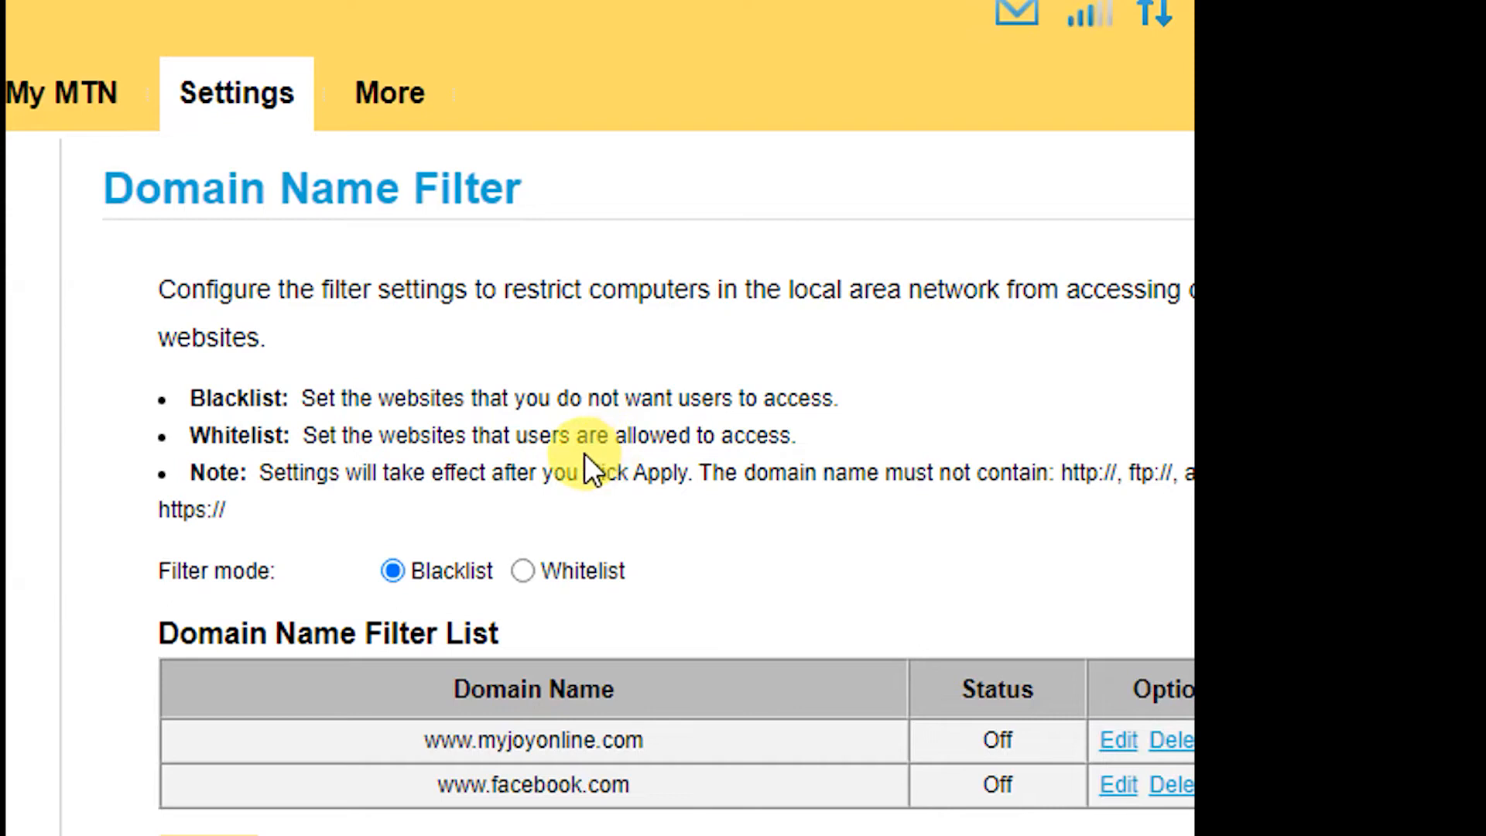
scroll(down, 3)
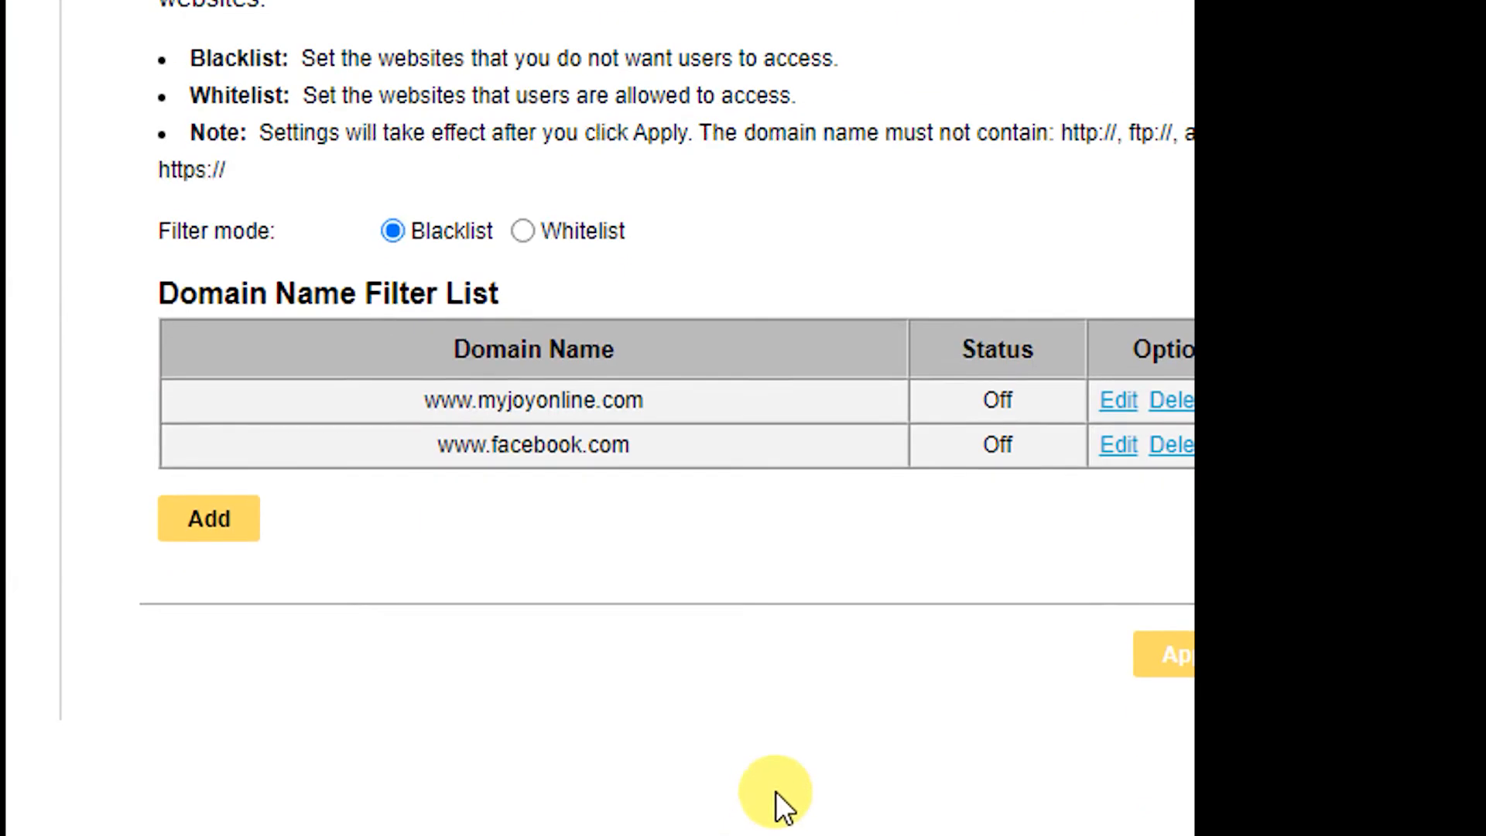
scroll(up, 3)
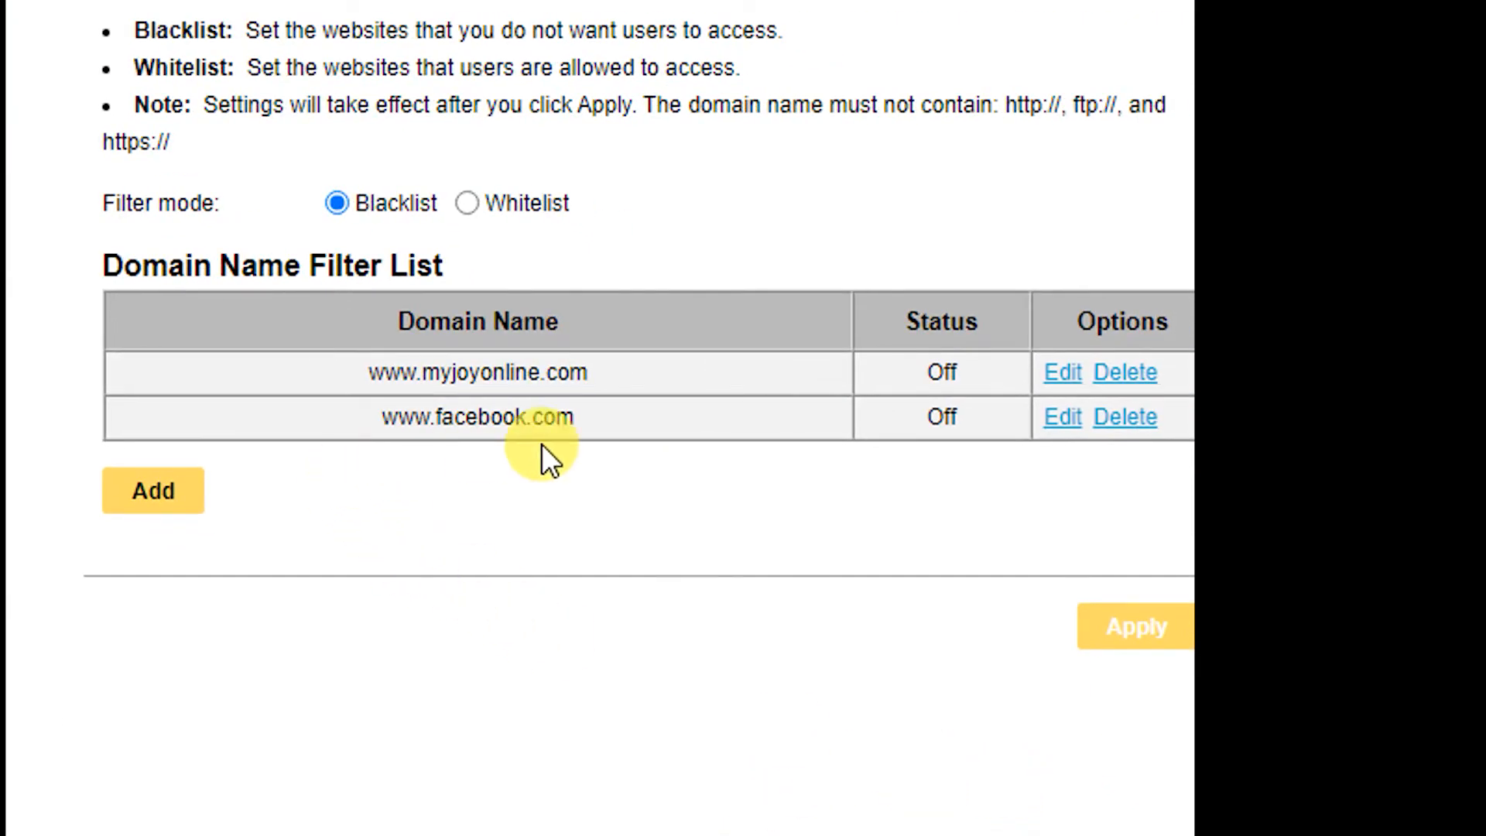
click(466, 203)
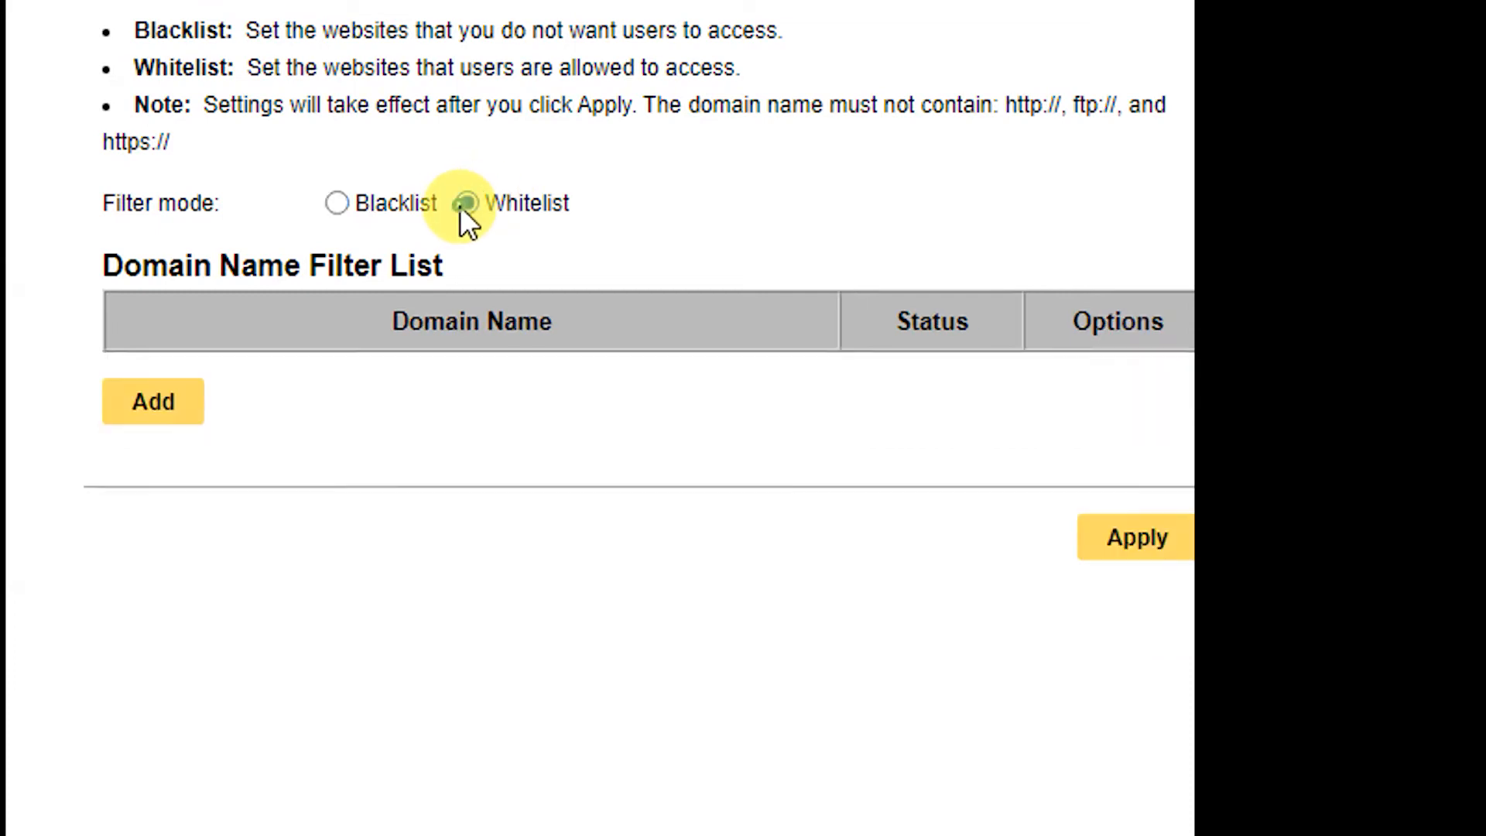
mouse_move(339, 203)
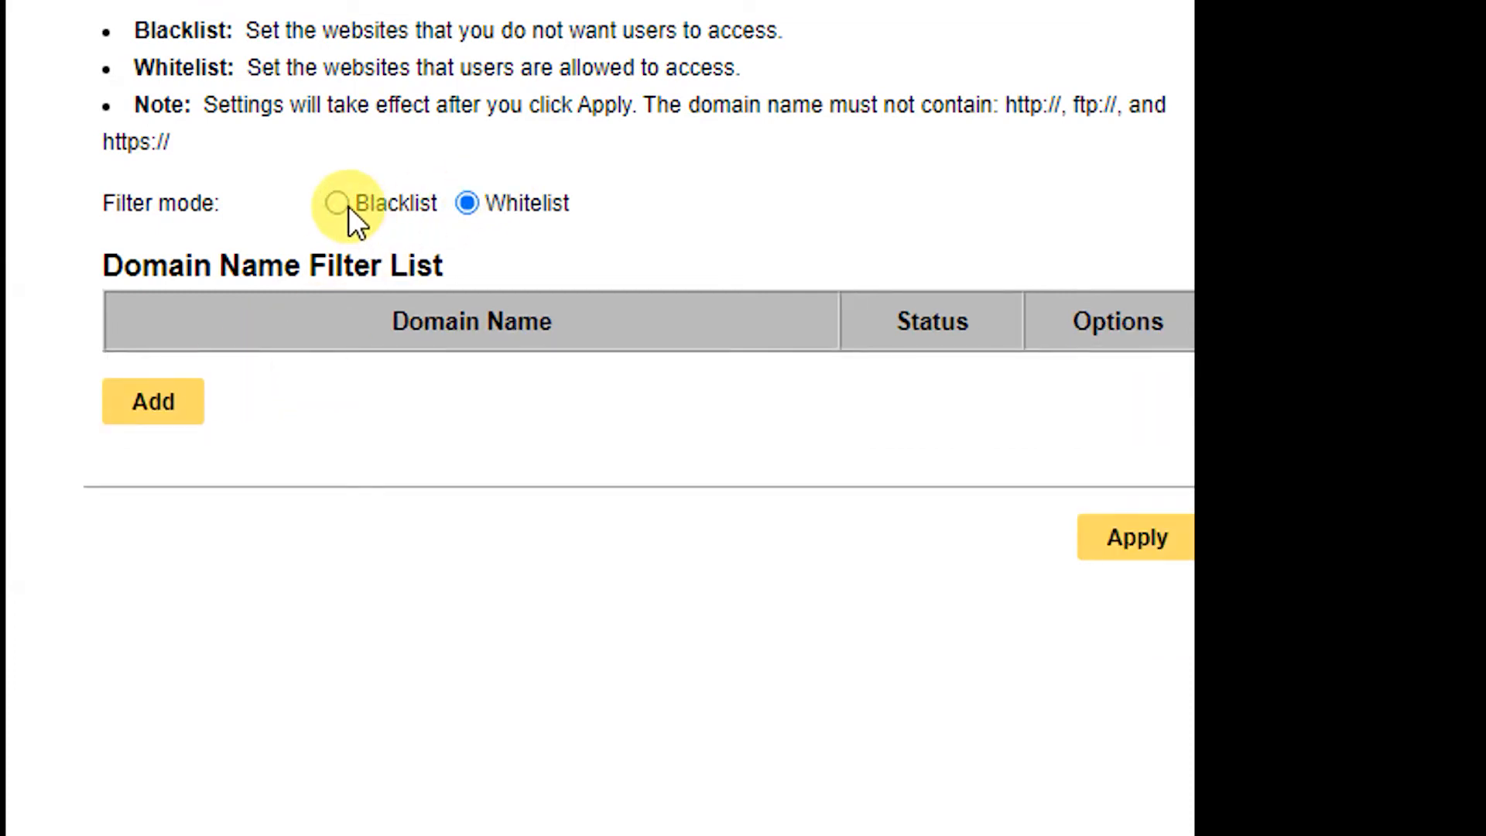
click(338, 202)
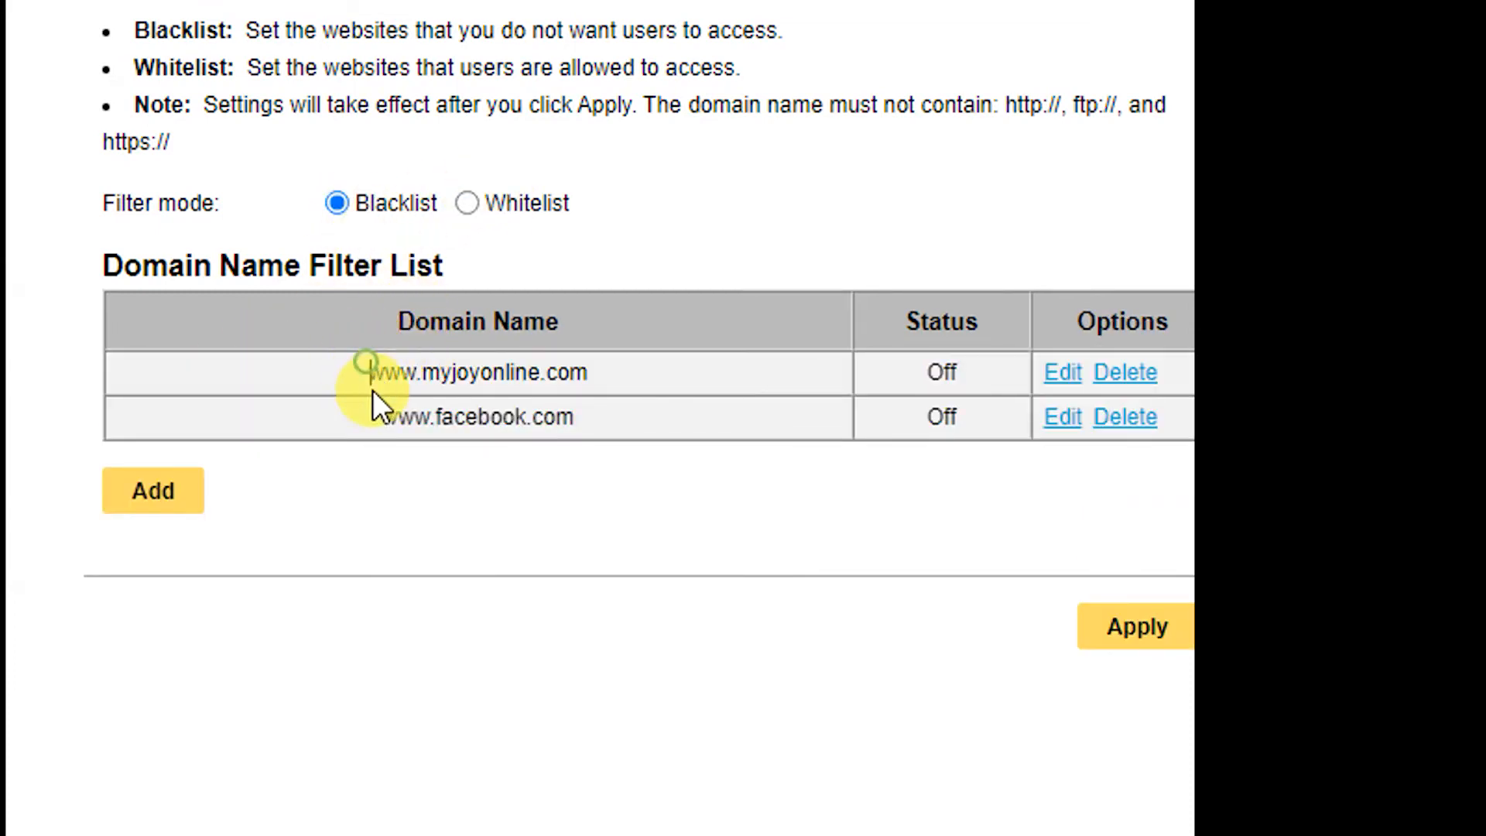
mouse_move(603, 417)
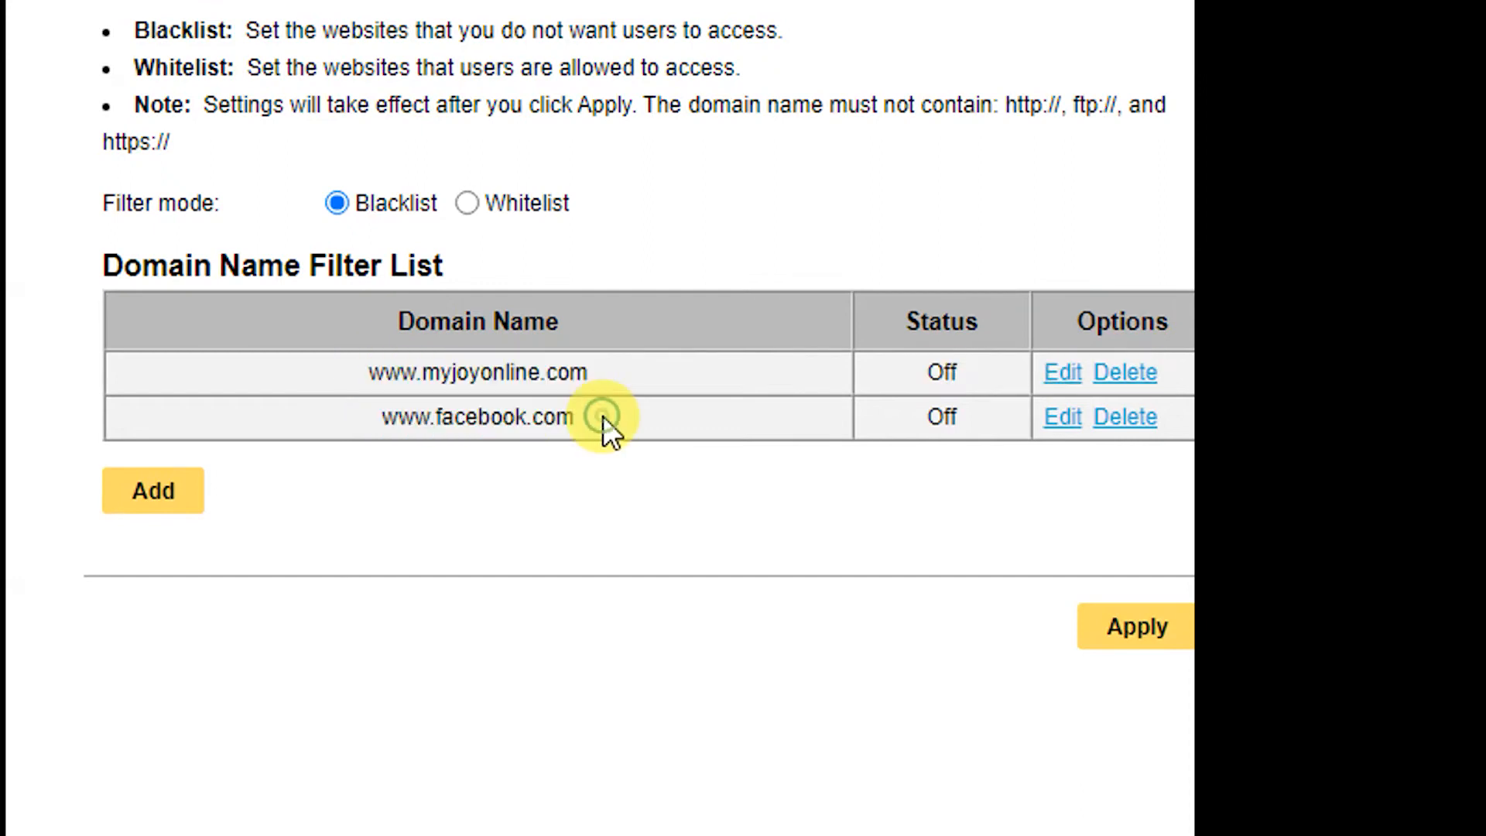
click(466, 203)
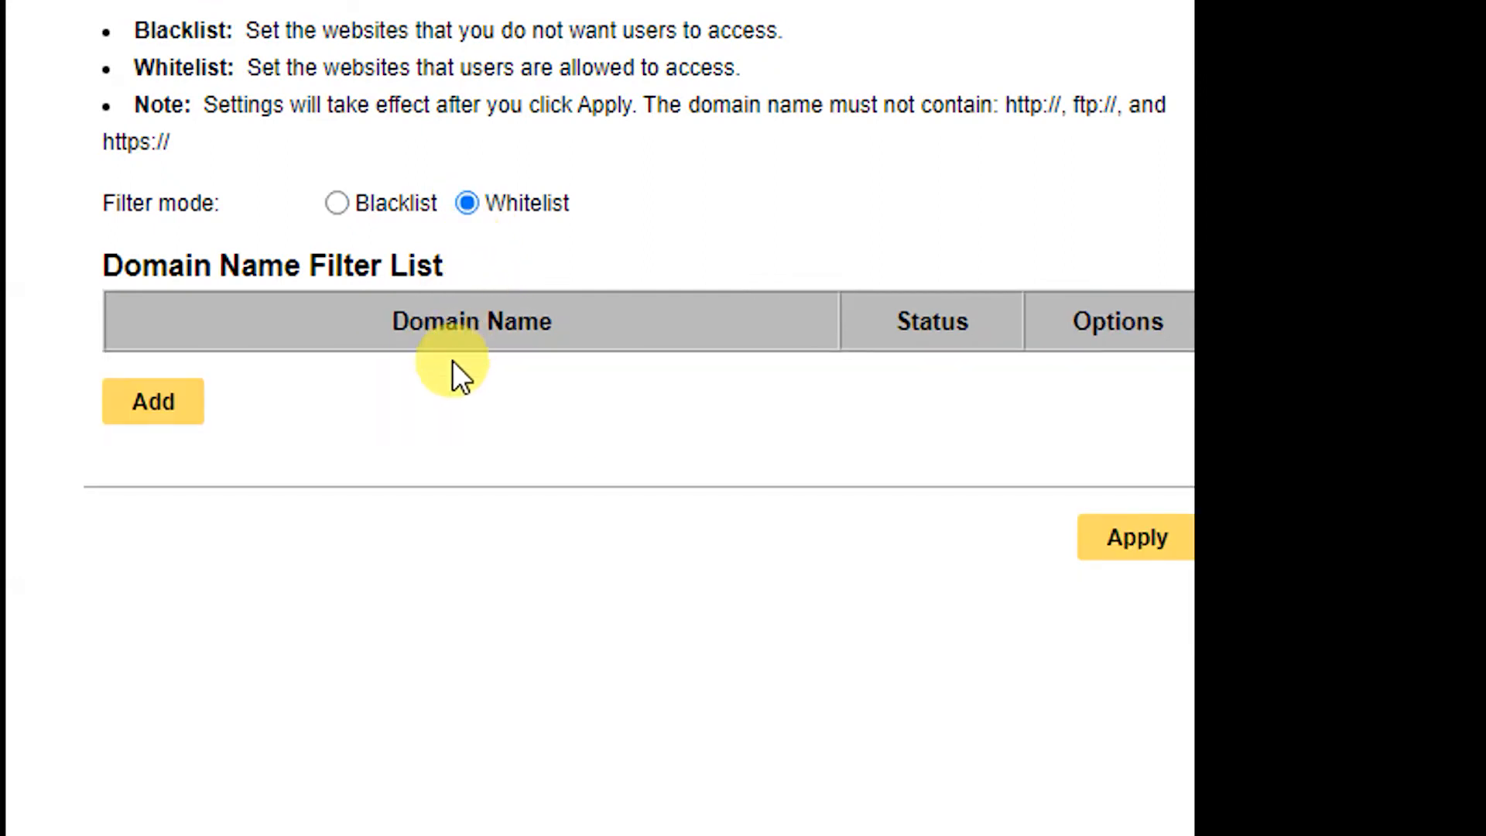
mouse_move(995, 387)
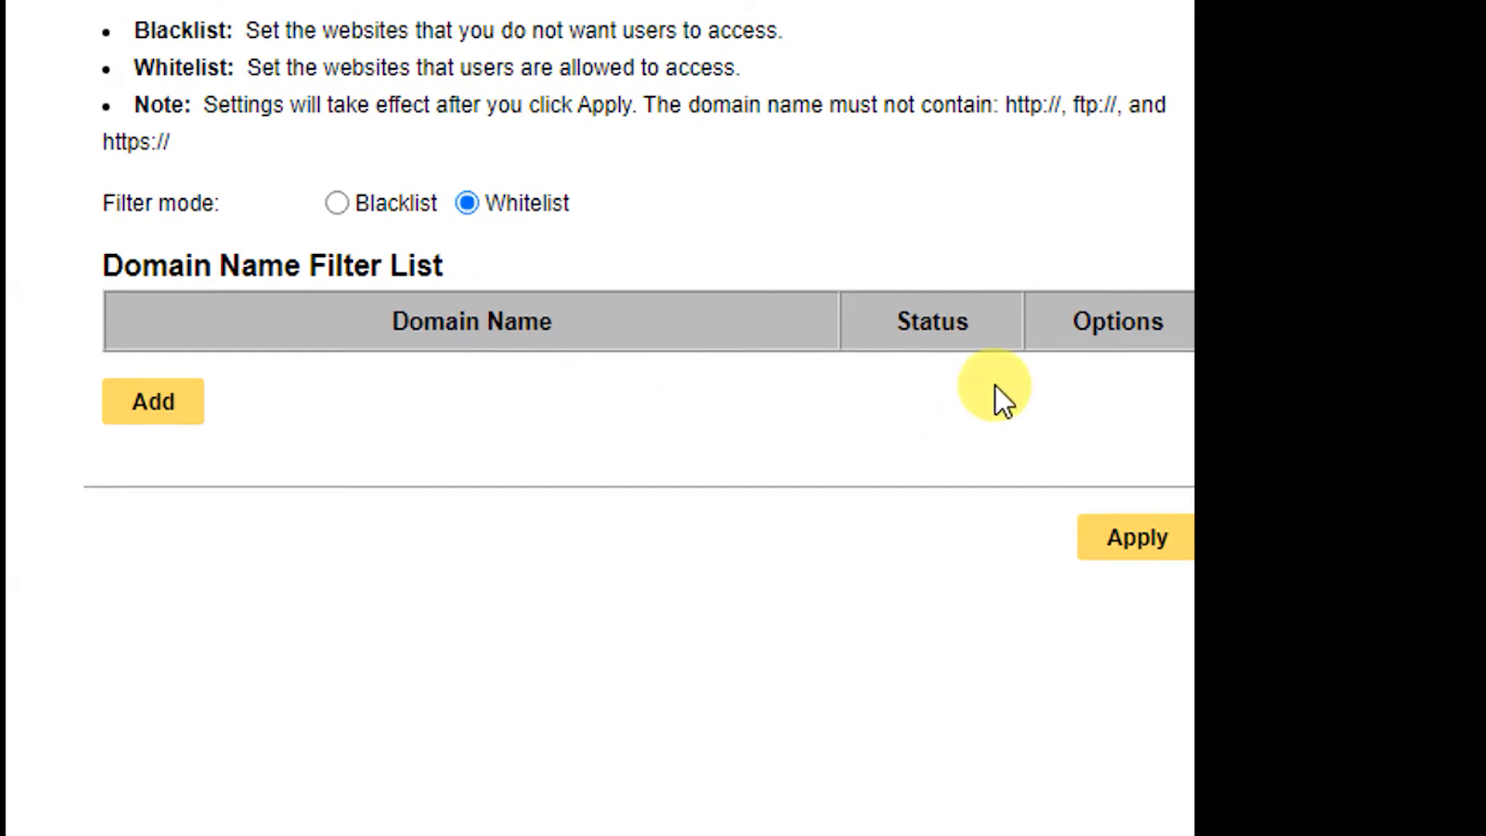
mouse_move(339, 203)
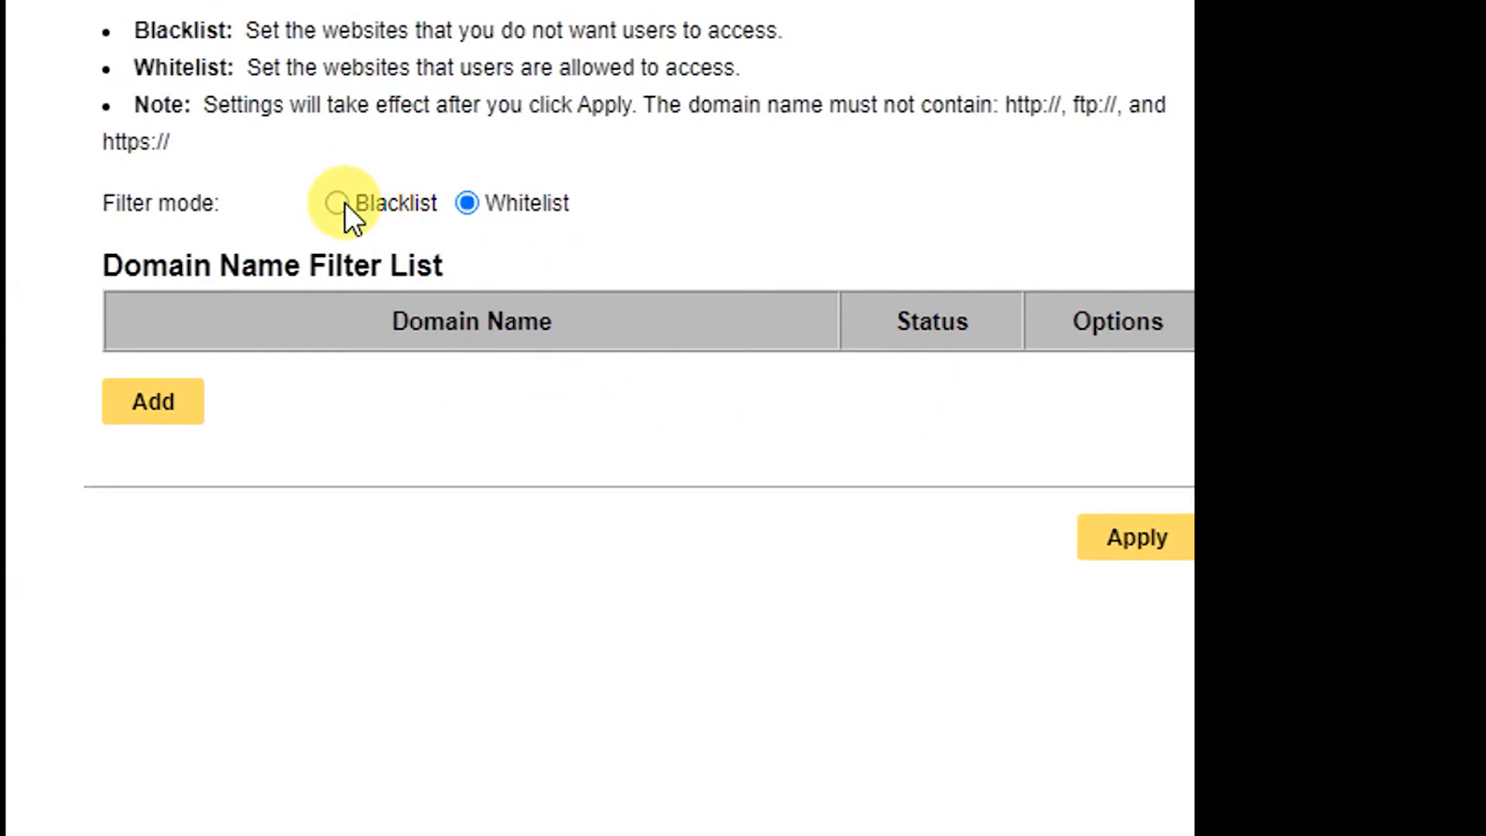
click(336, 203)
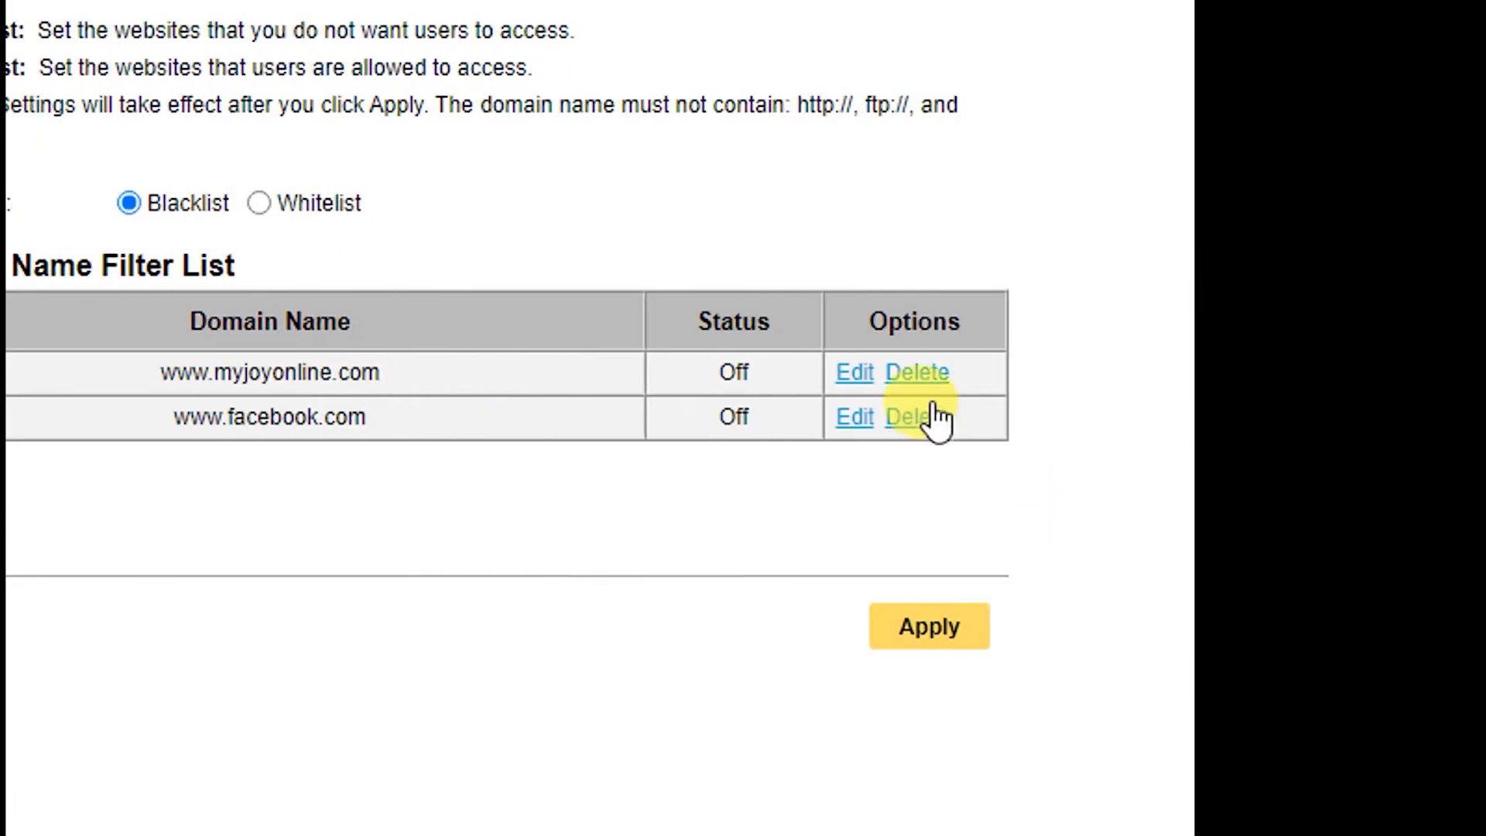
mouse_move(914, 371)
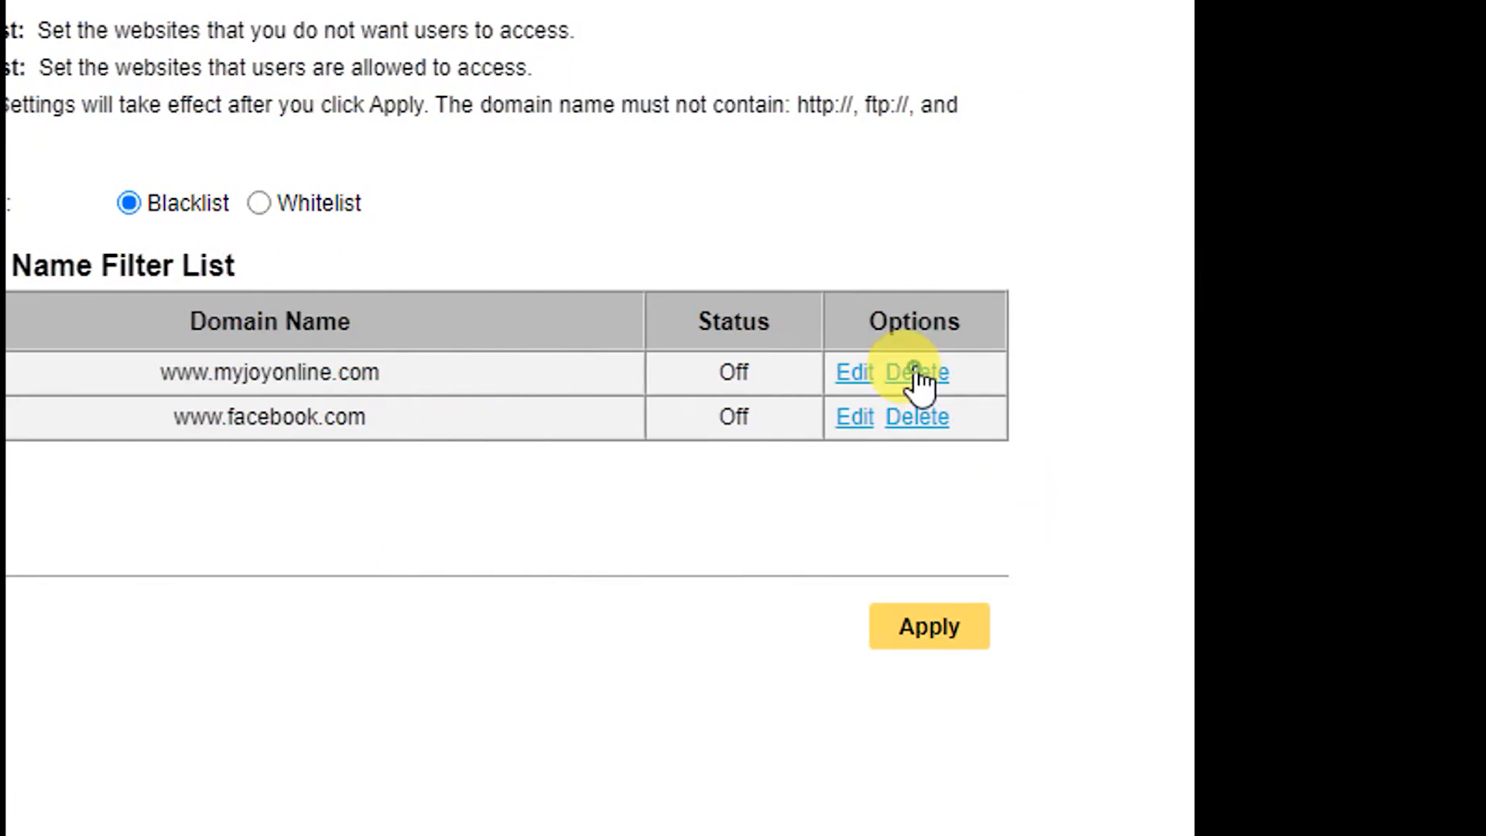
click(915, 372)
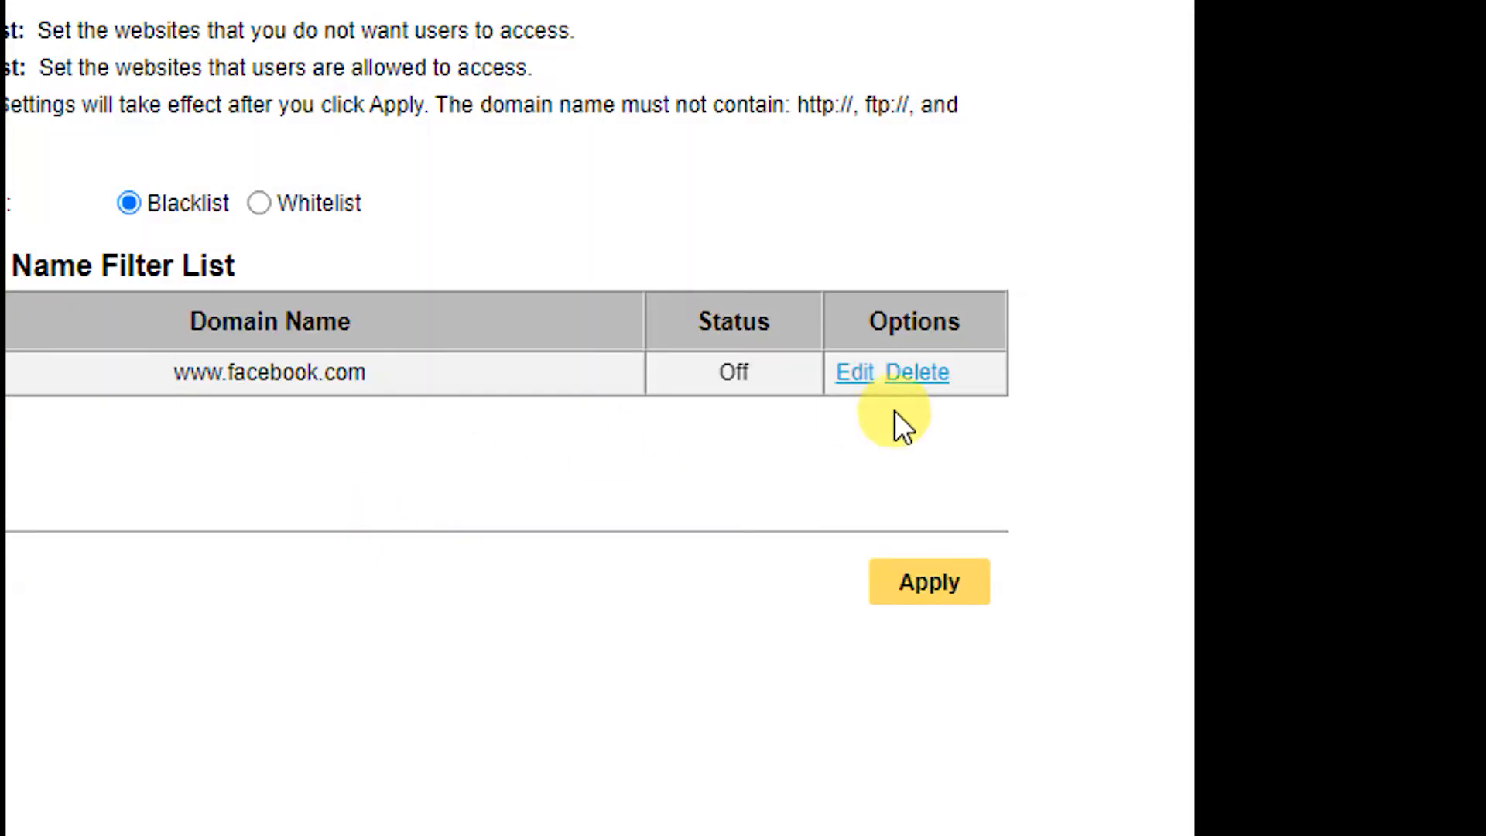
click(915, 372)
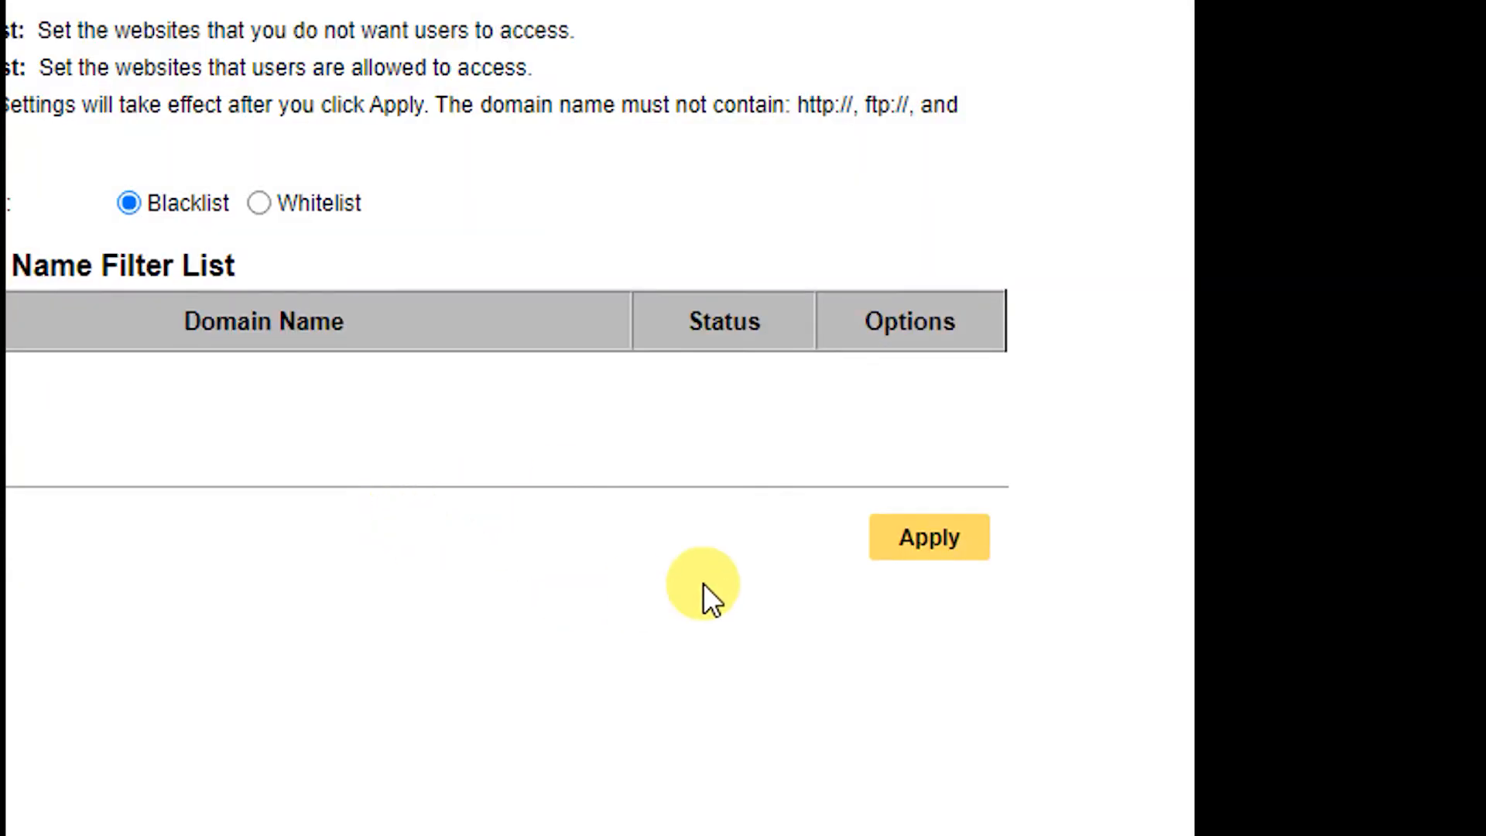
click(927, 537)
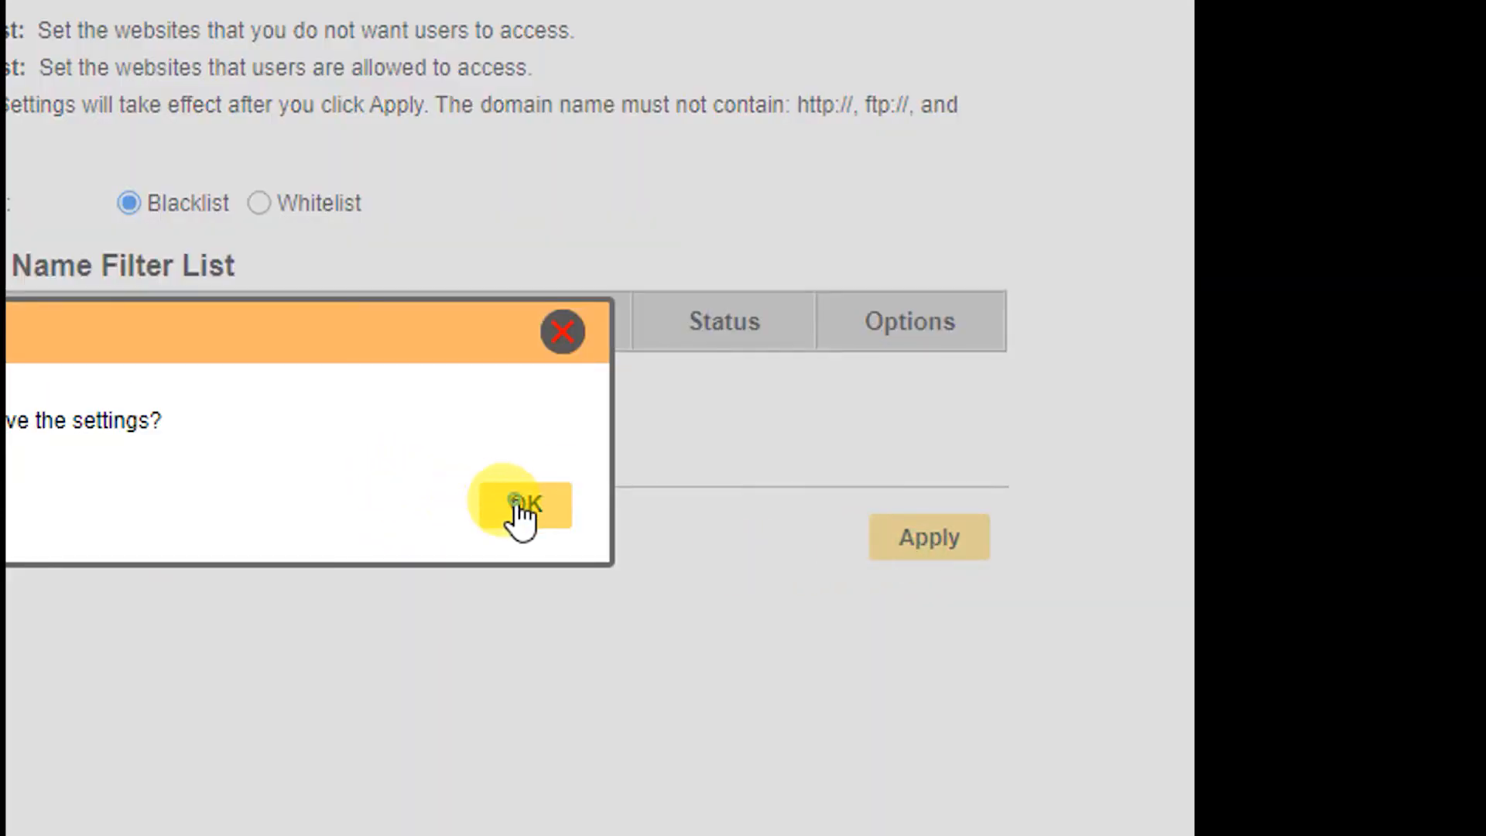
click(520, 505)
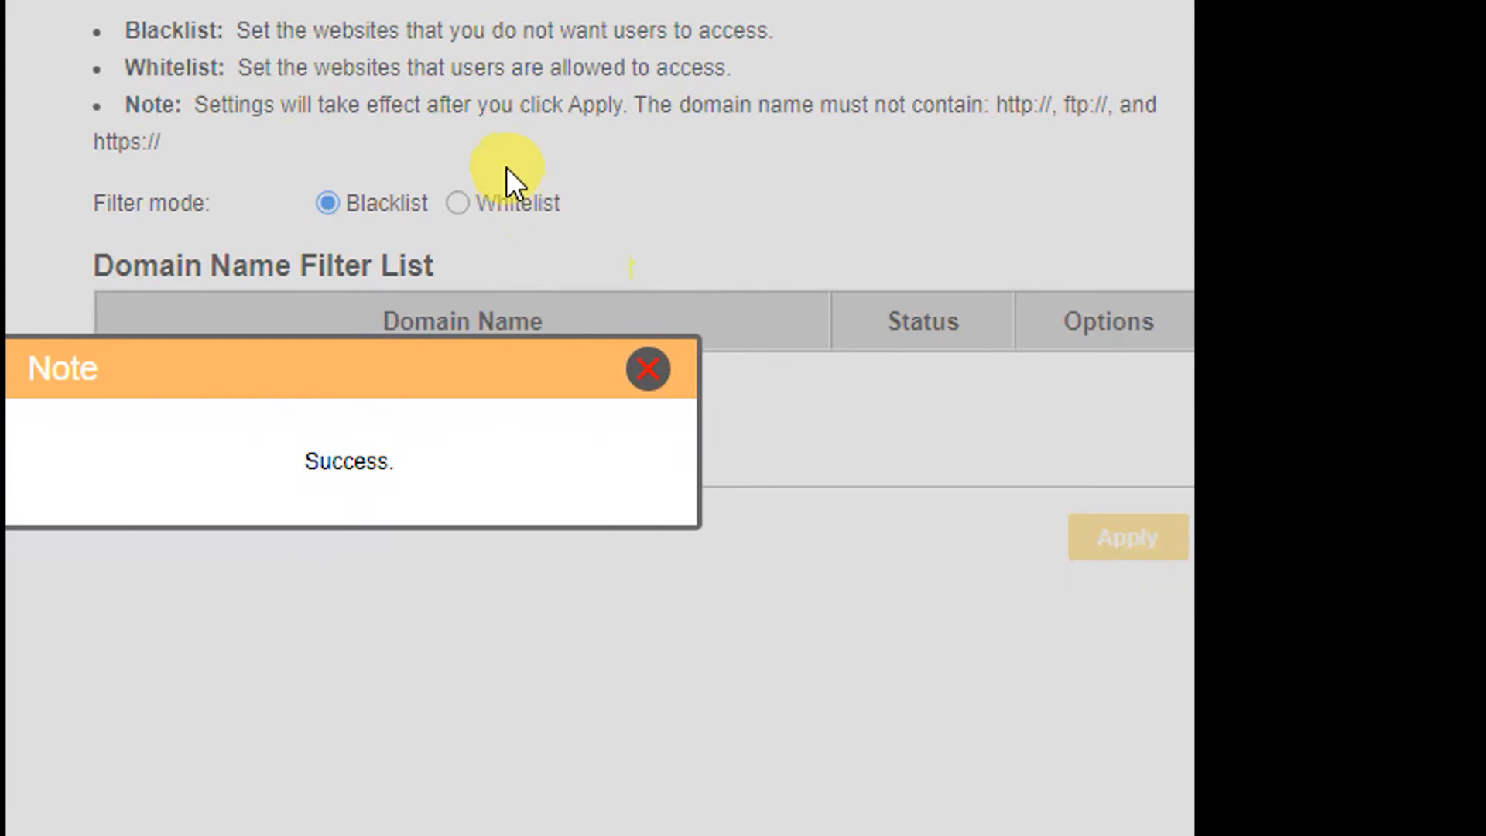
click(647, 368)
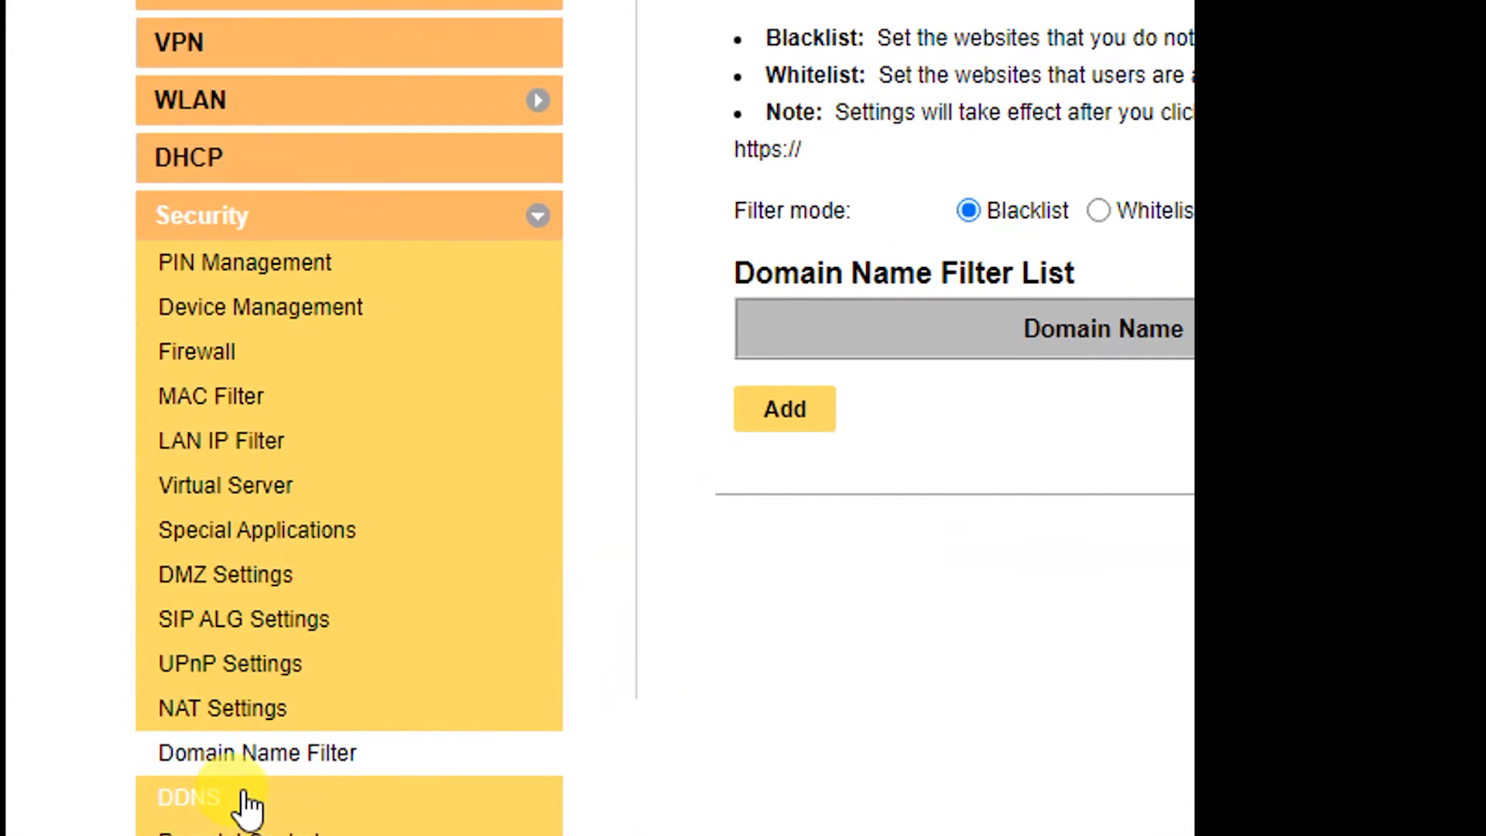
scroll(down, 3)
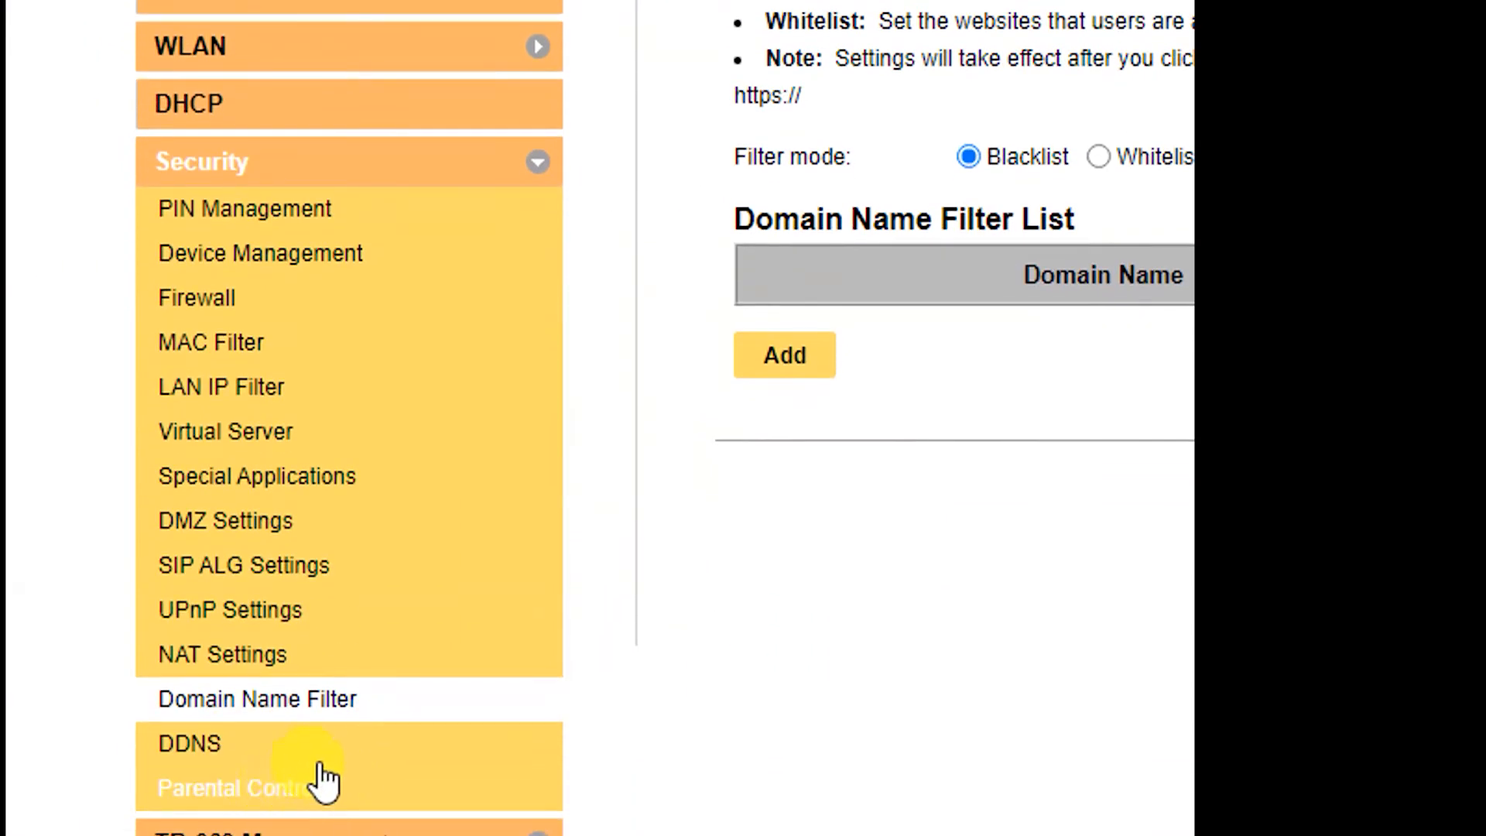
click(232, 788)
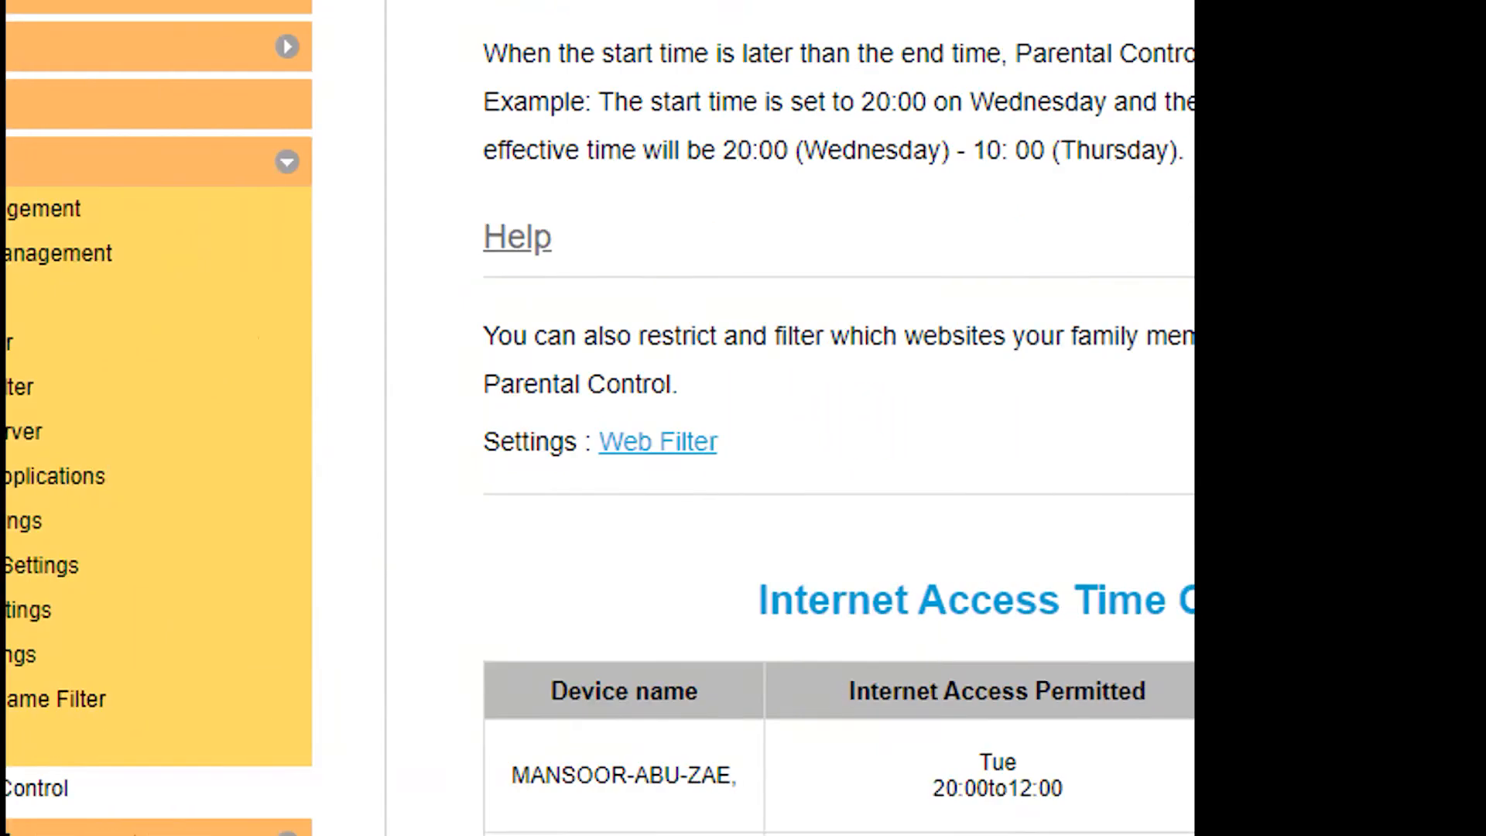
scroll(up, 3)
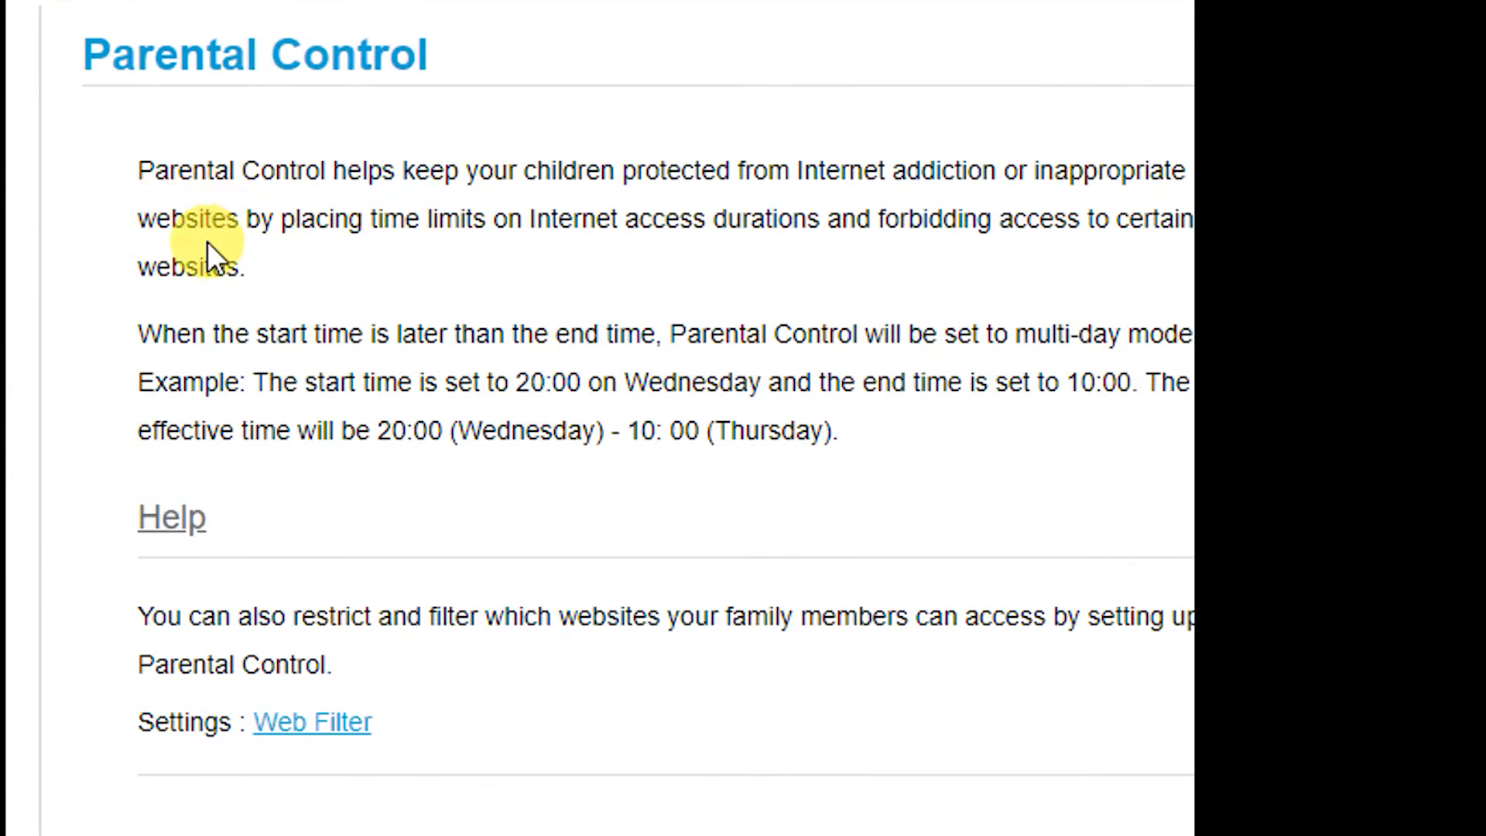
mouse_move(594, 199)
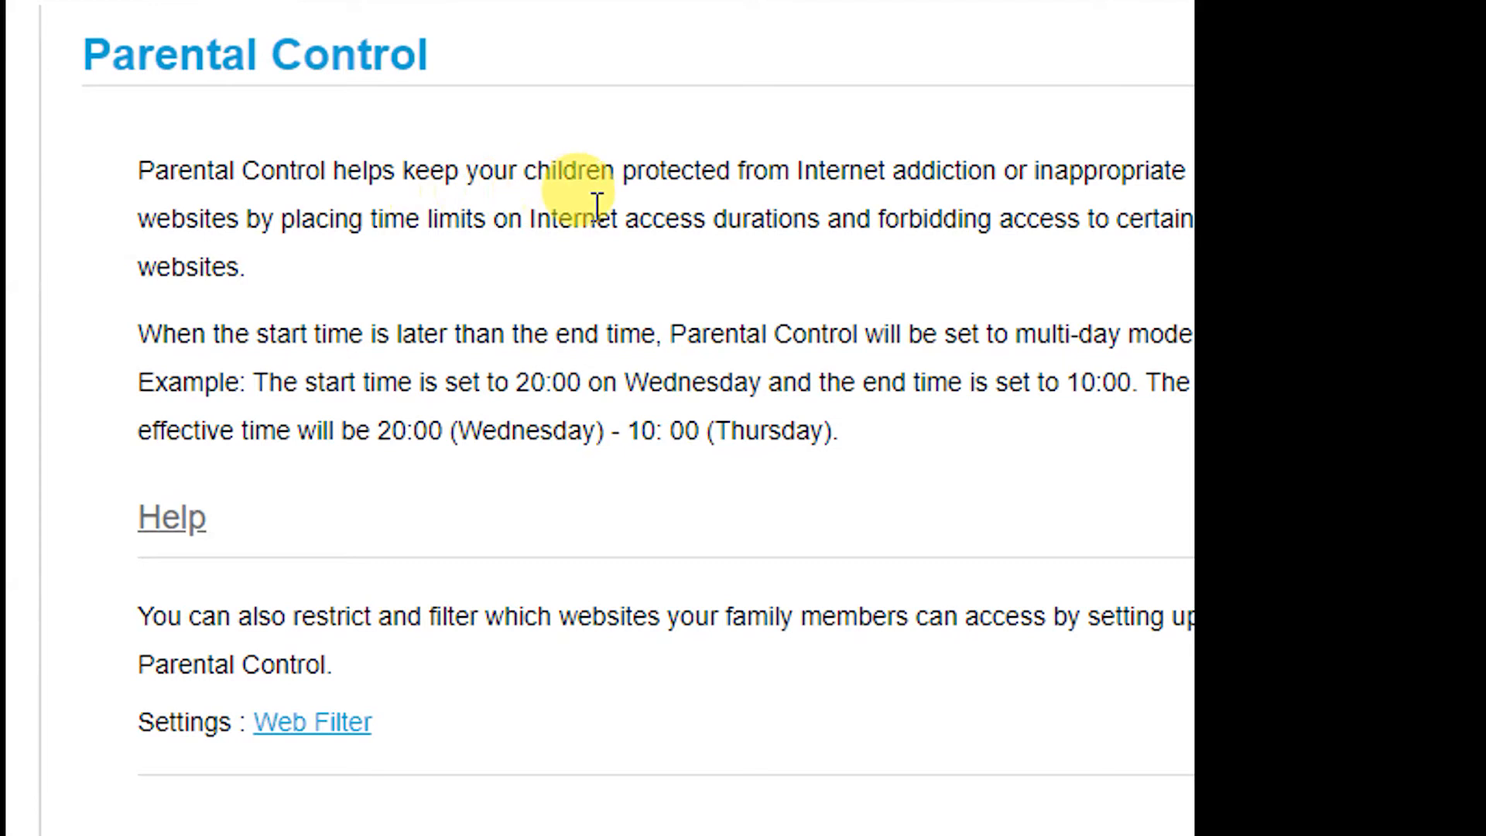
mouse_move(987, 200)
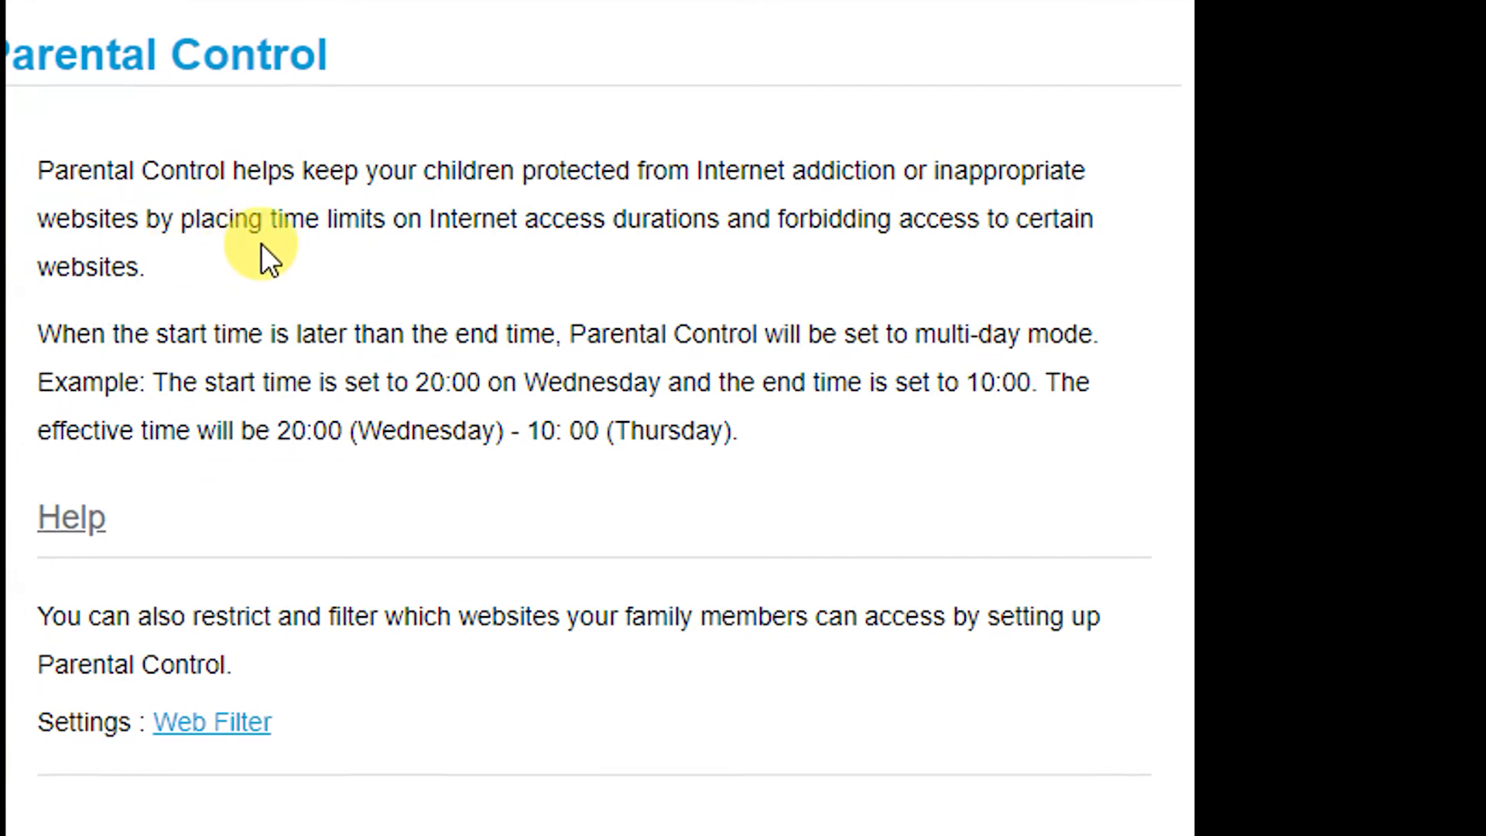
mouse_move(559, 250)
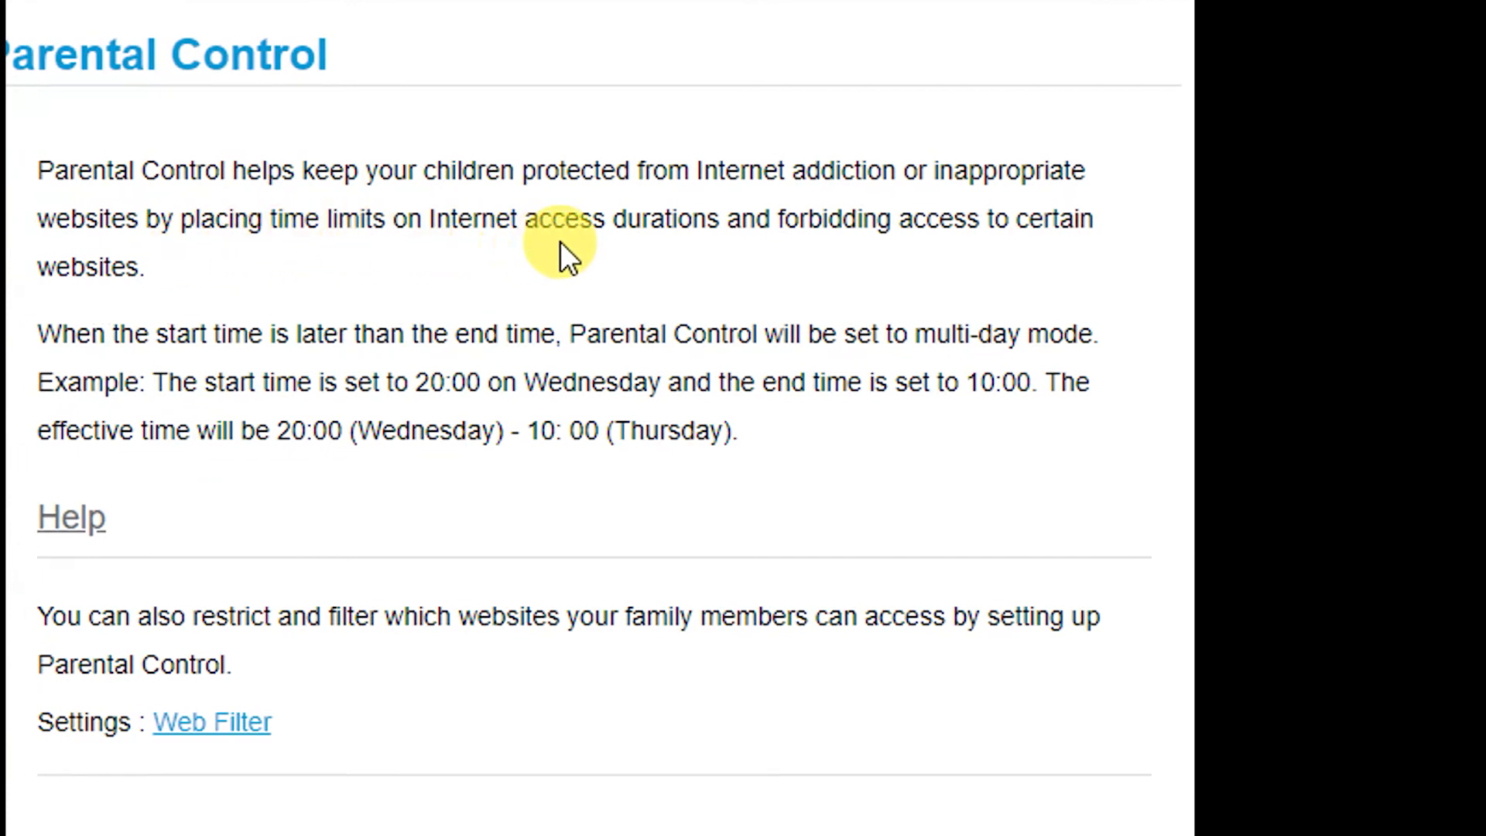
mouse_move(795, 327)
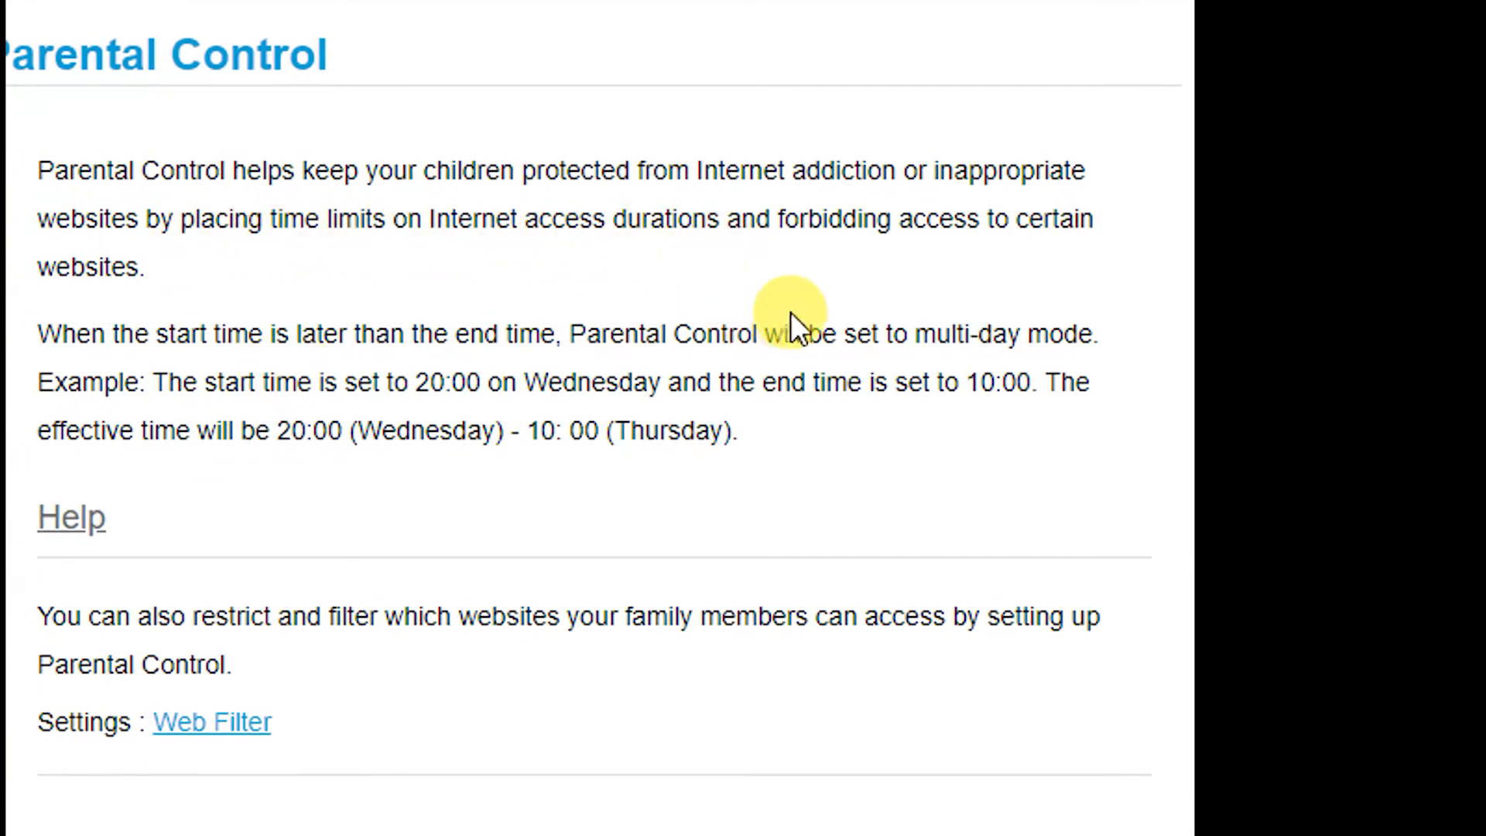
mouse_move(616, 336)
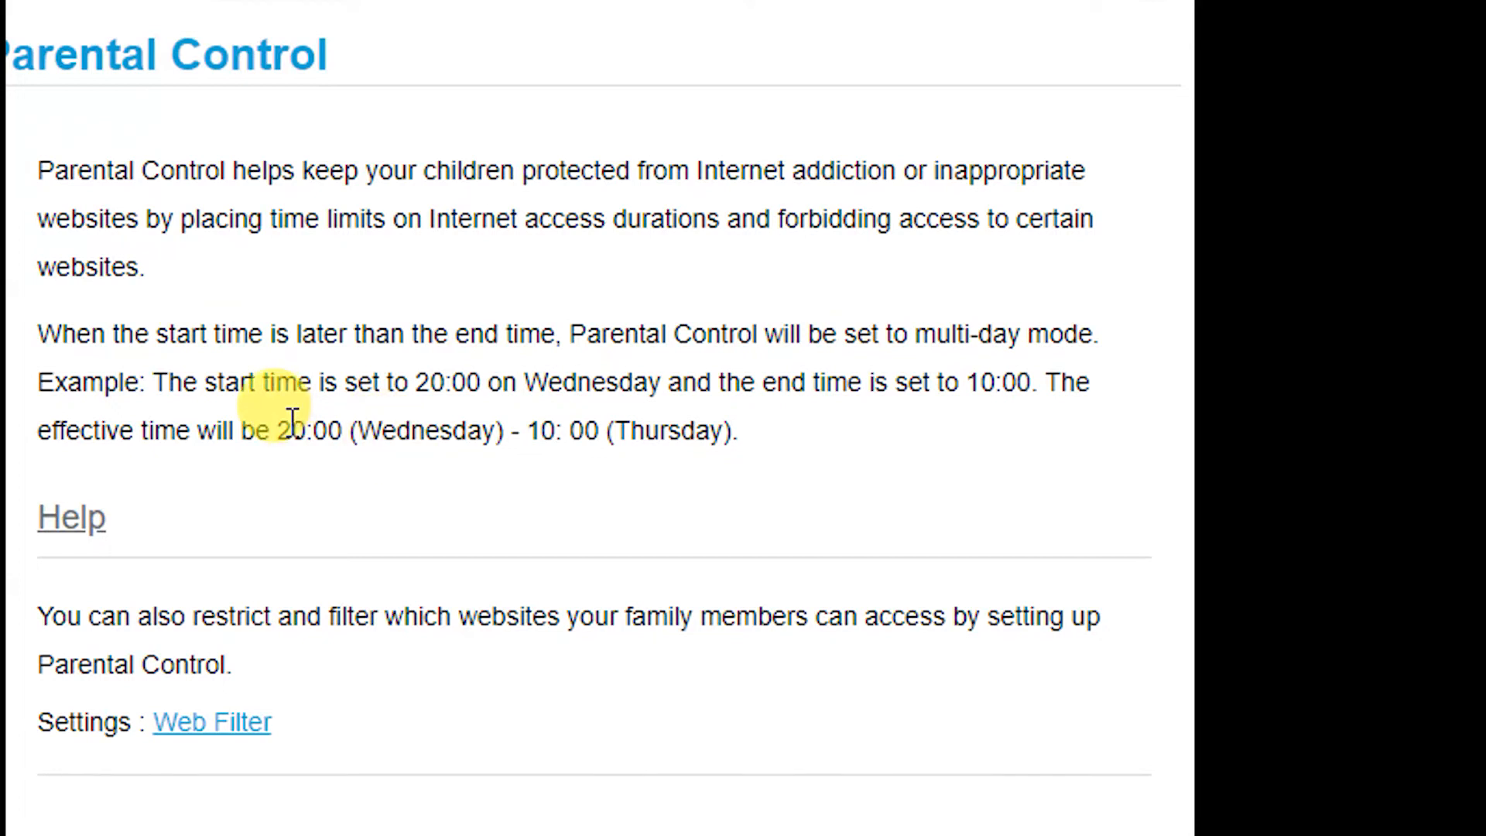
scroll(down, 3)
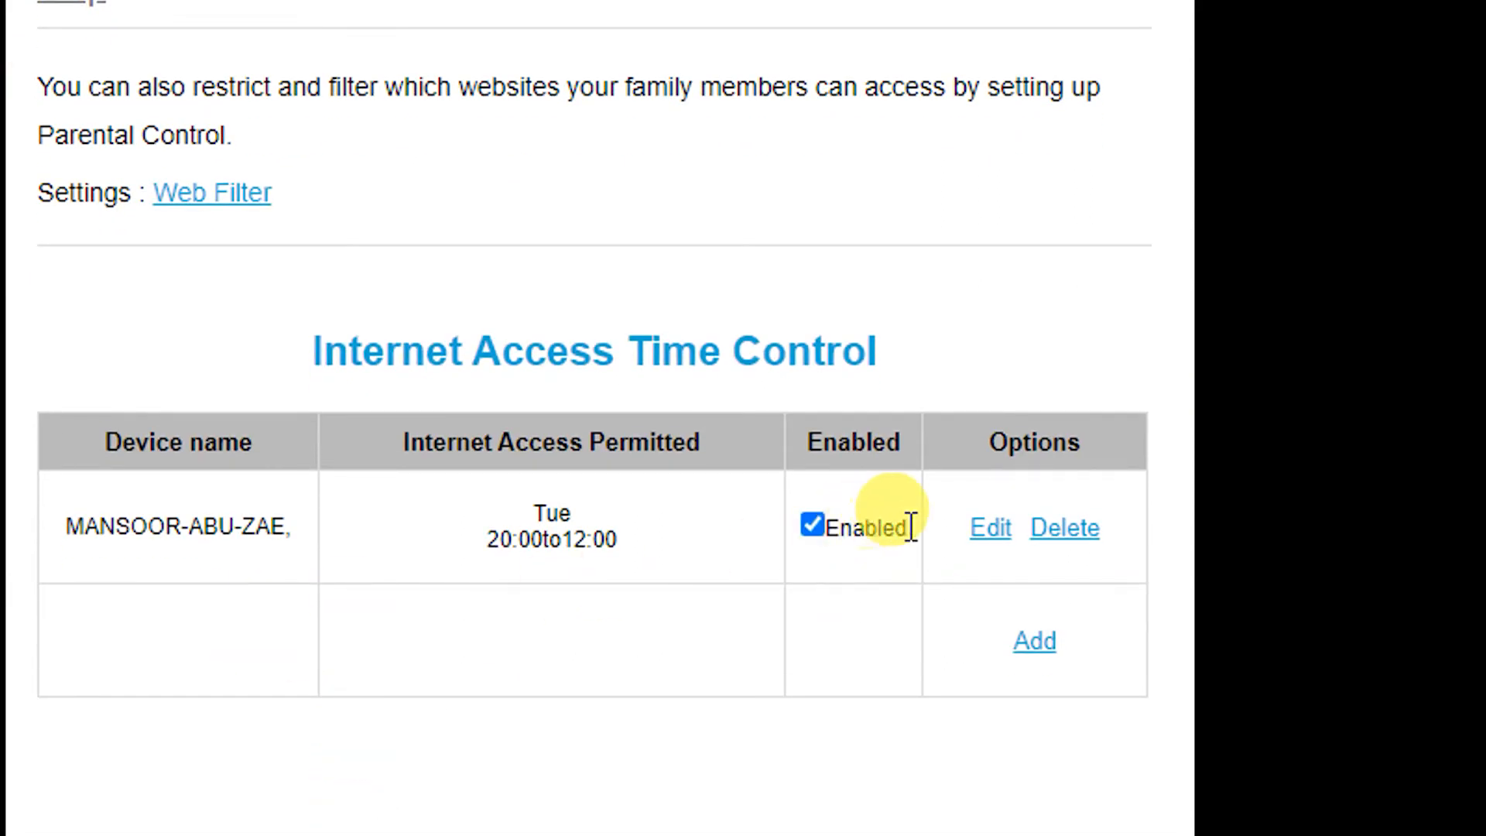
mouse_move(227, 683)
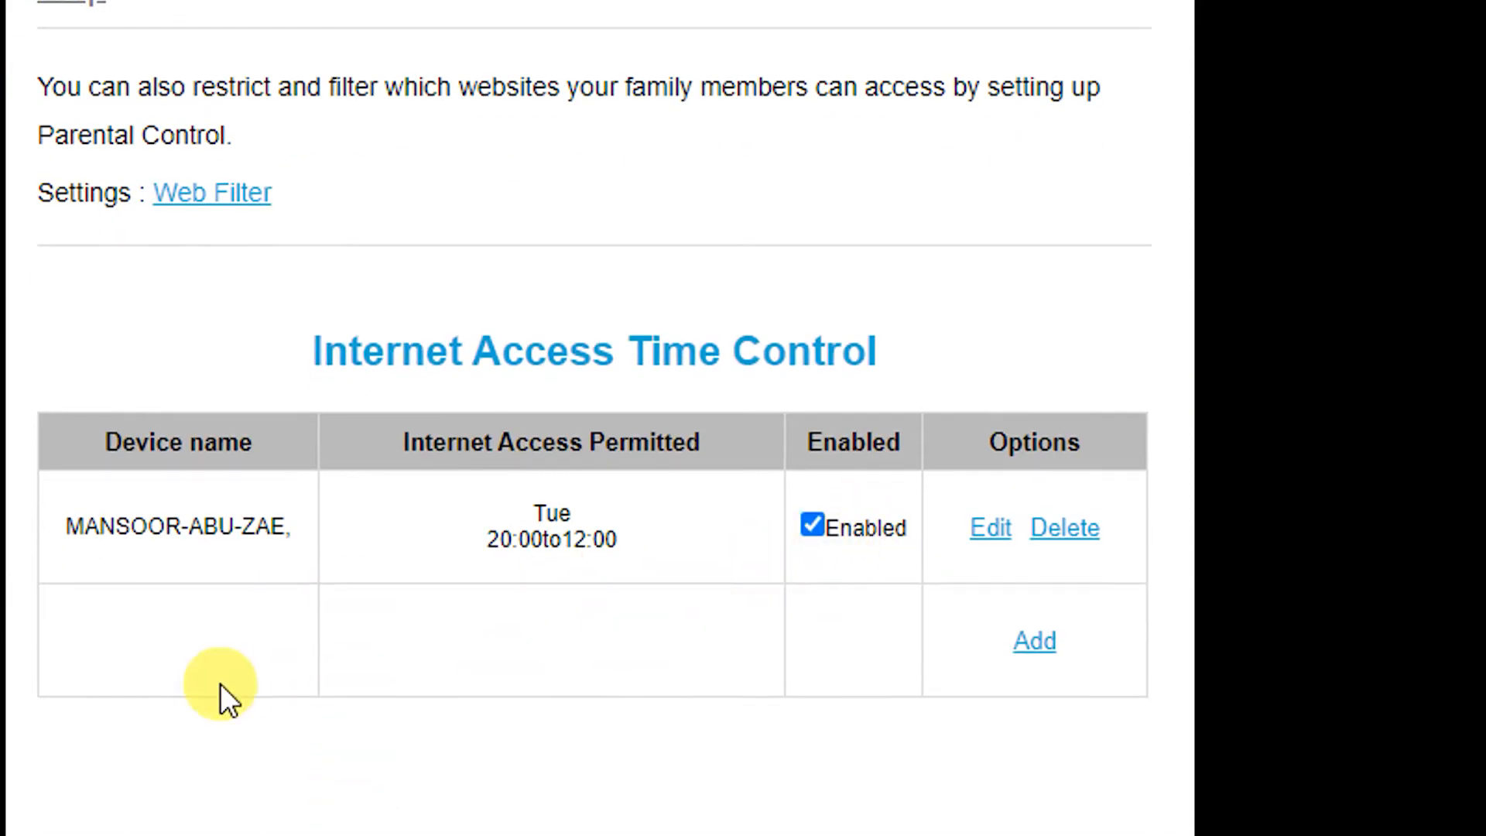
mouse_move(625, 640)
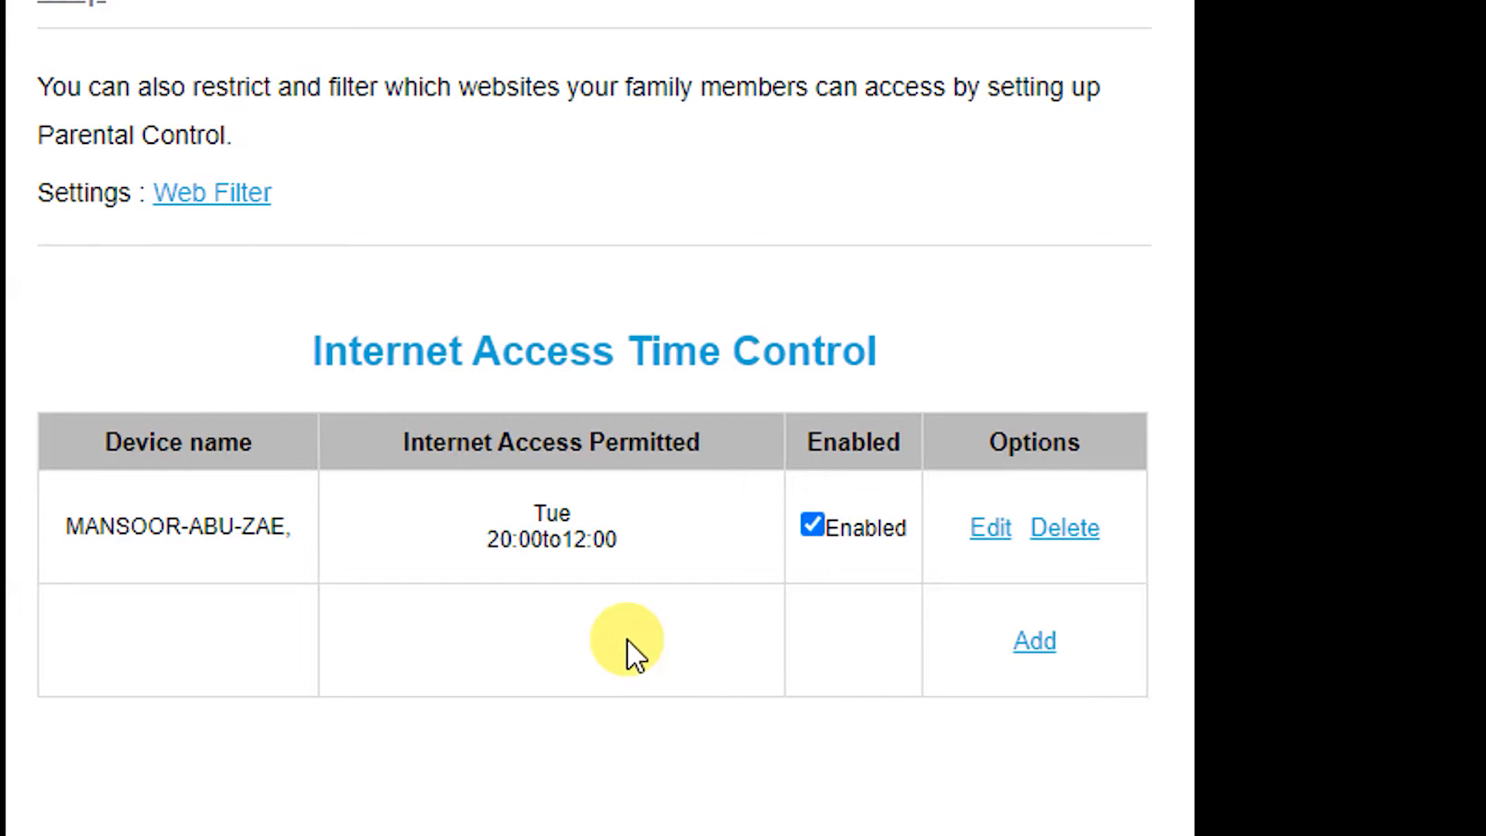
mouse_move(970, 497)
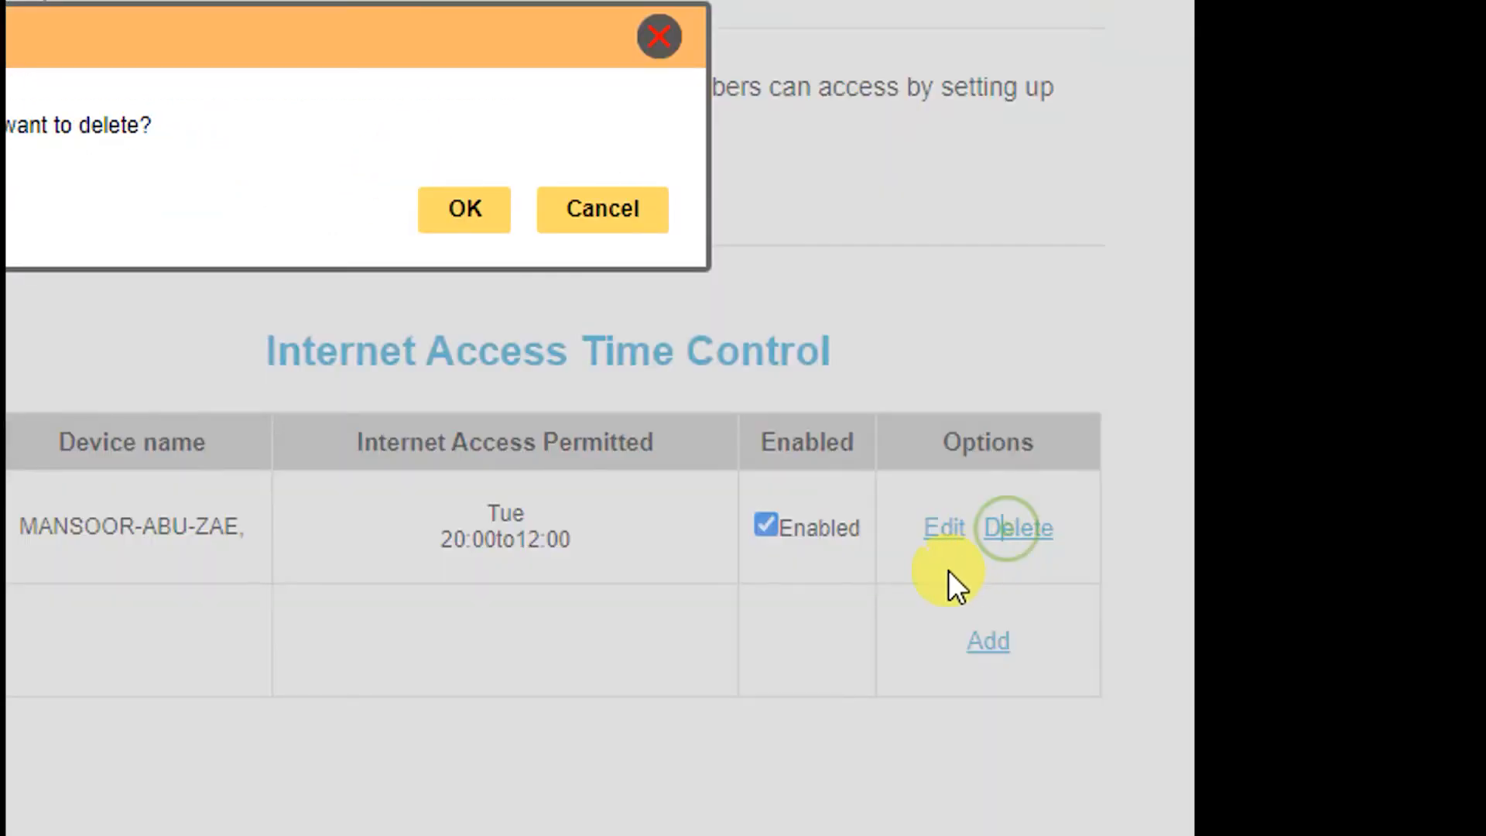
click(463, 209)
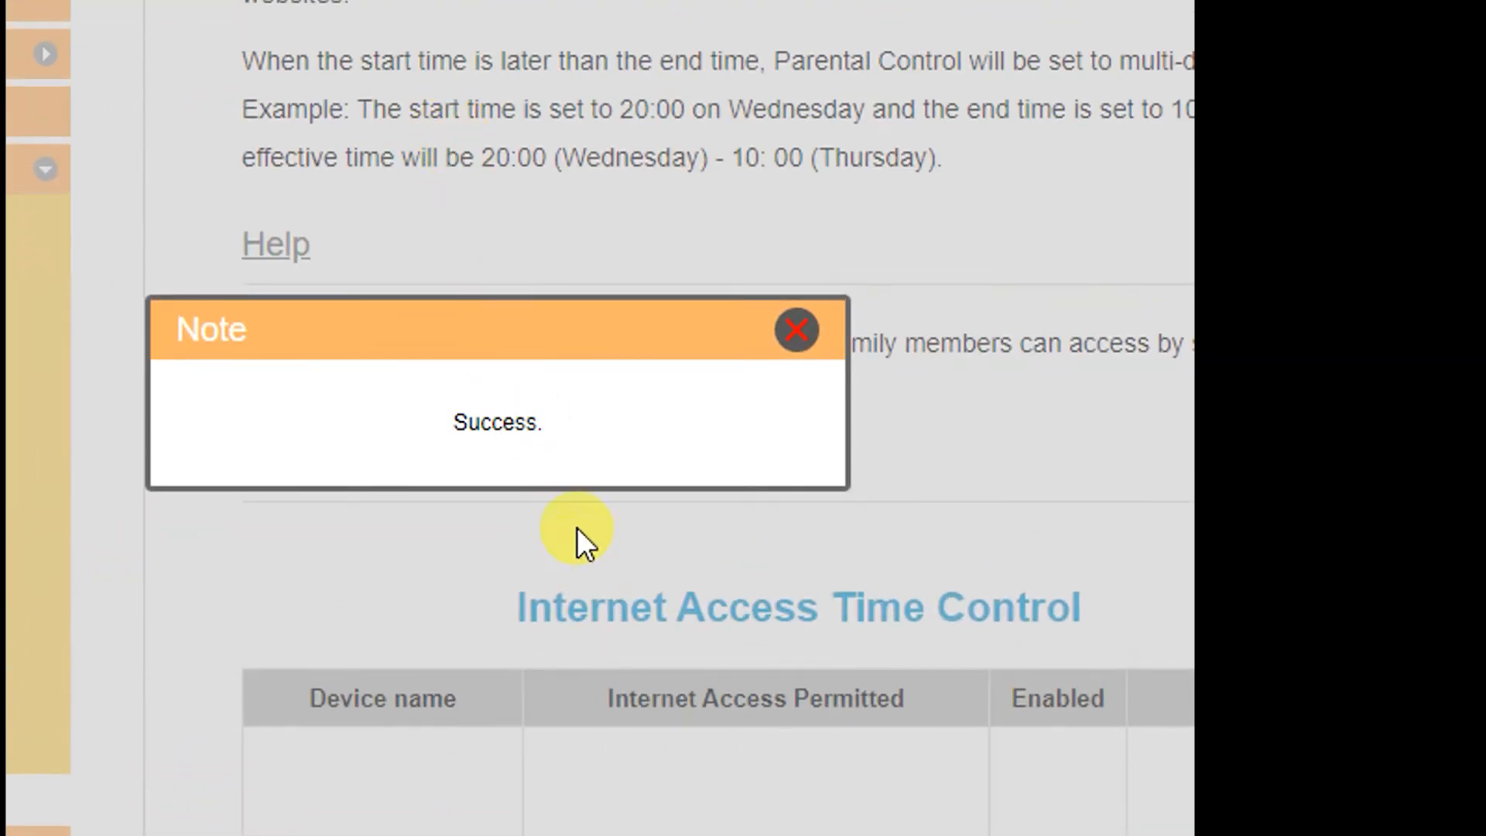
click(796, 330)
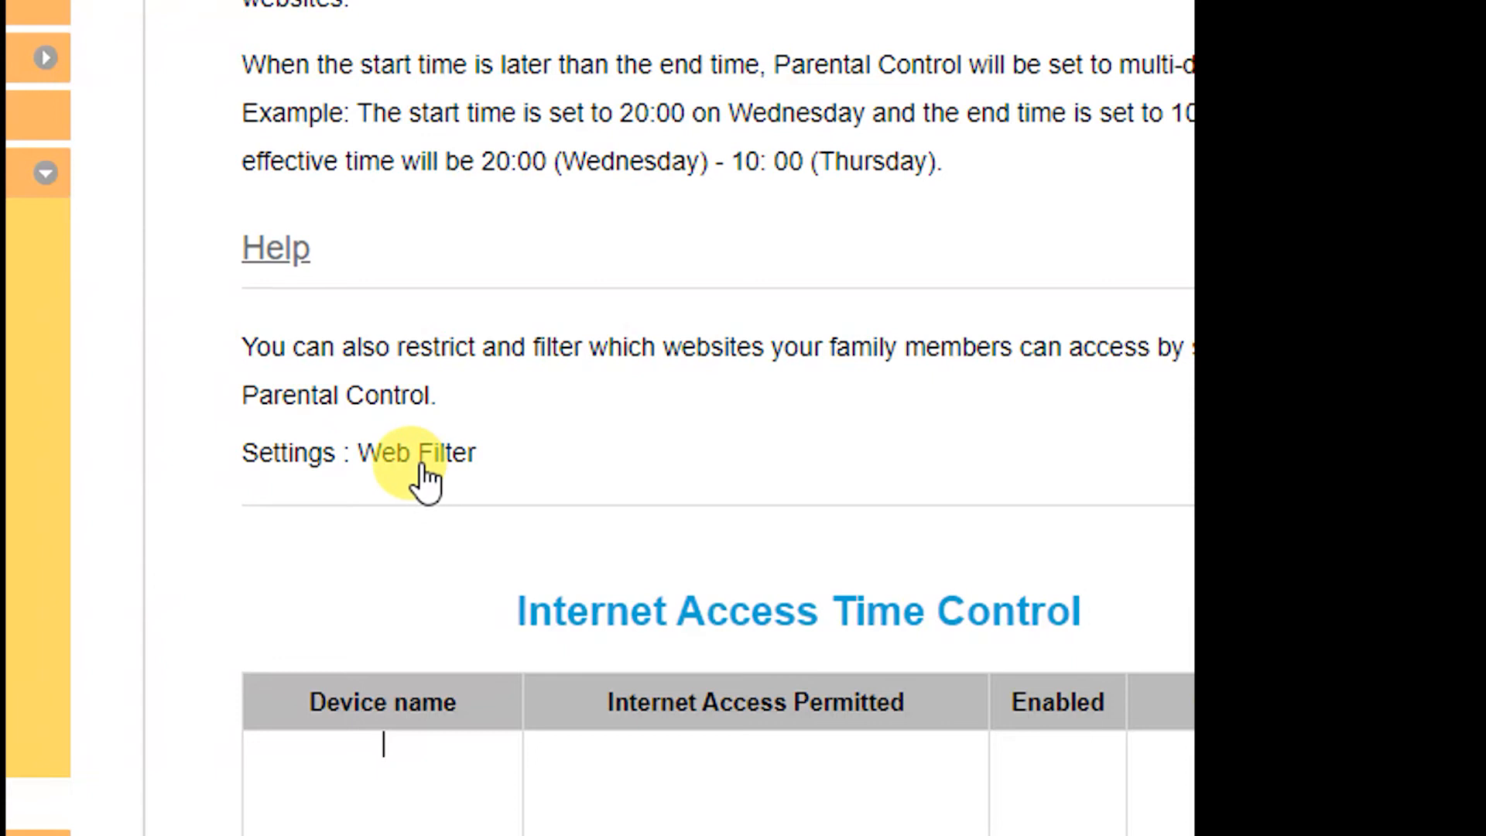
scroll(up, 3)
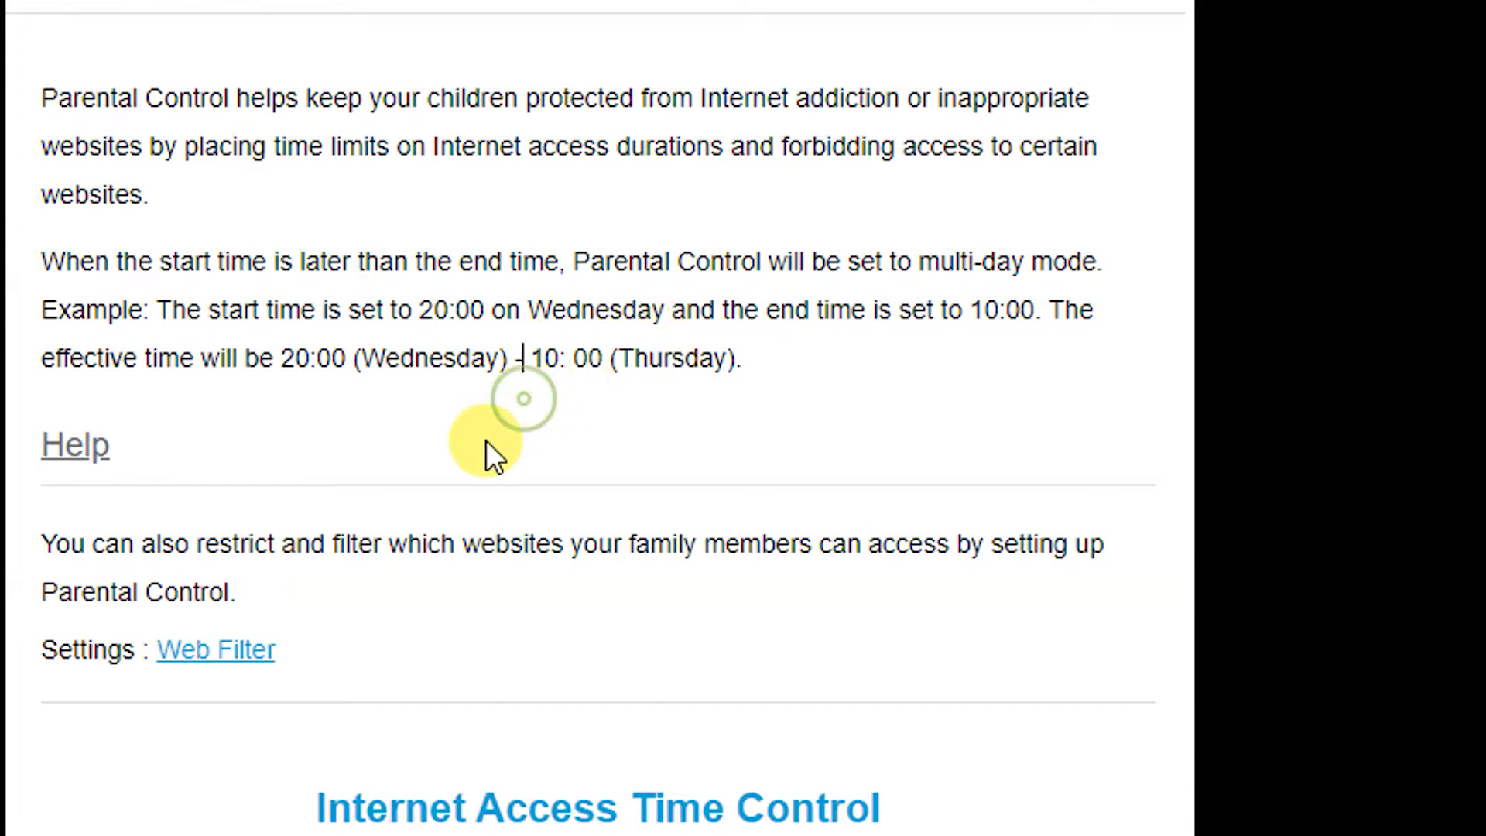
mouse_move(388, 660)
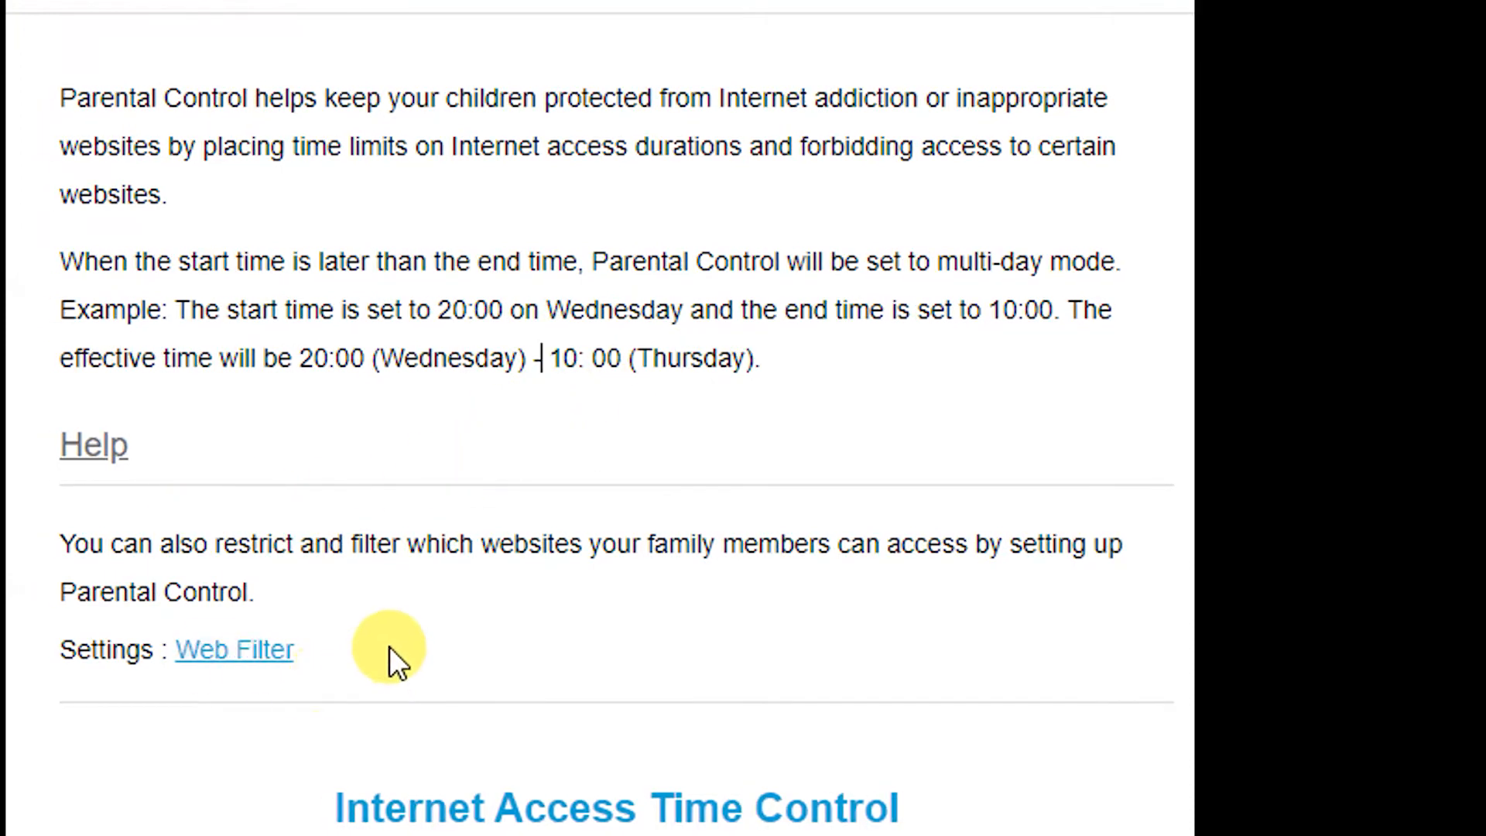
click(1025, 656)
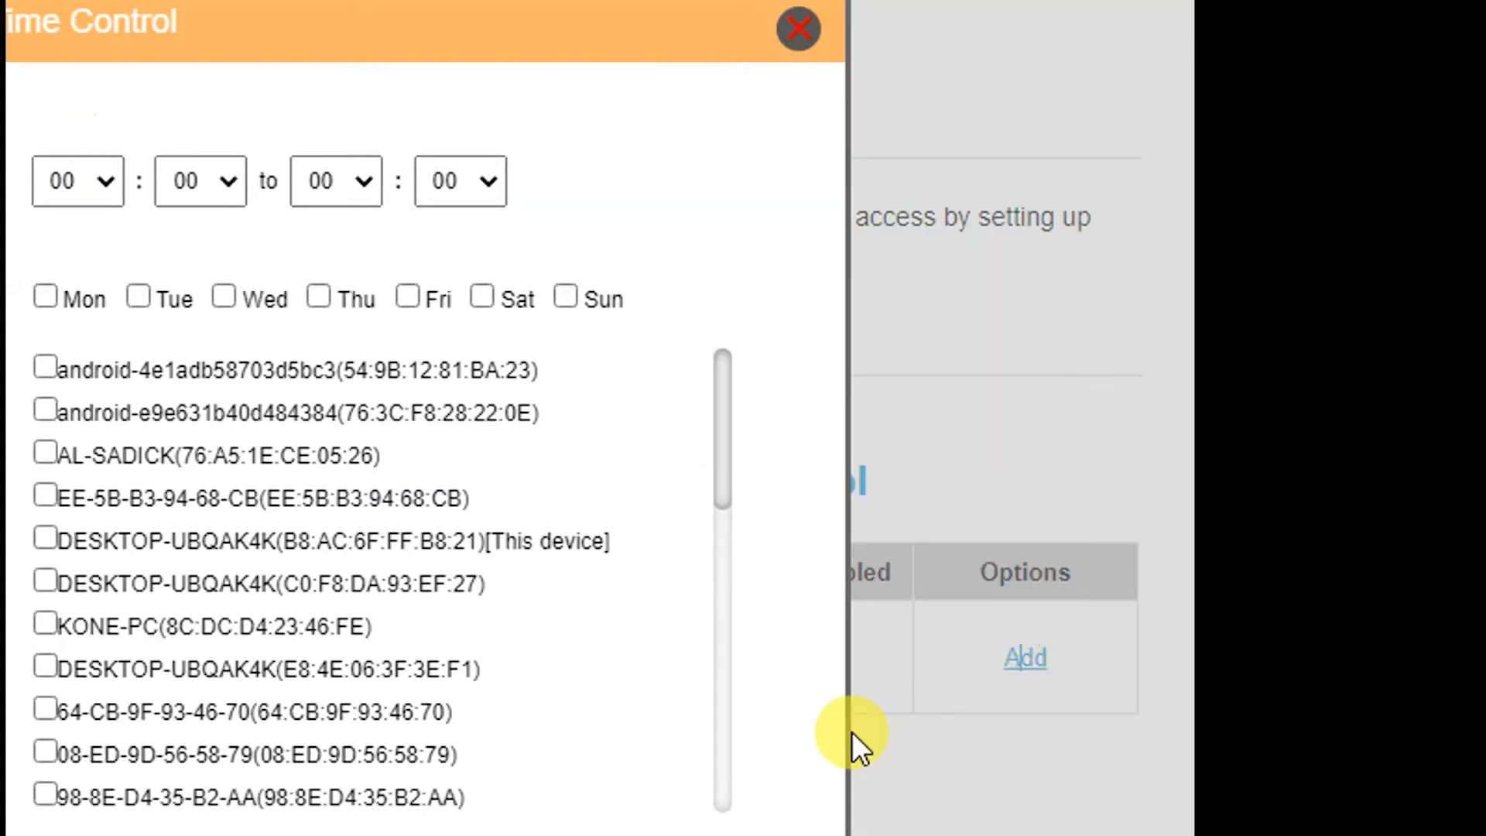
Step: Tick device android-4e1adb58703d5bc3 in the new time-control rule's device list
scroll(down, 3)
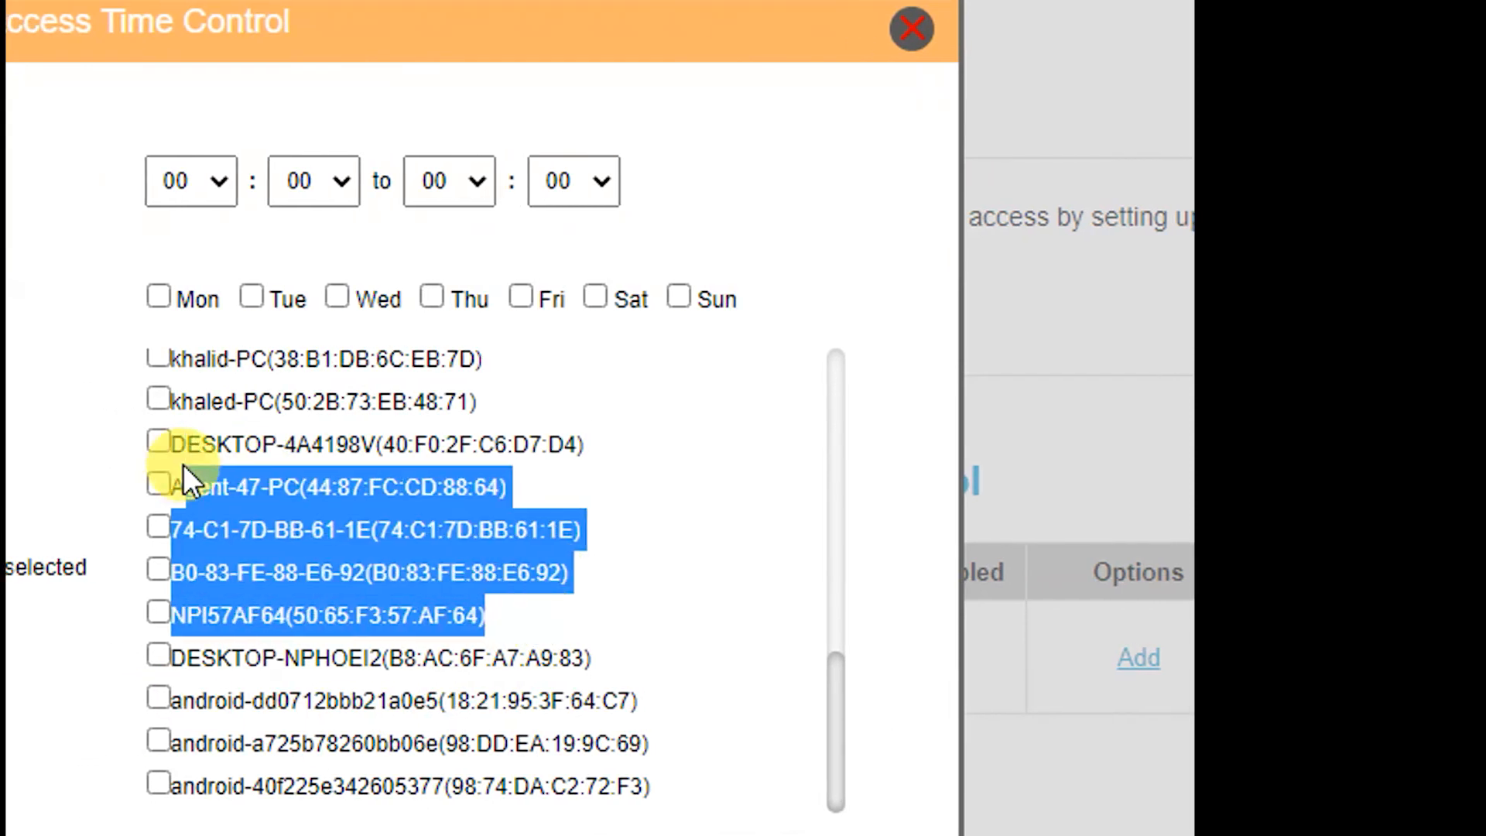
scroll(down, 3)
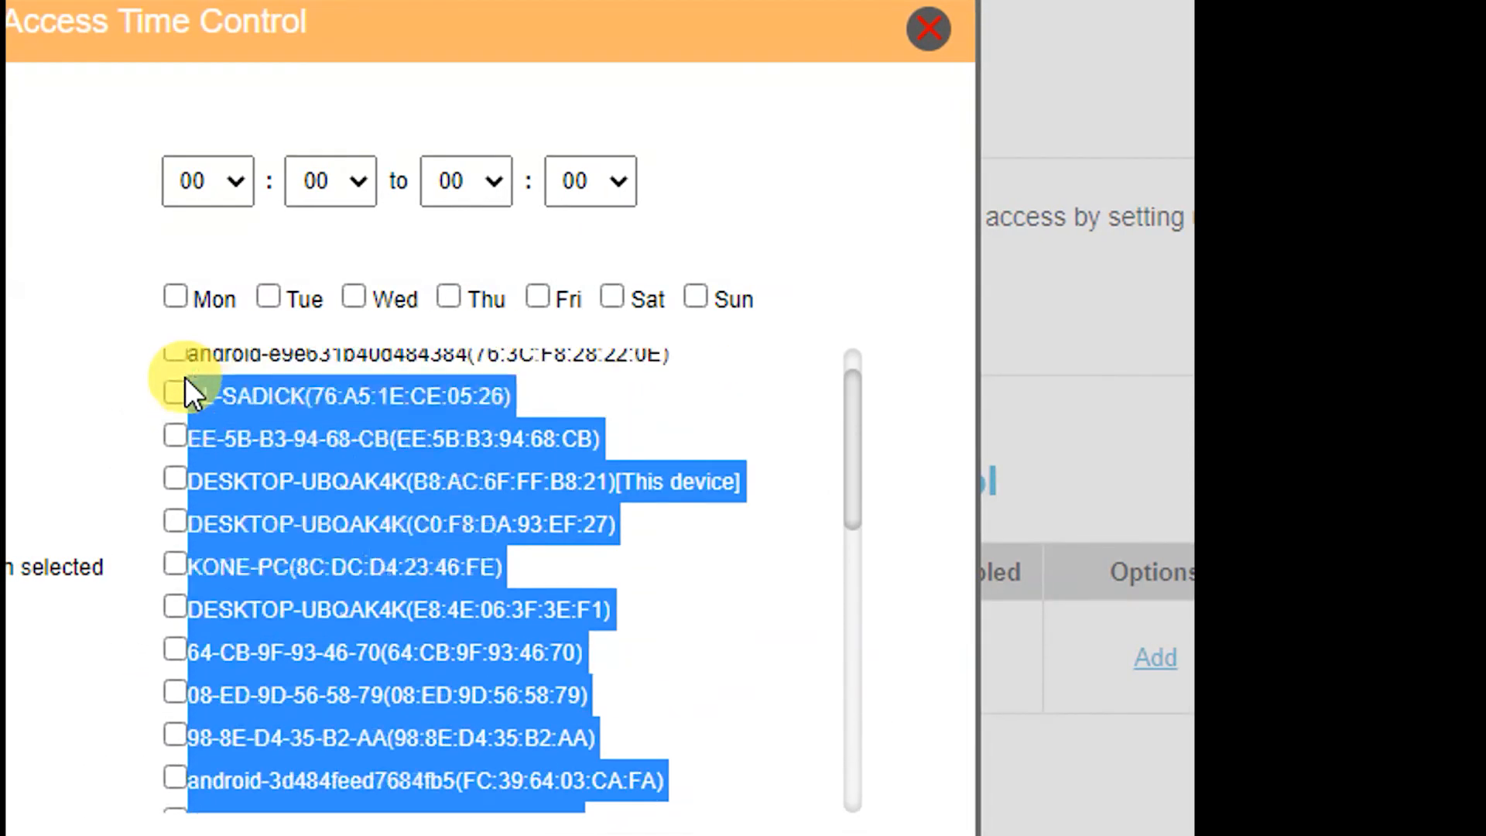
scroll(down, 3)
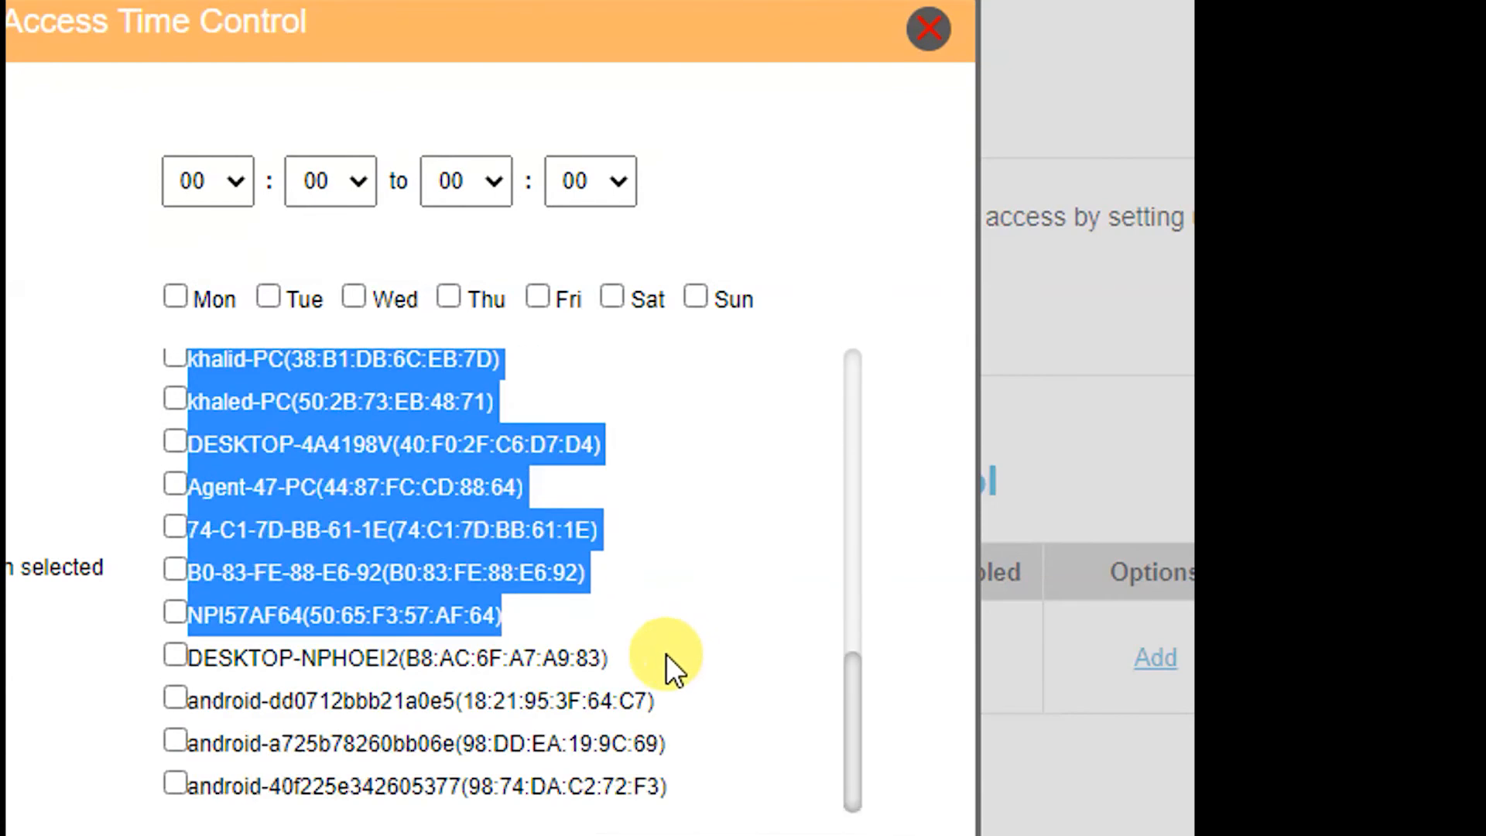
scroll(down, 3)
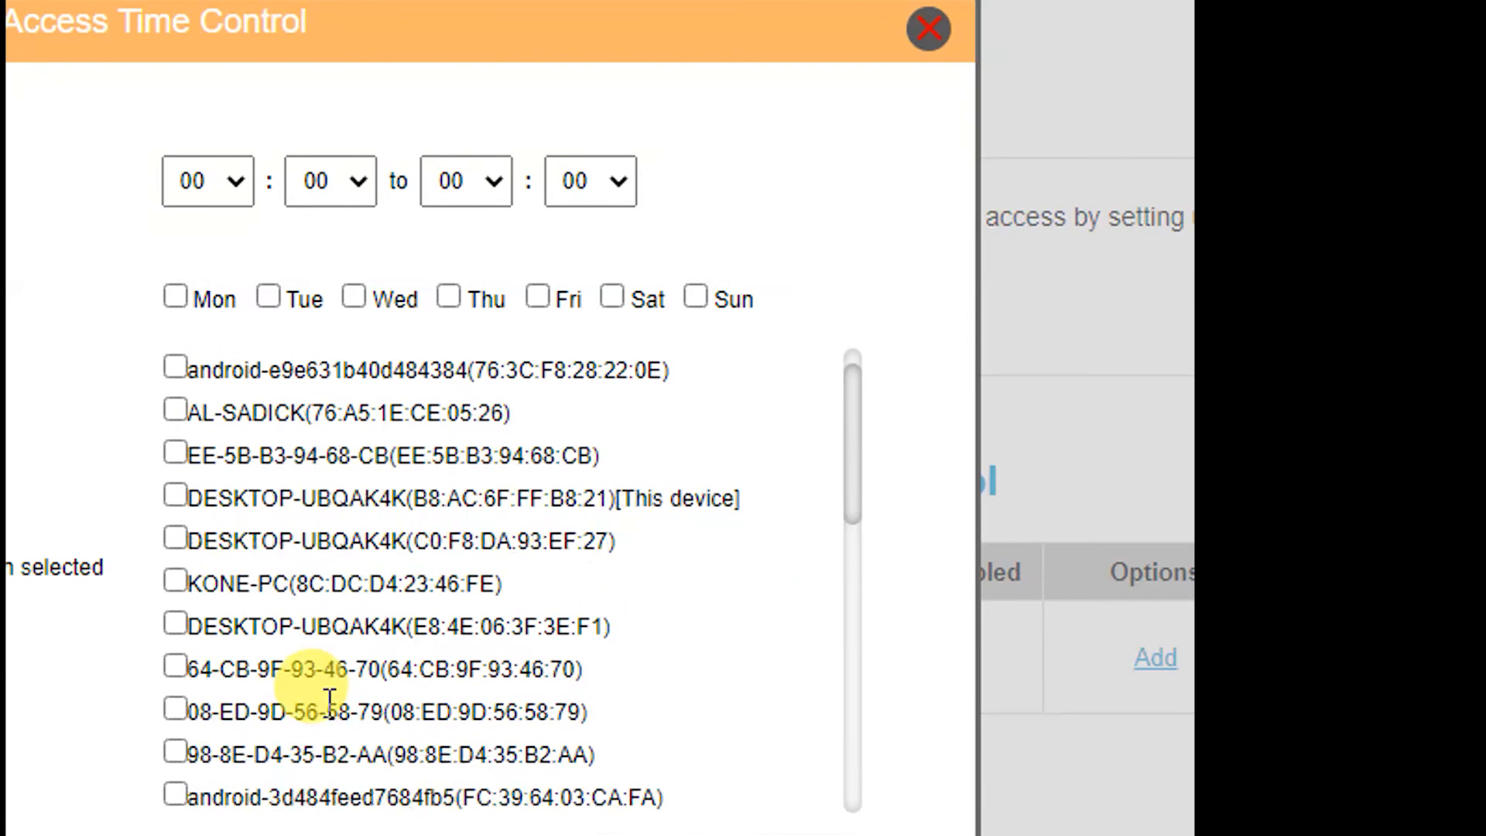
scroll(up, 3)
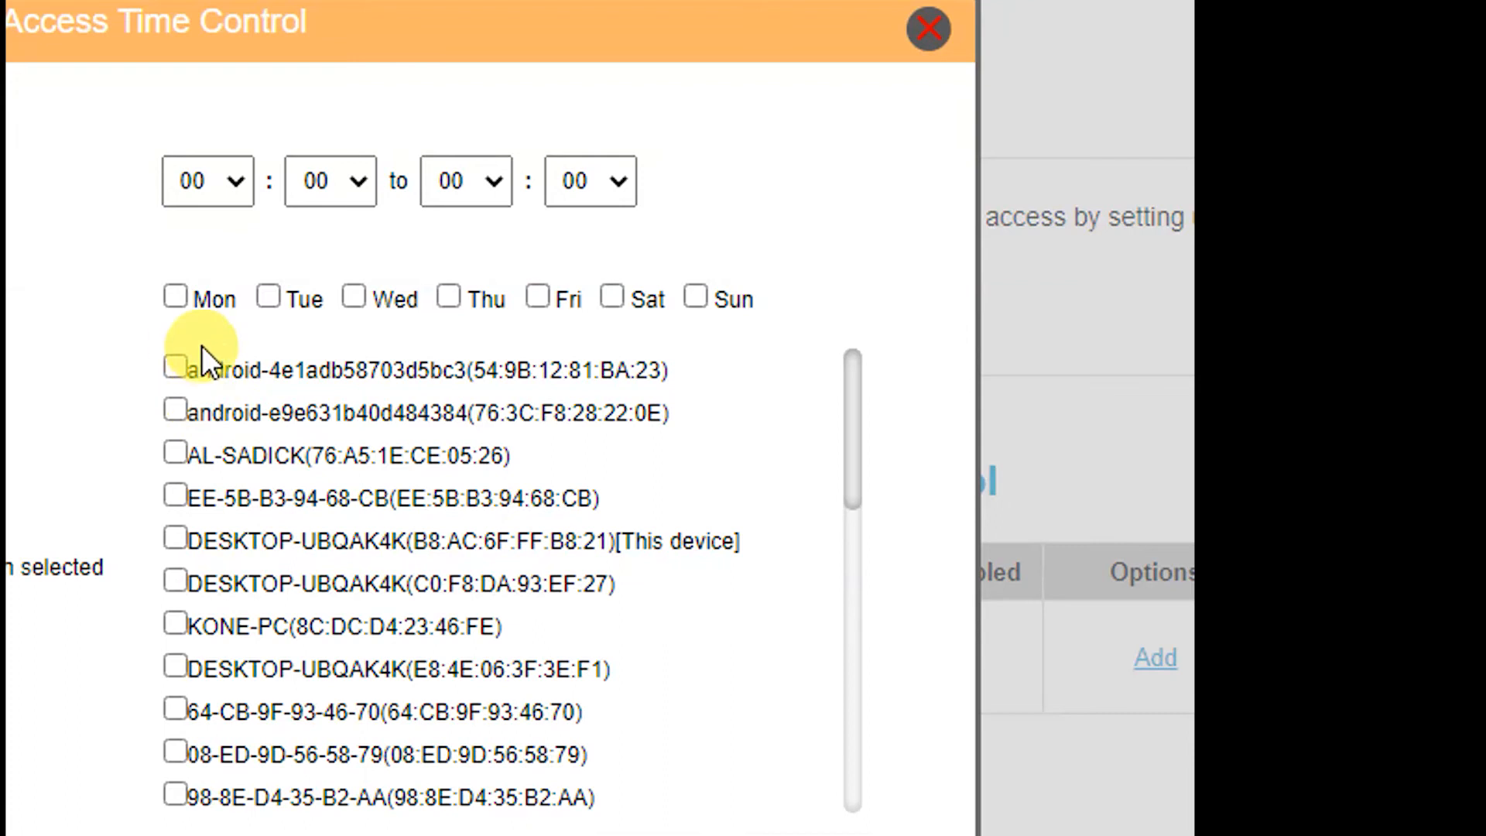
click(175, 369)
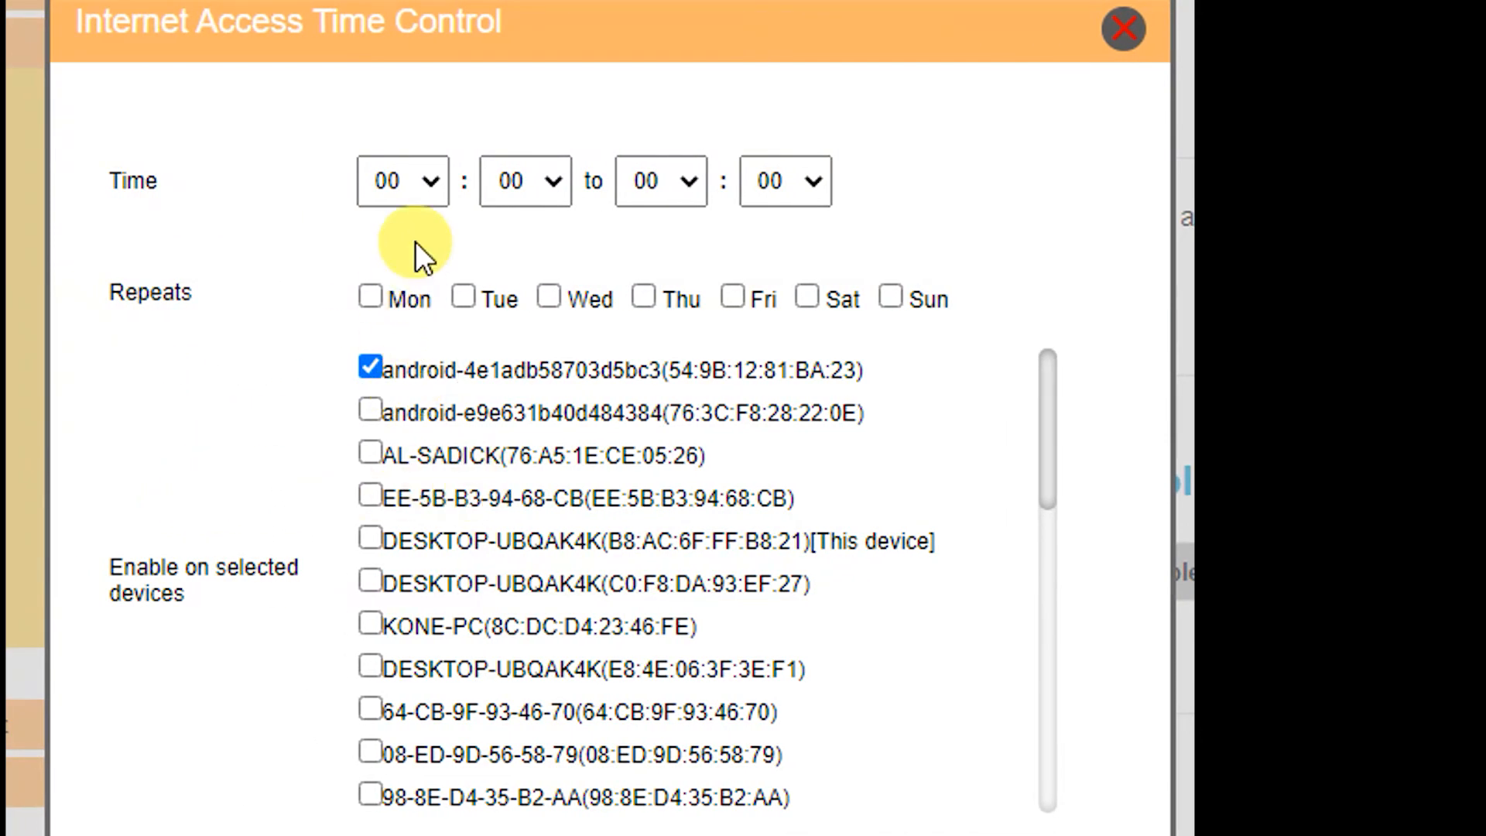
Step: Set the rule's access time to 04:00–02:00 repeating Monday through Friday
click(401, 181)
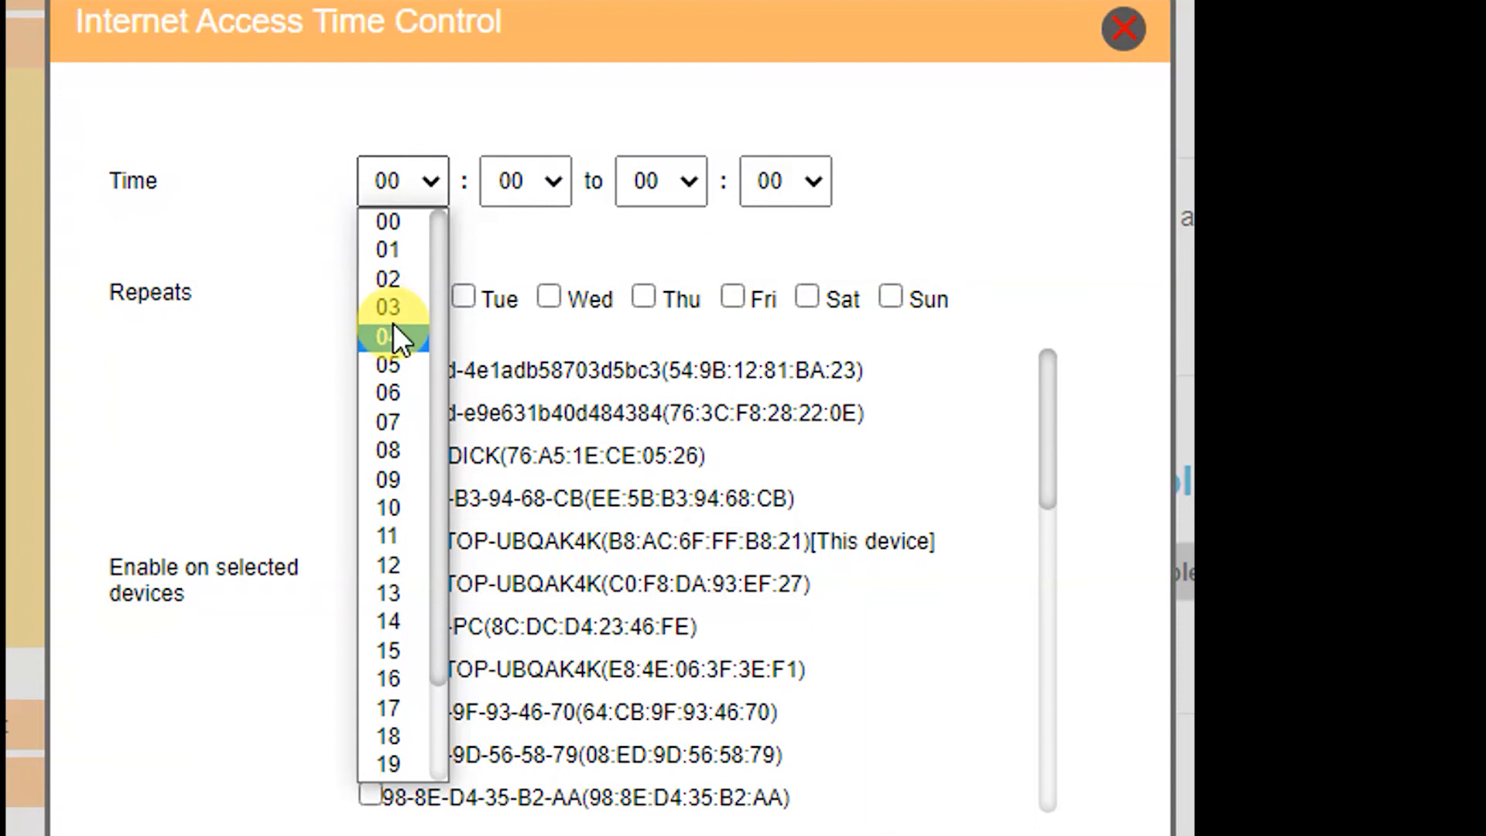
click(387, 336)
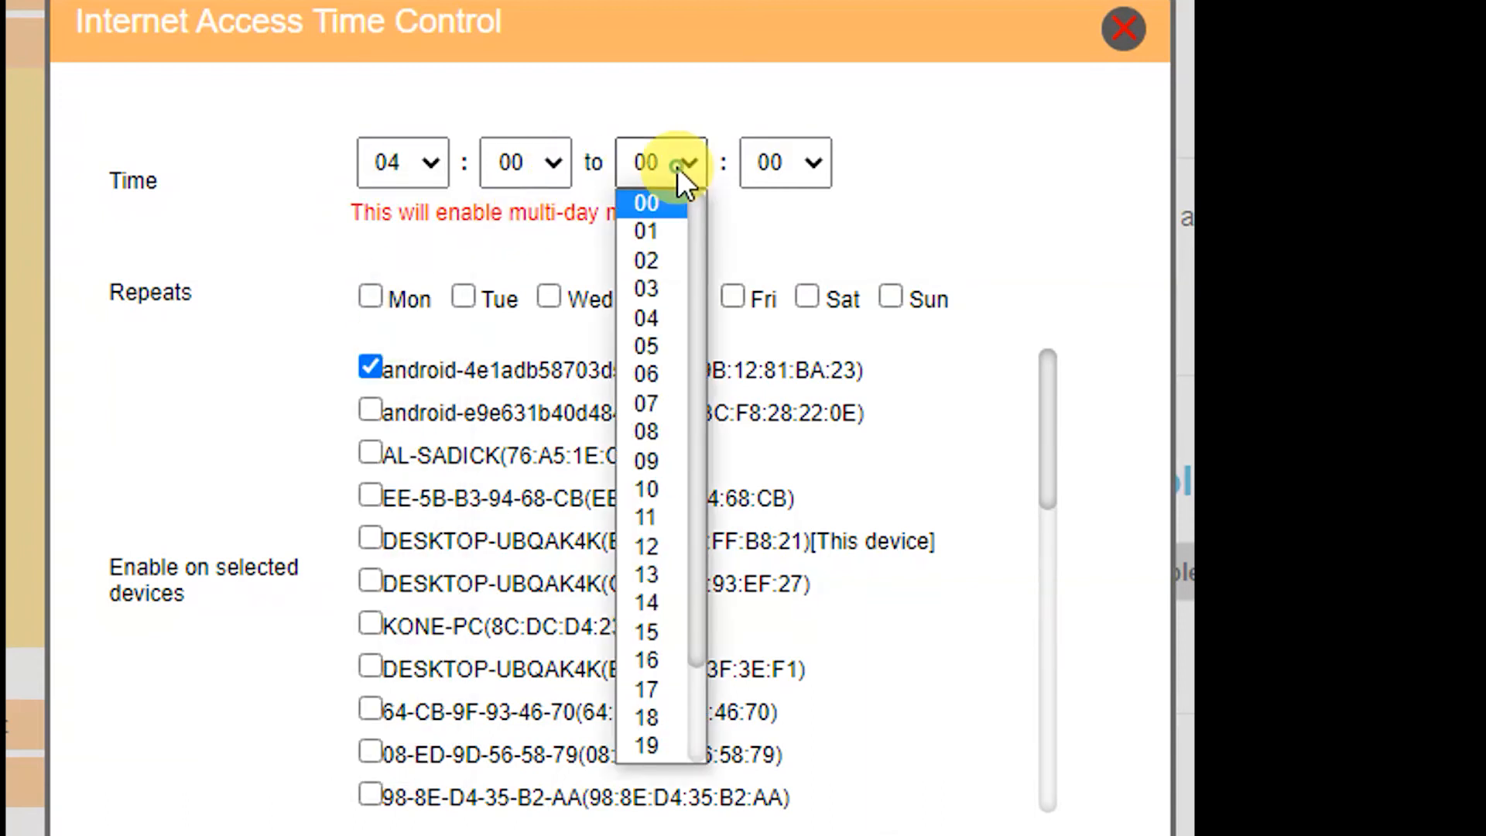
click(646, 260)
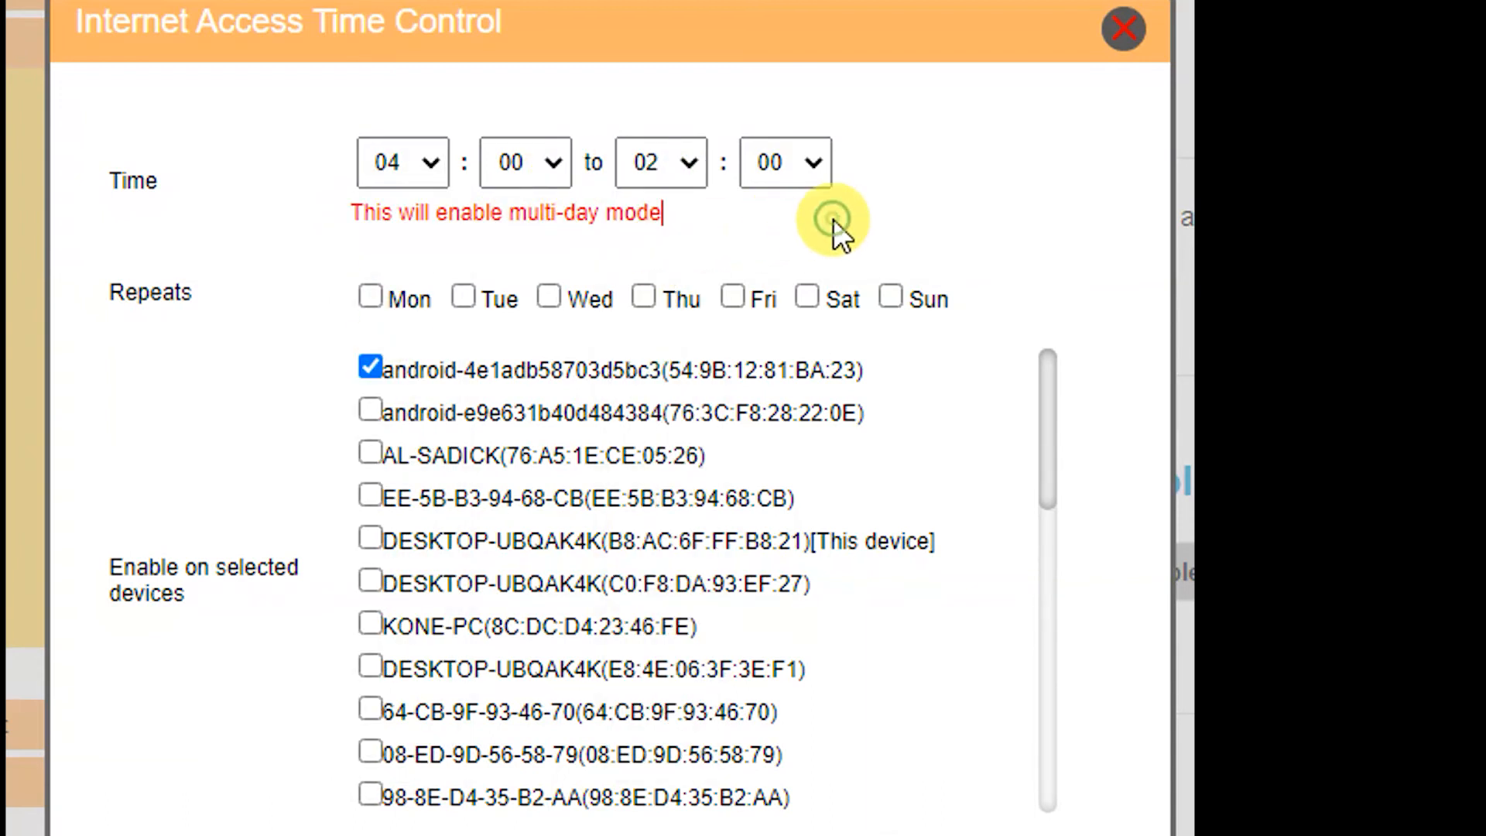
mouse_move(545, 232)
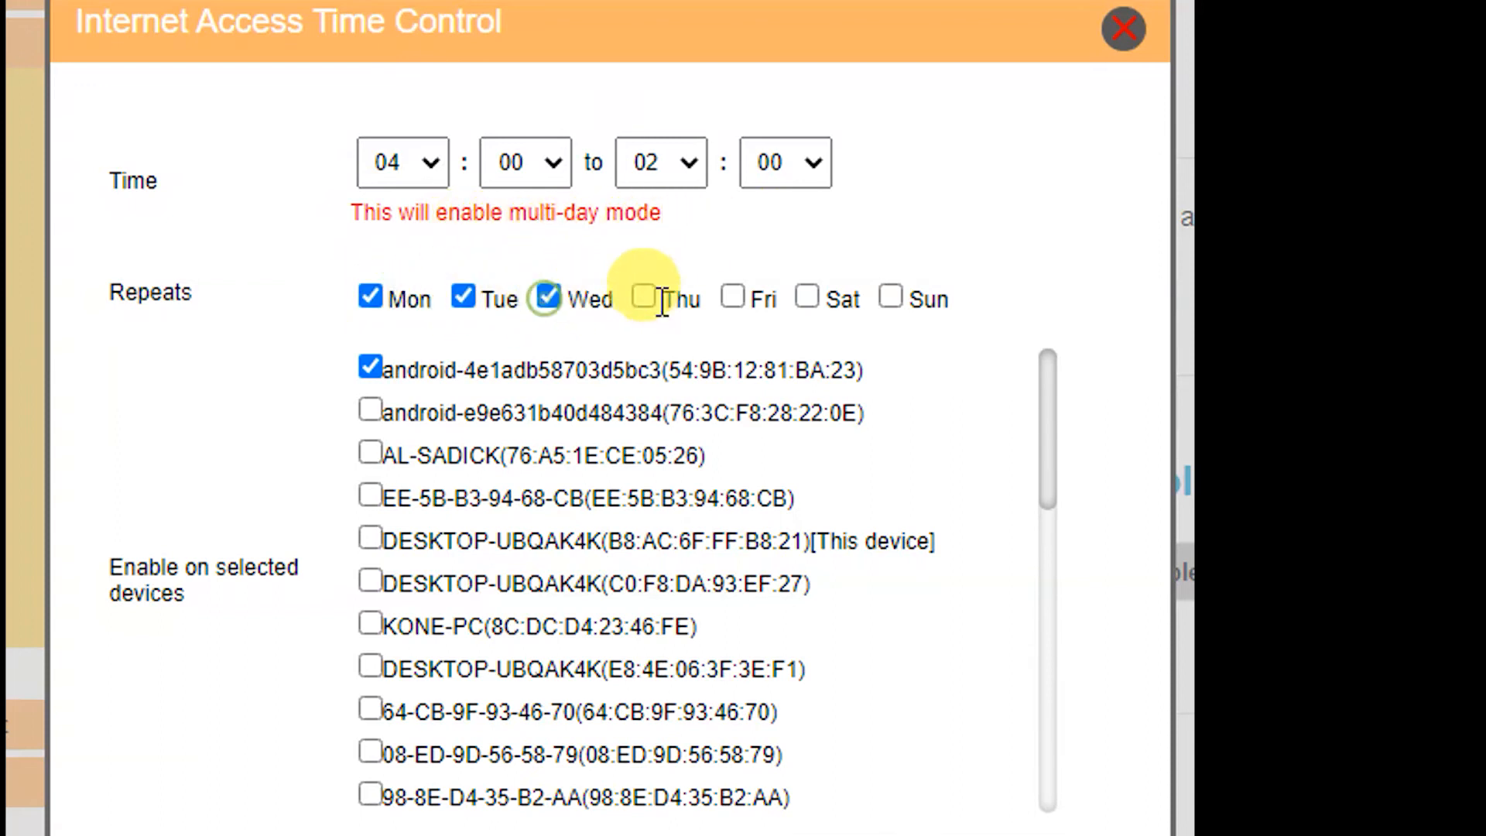
click(644, 298)
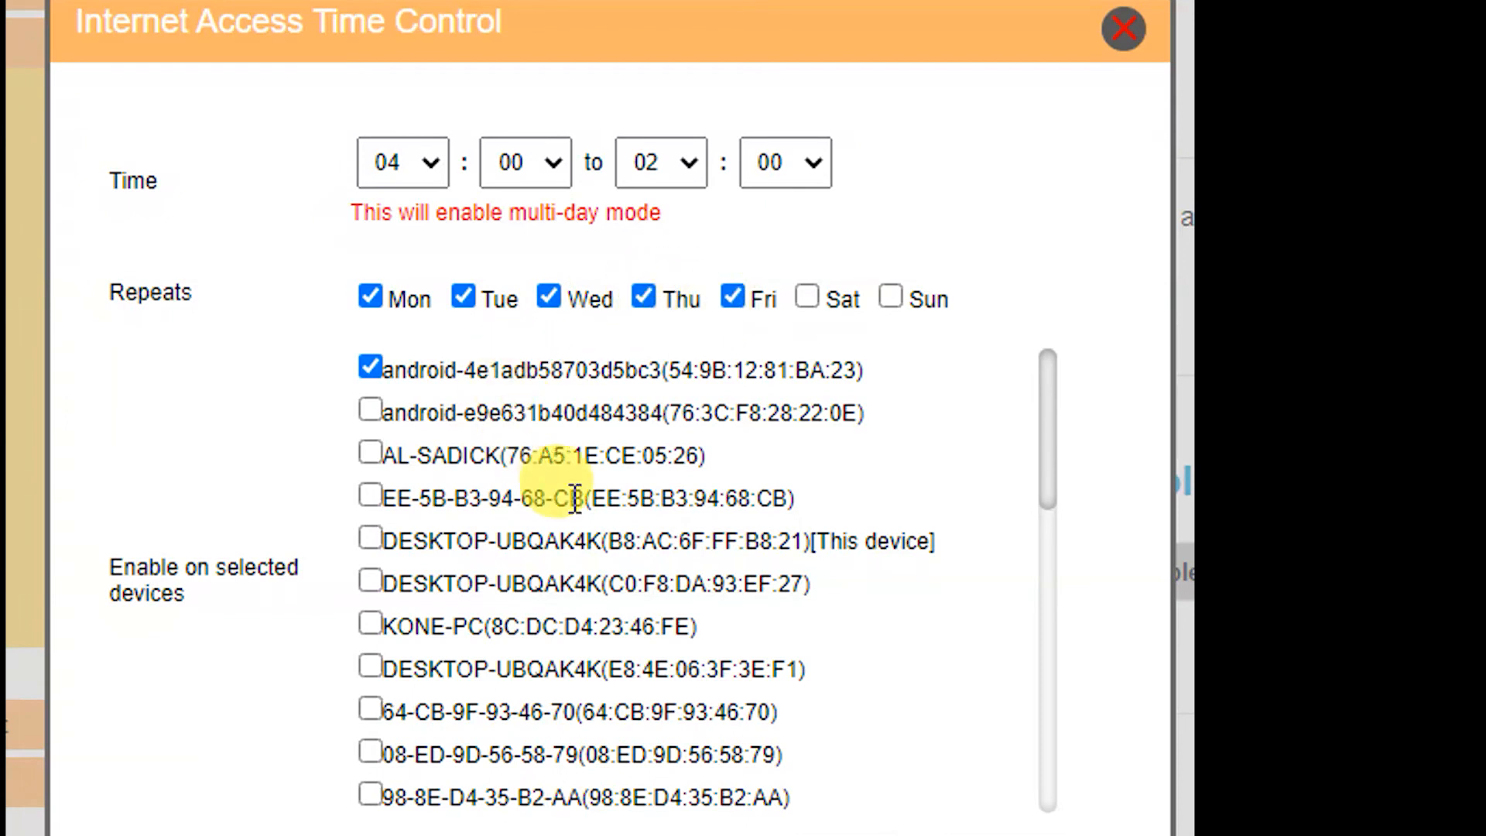
Step: Include the additional devices and save the new Mon–Fri 04:00–02:00 rule
scroll(down, 3)
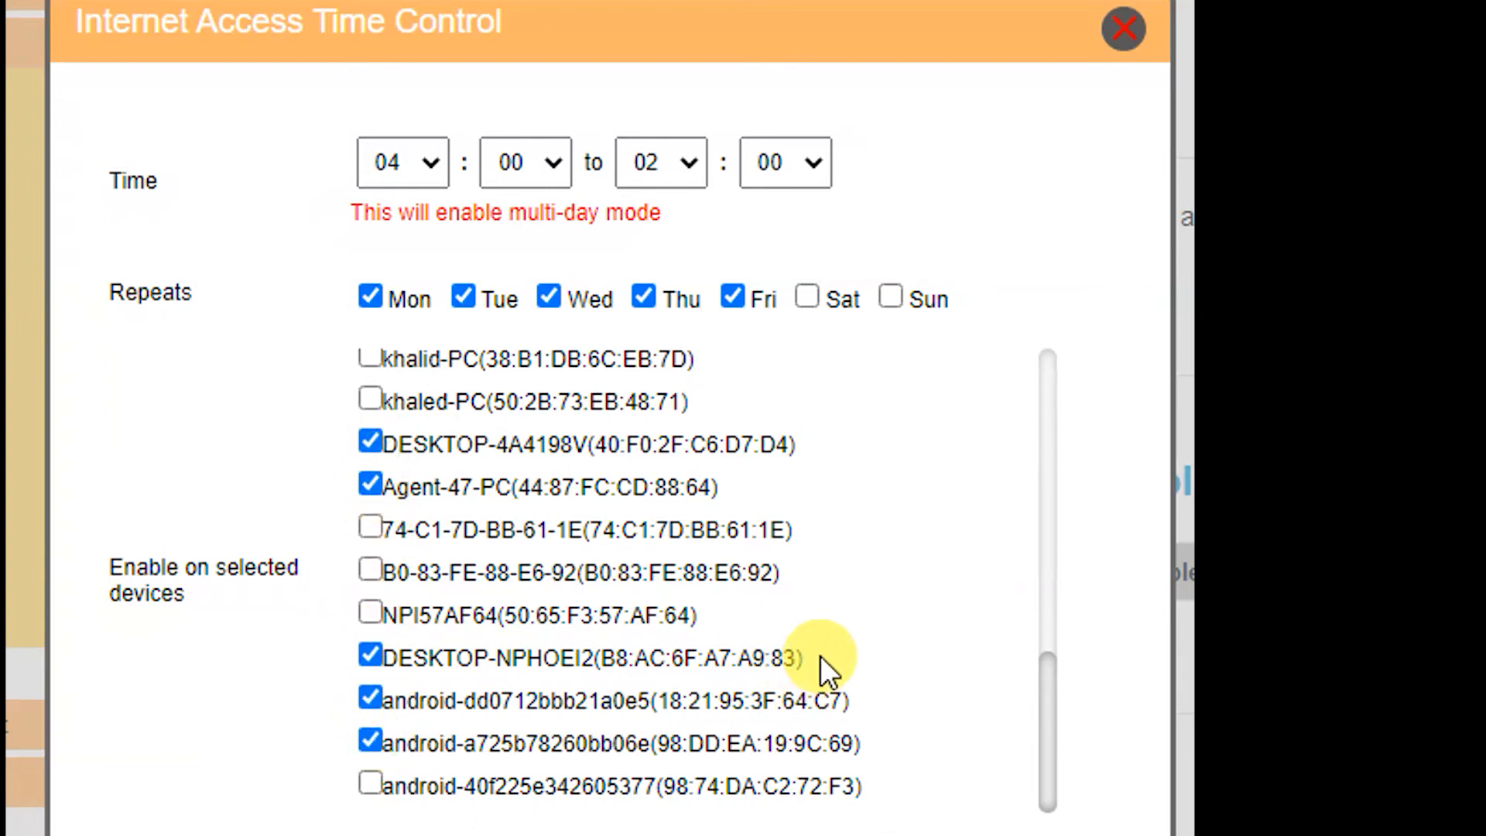
scroll(down, 3)
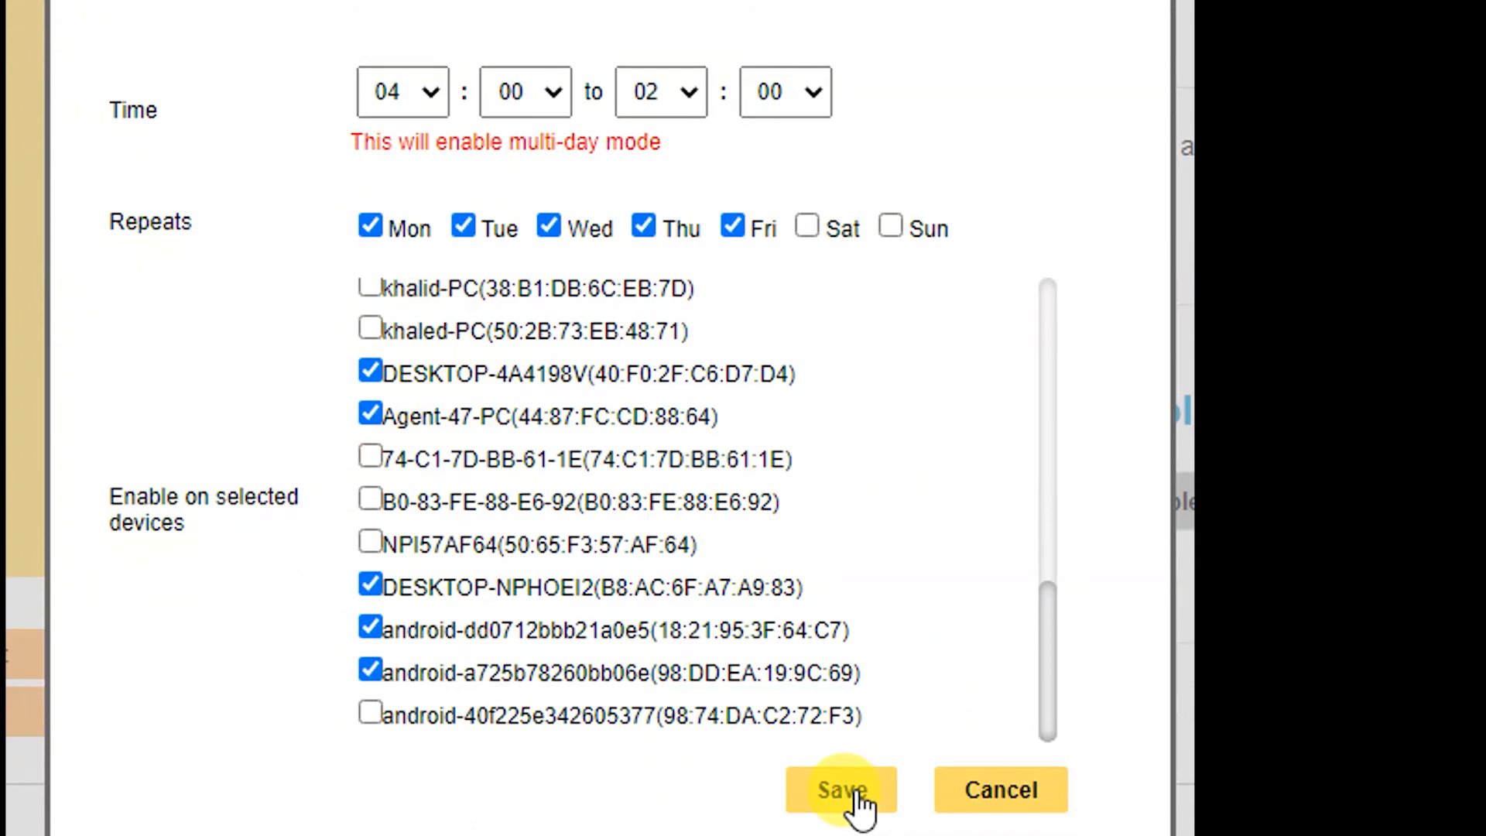
click(839, 789)
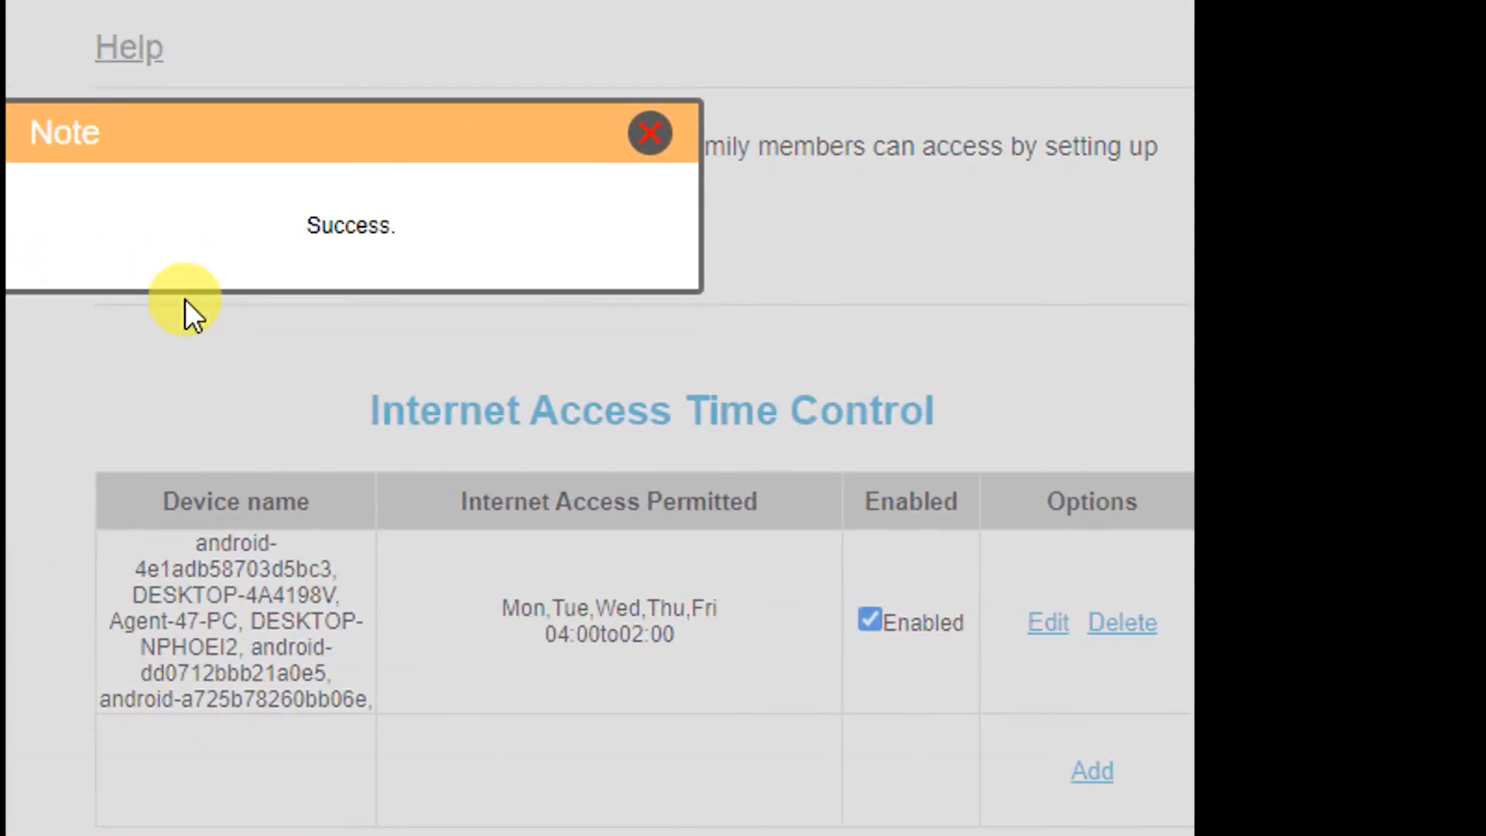
click(648, 133)
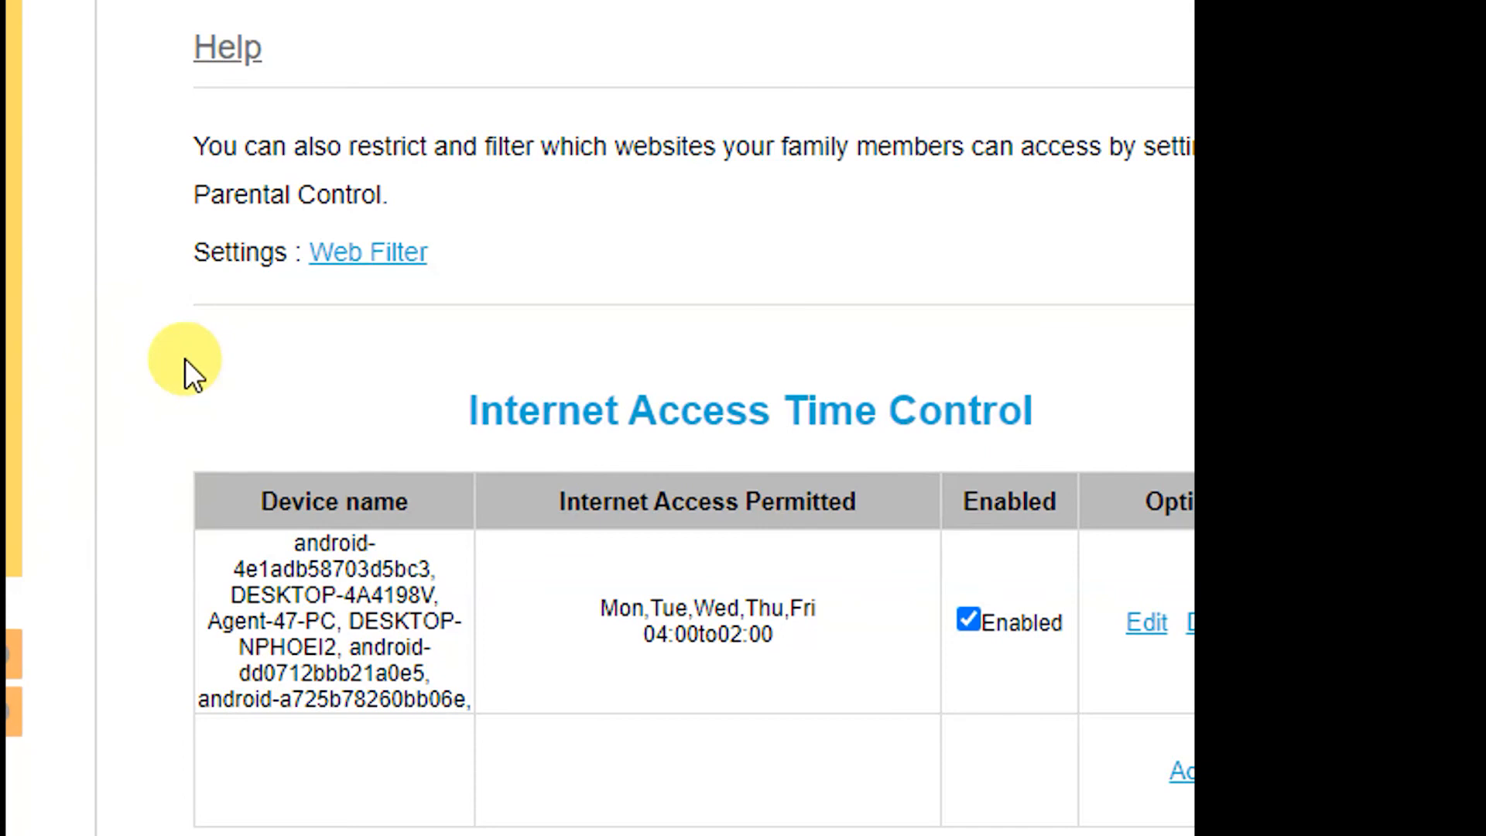
scroll(right, 3)
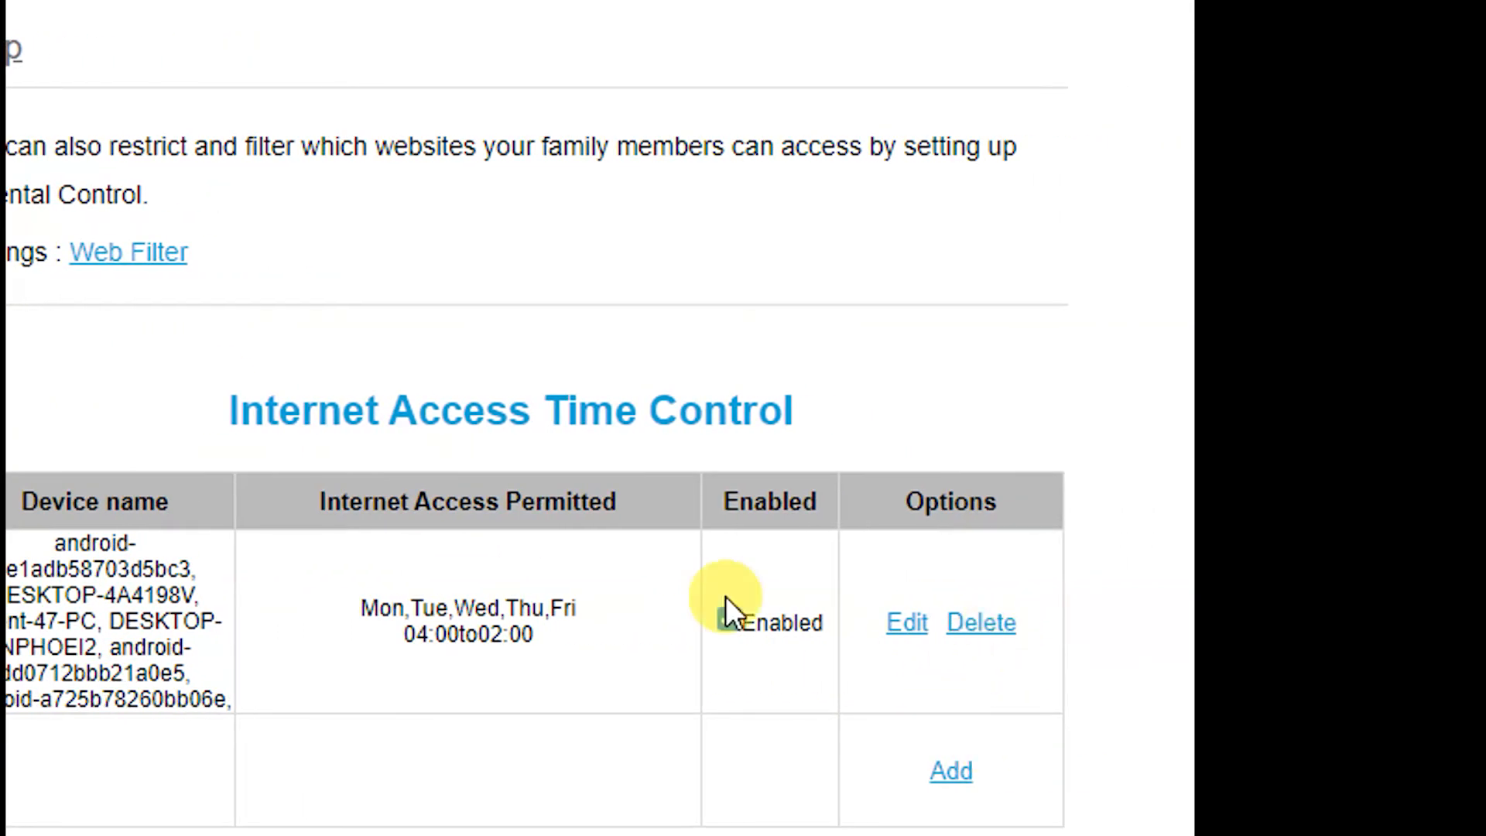
scroll(up, 3)
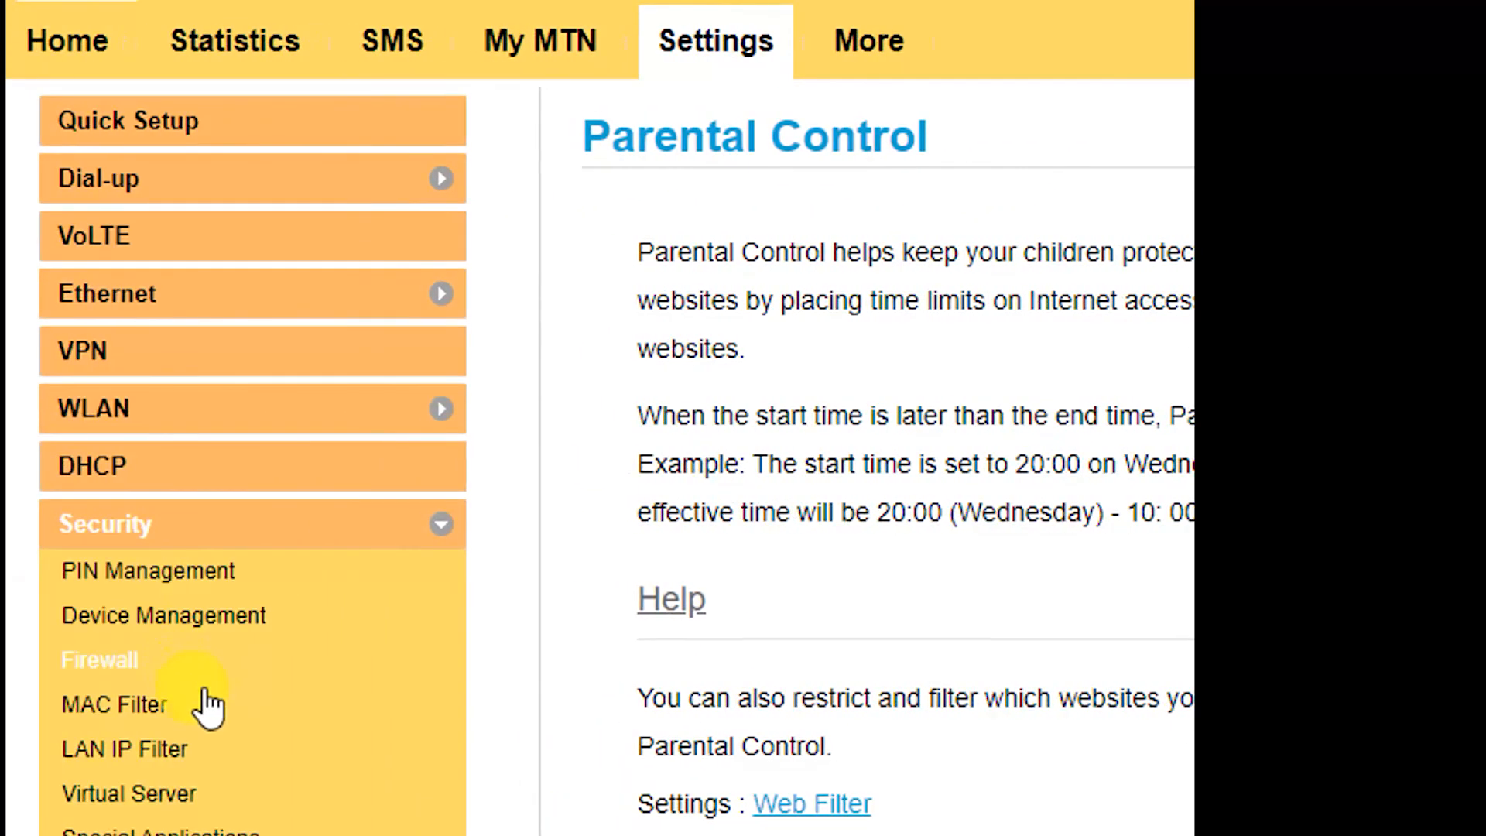
scroll(down, 3)
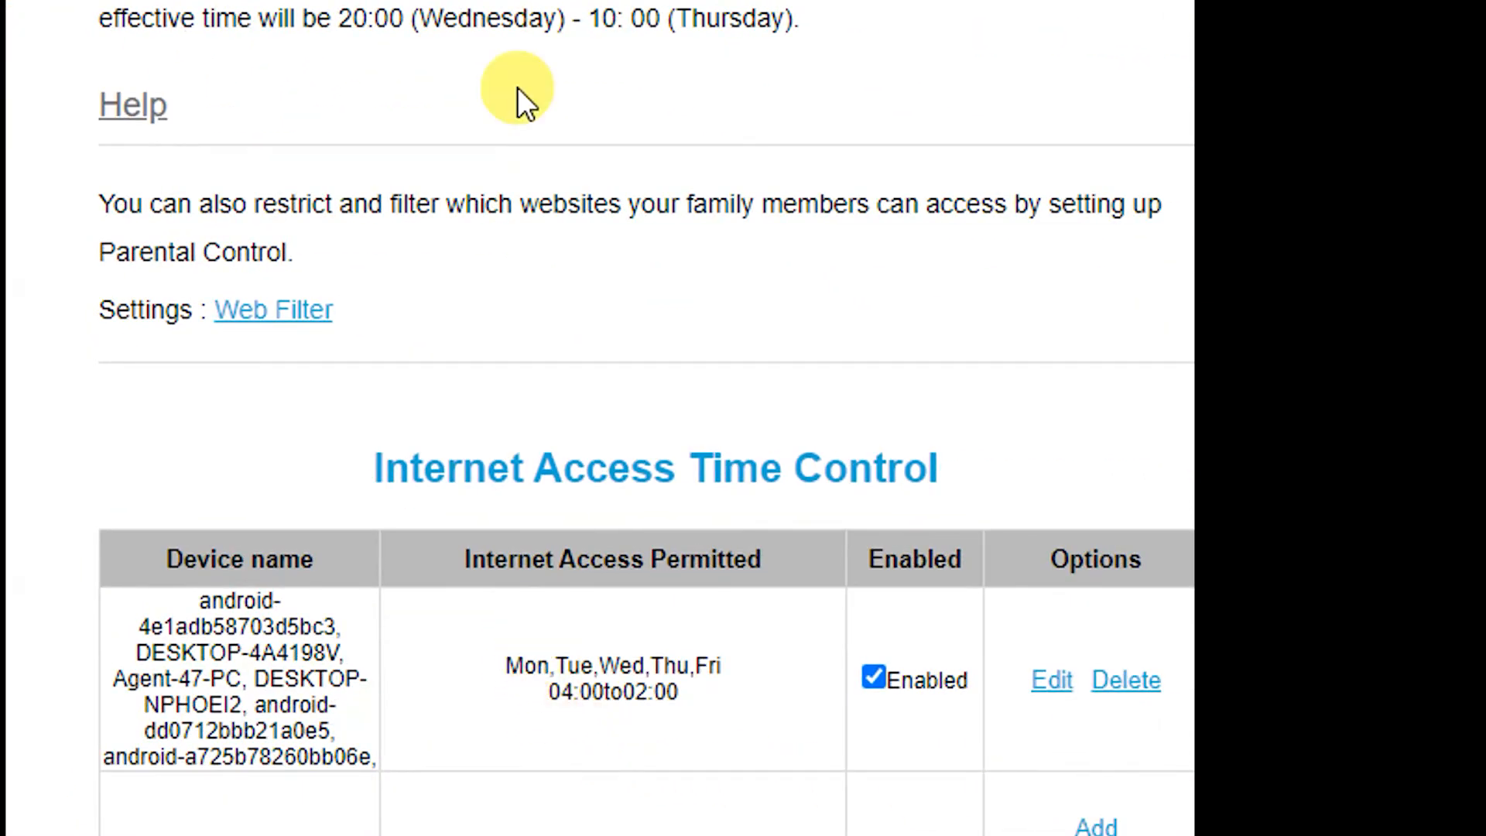
scroll(up, 3)
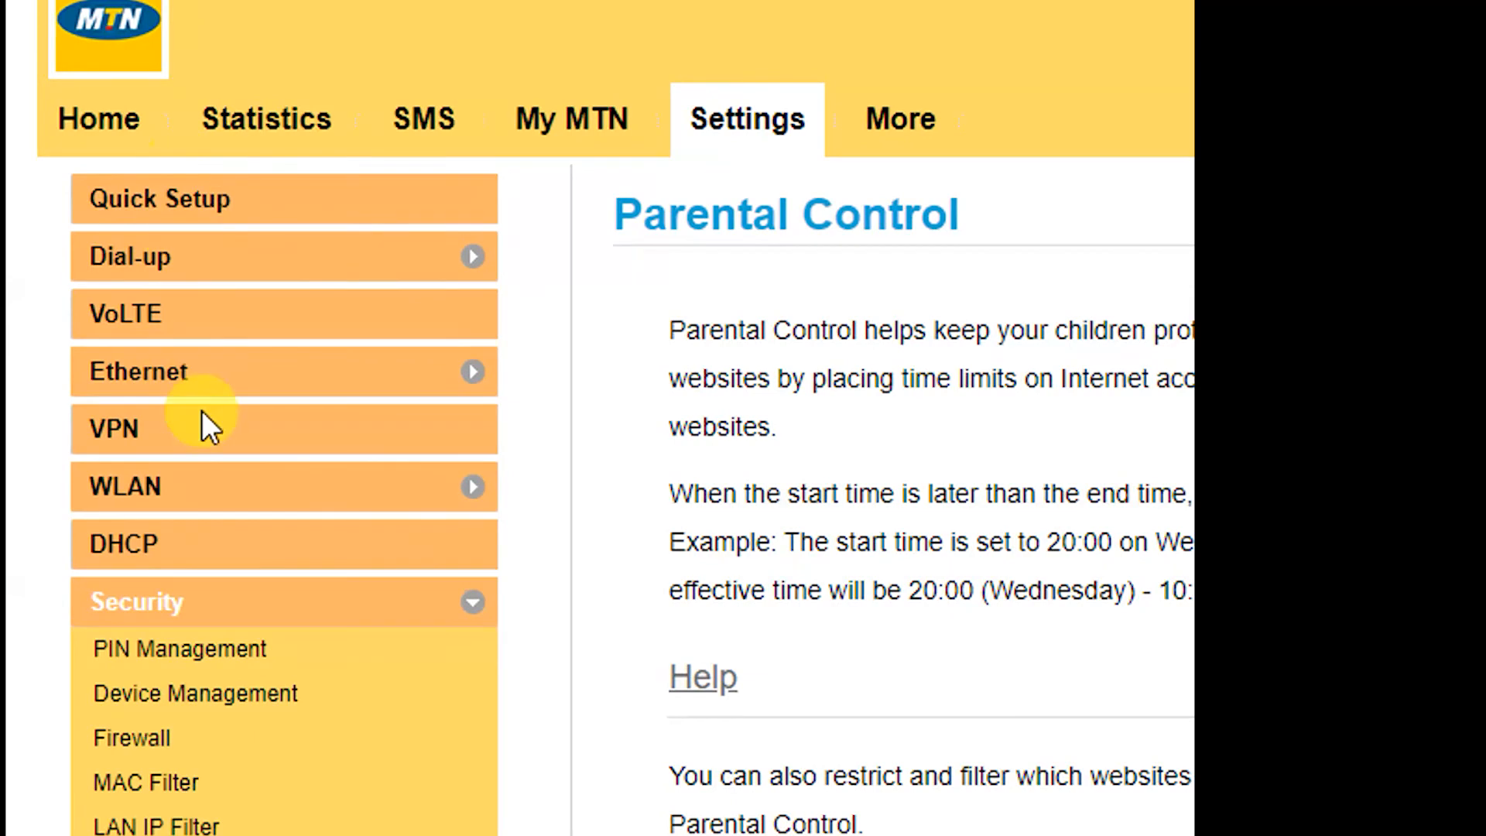
mouse_move(370, 607)
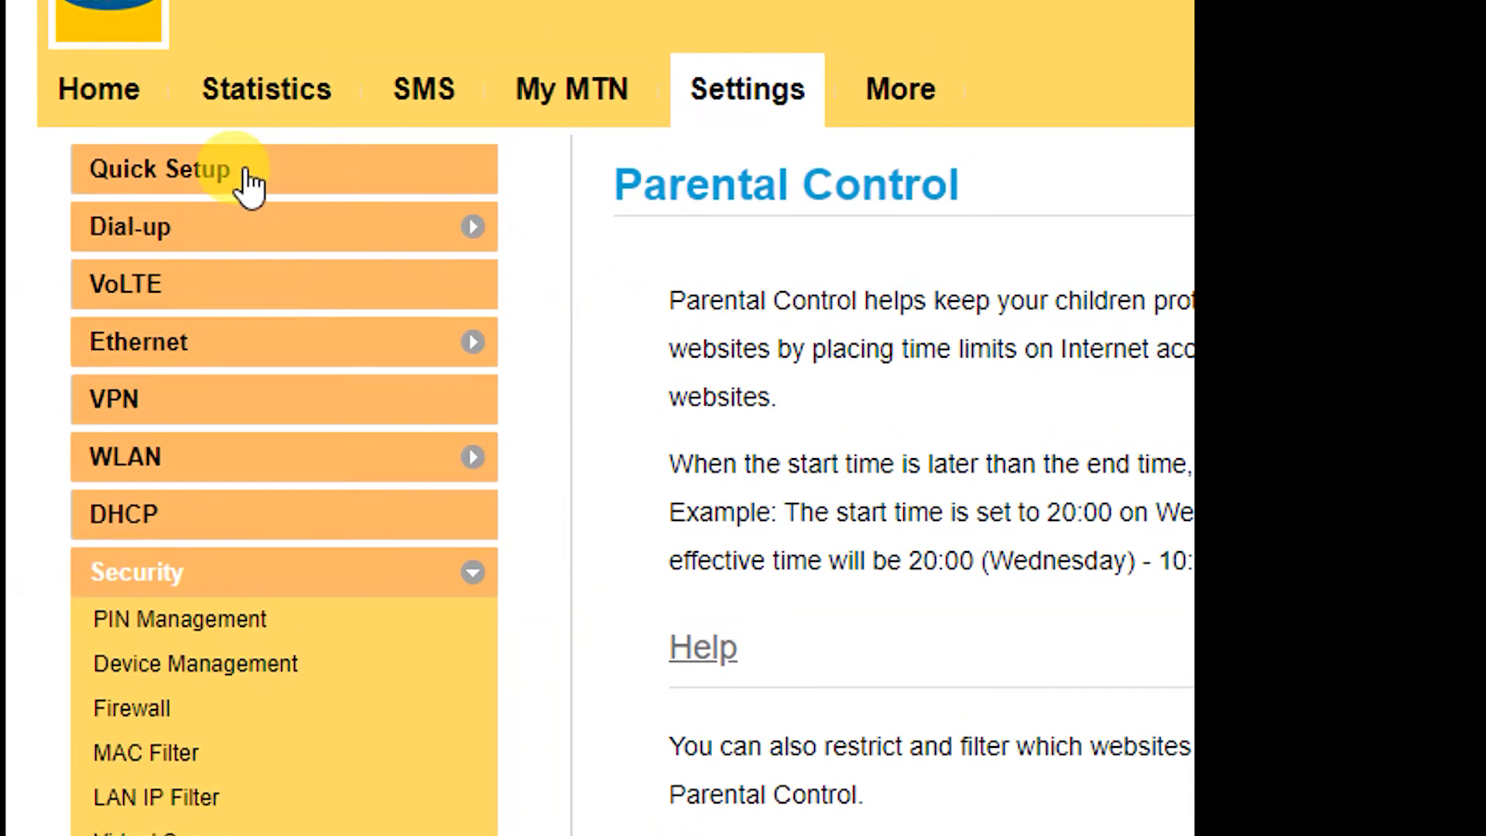
mouse_move(436, 356)
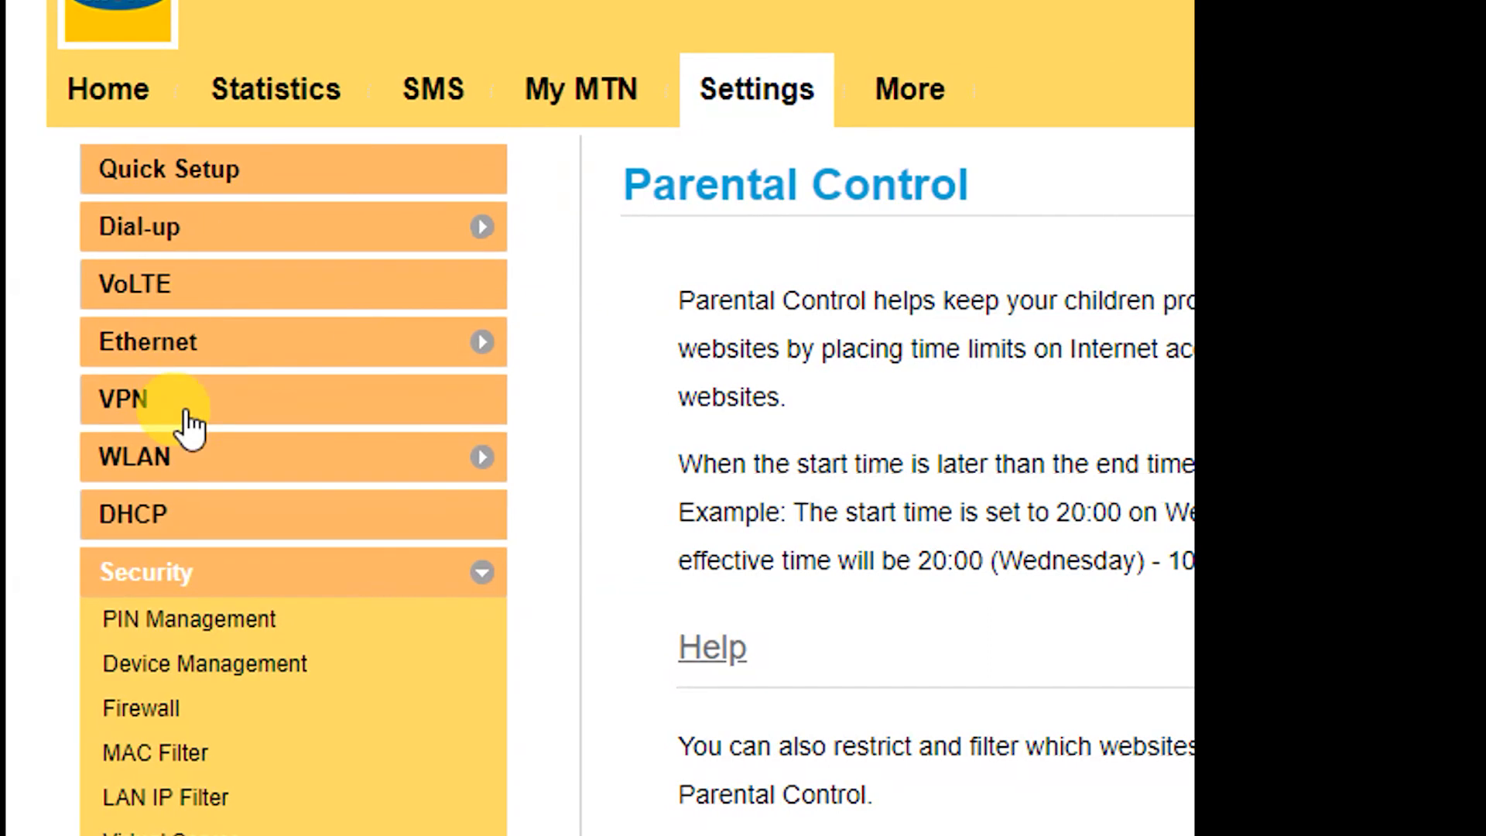
mouse_move(248, 725)
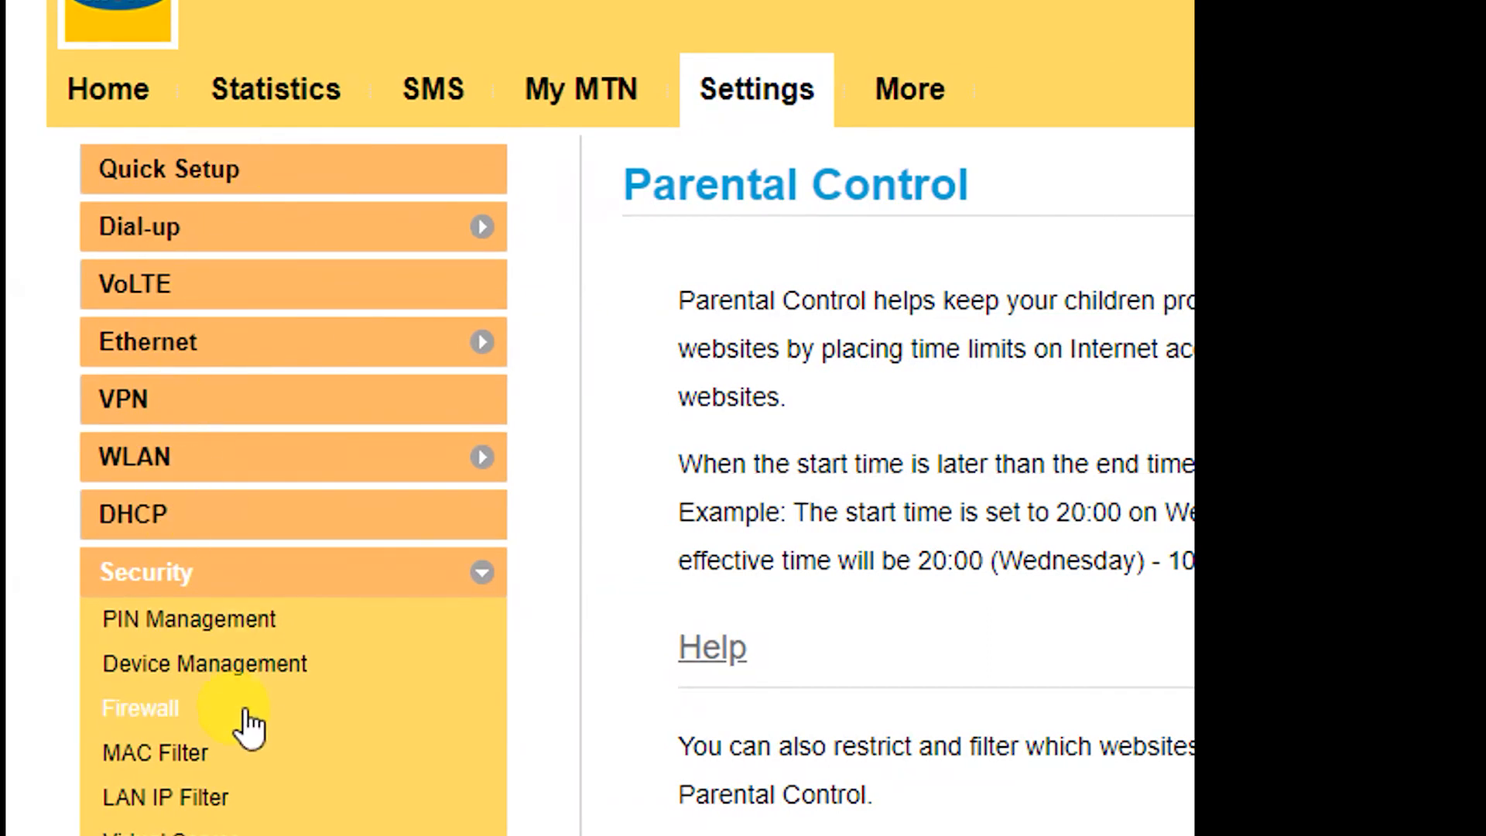
scroll(down, 3)
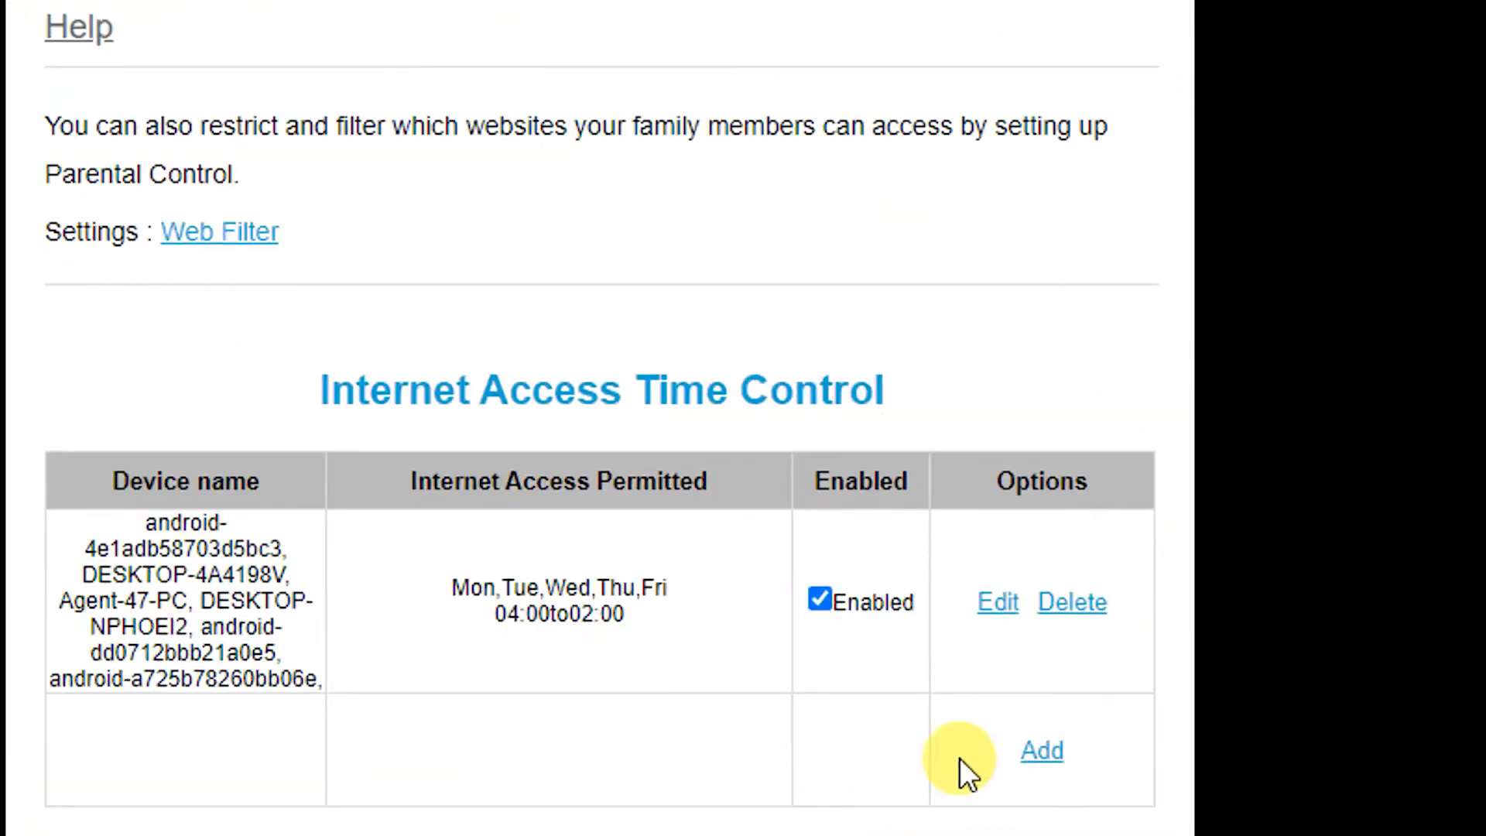
scroll(up, 3)
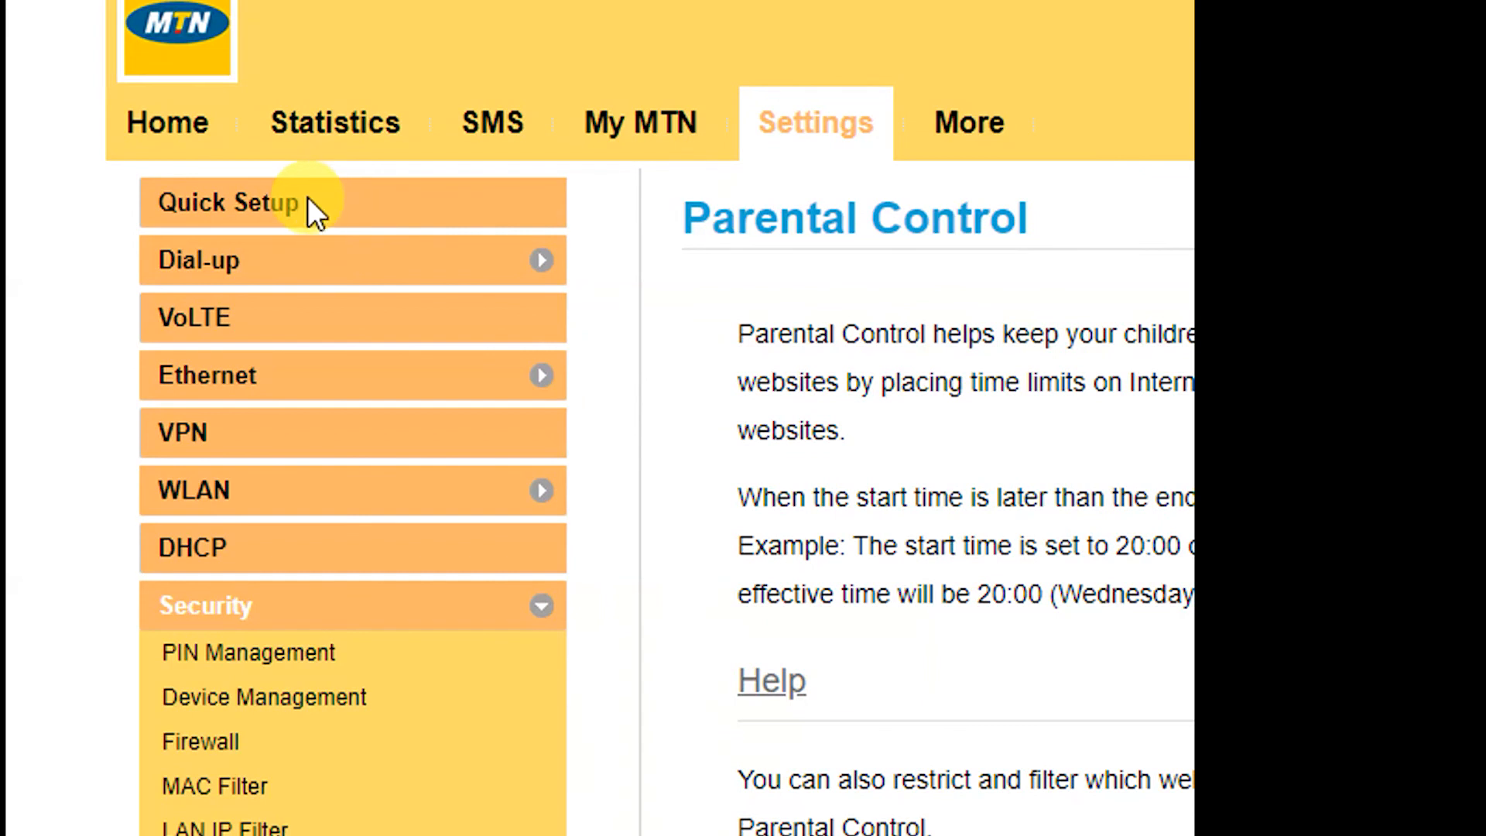
Step: In Quick Setup WLAN settings, replace the SSID with a new network name 'Mr pall'
click(227, 201)
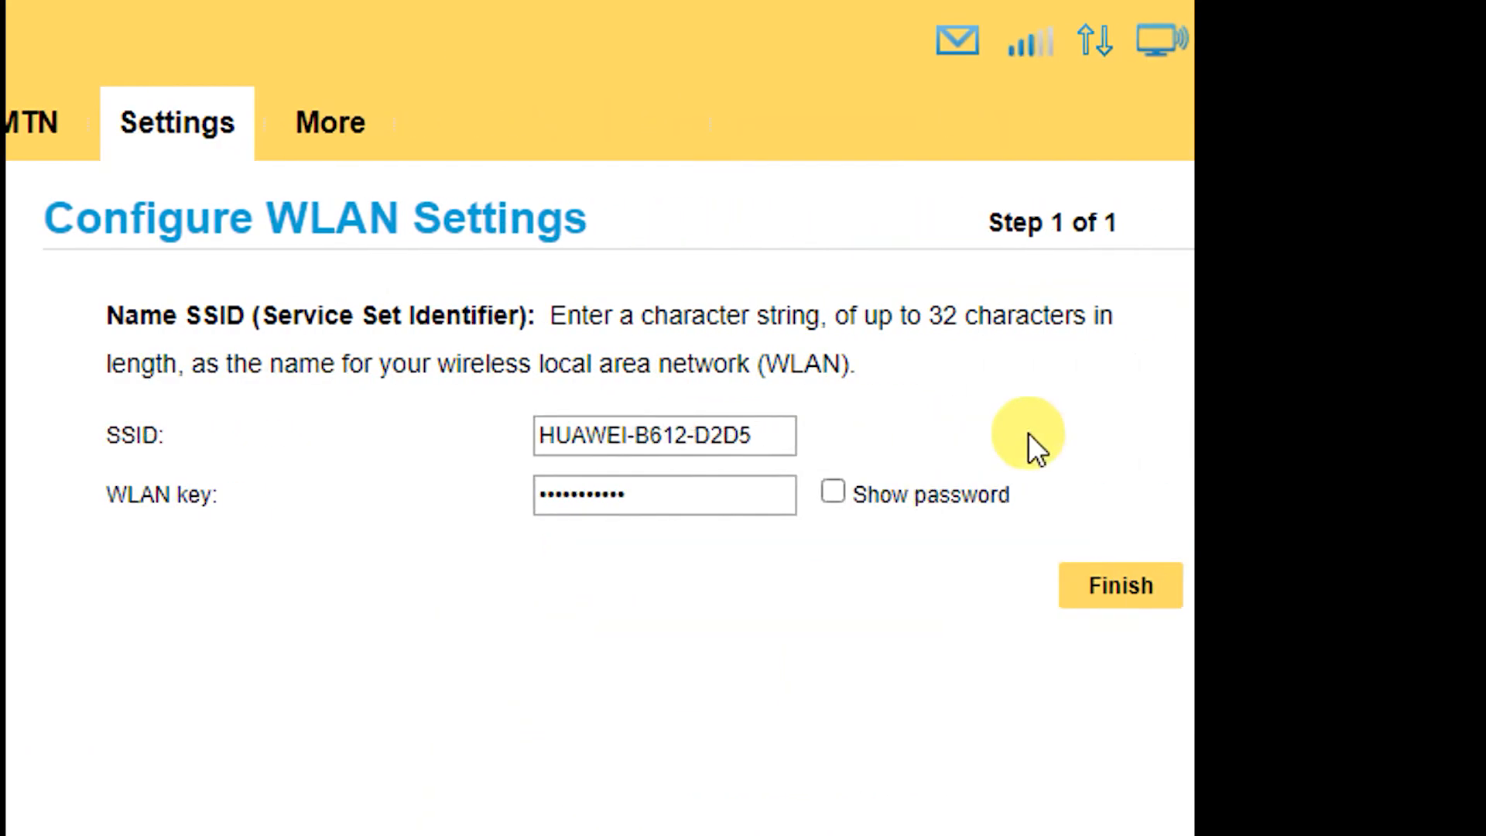
click(647, 435)
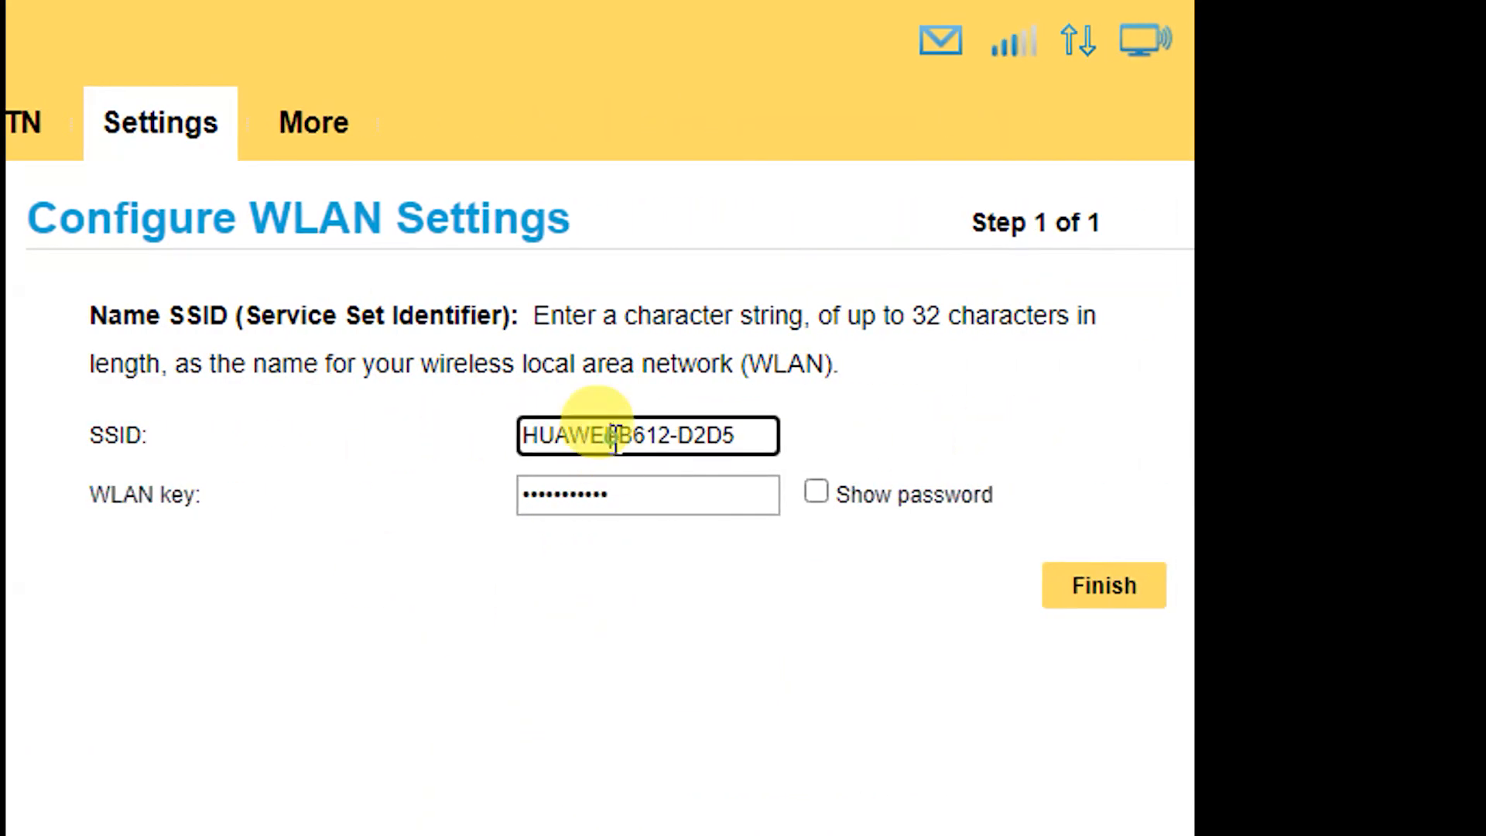
triple_click(647, 435)
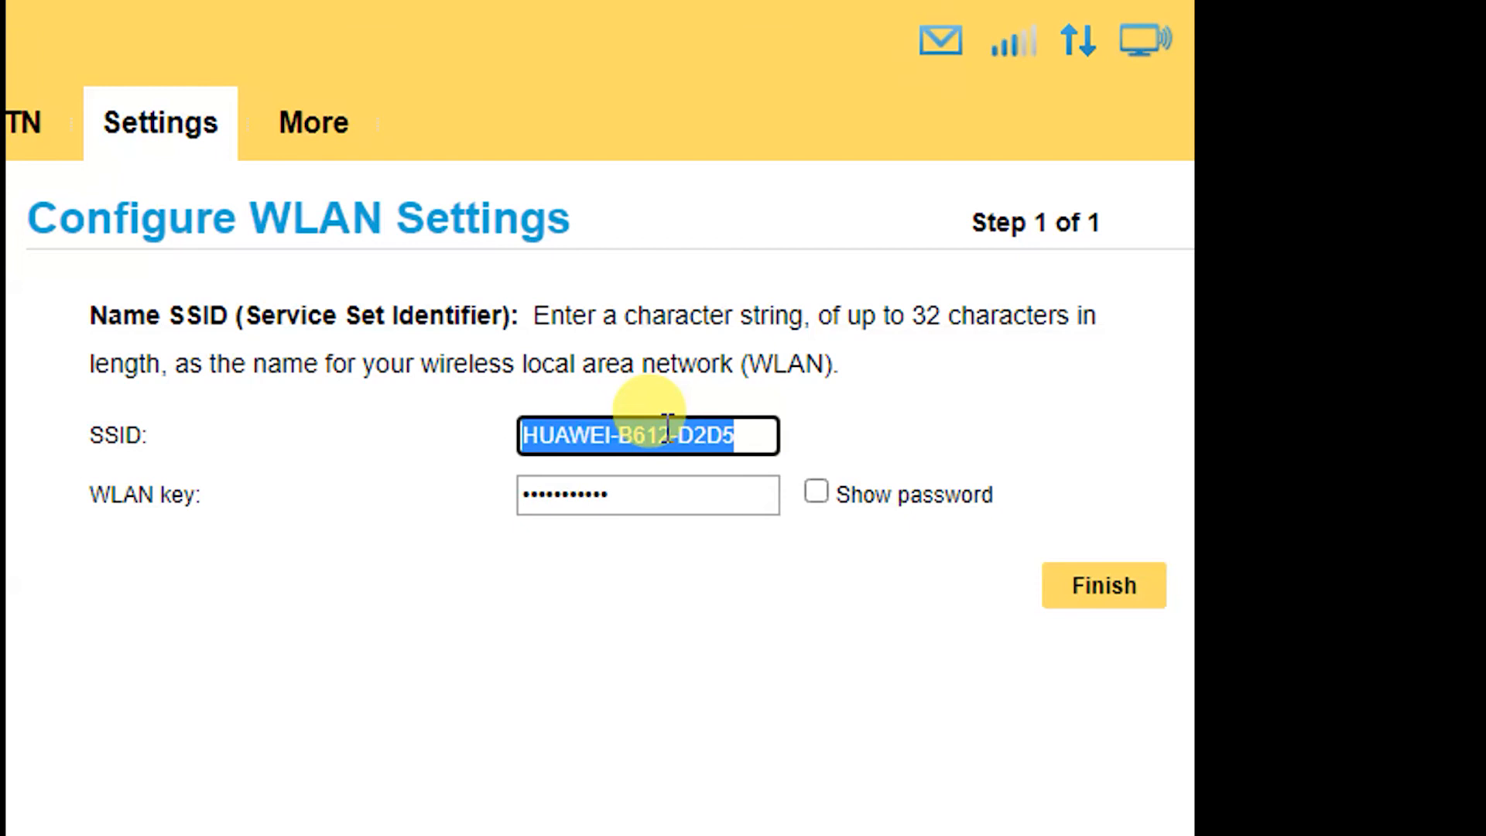
text(mr)
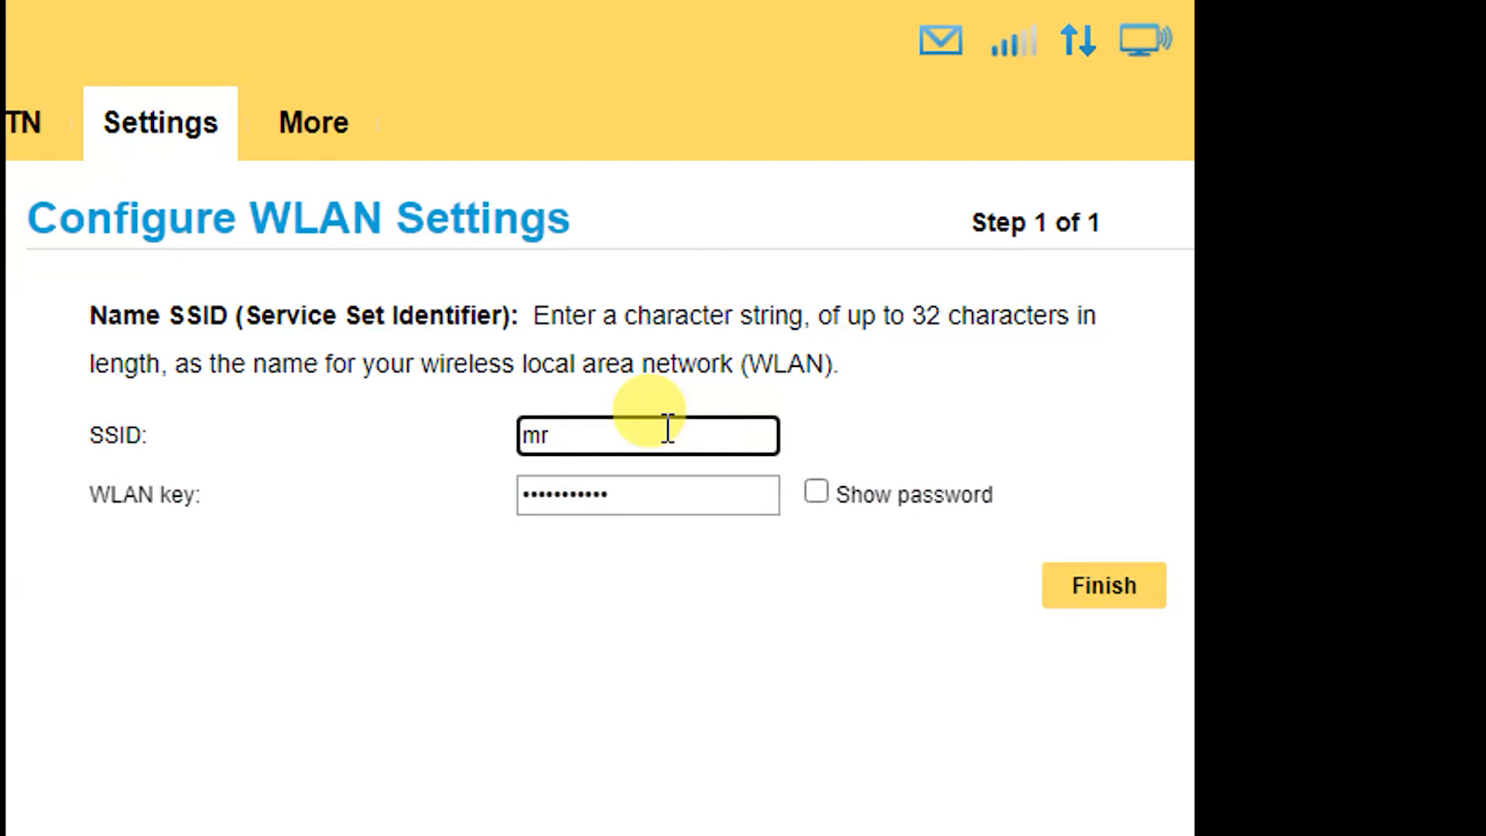
text(M)
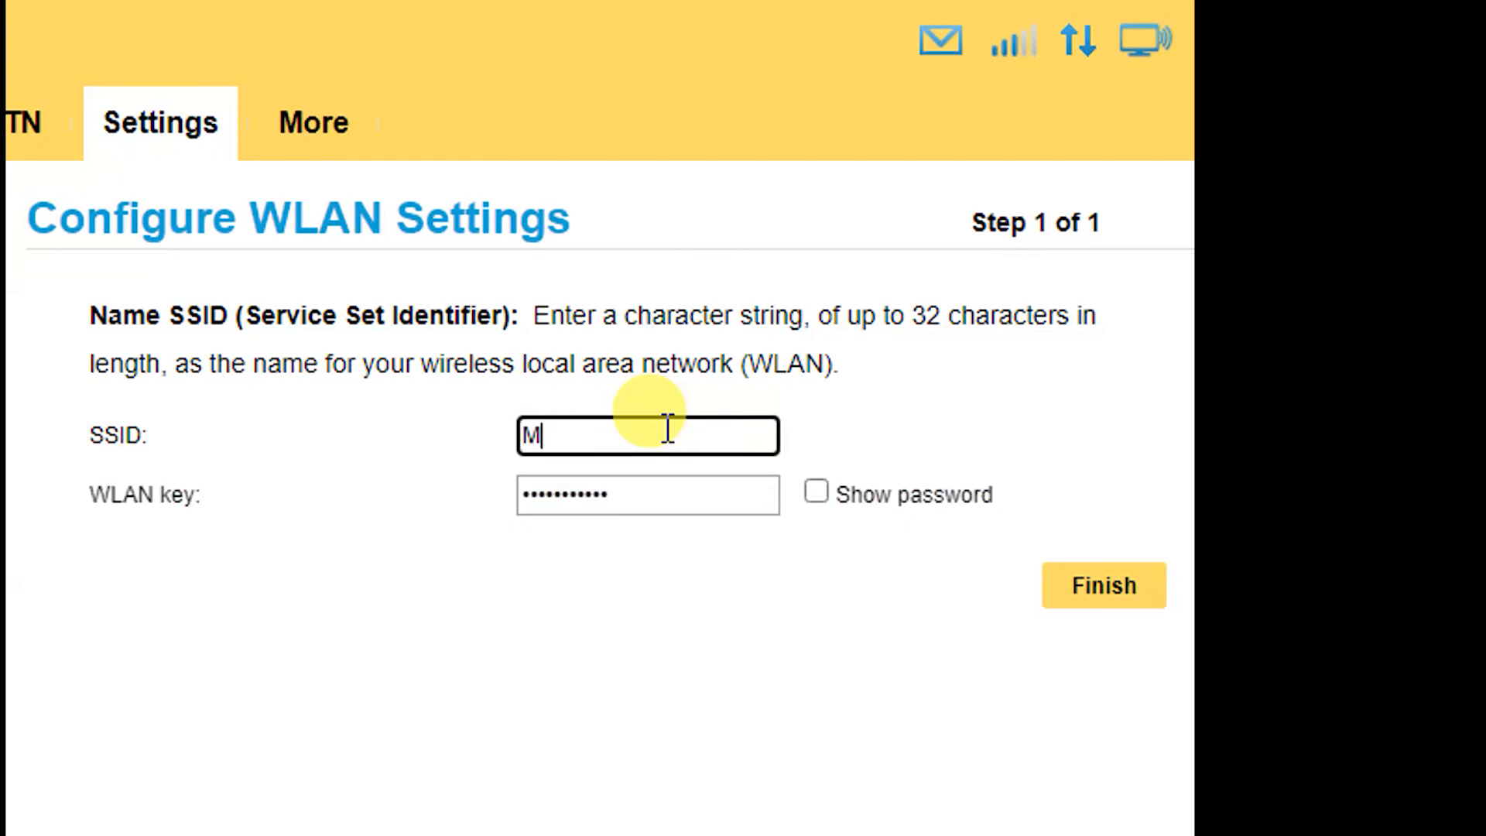
text(r pall)
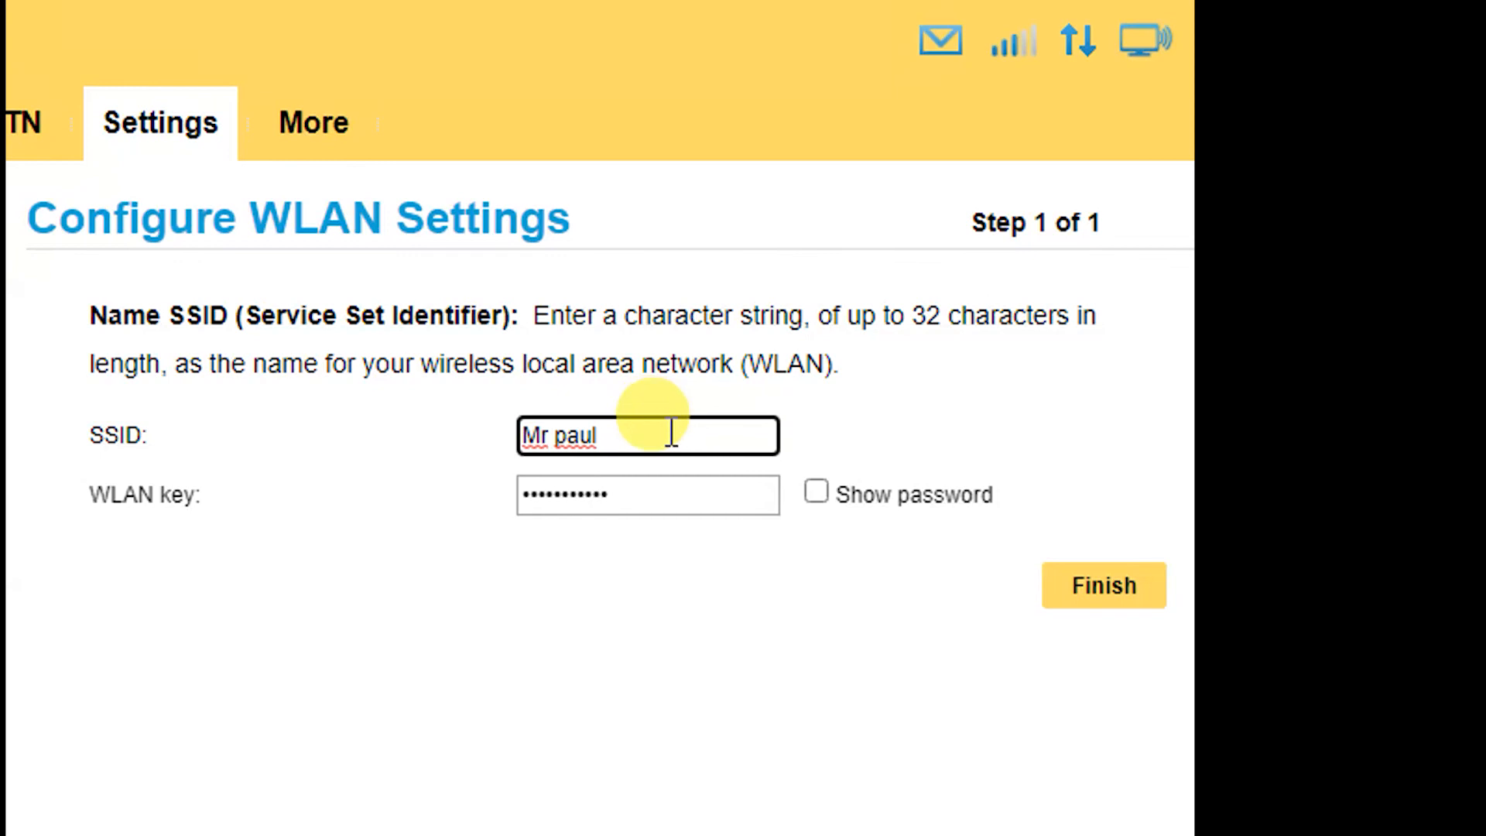
mouse_move(813, 492)
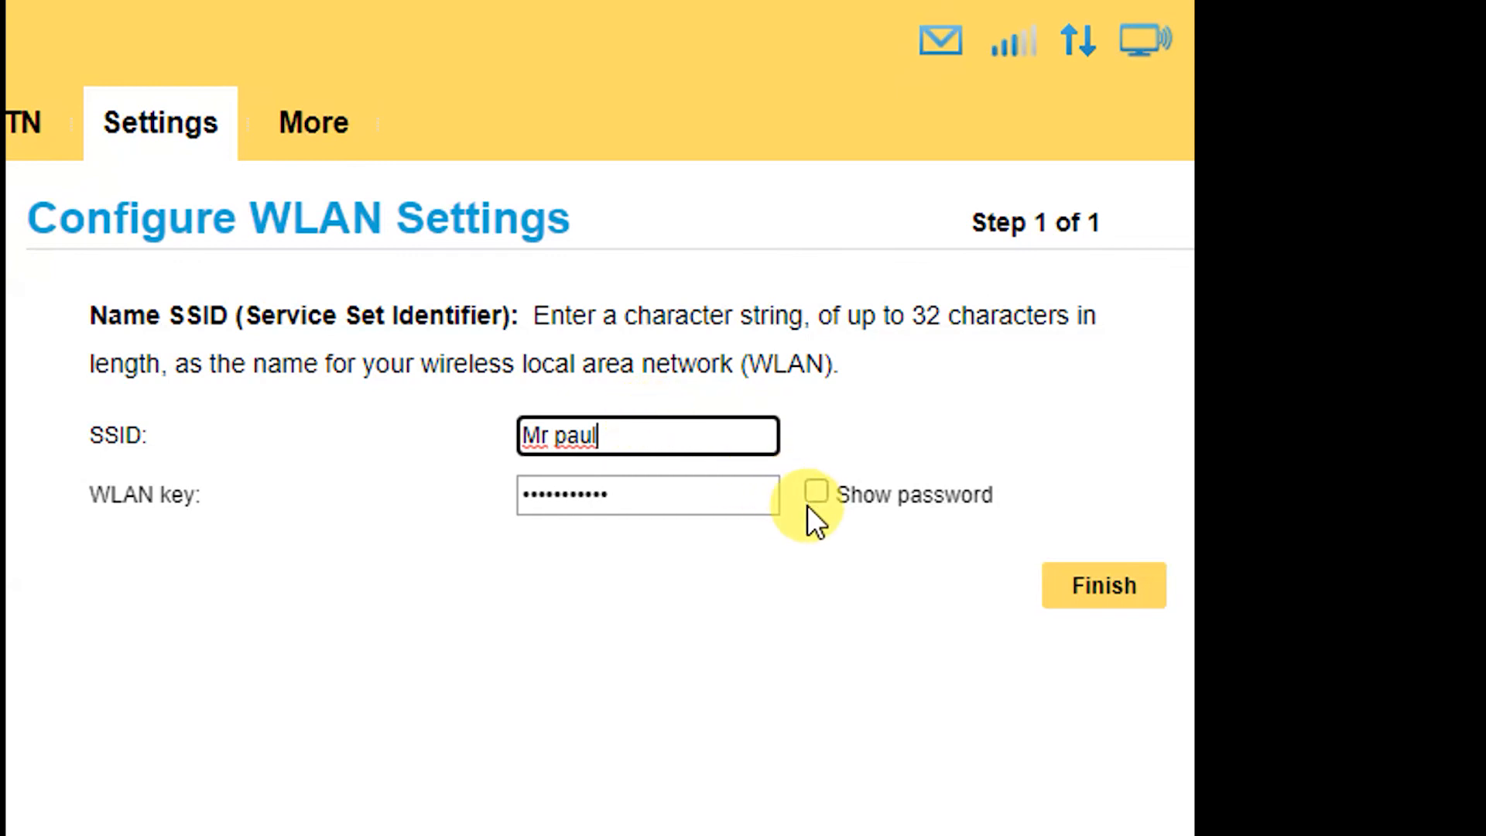
Step: Reveal the WLAN key in plain text via Show password, then hide it again
click(816, 494)
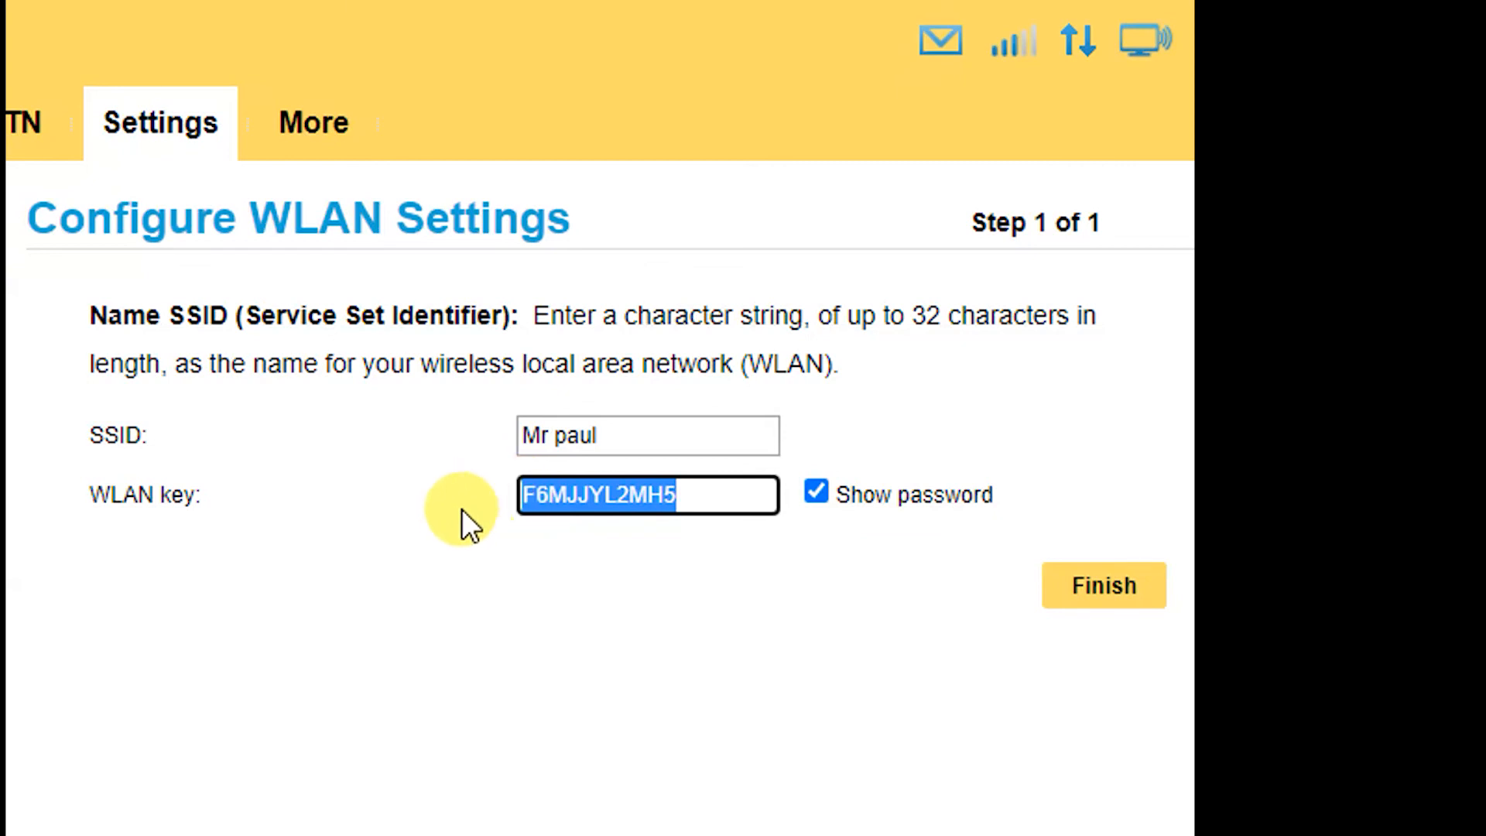
mouse_move(326, 517)
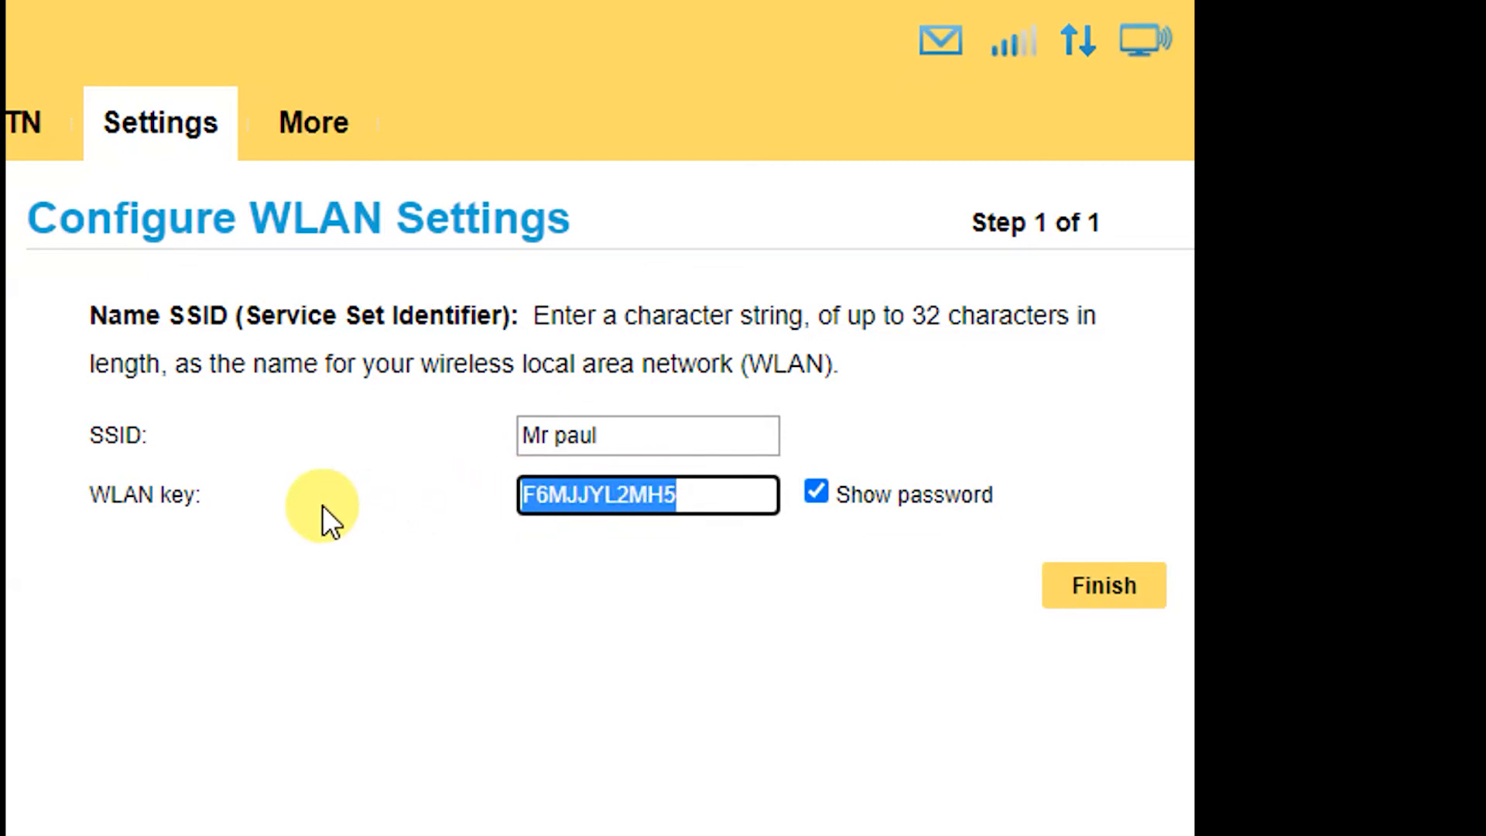
mouse_move(687, 496)
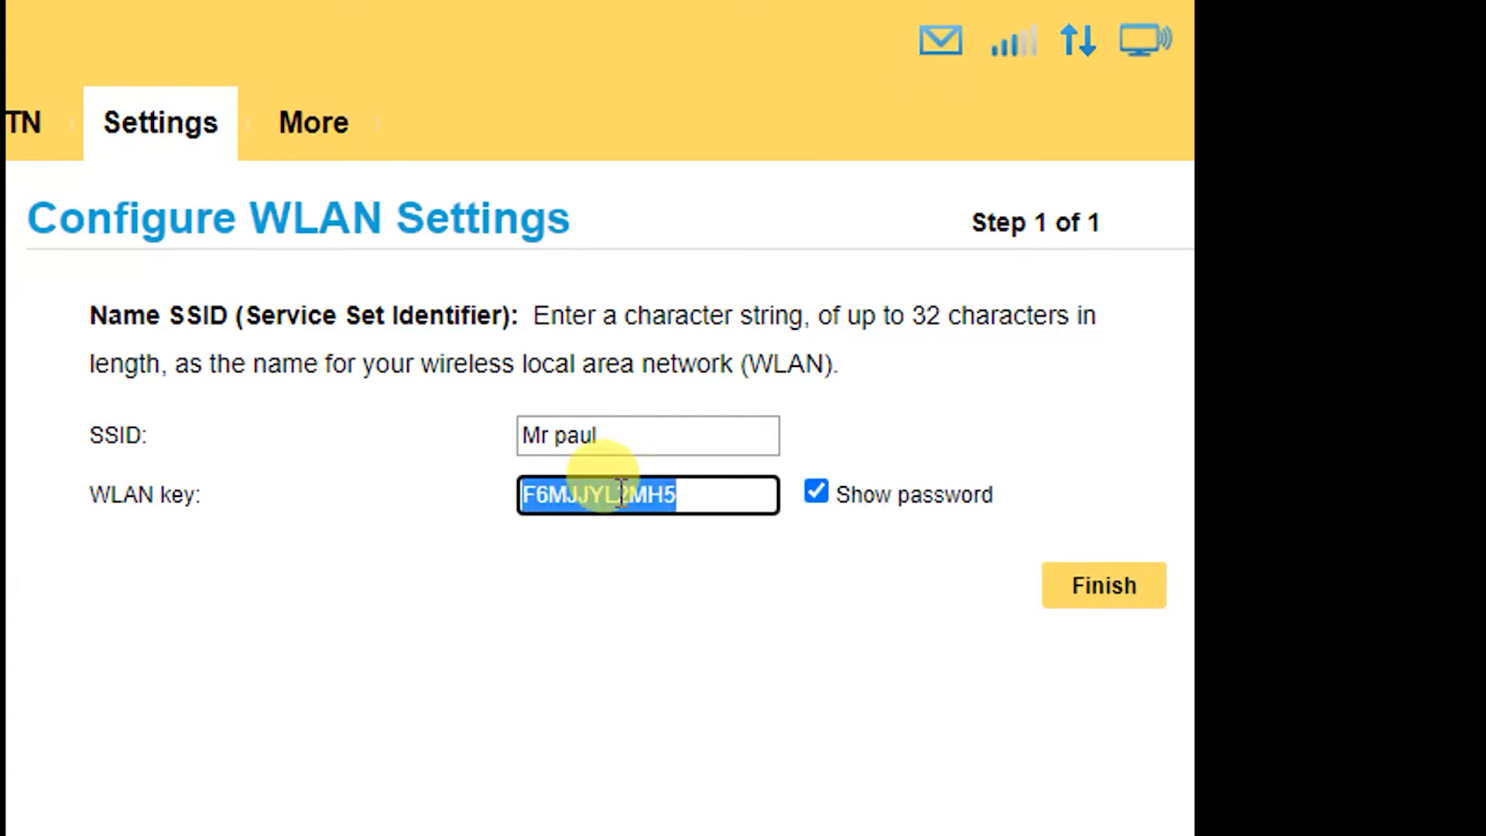
mouse_move(648, 433)
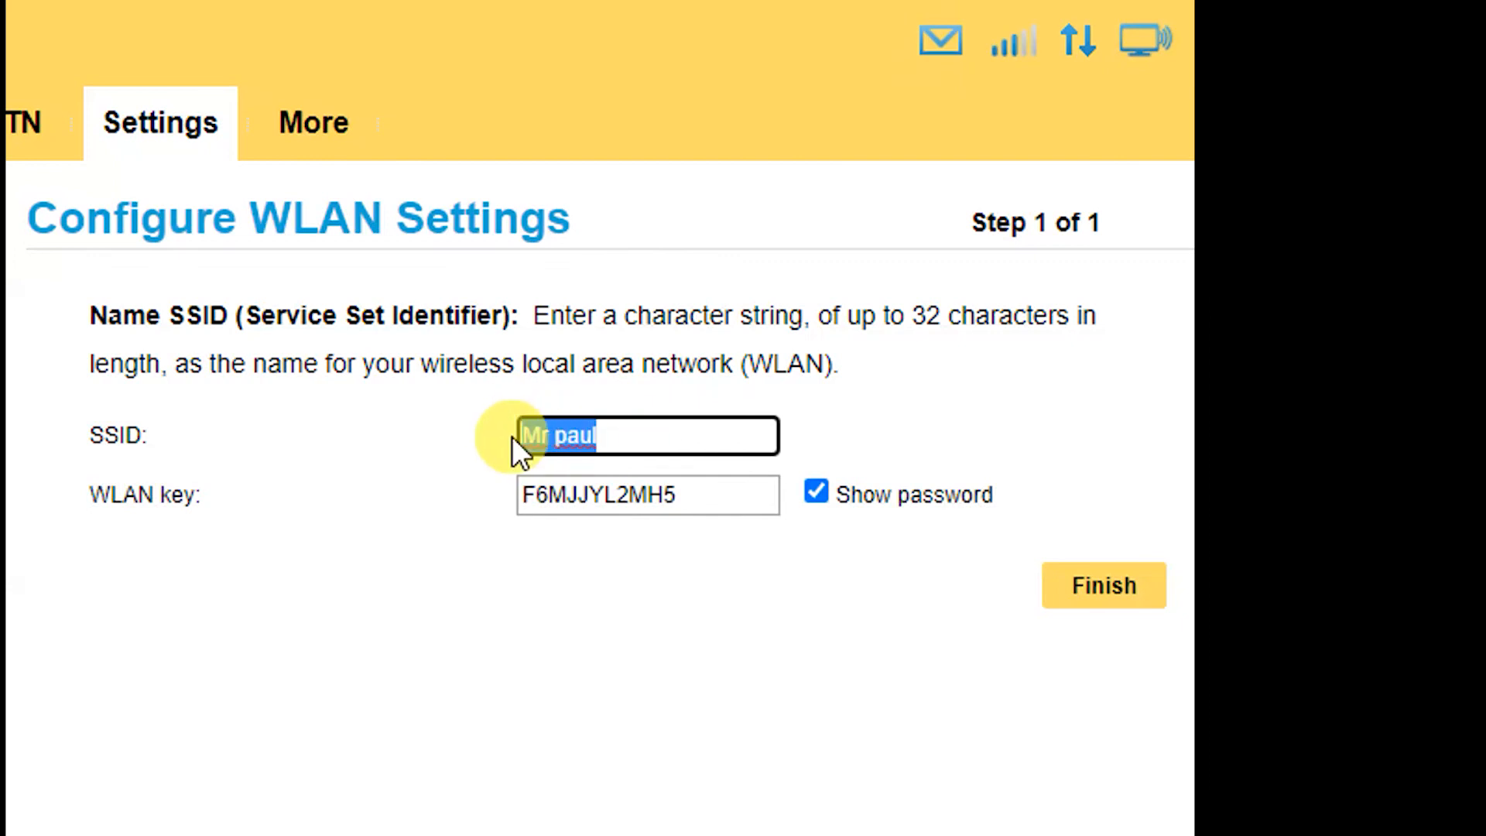
mouse_move(649, 526)
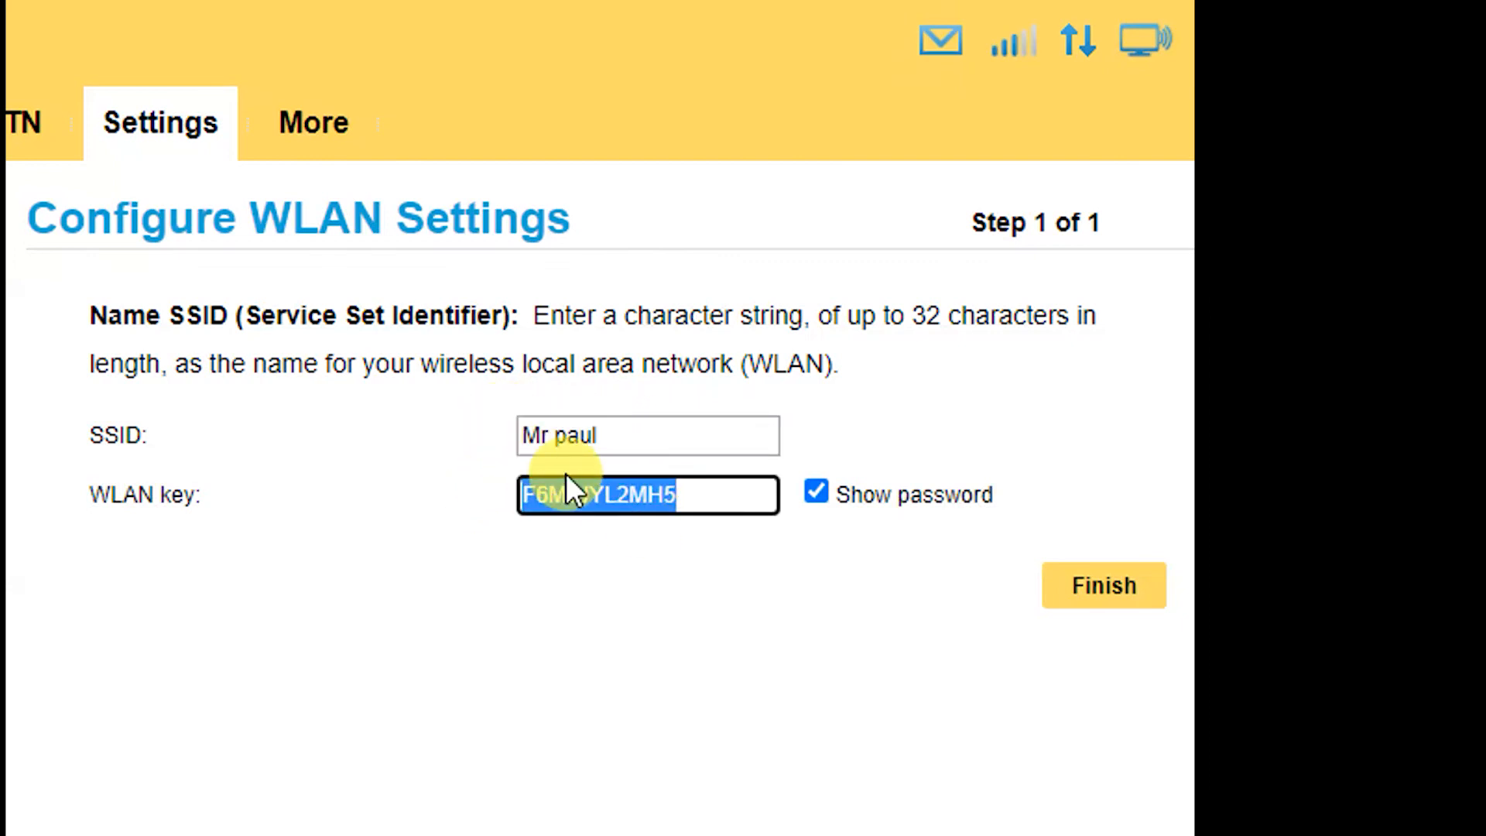
click(816, 492)
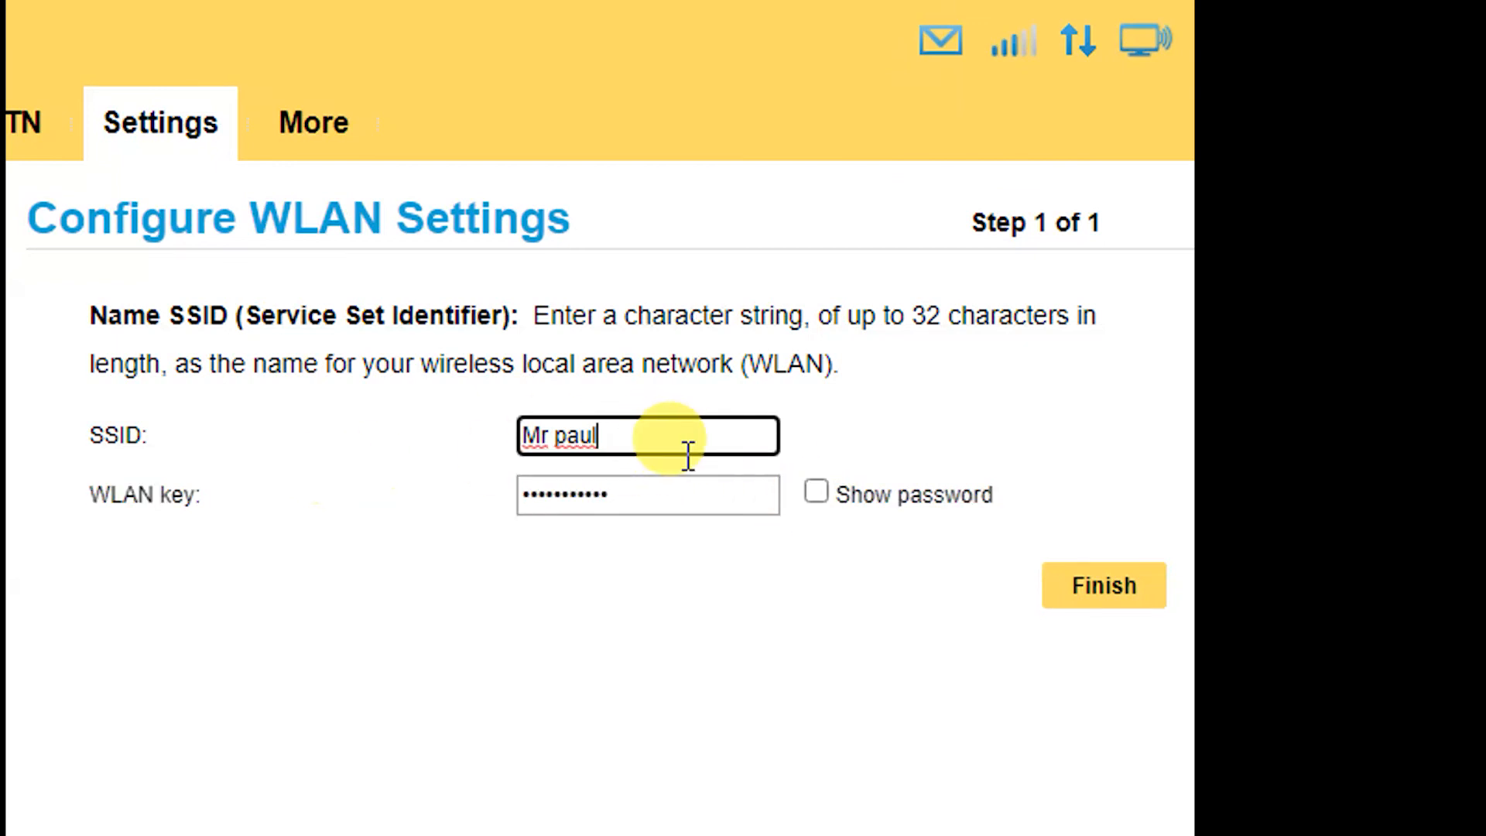
mouse_move(837, 417)
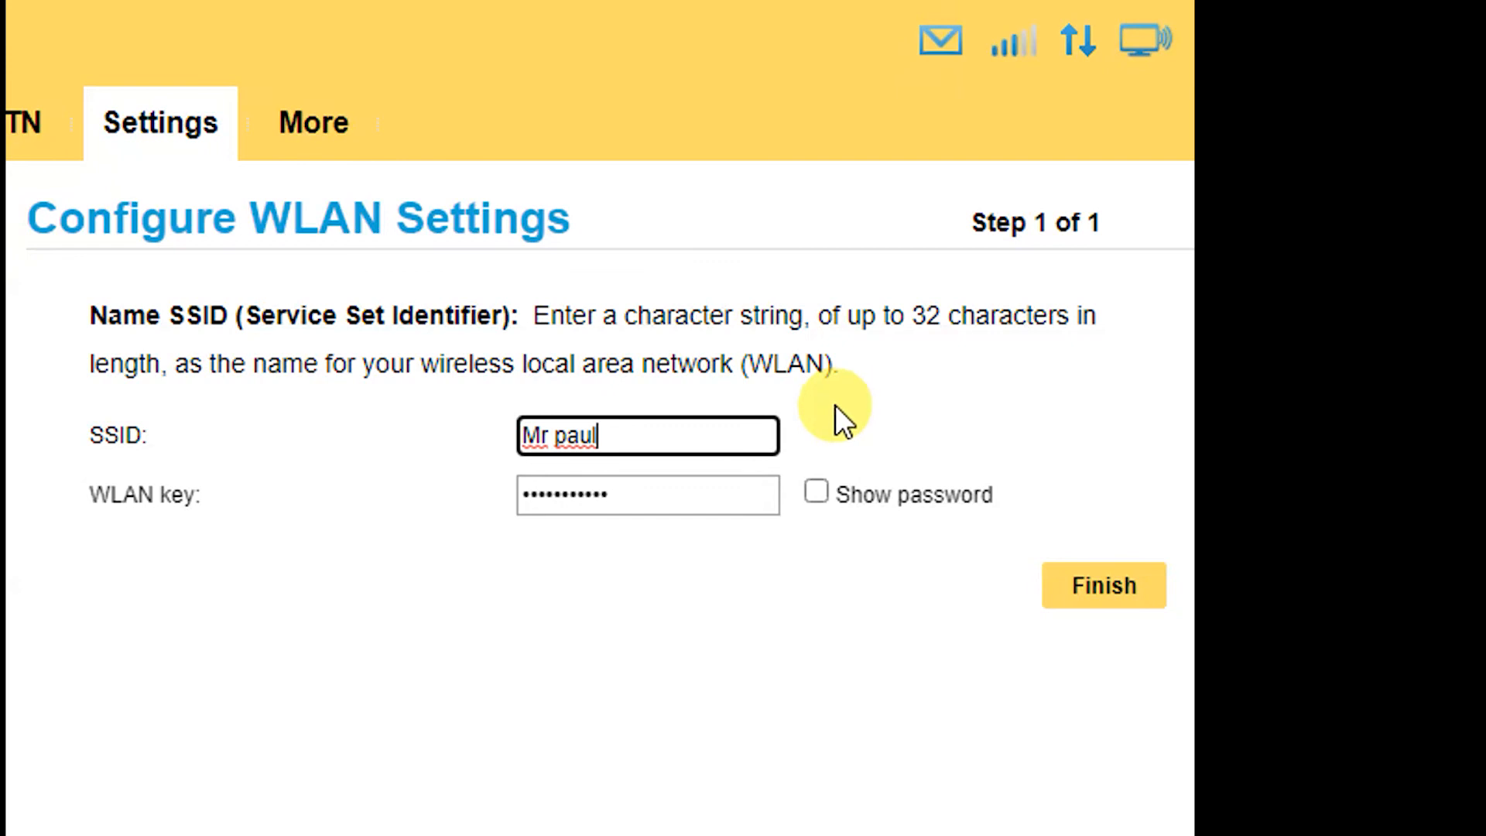
mouse_move(616, 421)
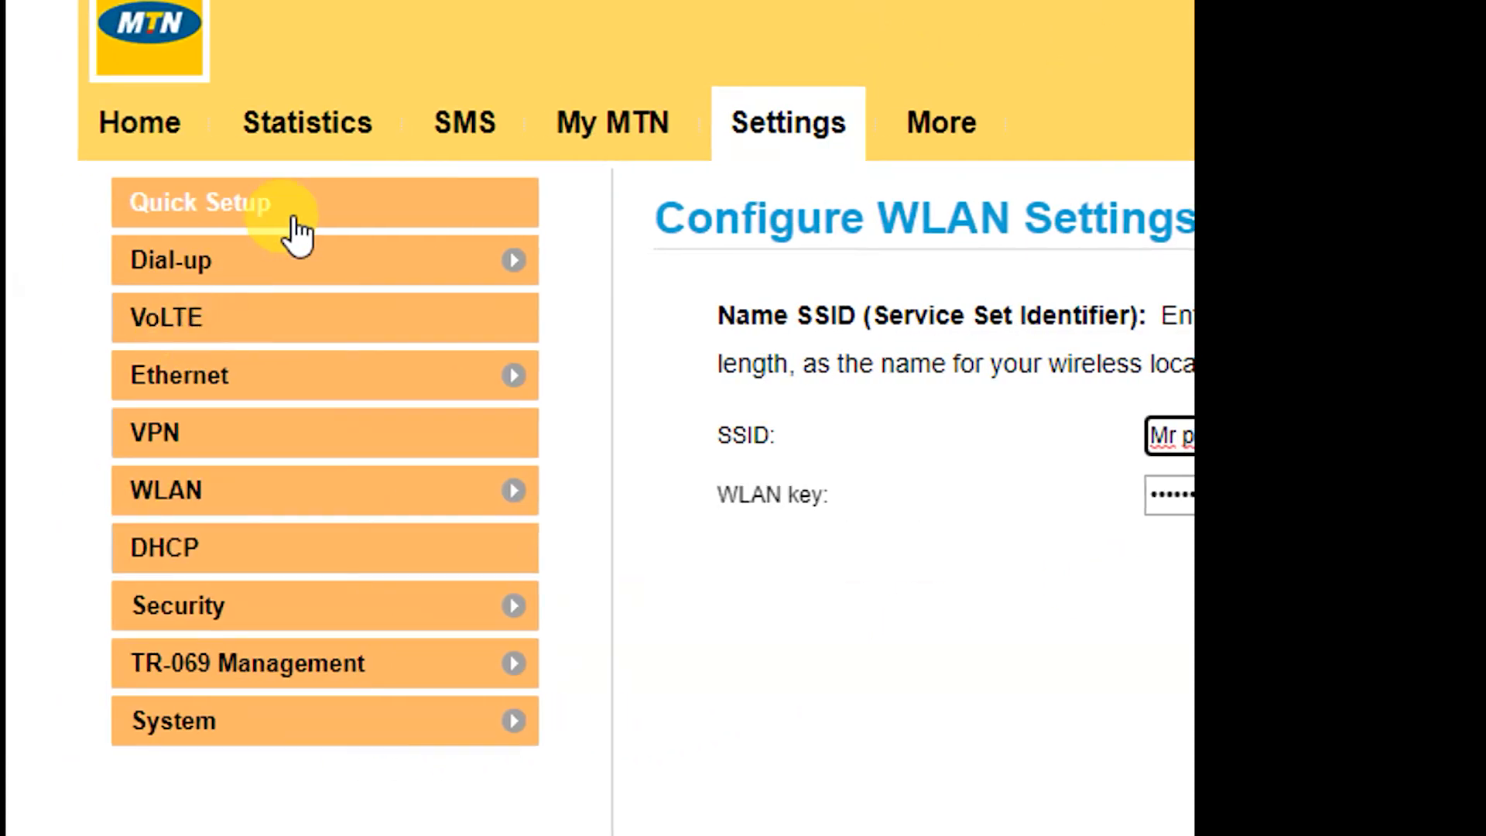
mouse_move(775, 648)
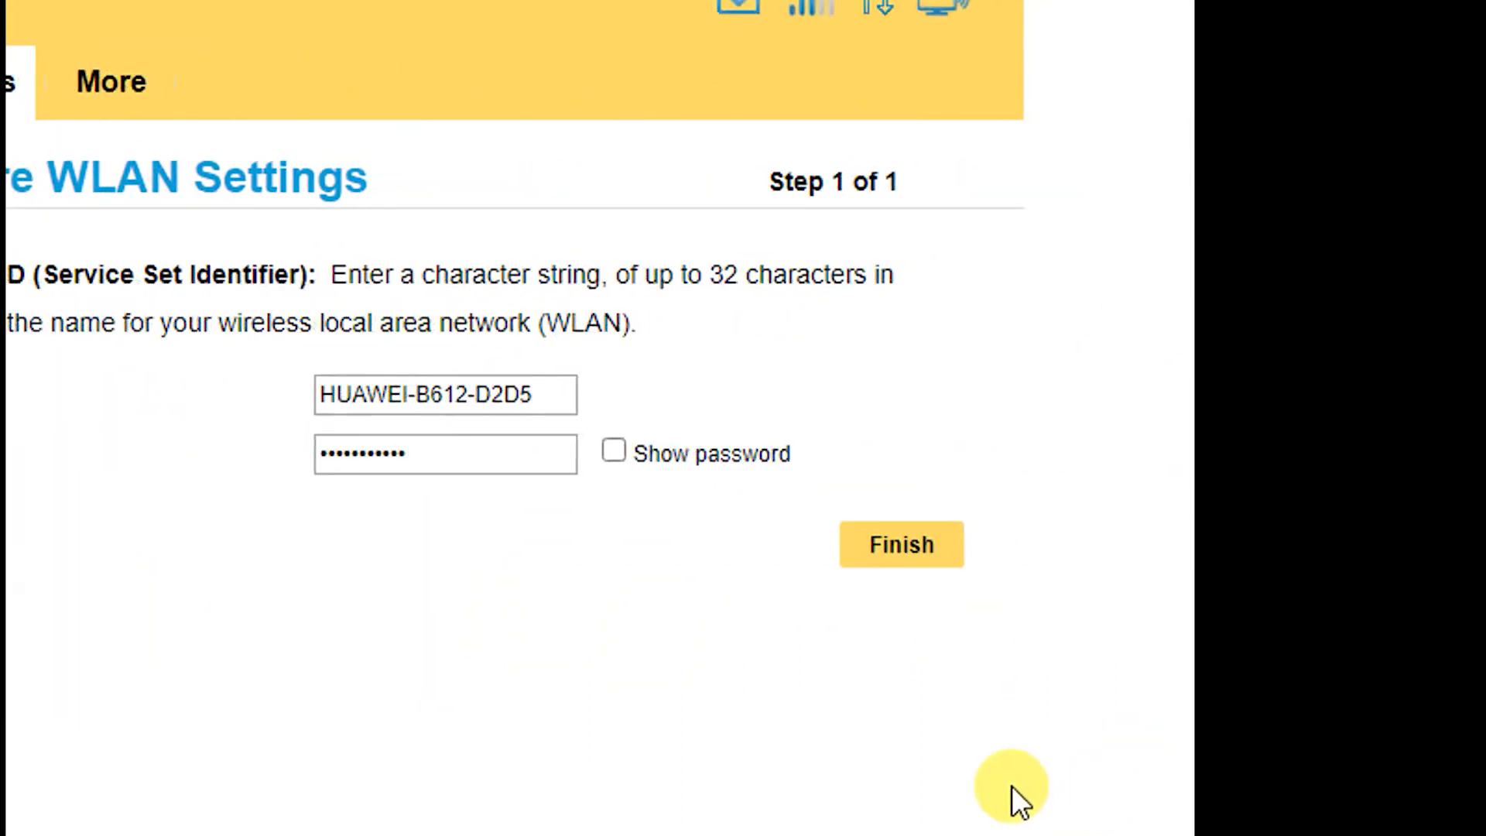
mouse_move(544, 571)
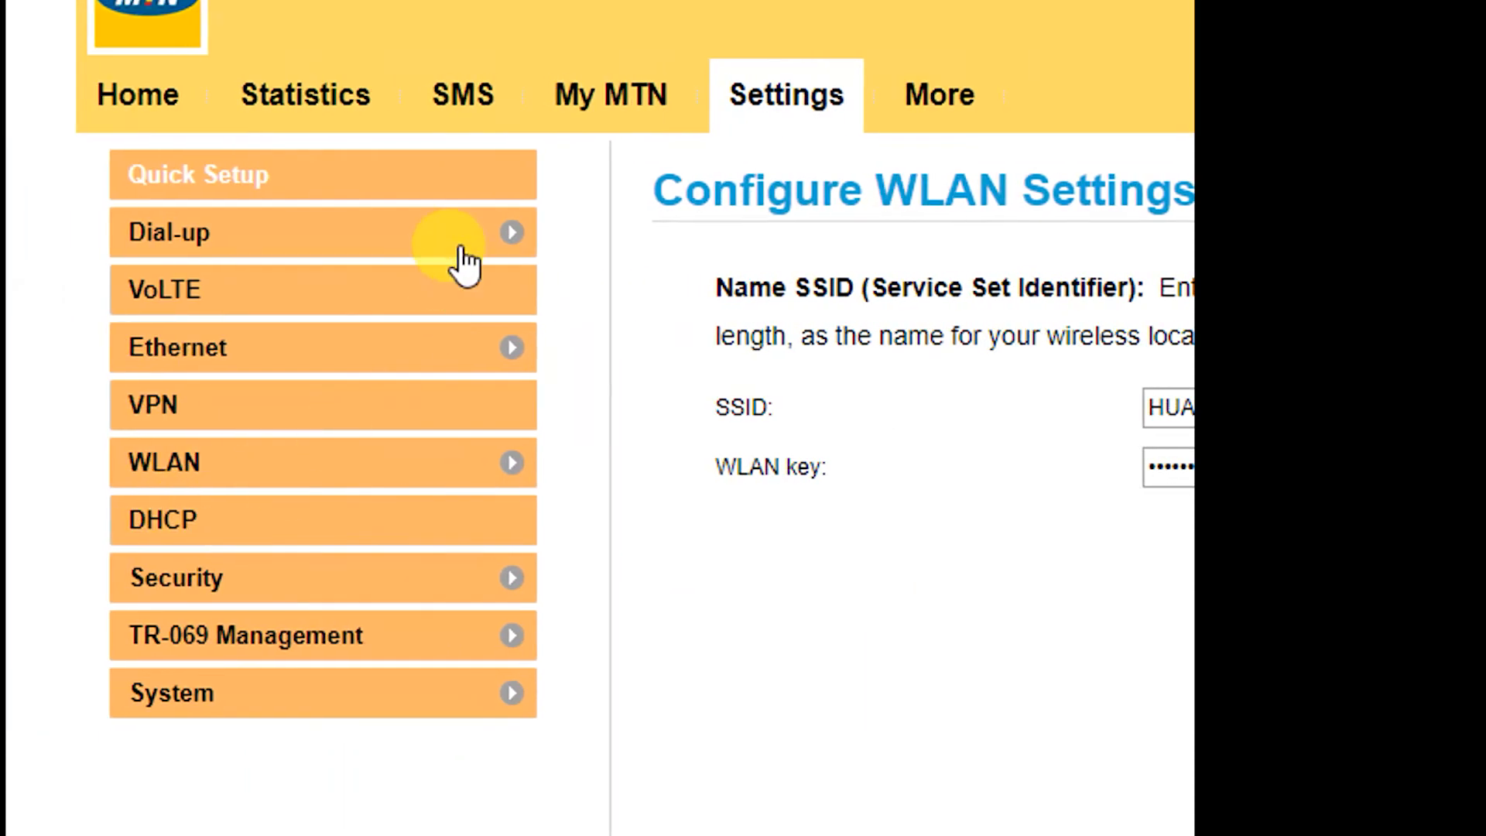
mouse_move(331, 573)
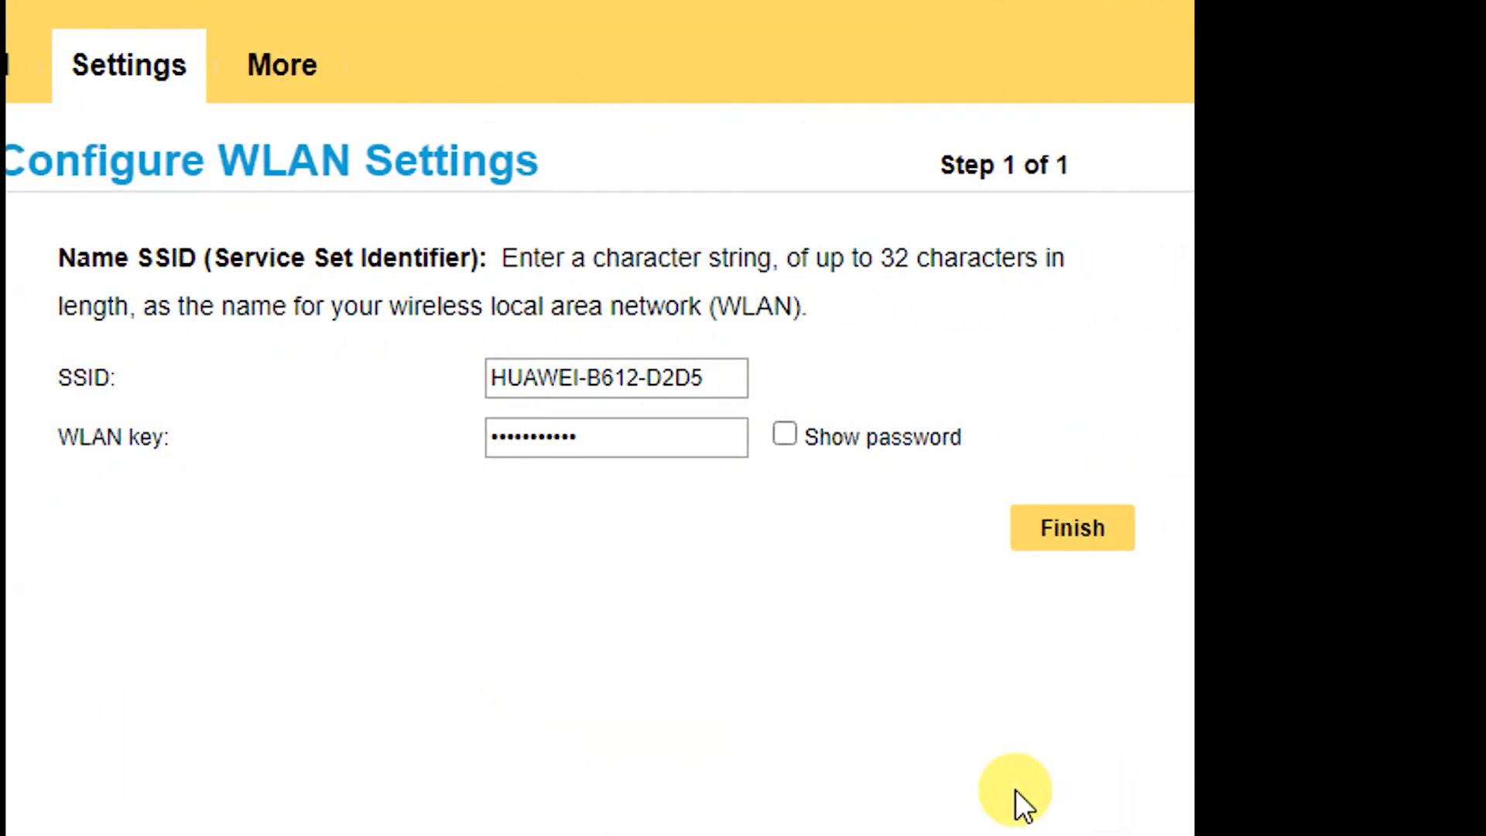
mouse_move(782, 626)
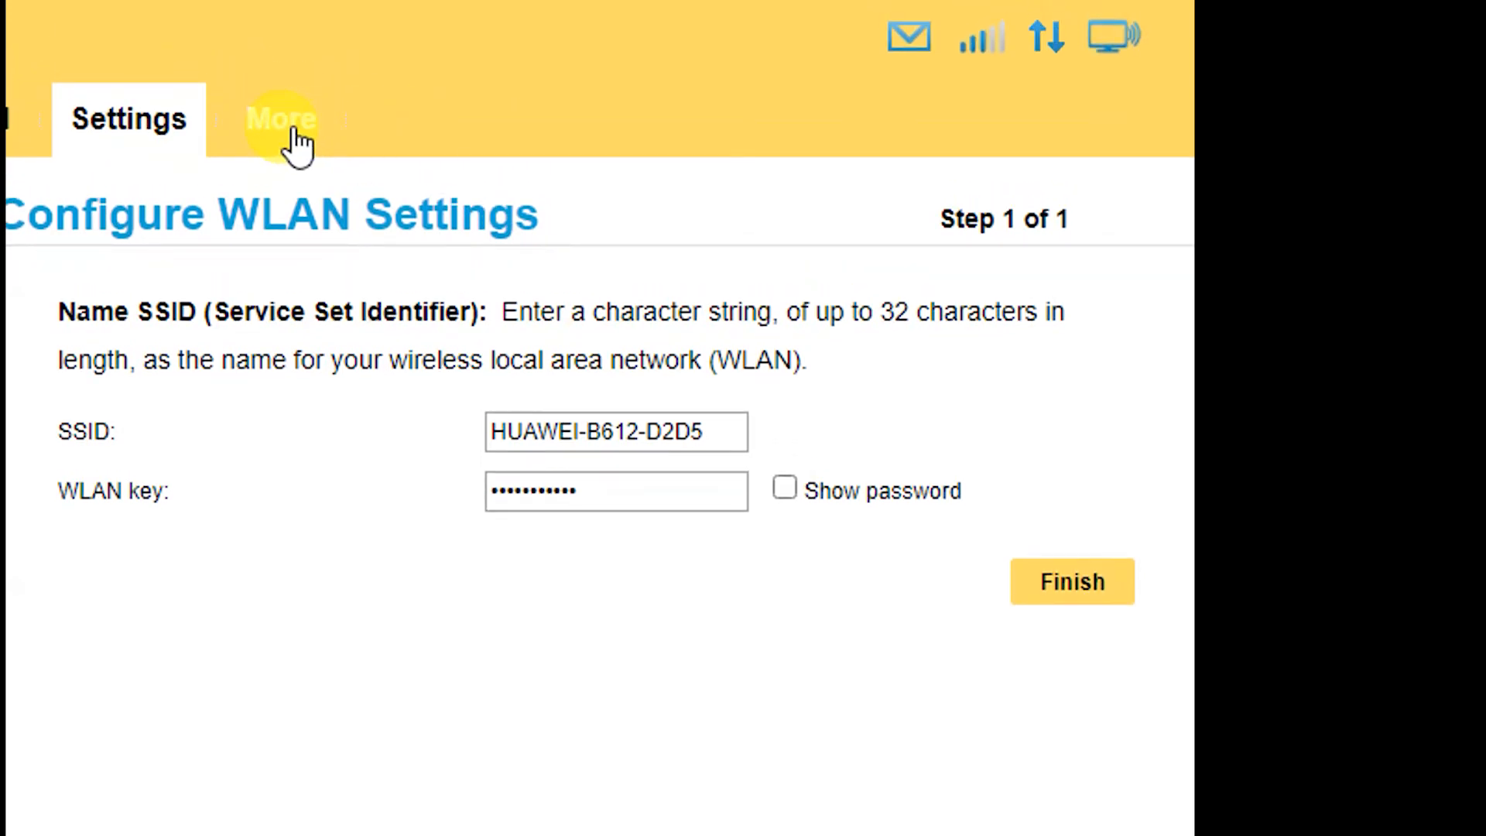
mouse_move(302, 683)
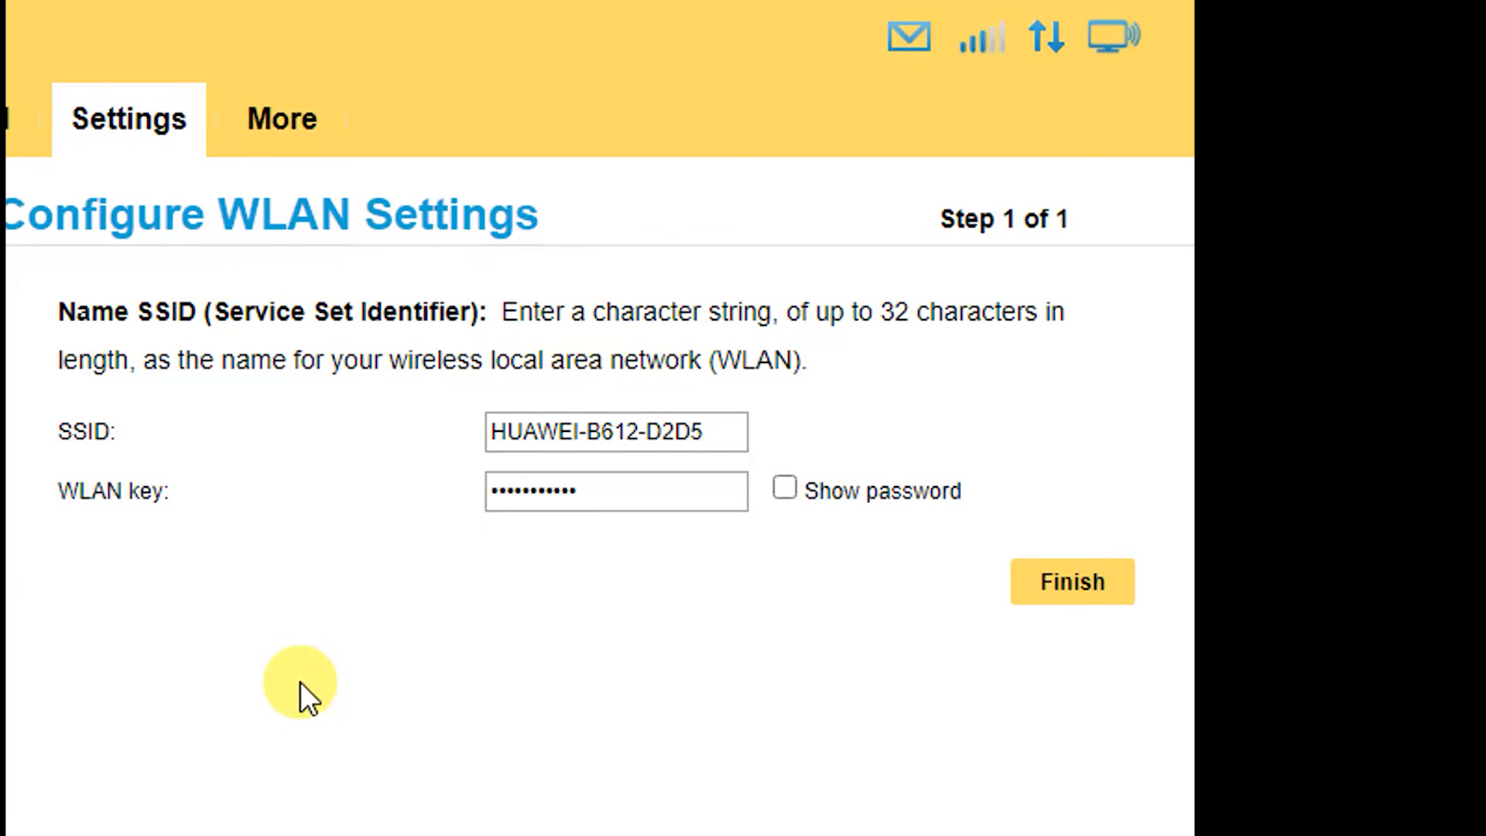
mouse_move(916, 765)
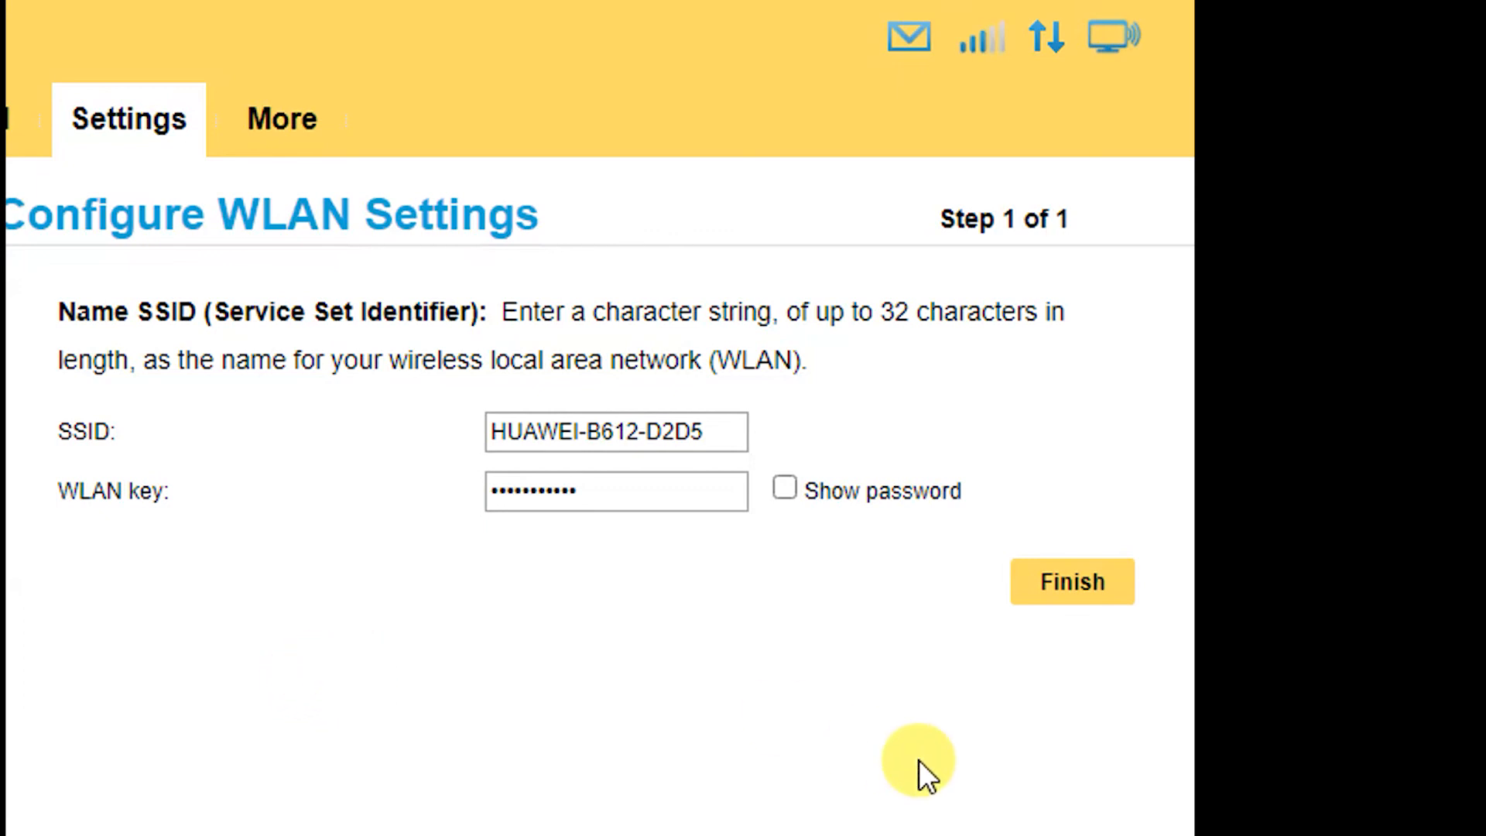